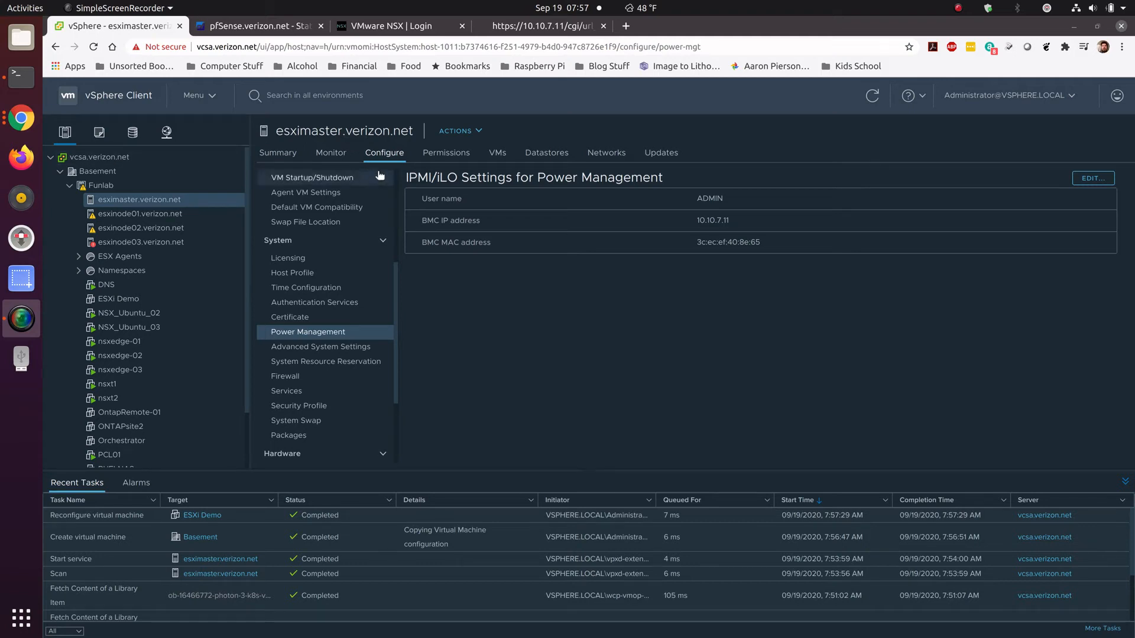
mouse_move(405, 221)
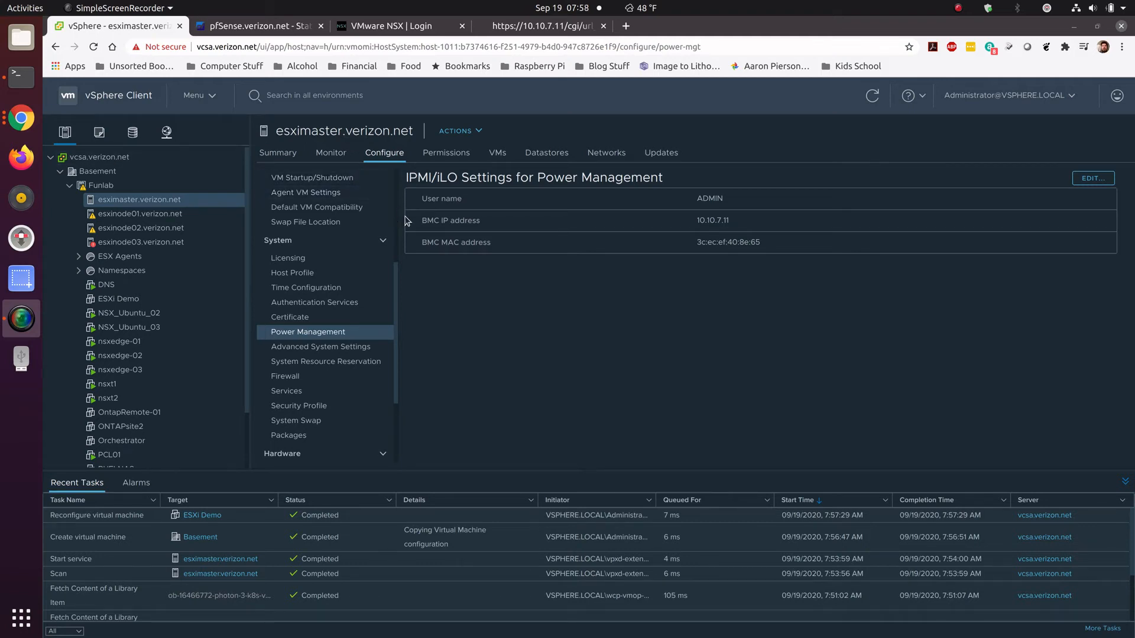
mouse_move(444, 267)
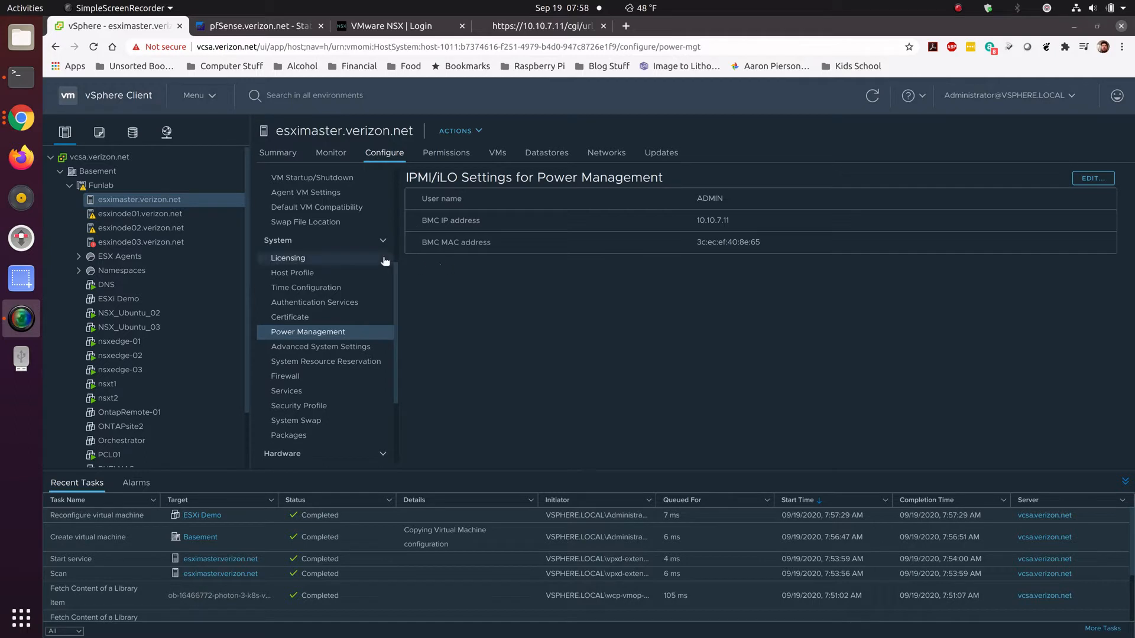
mouse_move(172, 215)
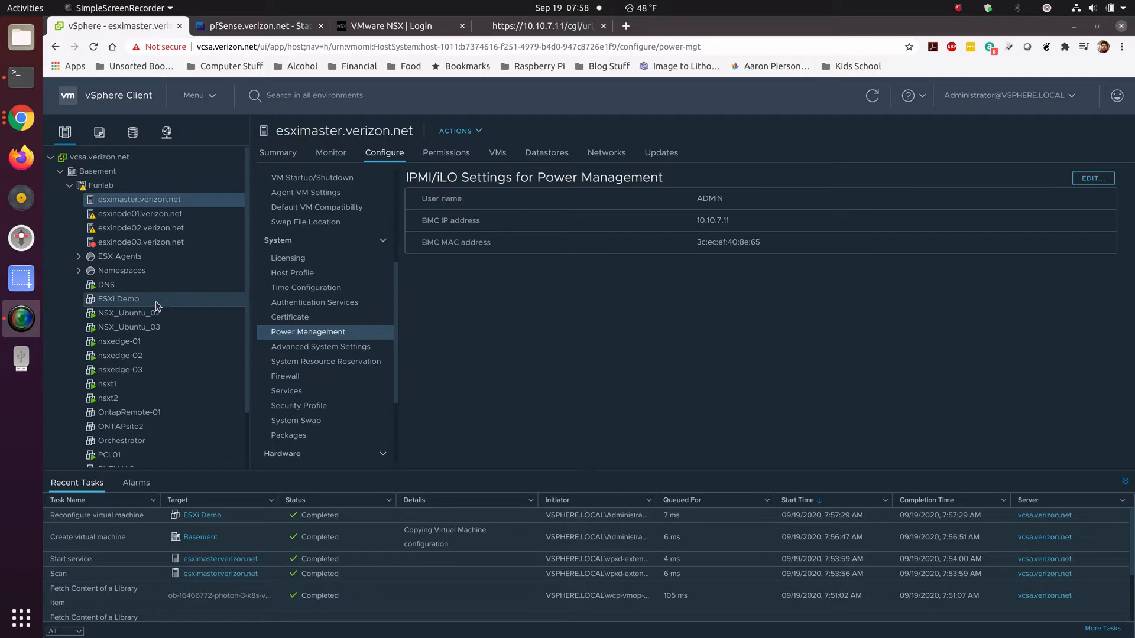
Step: Bring up the server's IPMI System page with firmware, BIOS, MAC addresses and power status
left_click(539, 26)
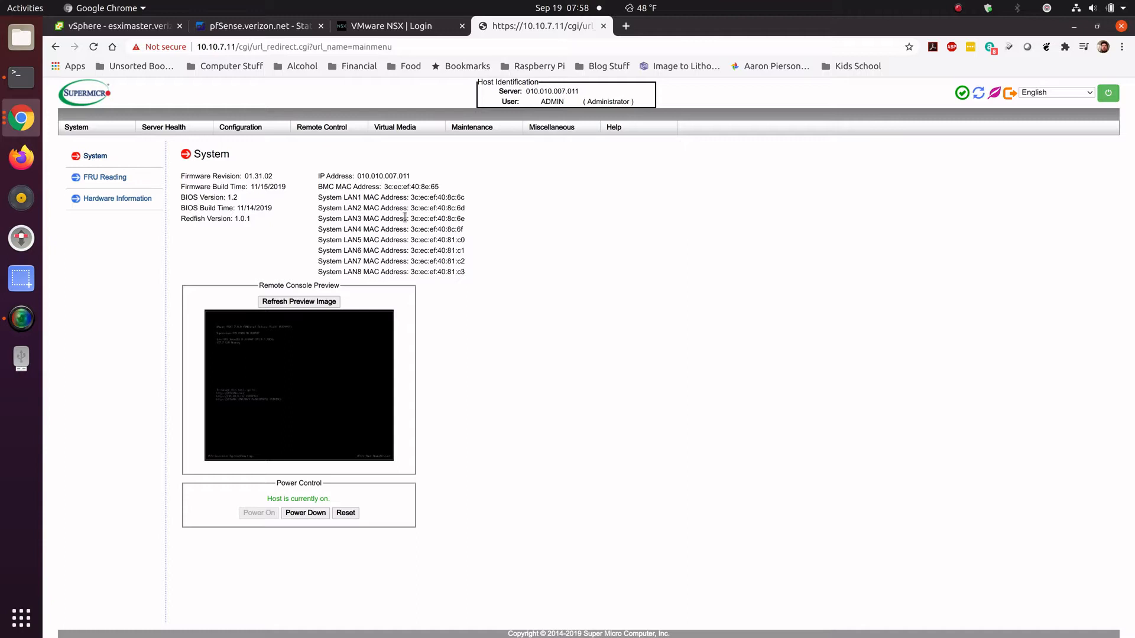
mouse_move(553, 208)
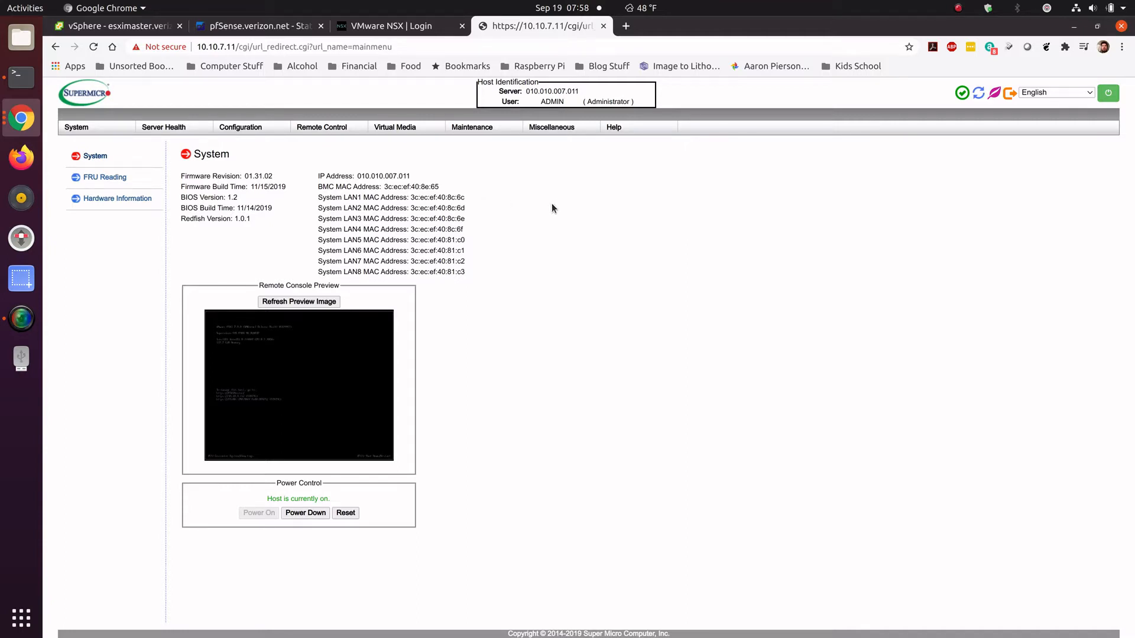
mouse_move(522, 185)
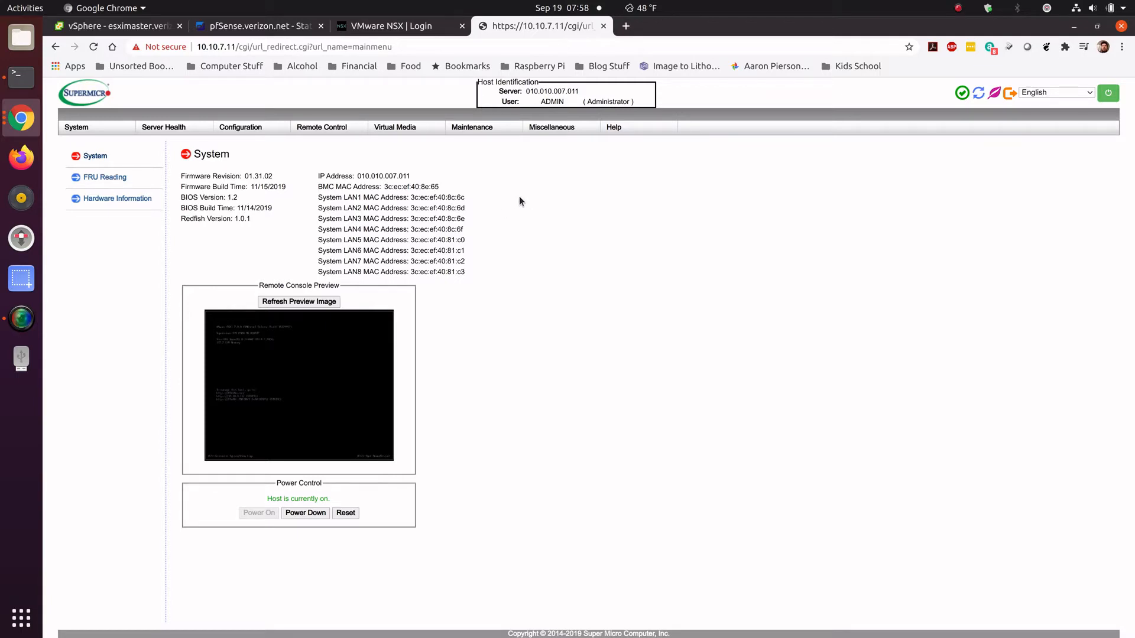
mouse_move(495, 260)
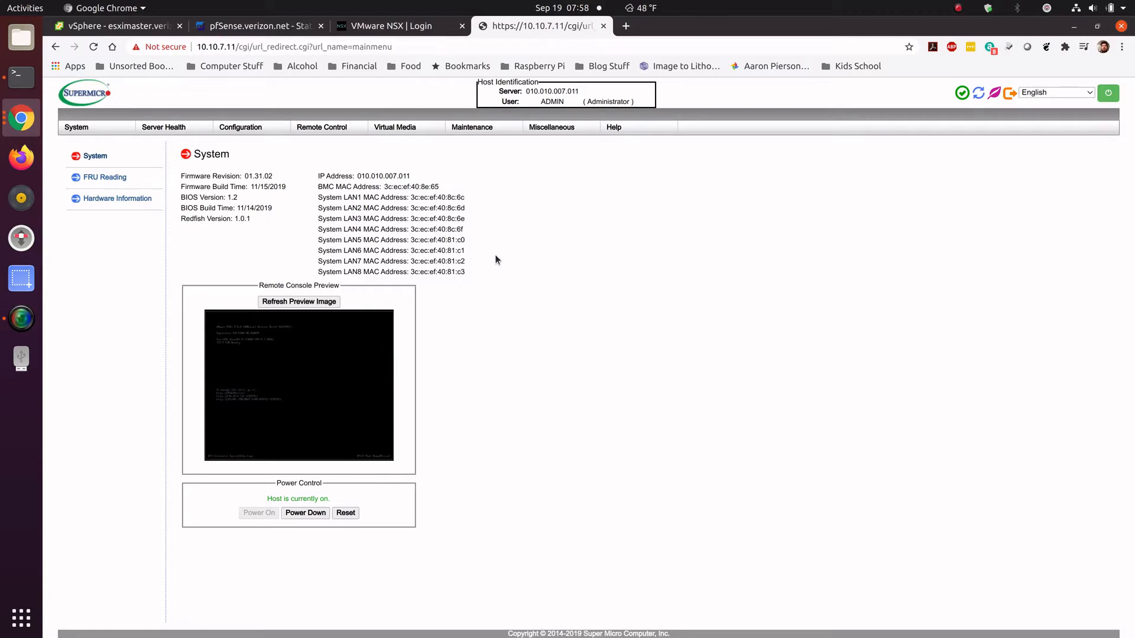
mouse_move(549, 273)
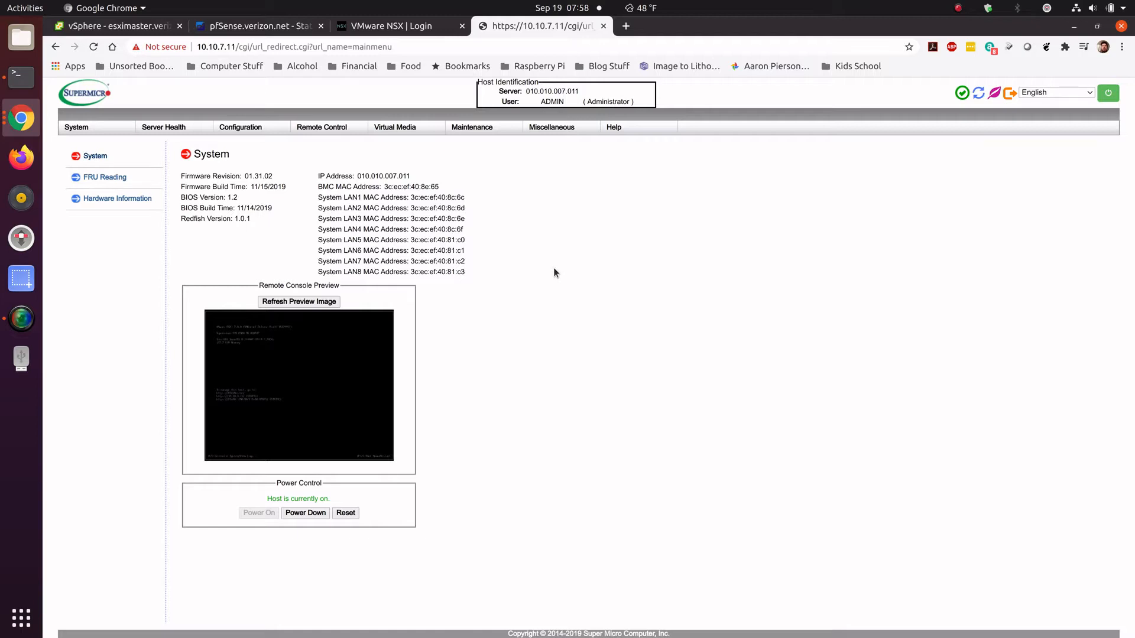
mouse_move(542, 302)
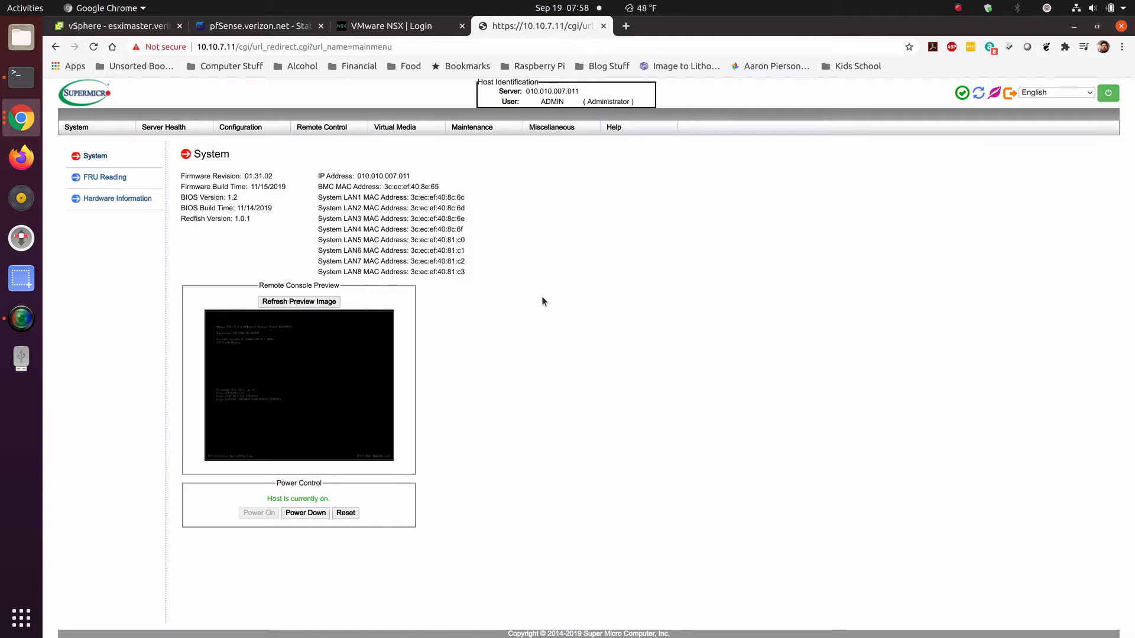
mouse_move(501, 257)
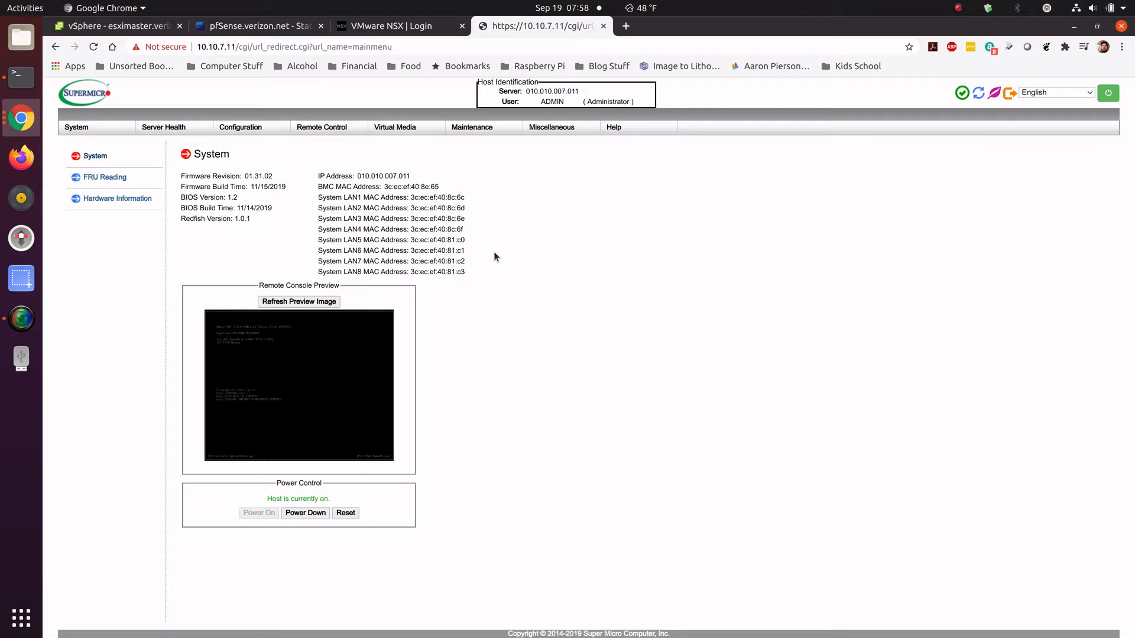
mouse_move(510, 234)
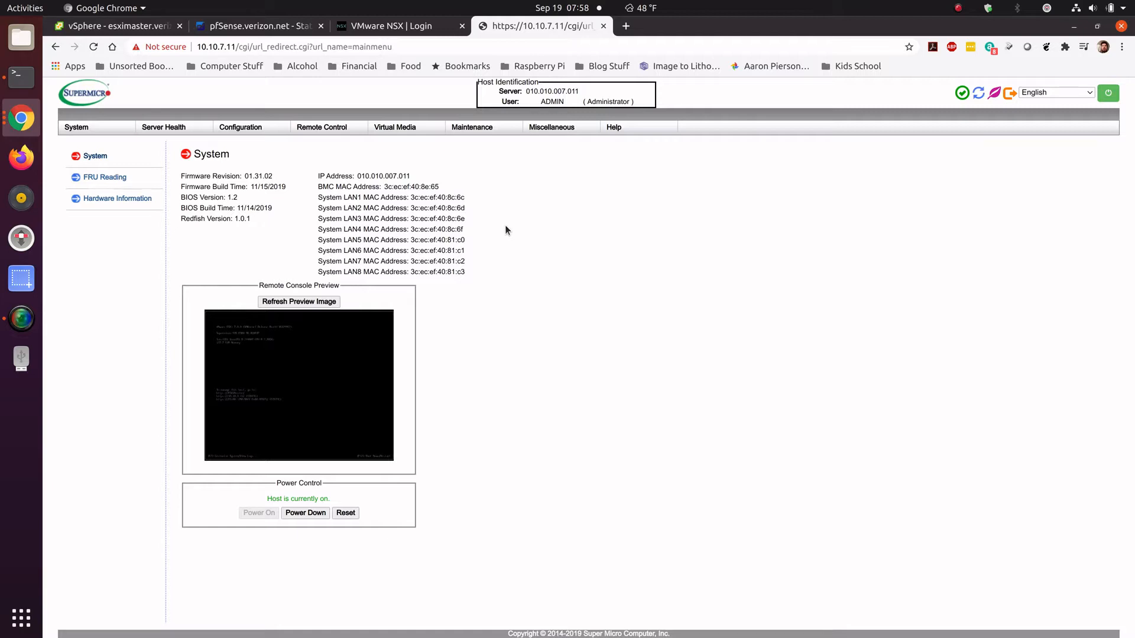
mouse_move(290, 228)
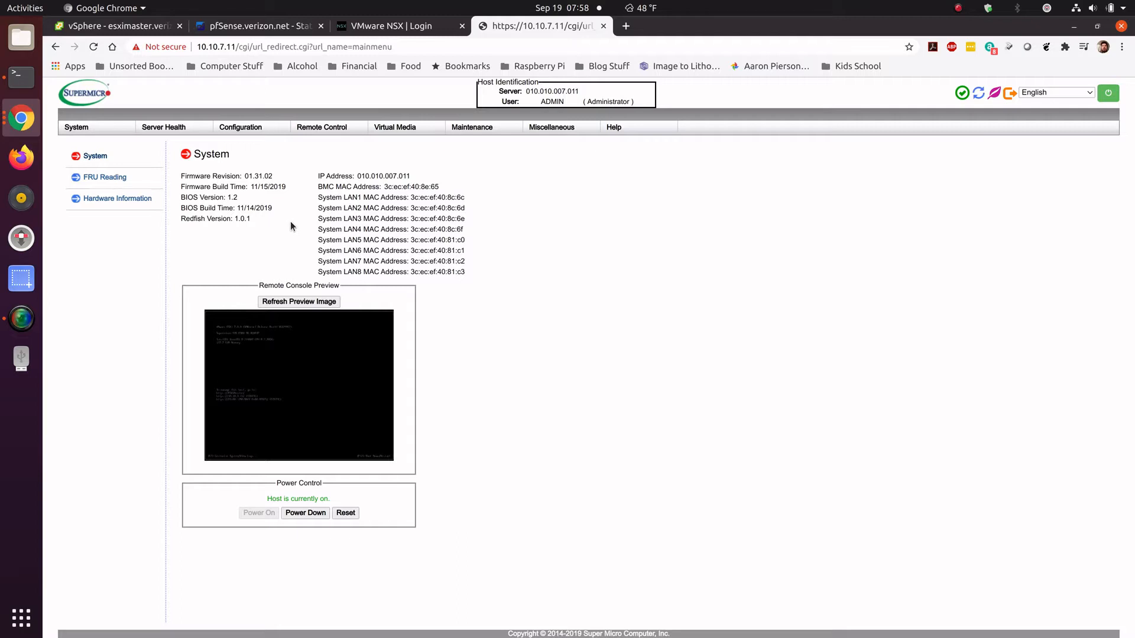
mouse_move(477, 221)
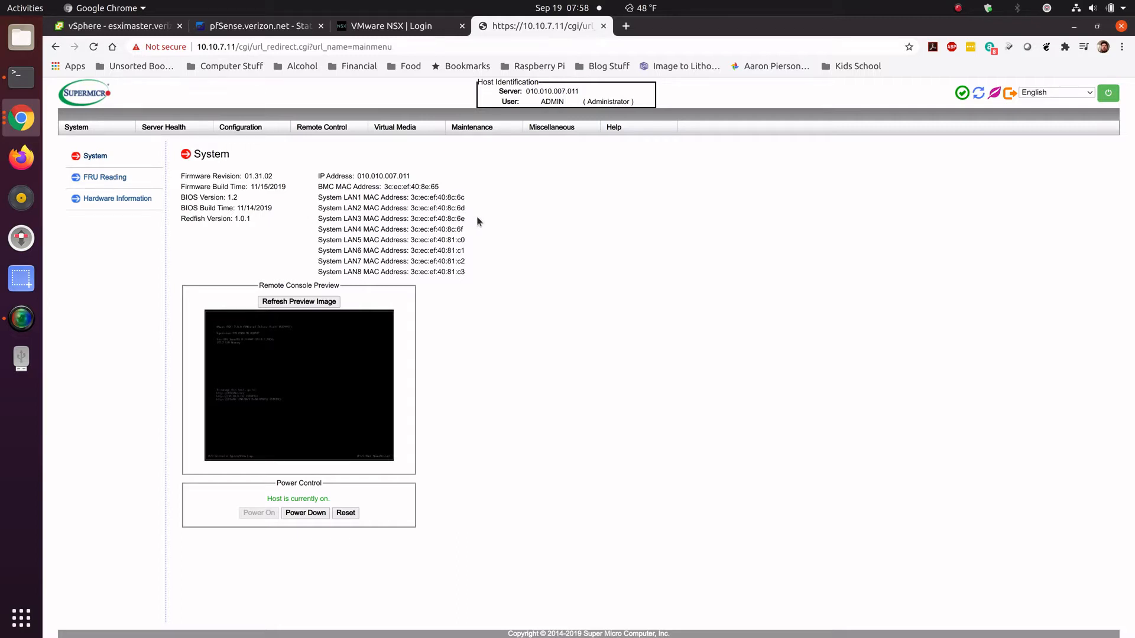
mouse_move(439, 318)
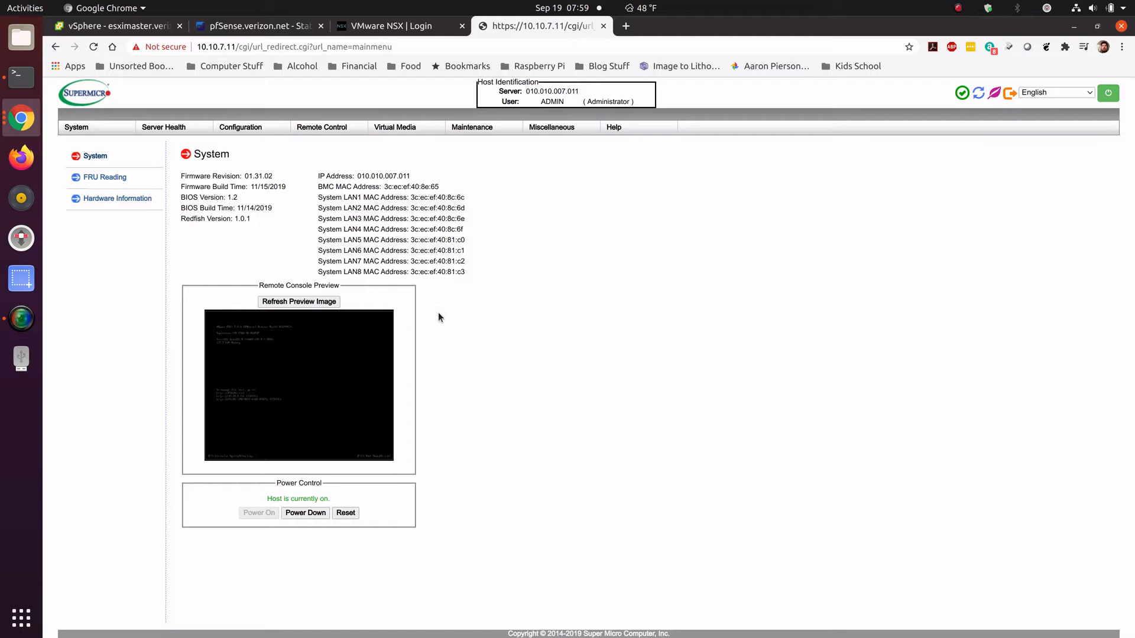
mouse_move(440, 312)
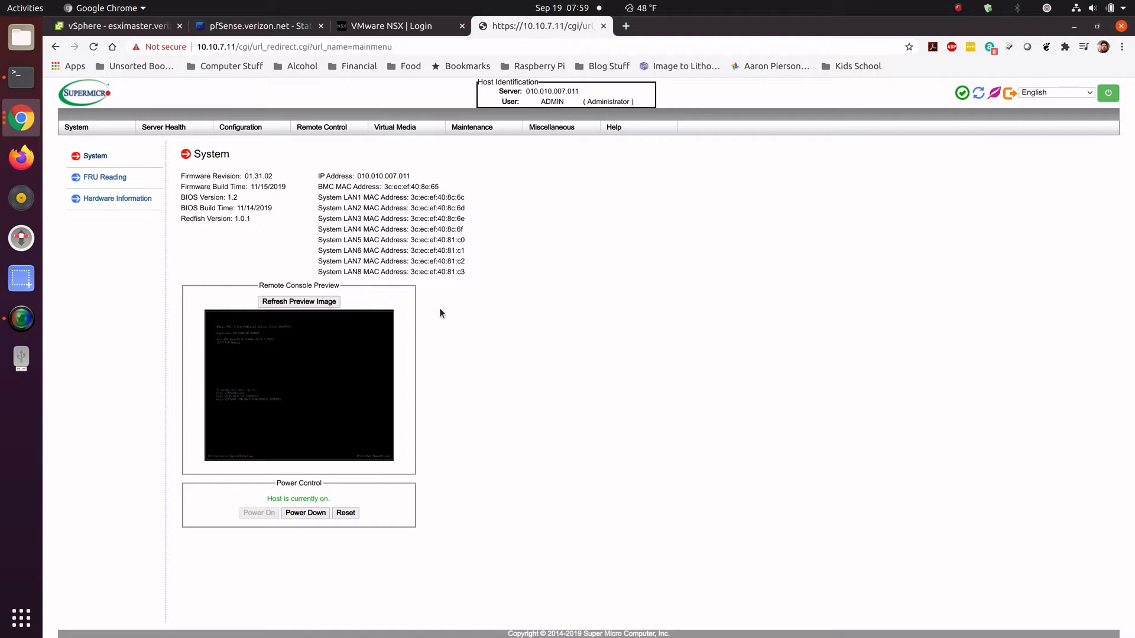
mouse_move(495, 282)
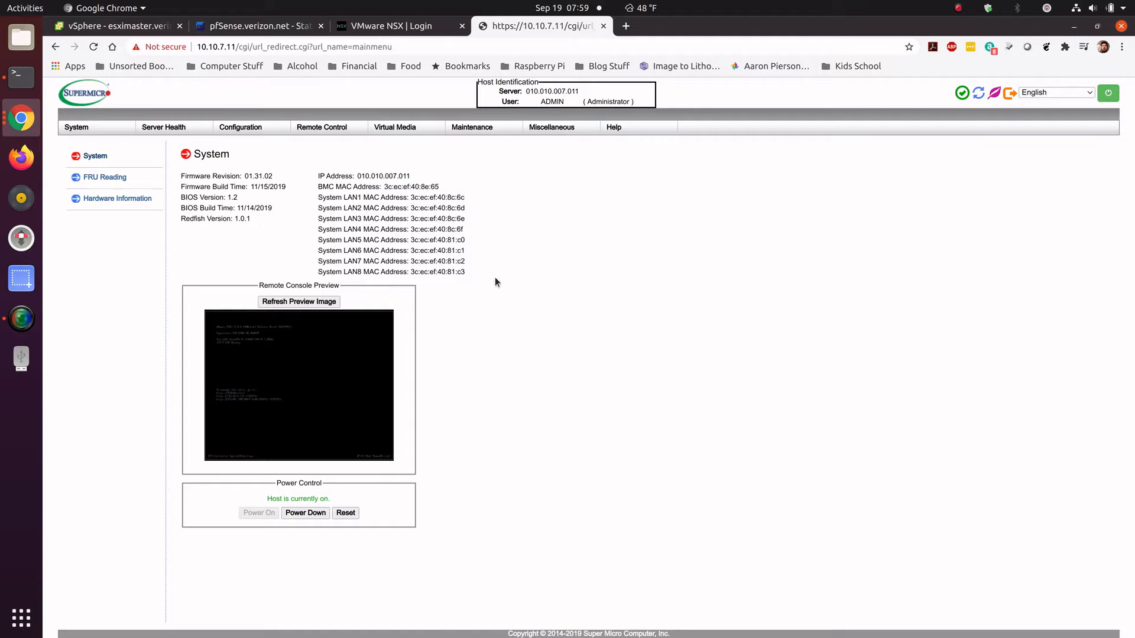
mouse_move(312, 222)
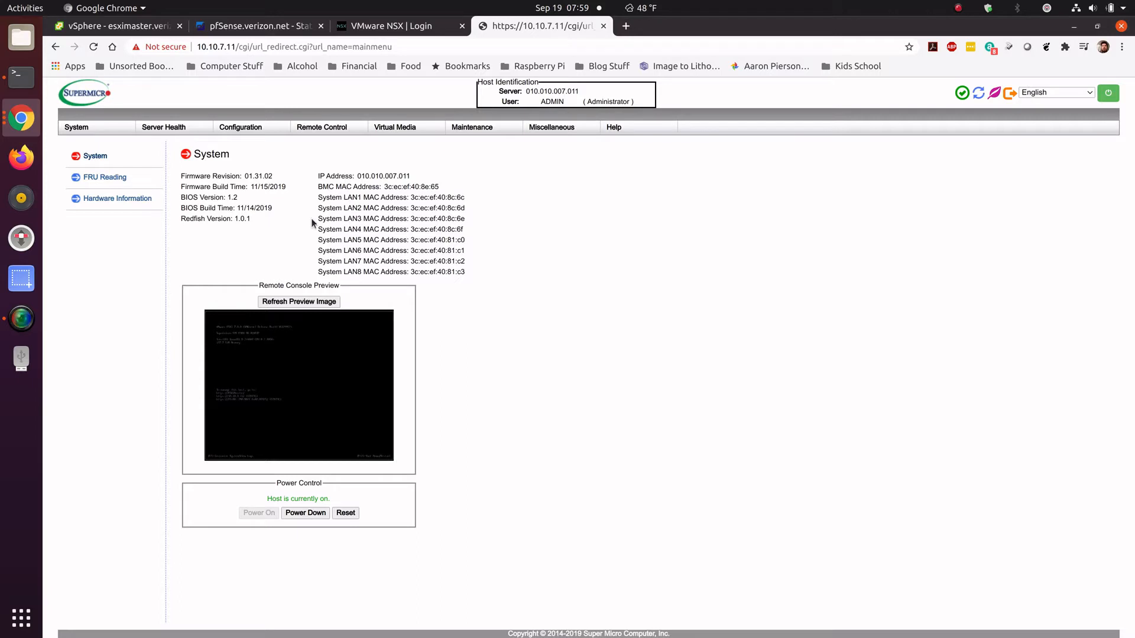
mouse_move(287, 250)
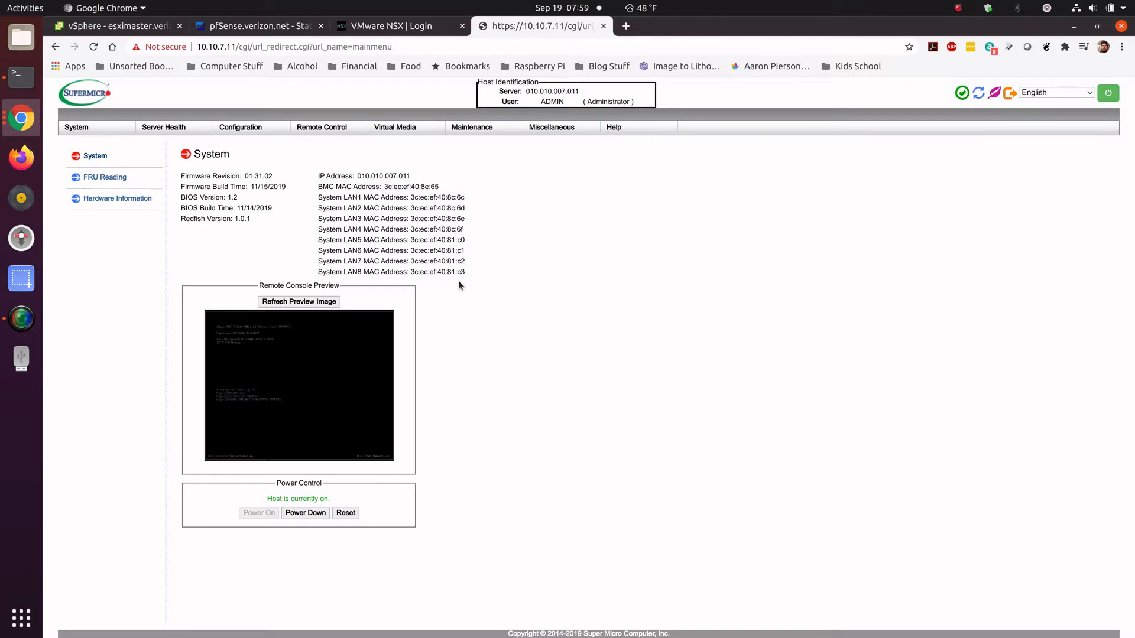
mouse_move(454, 316)
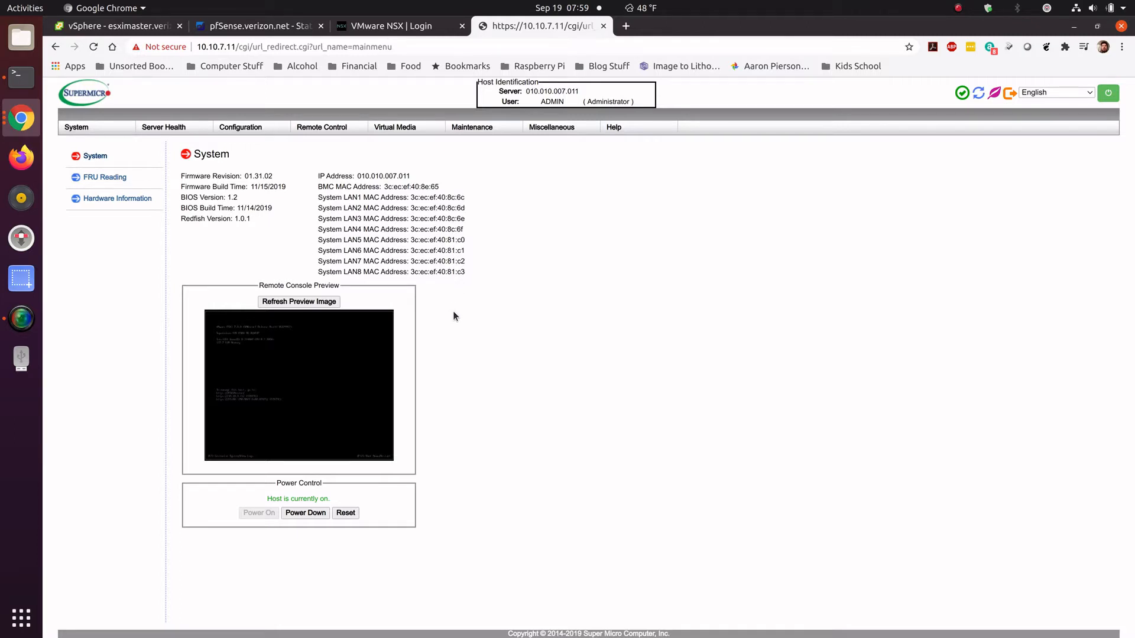
mouse_move(455, 325)
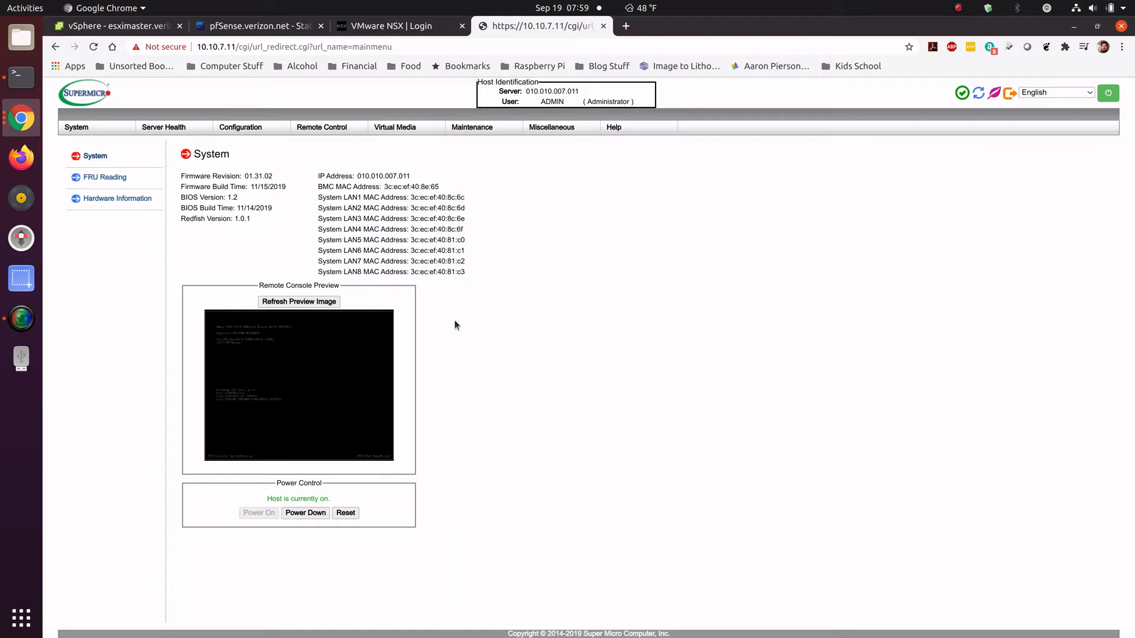
mouse_move(453, 324)
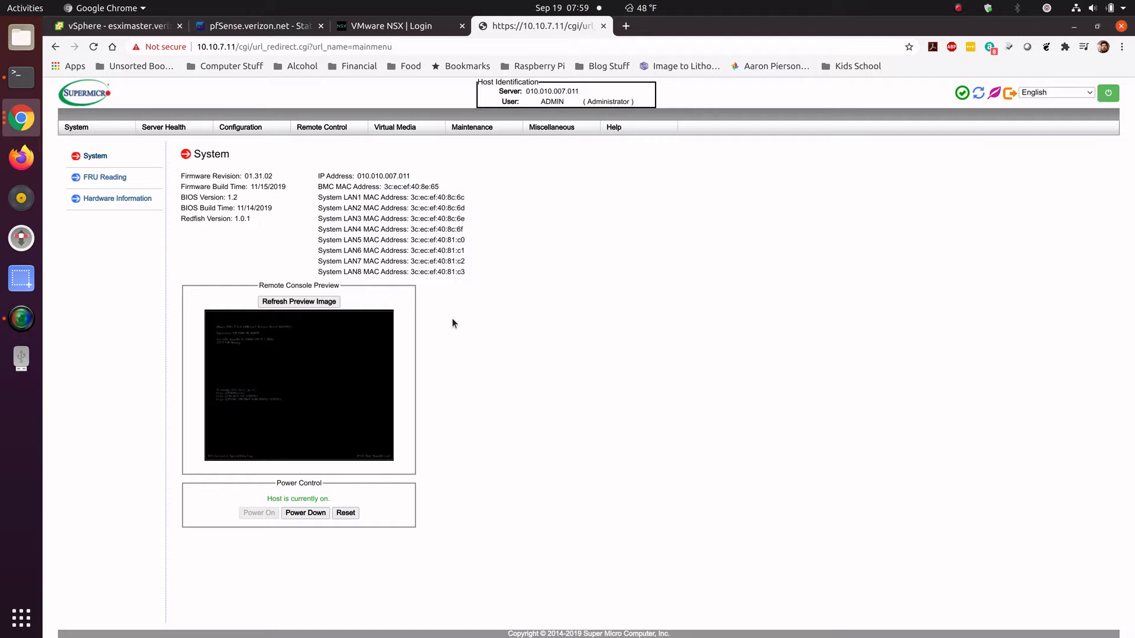
mouse_move(454, 327)
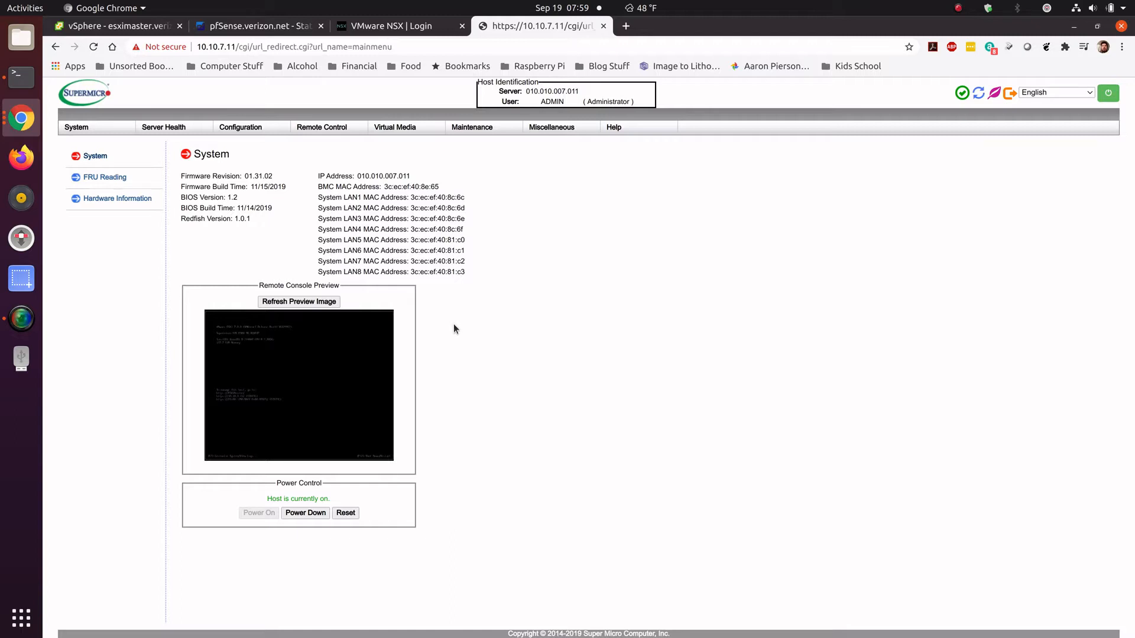
mouse_move(473, 320)
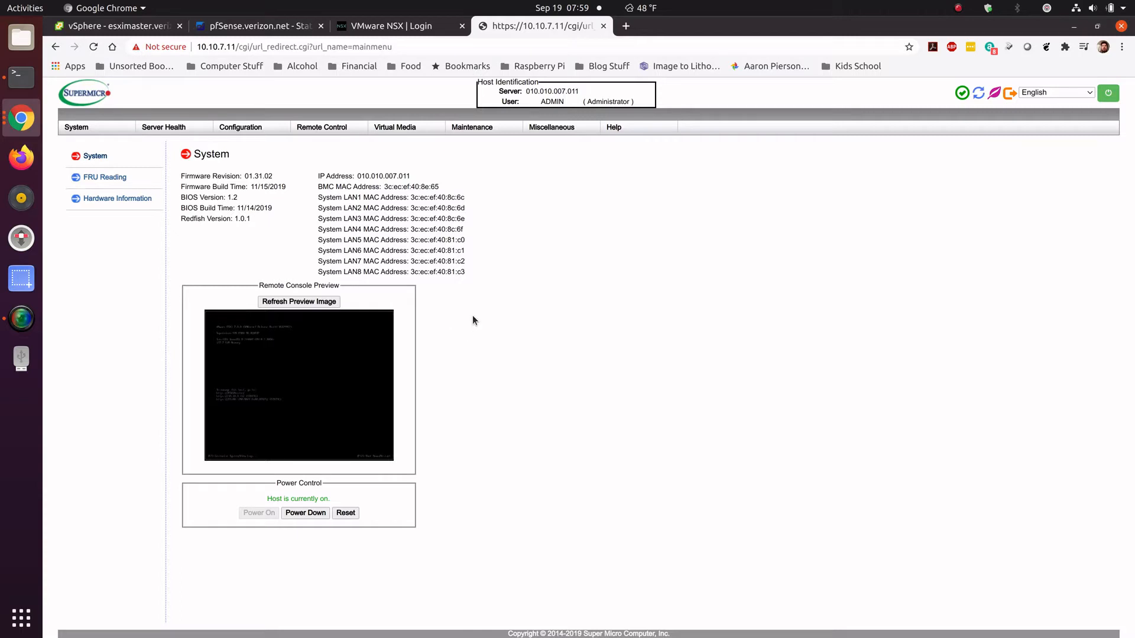
mouse_move(241, 302)
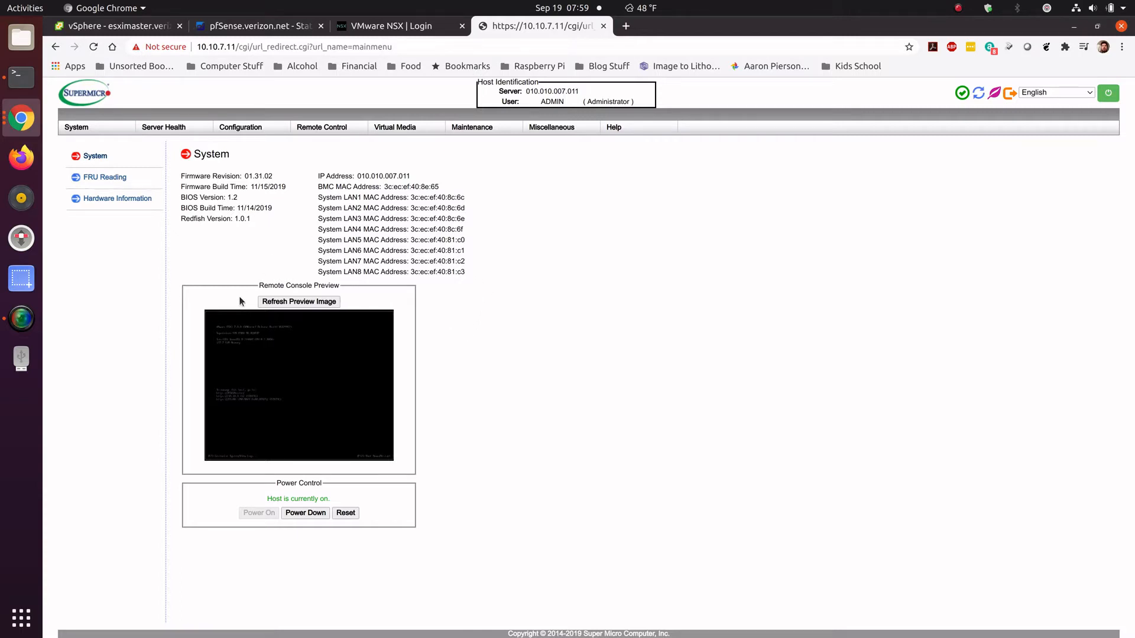
mouse_move(273, 367)
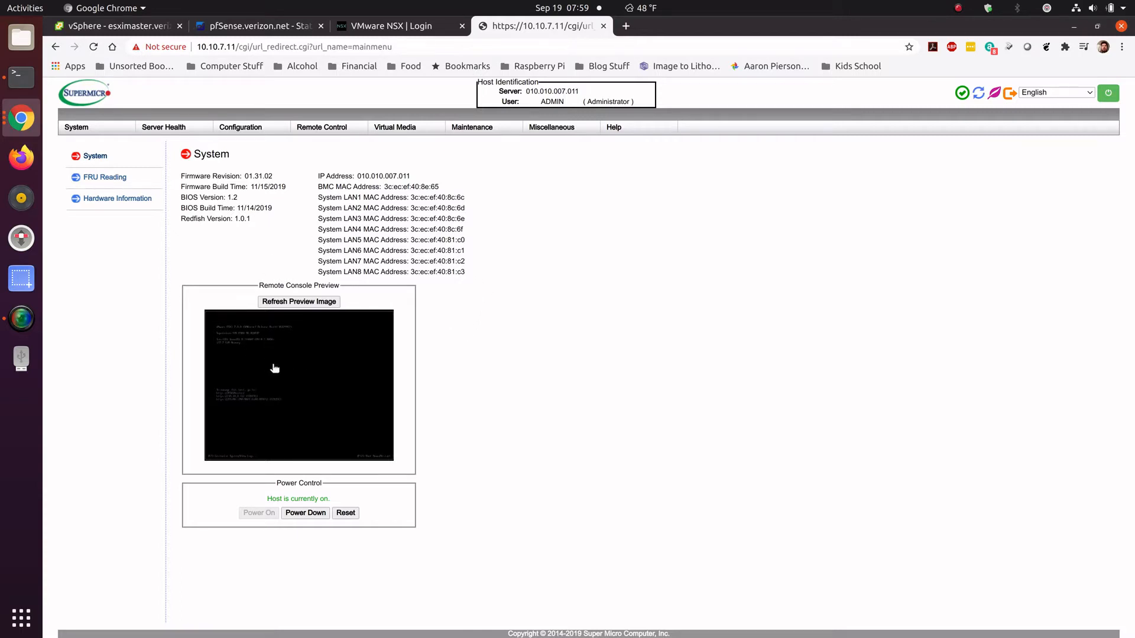
Step: Go through Remote Control to the Console Redirection page, then the iKVM/HTML5 page
left_click(322, 127)
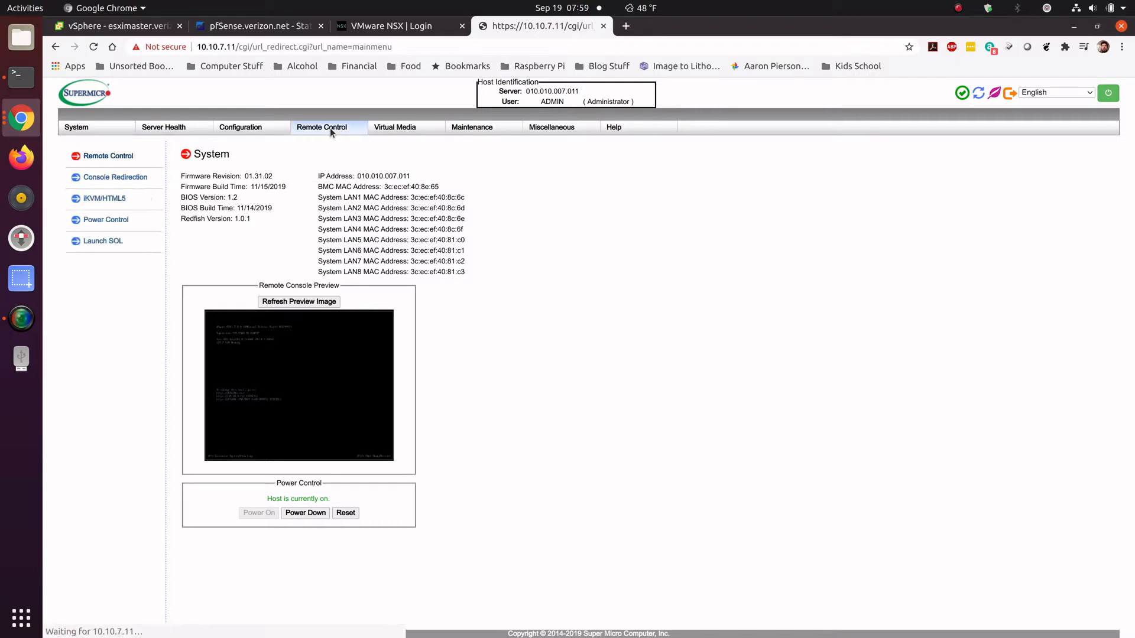
left_click(321, 127)
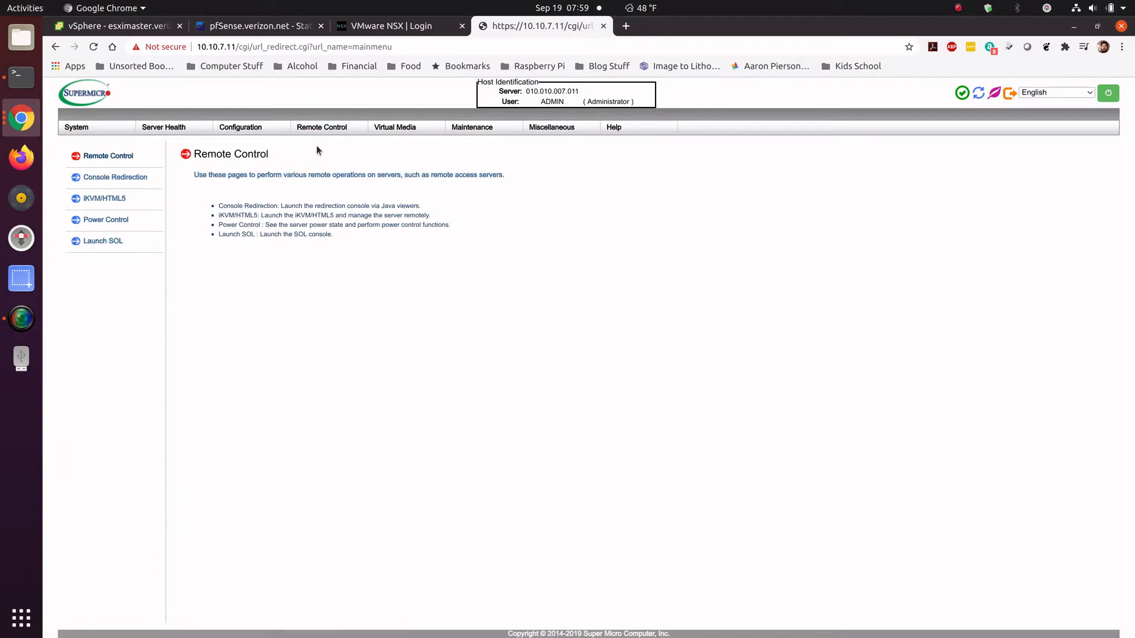
left_click(113, 176)
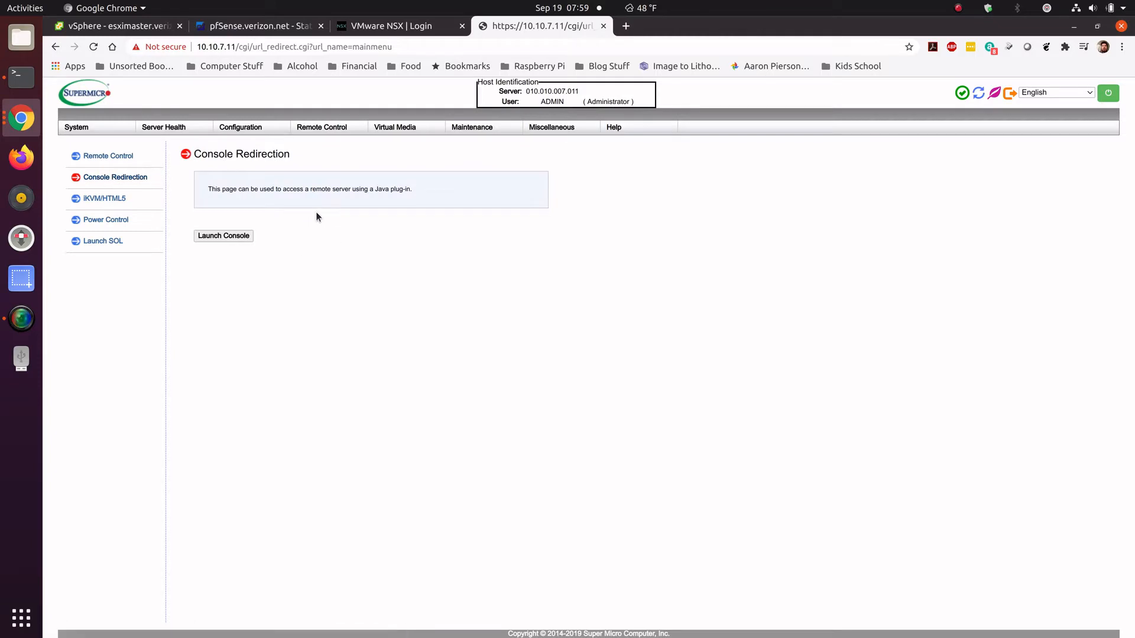
mouse_move(335, 254)
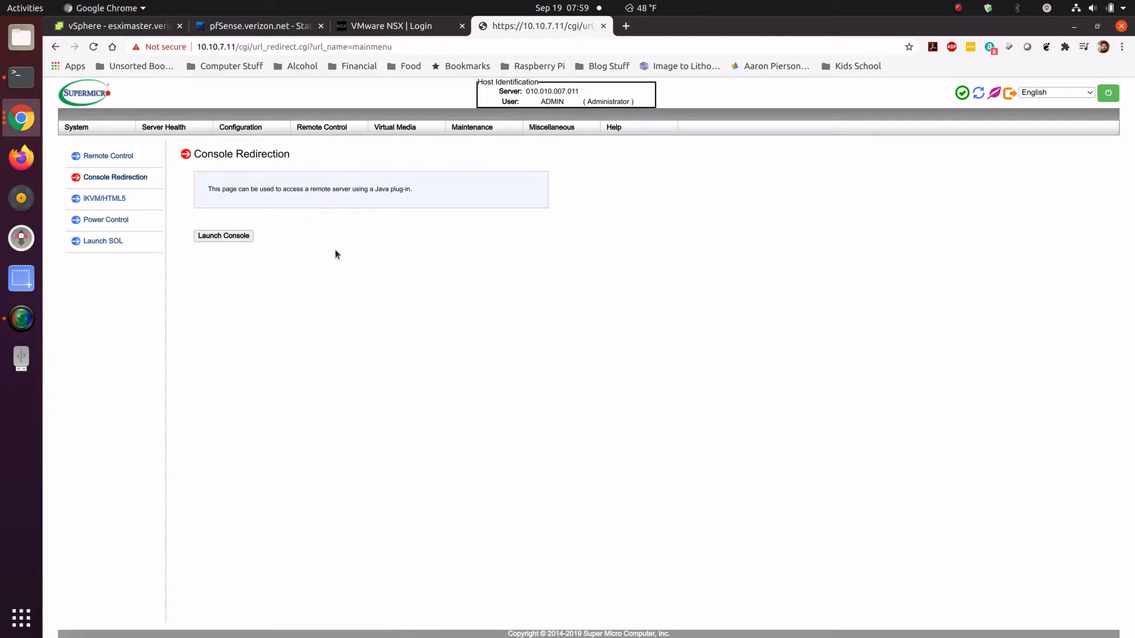
mouse_move(238, 270)
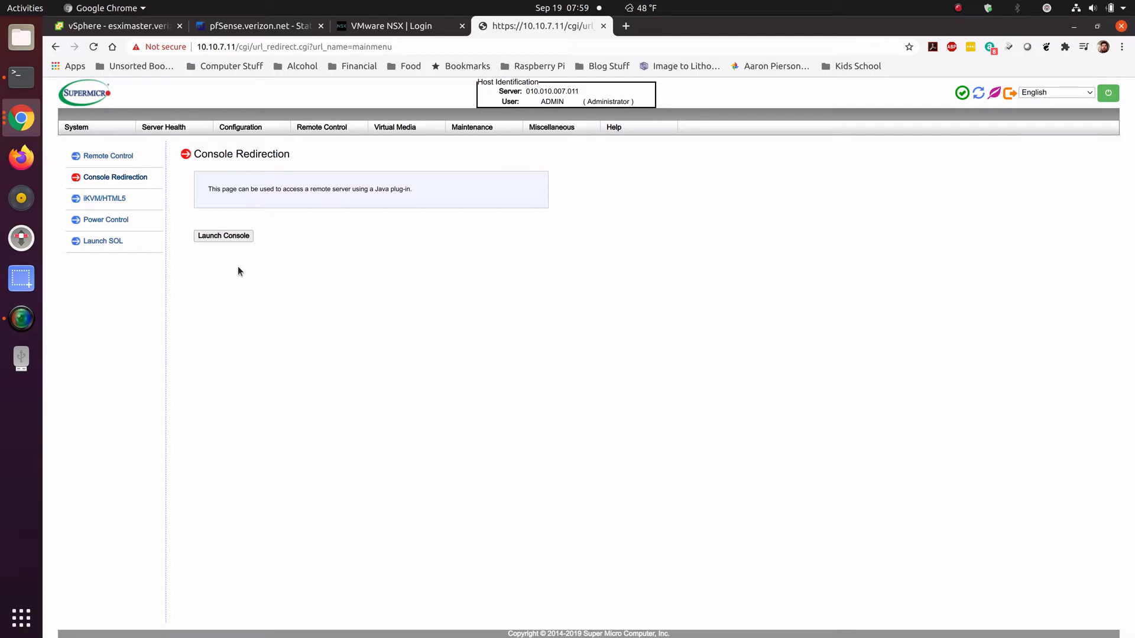
mouse_move(296, 279)
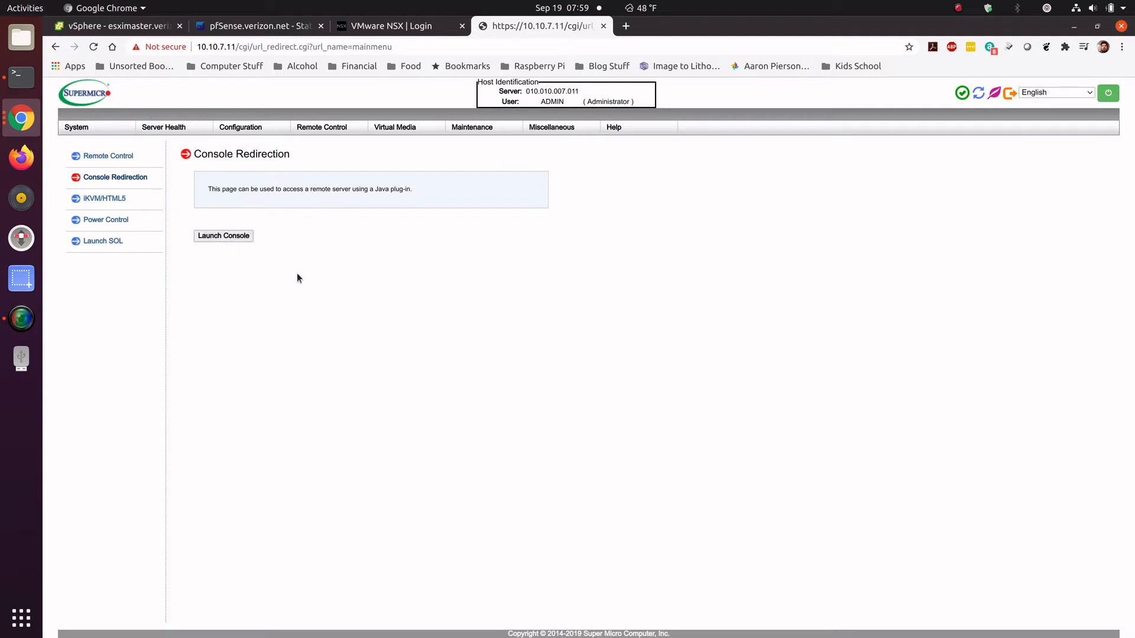
mouse_move(262, 282)
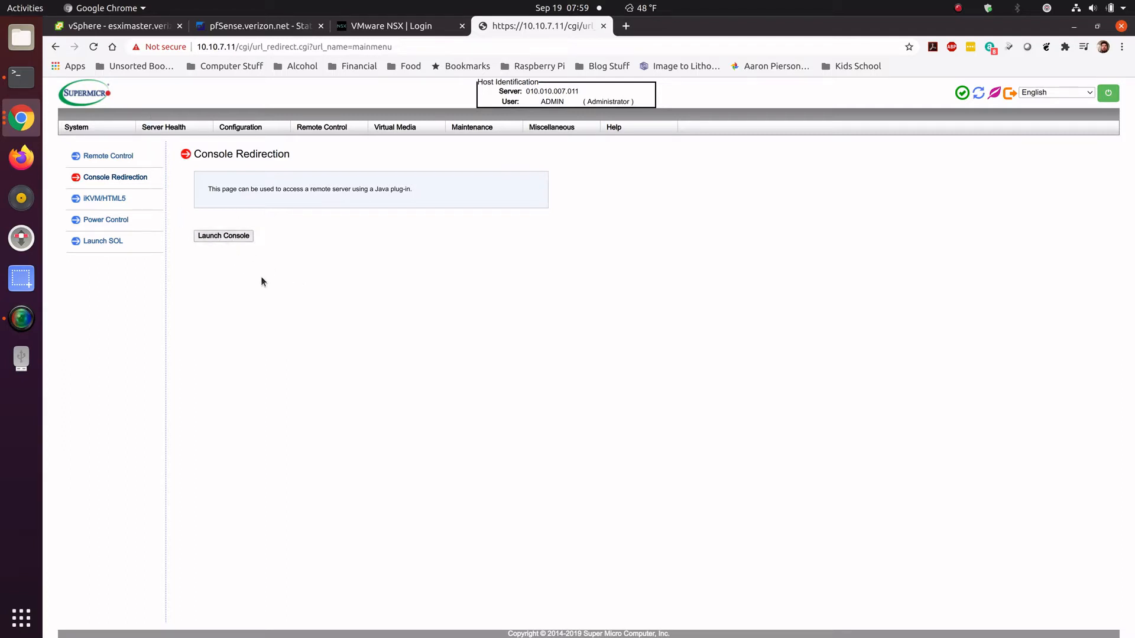
mouse_move(128, 204)
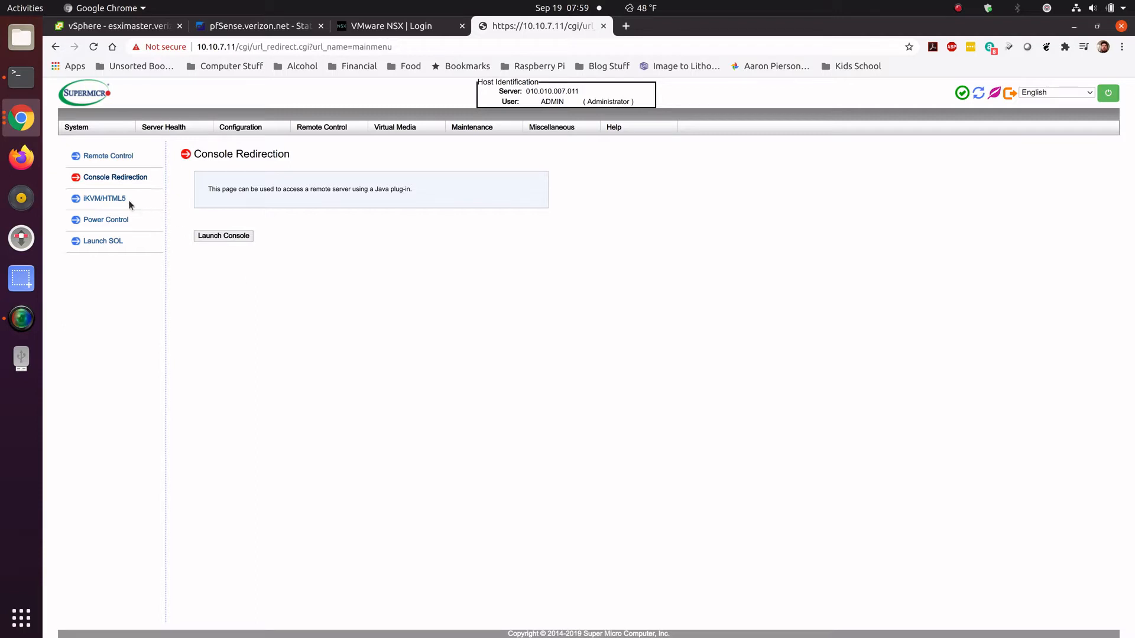
left_click(104, 198)
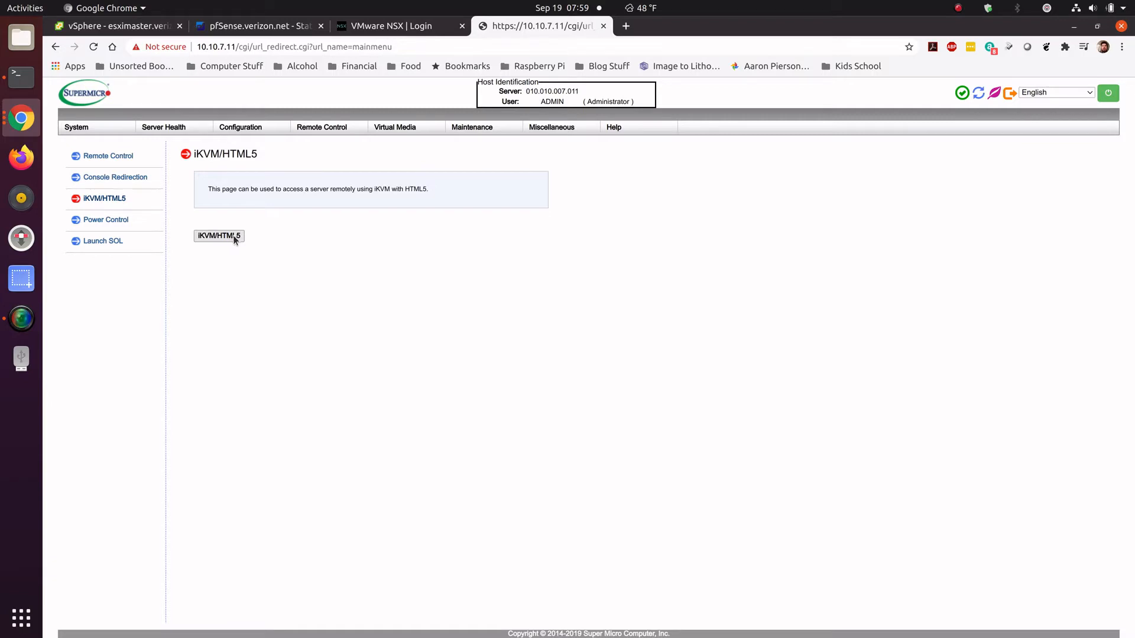
Step: Launch the Java console, keeping and running the downloaded .jnlp launcher
left_click(114, 176)
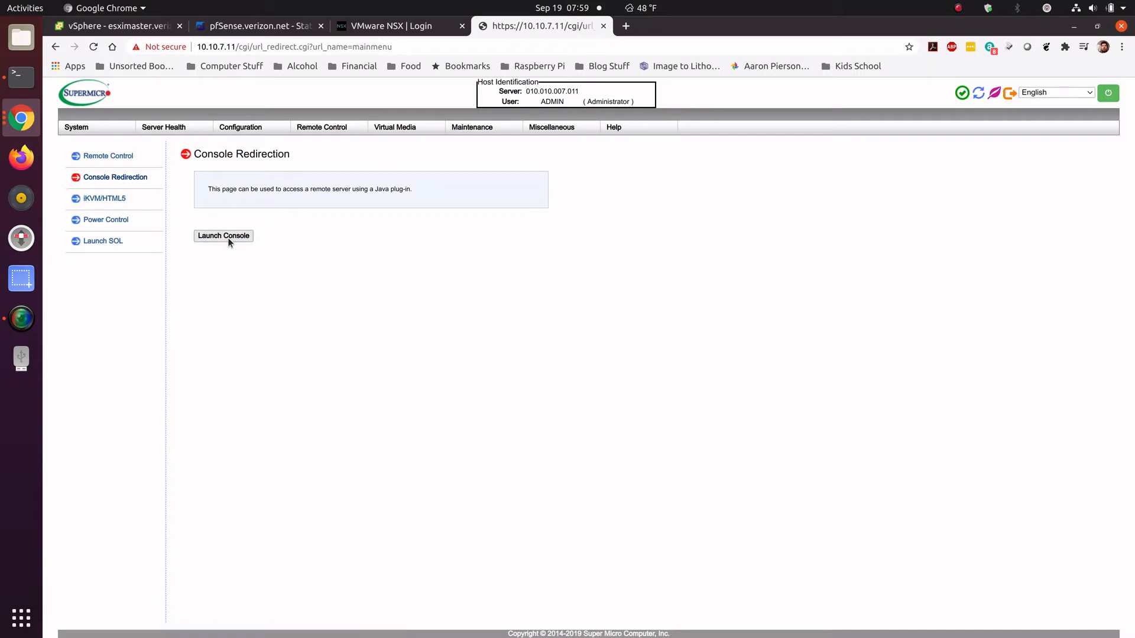
left_click(223, 235)
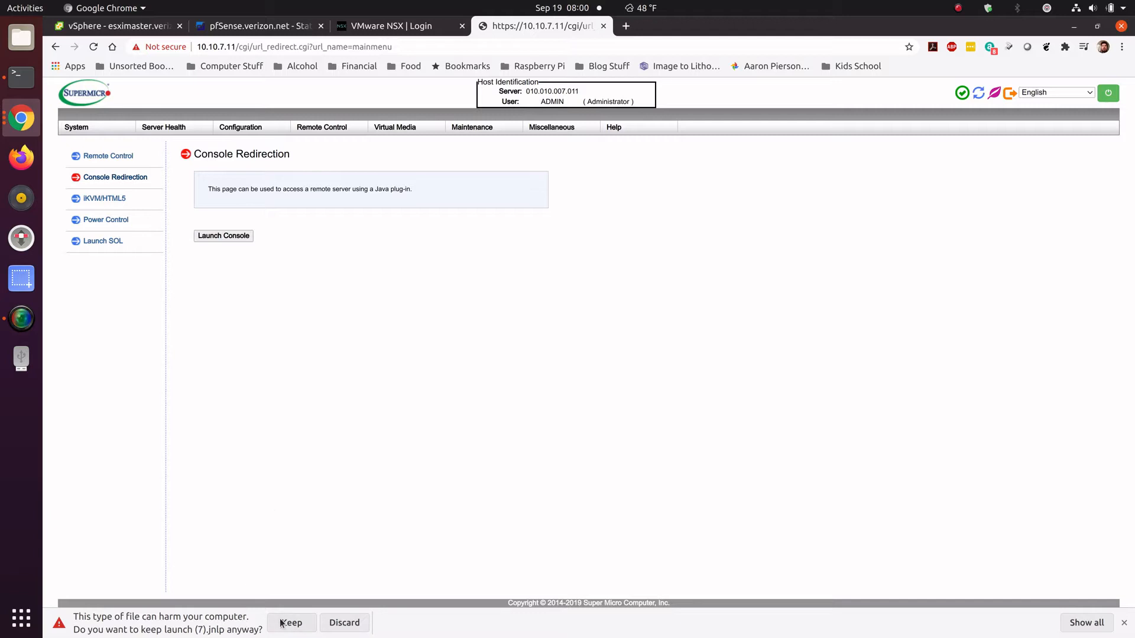
left_click(291, 623)
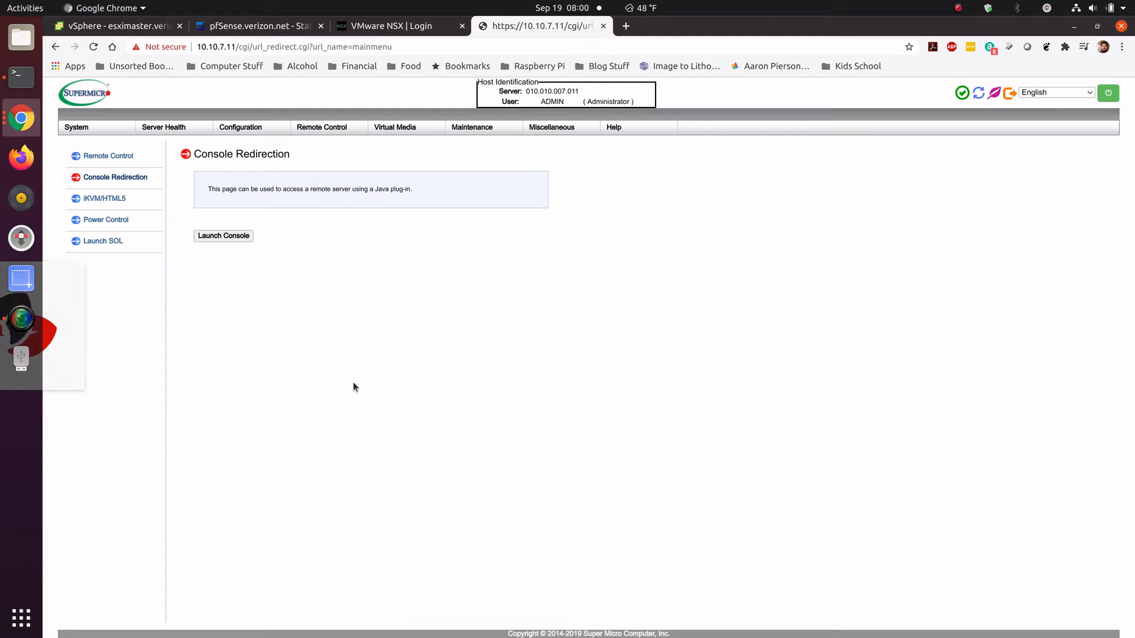
left_click(223, 235)
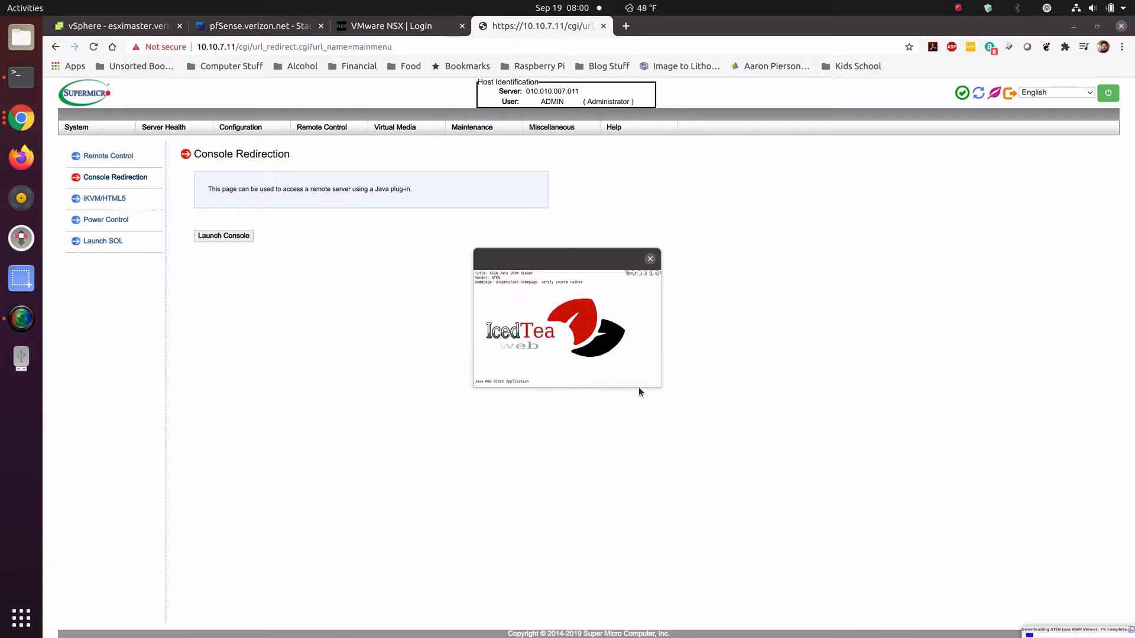
mouse_move(712, 355)
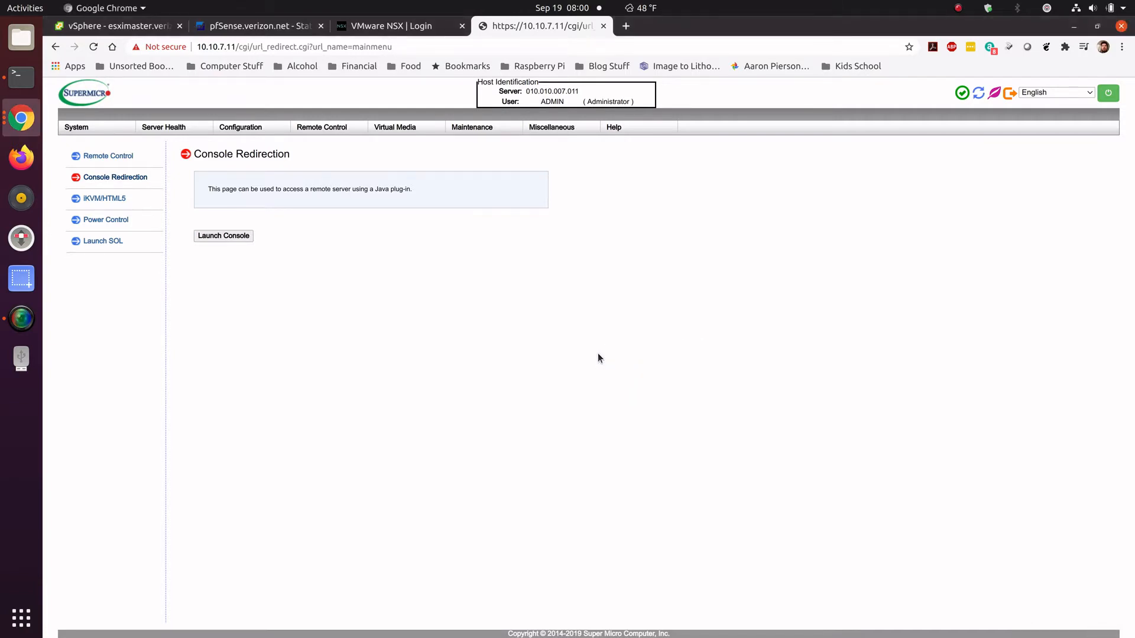
Step: In the iKVM Viewer's Virtual Storage, choose ISO image as drive type, then cancel browsing for a file
left_click(223, 235)
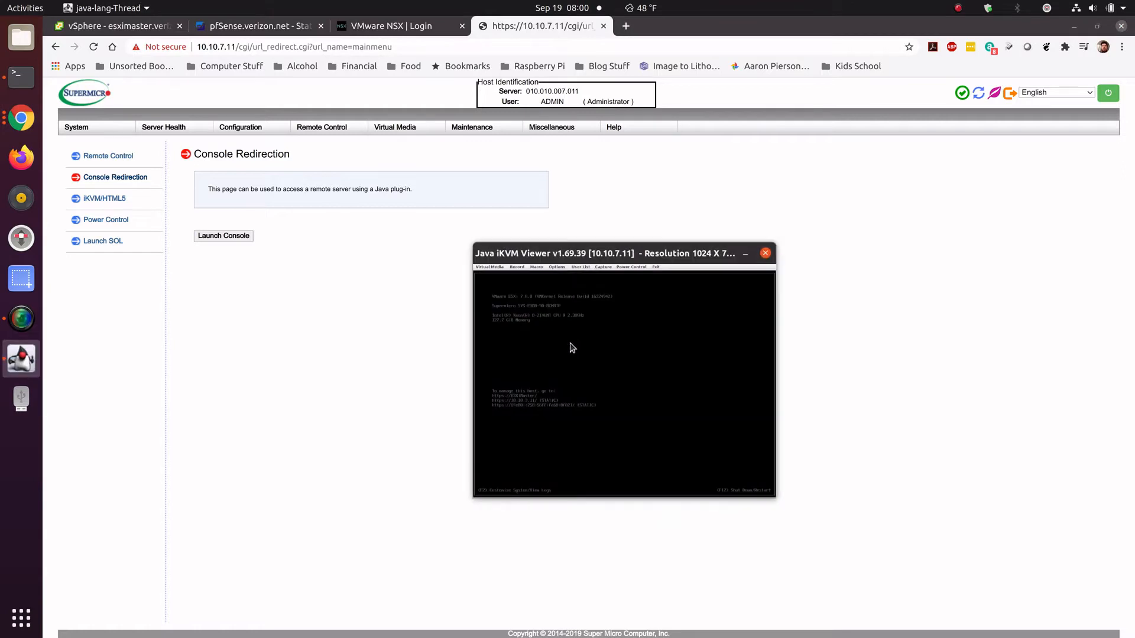
left_click(489, 266)
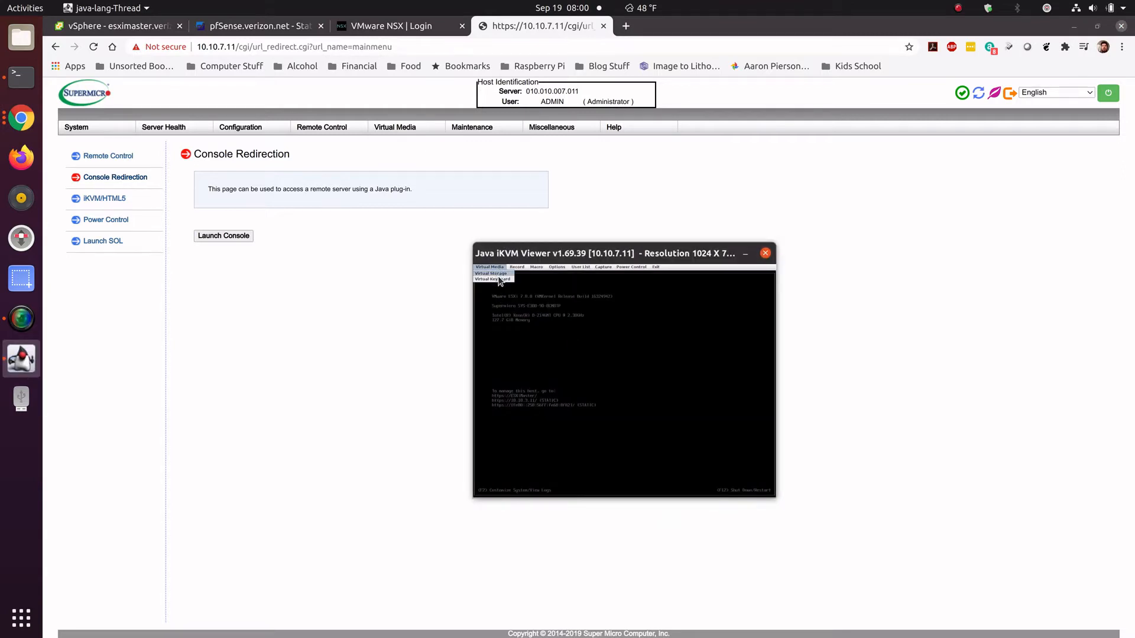
left_click(489, 273)
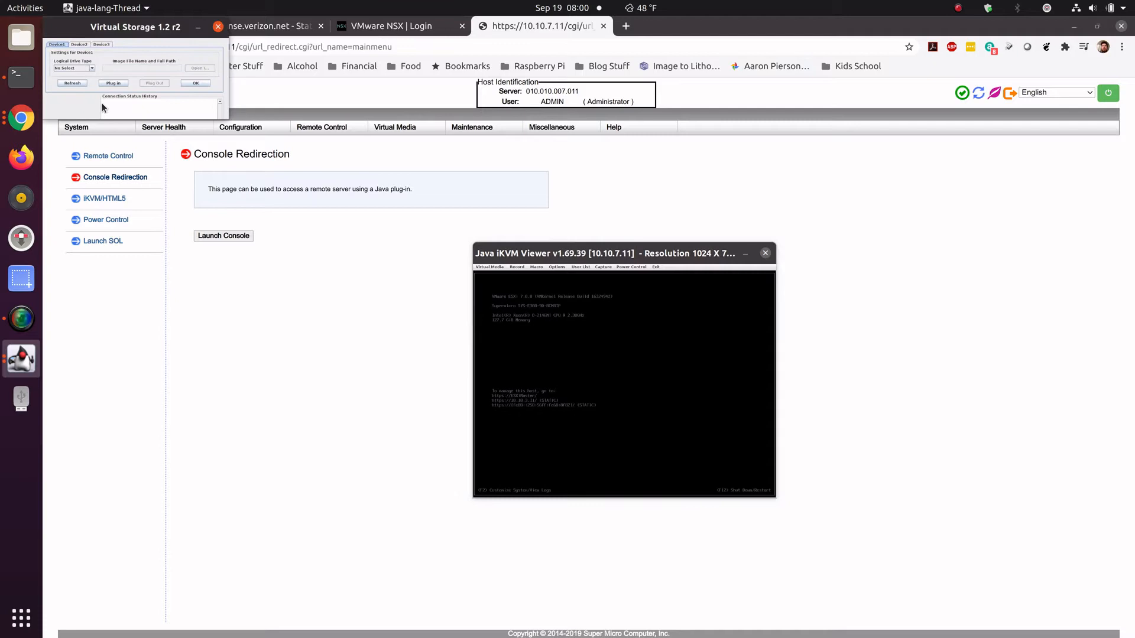
left_click(91, 68)
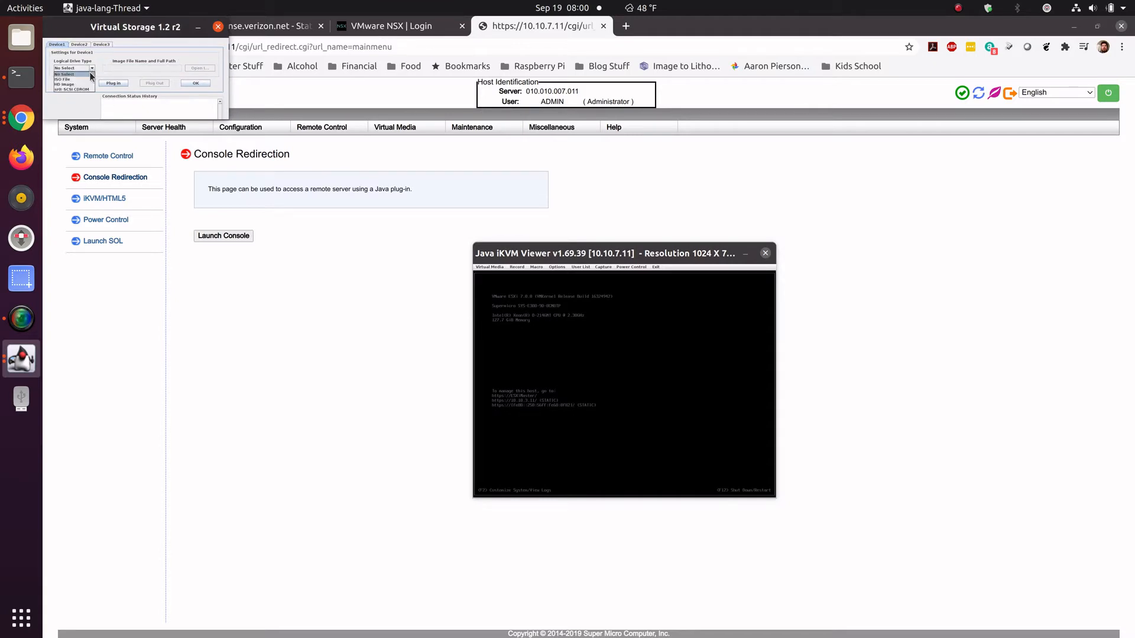
left_click(68, 73)
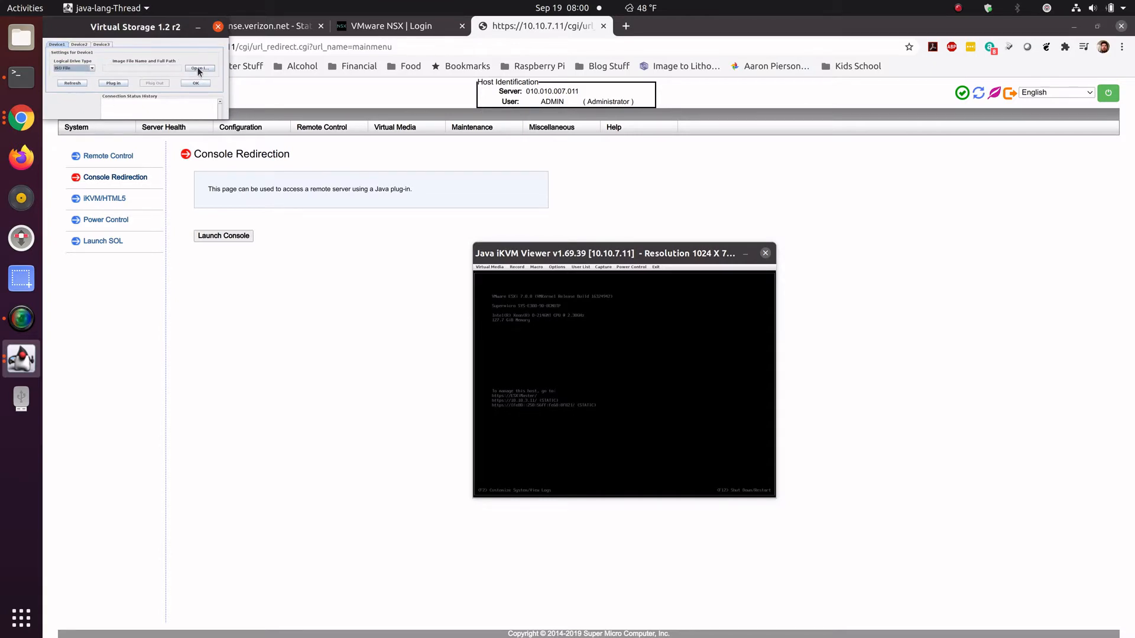
left_click(199, 69)
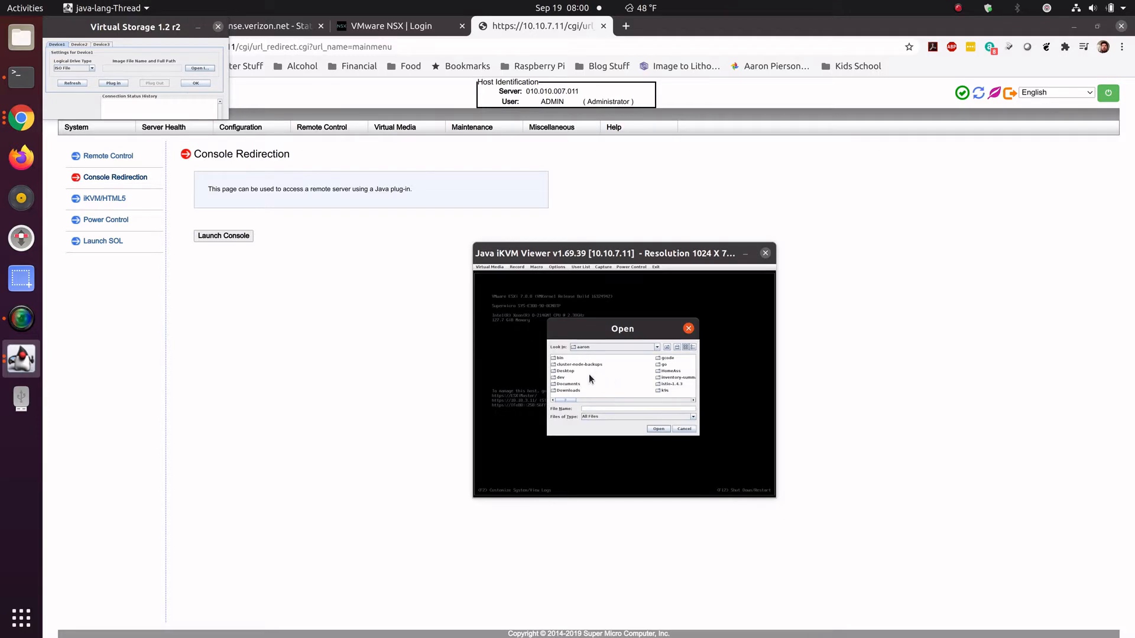
mouse_move(684, 434)
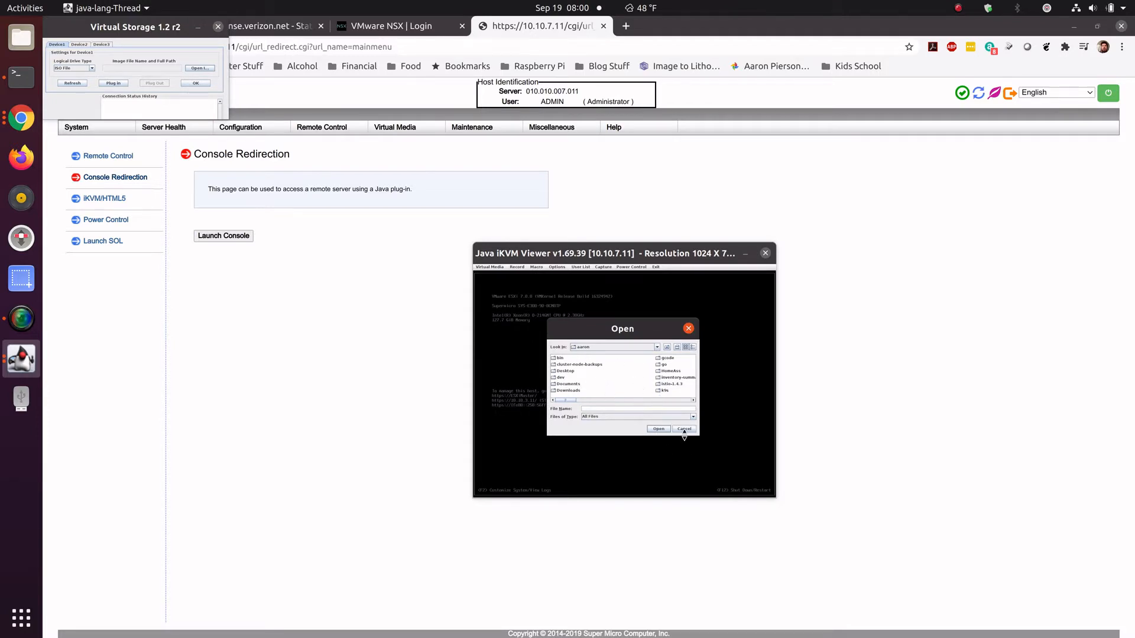
left_click(683, 428)
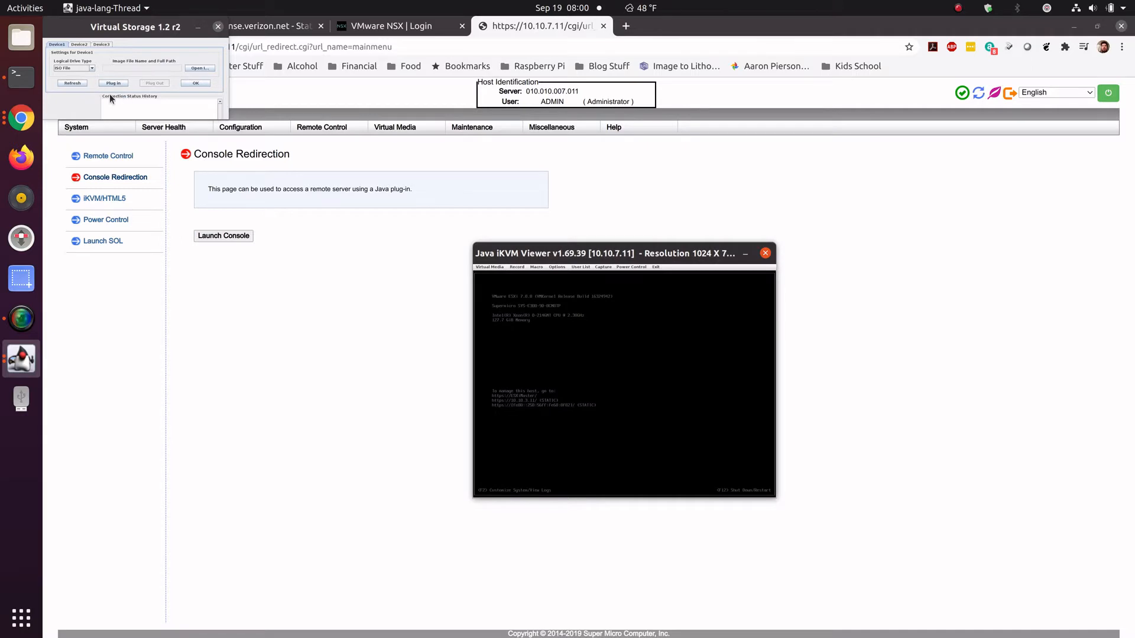
mouse_move(560, 317)
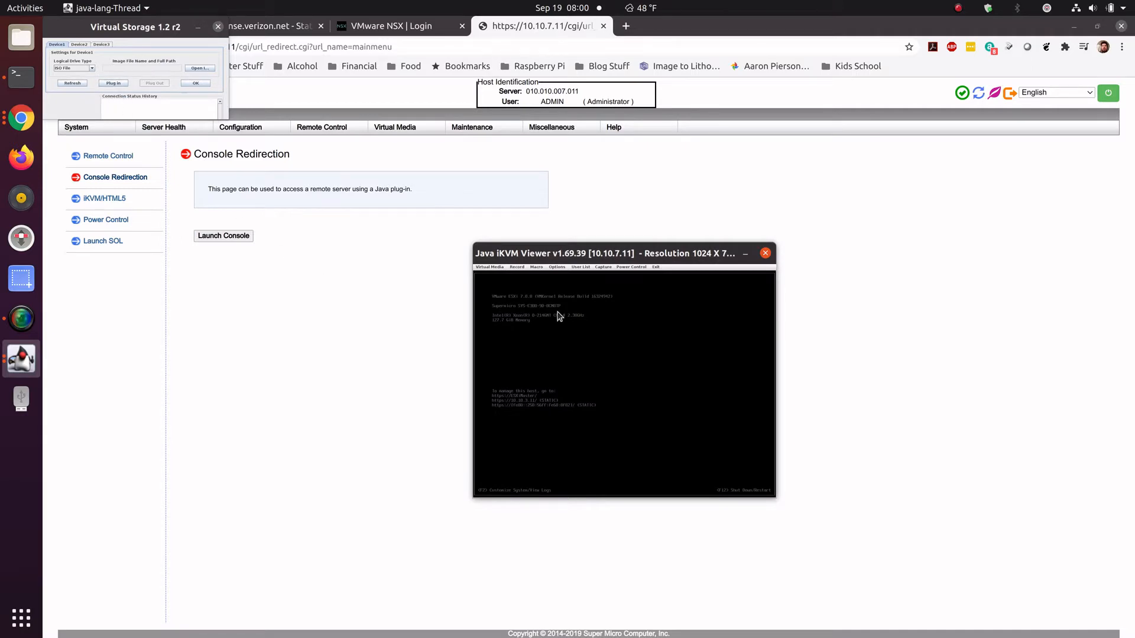
mouse_move(618, 327)
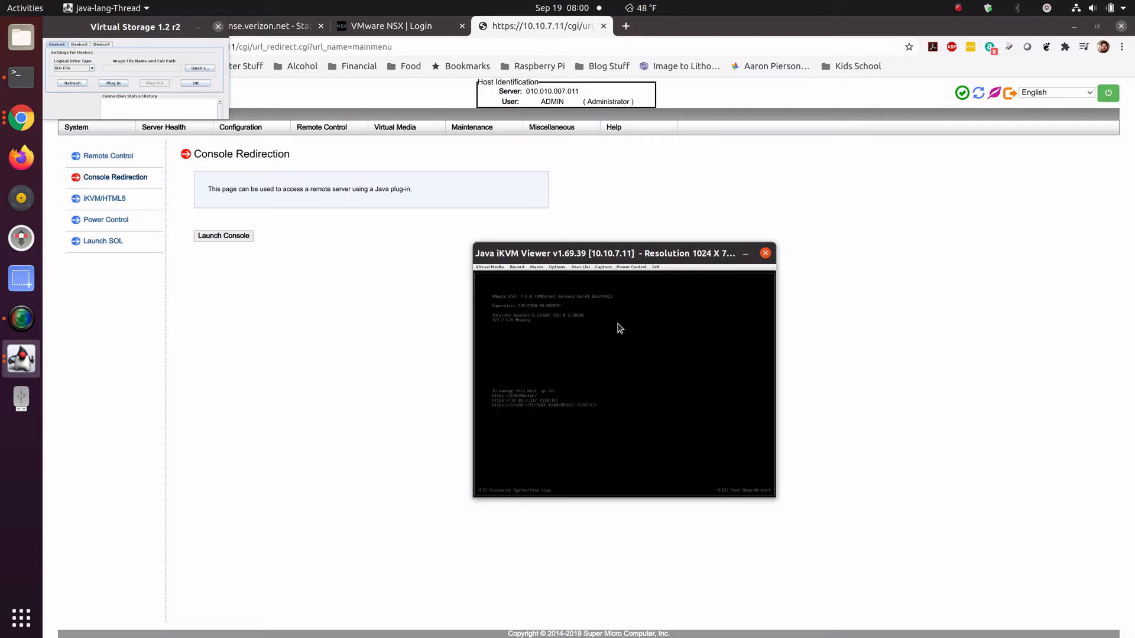
mouse_move(604, 350)
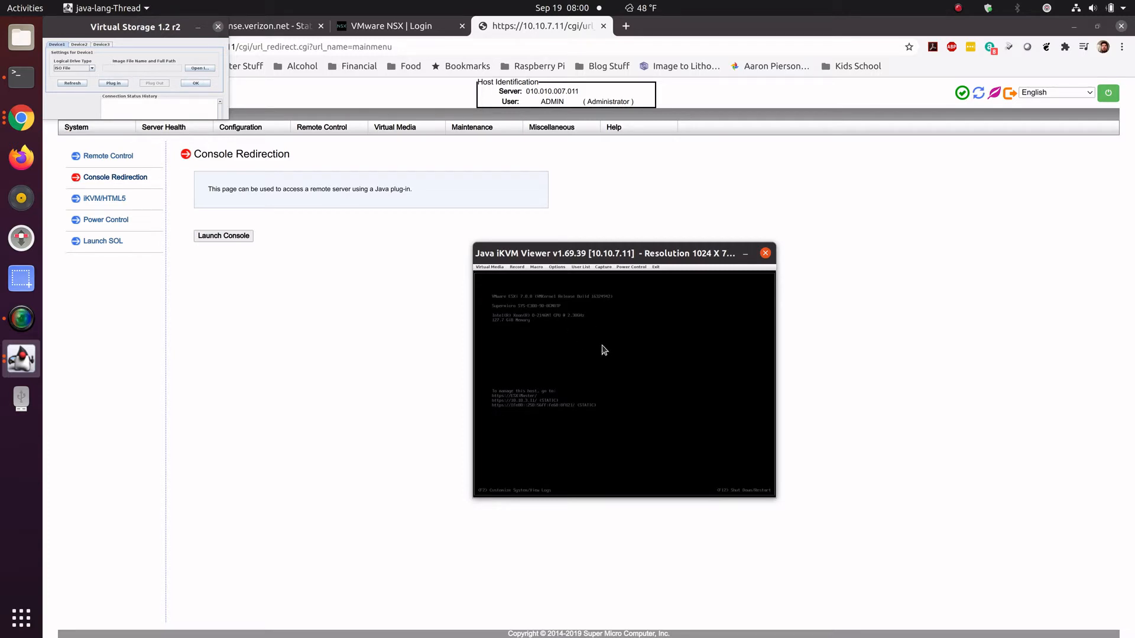
mouse_move(594, 358)
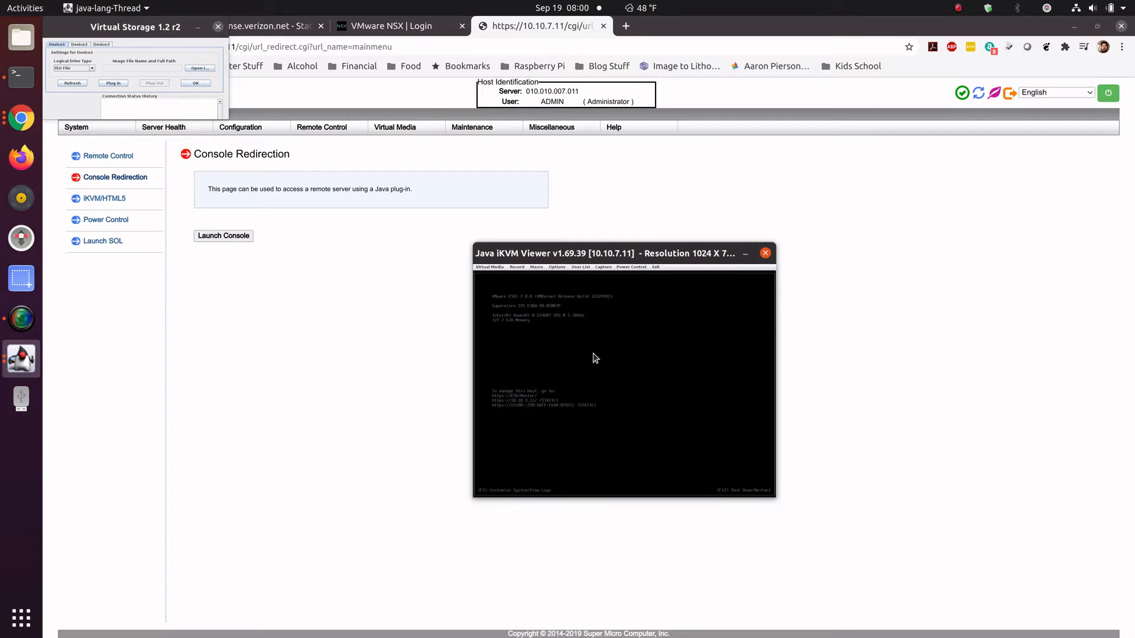
mouse_move(584, 340)
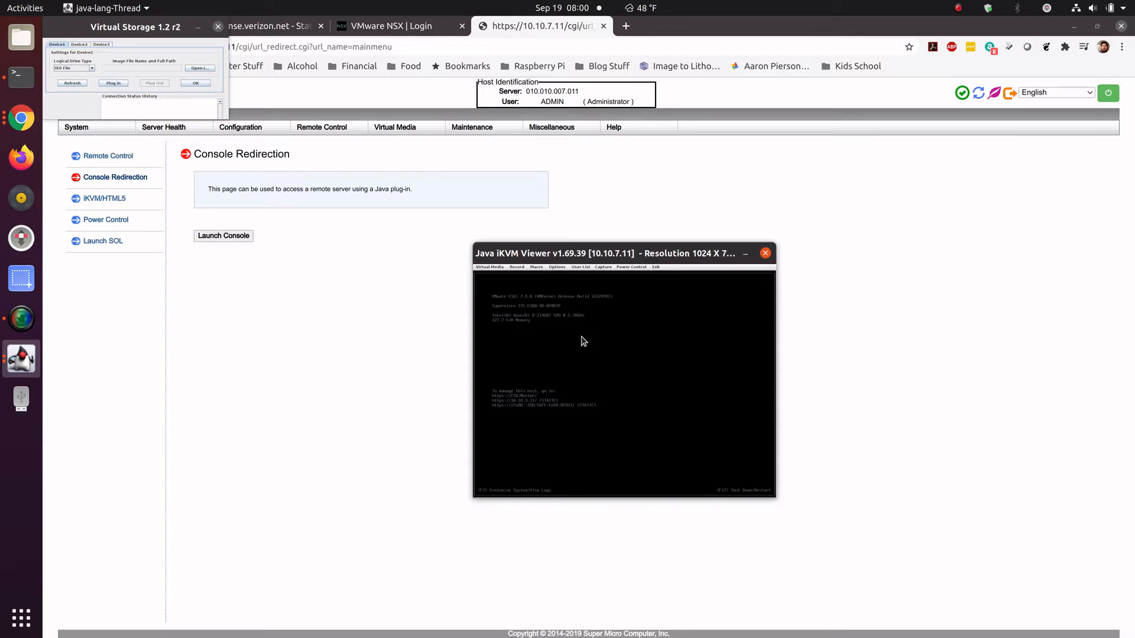
mouse_move(605, 367)
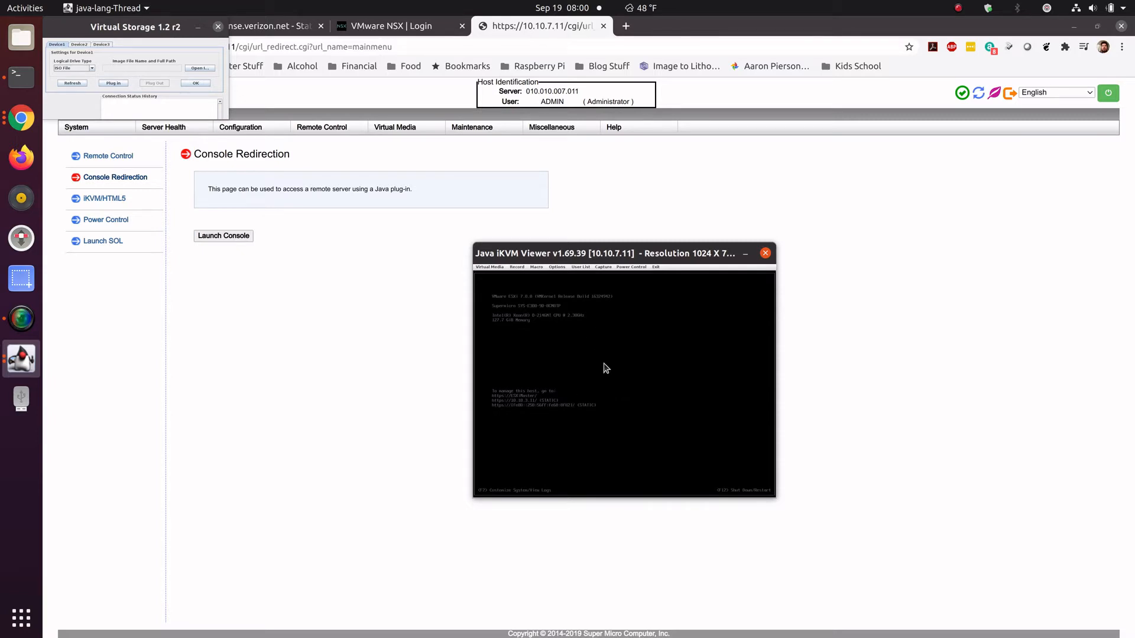
mouse_move(606, 356)
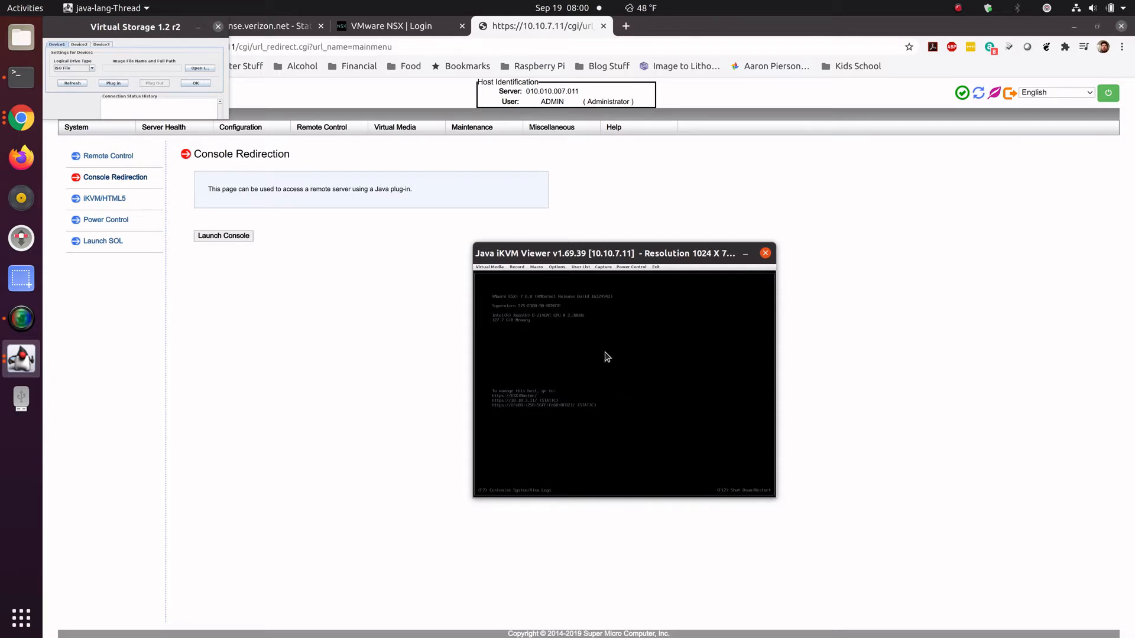
mouse_move(564, 351)
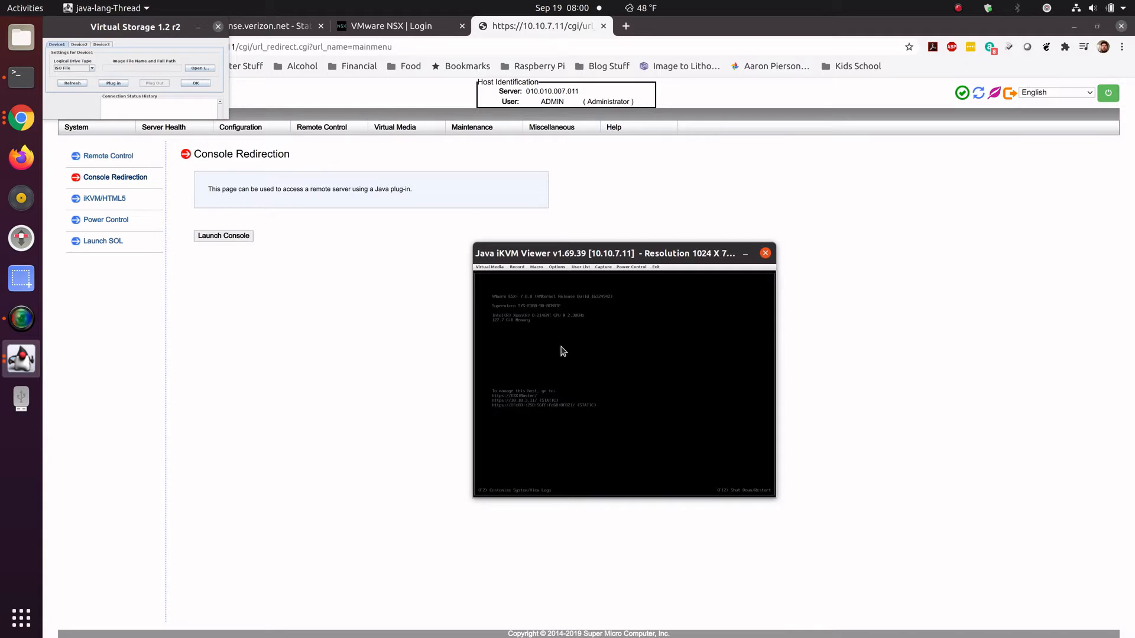
mouse_move(447, 322)
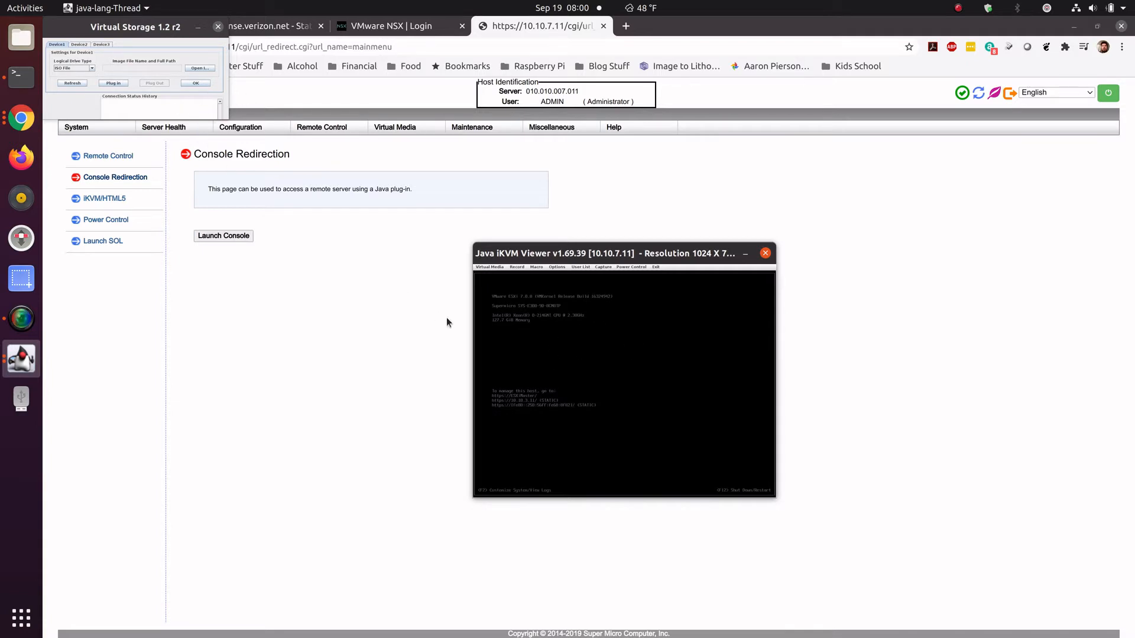
mouse_move(678, 382)
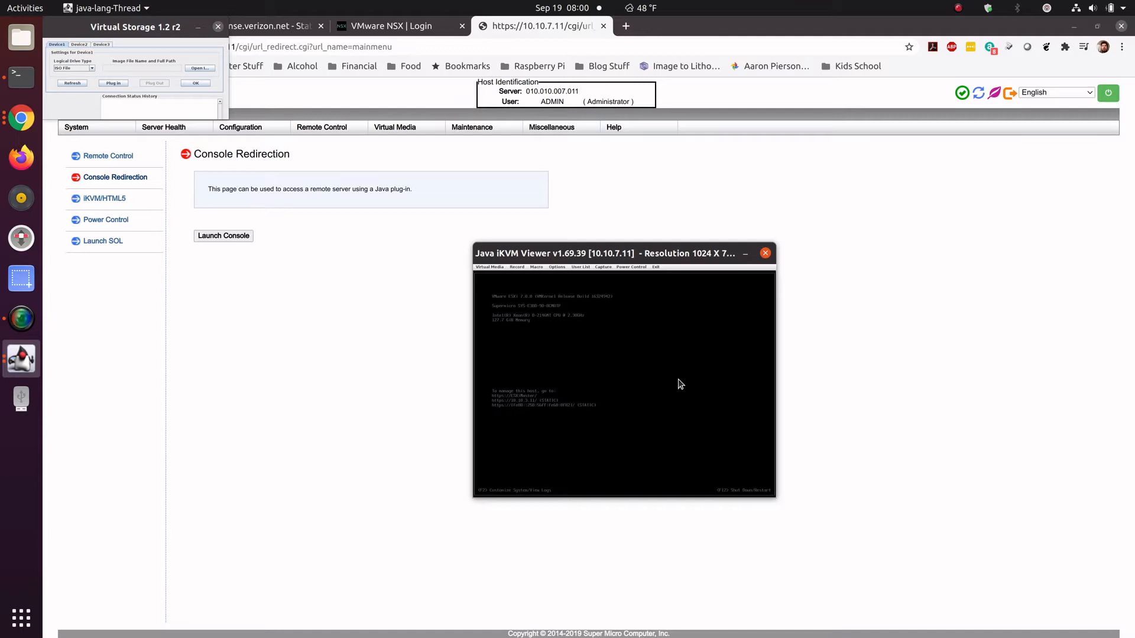
mouse_move(765, 253)
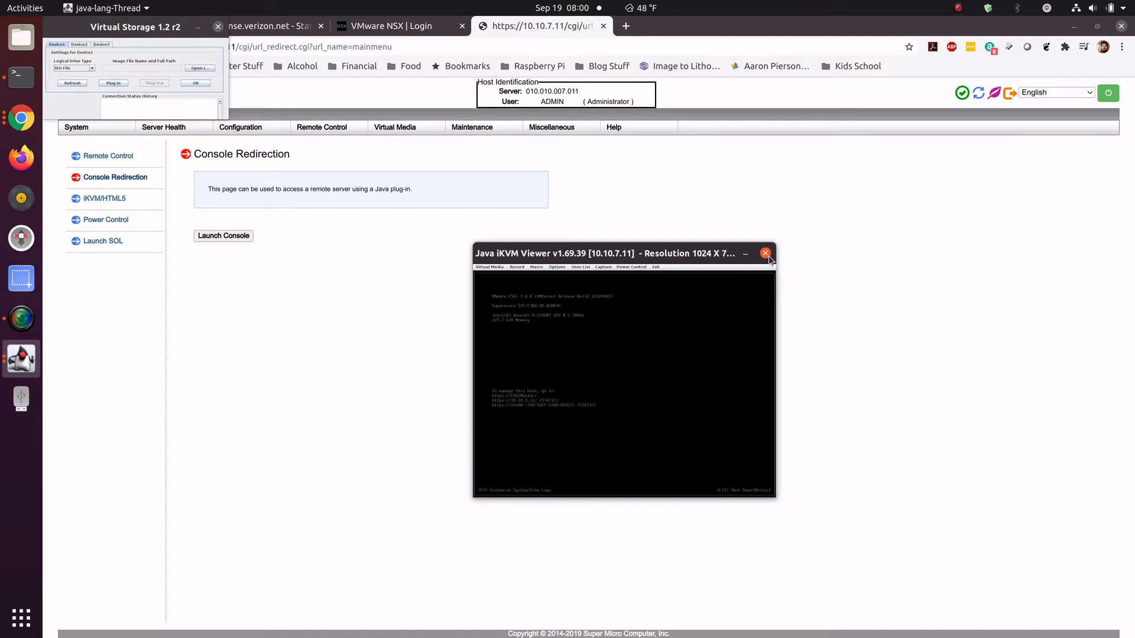
Step: Close the Java iKVM Viewer, leaving the Console Redirection page
left_click(764, 253)
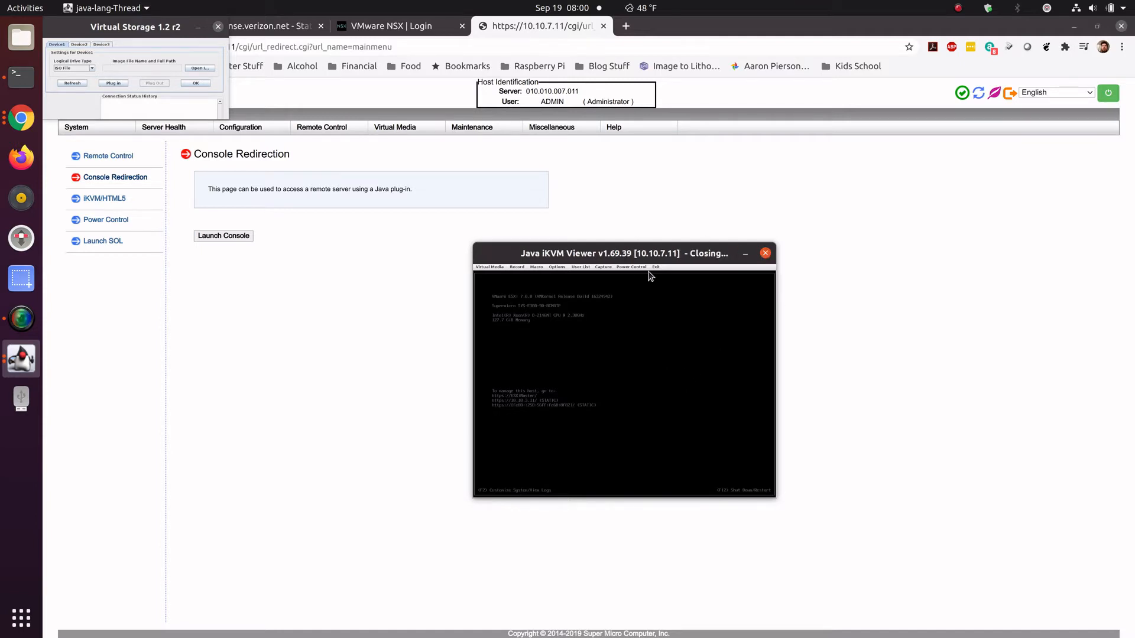
left_click(765, 252)
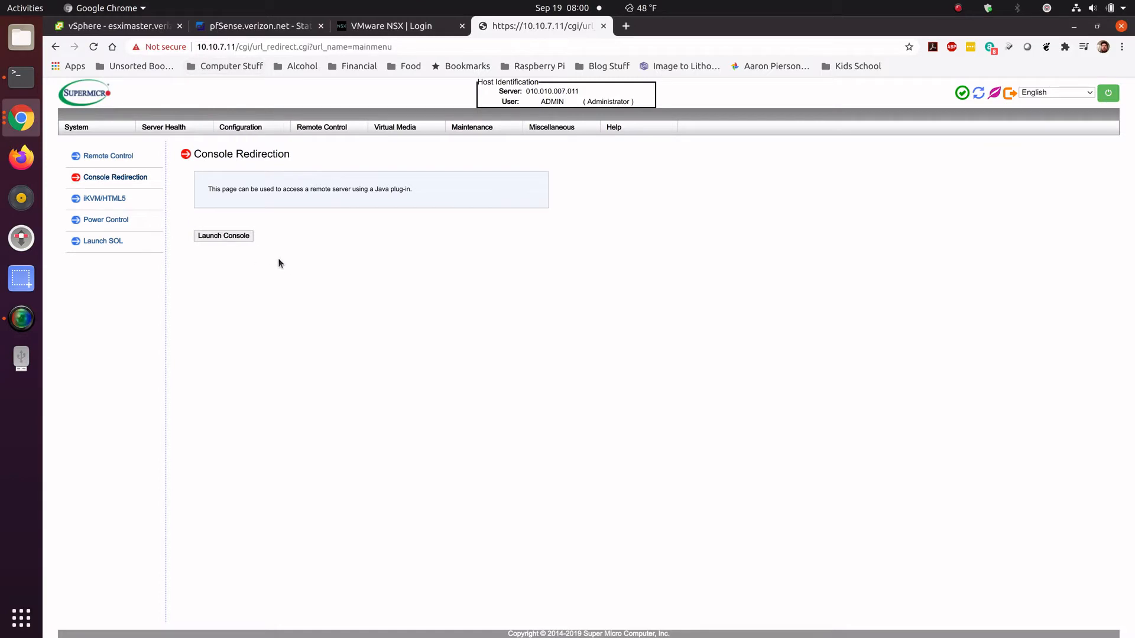
mouse_move(335, 231)
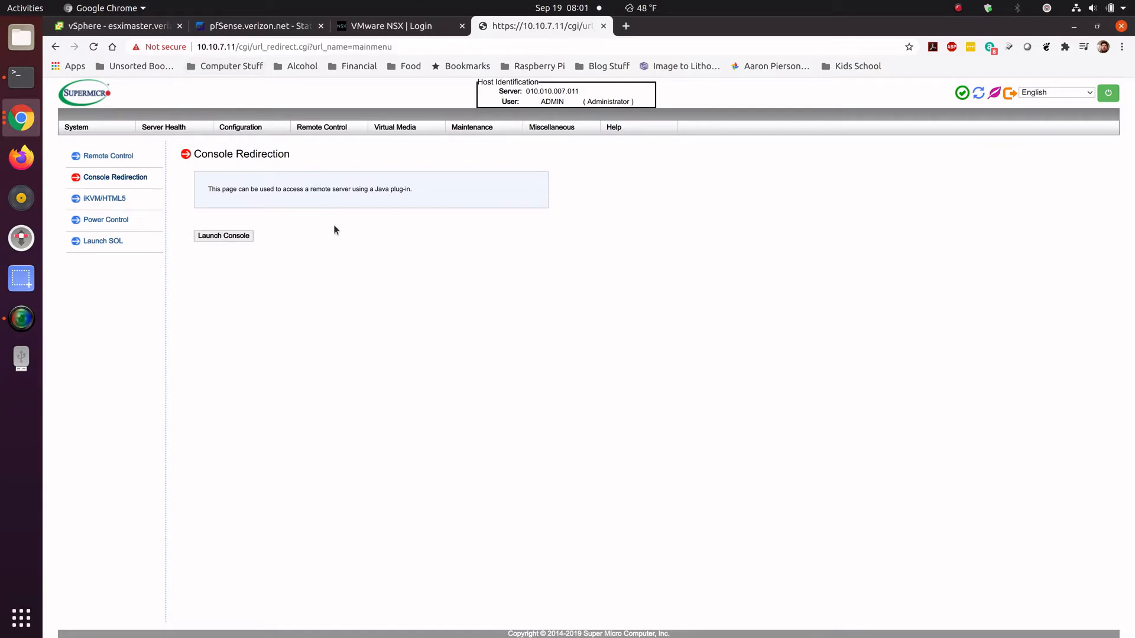
mouse_move(512, 65)
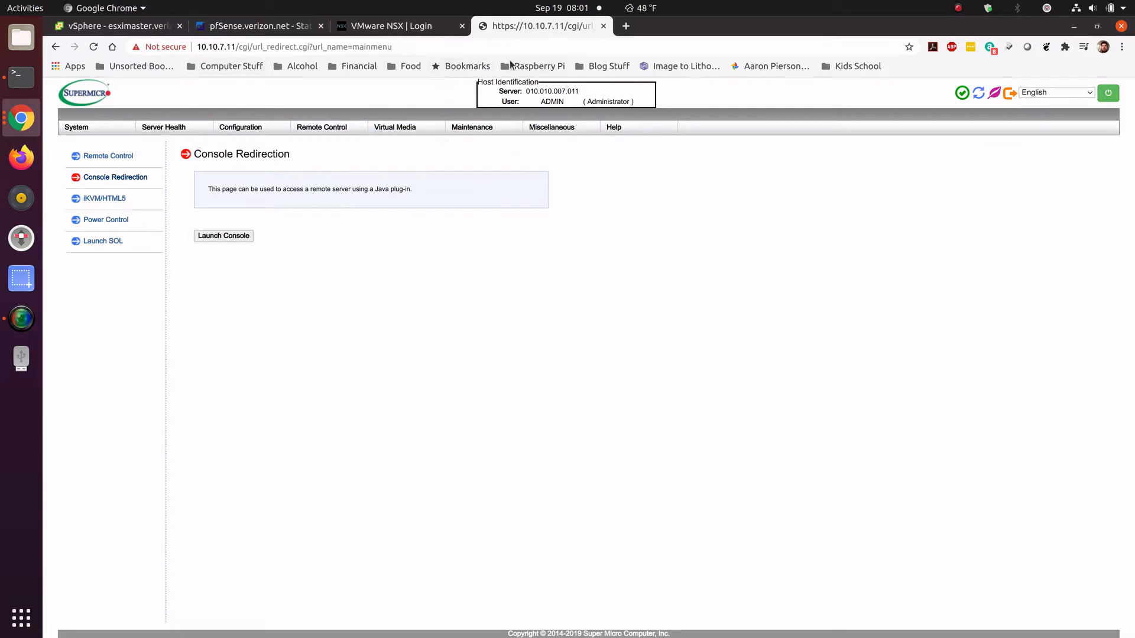
Step: Select ESXi Demo in the vSphere inventory, power it on and launch its web console
left_click(116, 26)
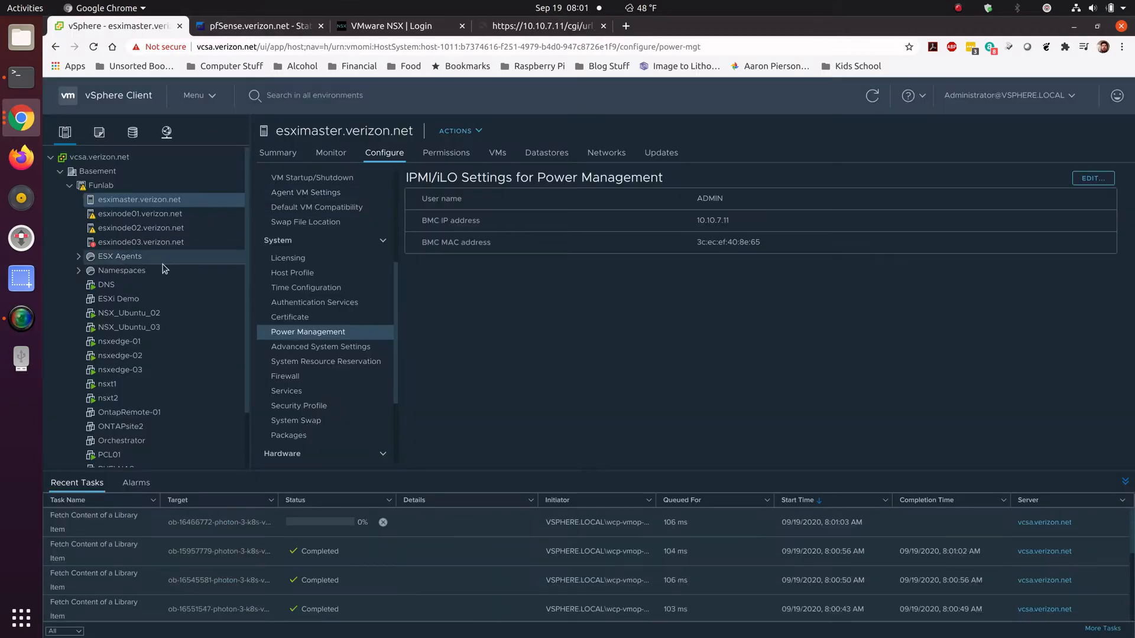
left_click(117, 298)
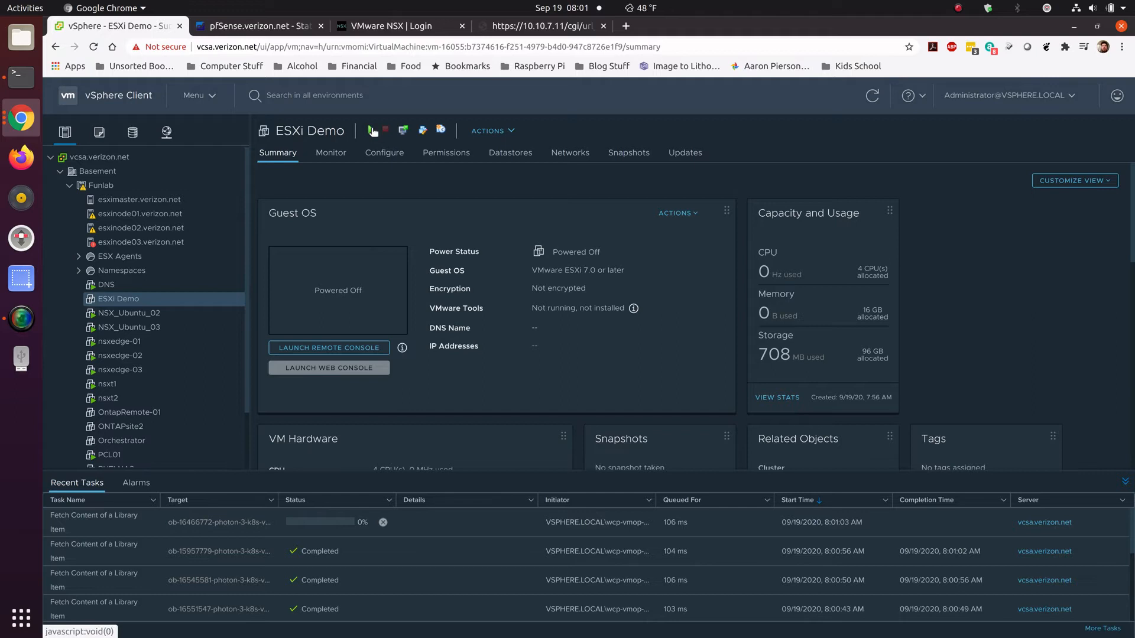
mouse_move(370, 131)
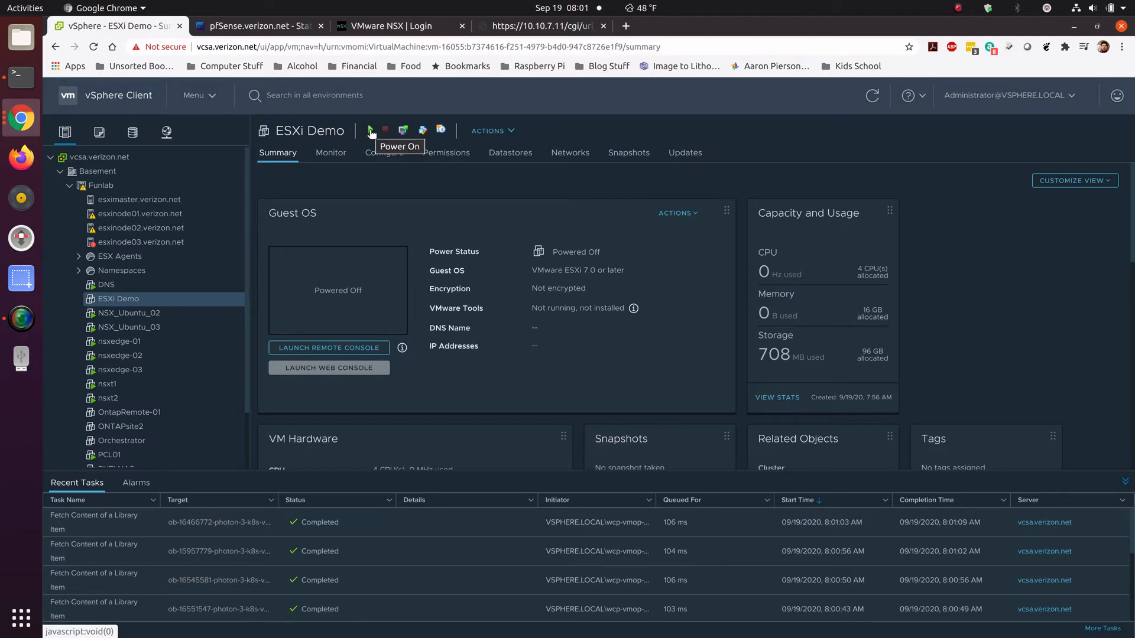
left_click(370, 130)
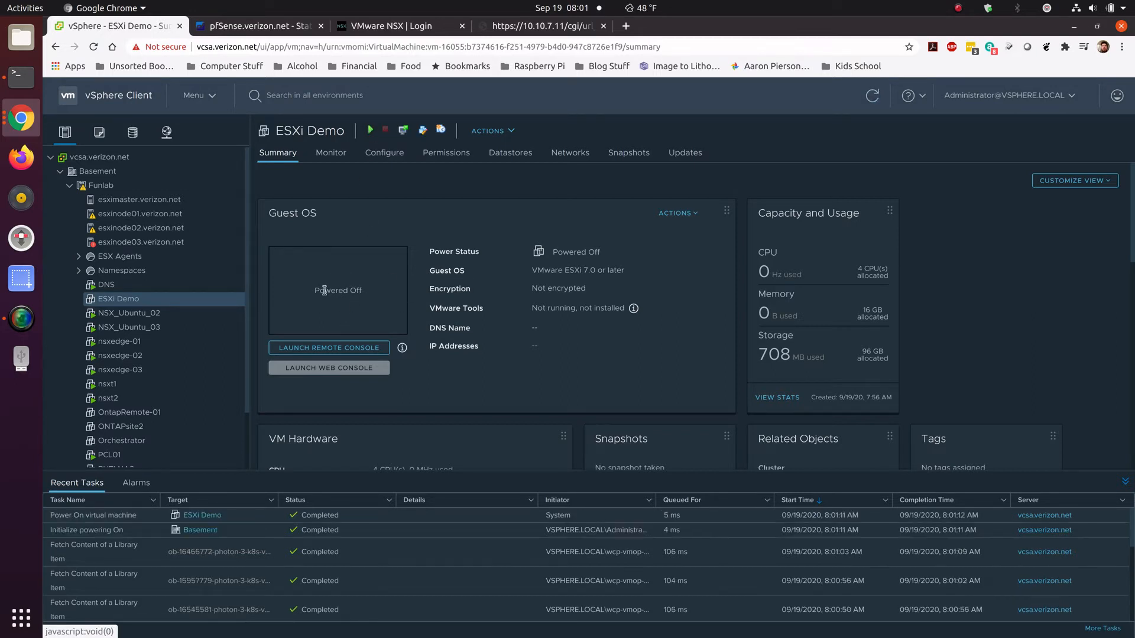
left_click(329, 367)
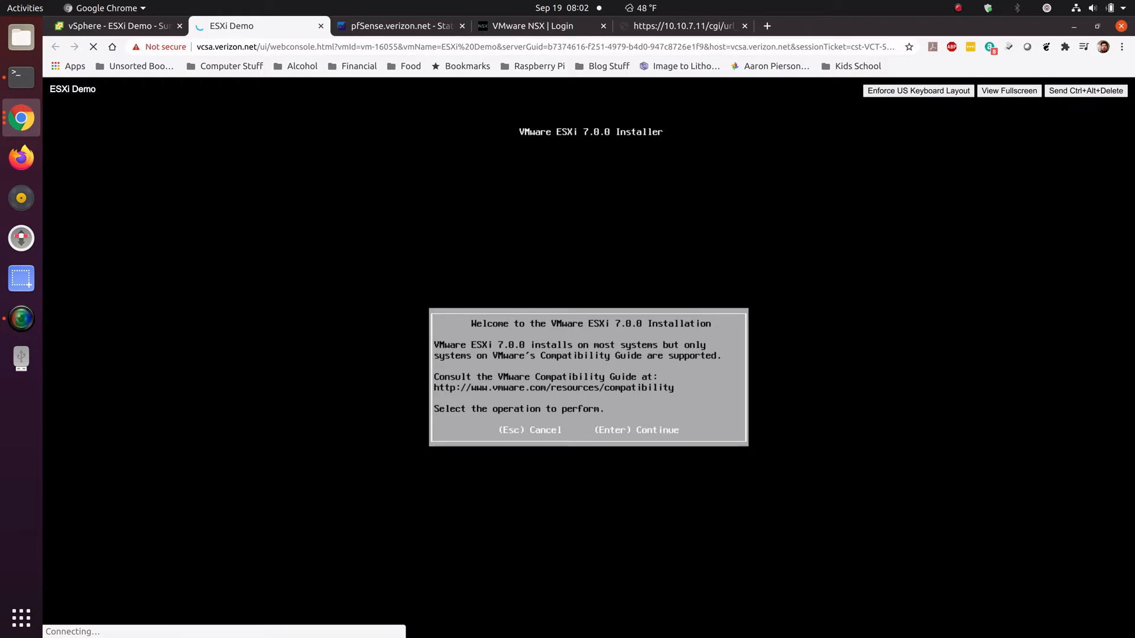
Step: Continue past the welcome screen, accept the EULA with F11, and move through the install-disk list
key("Return")
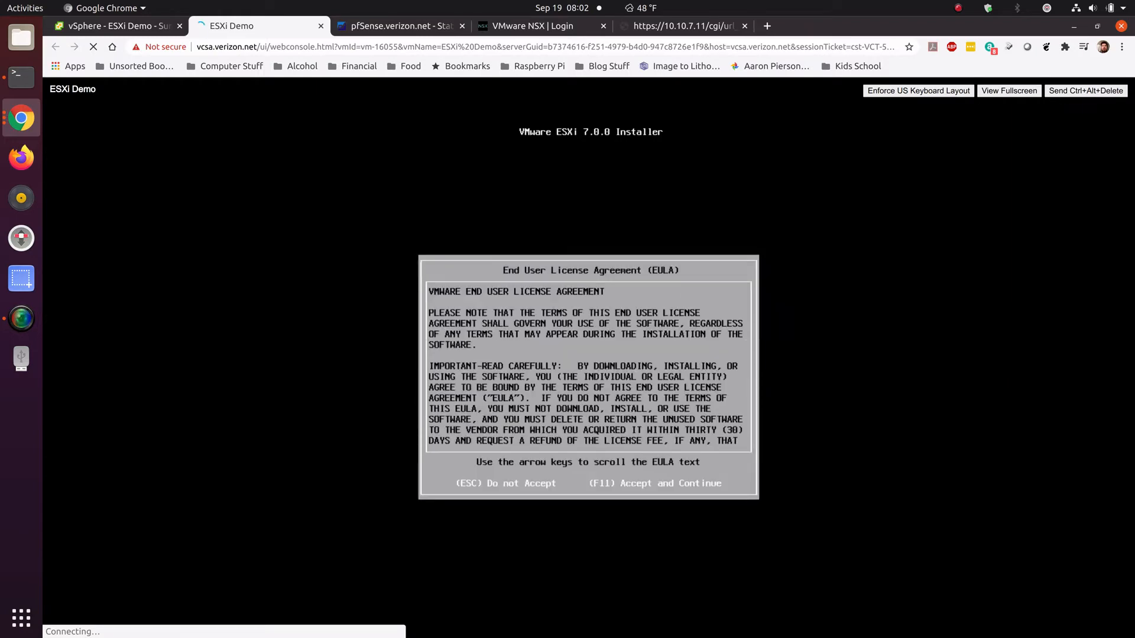
key("F11")
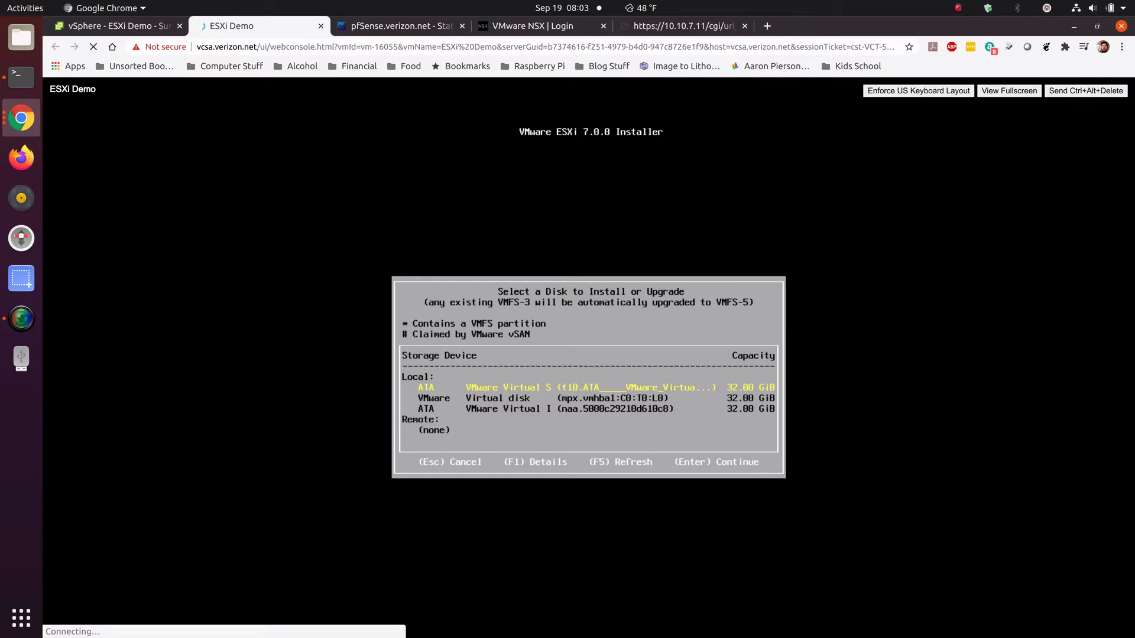
key("Down")
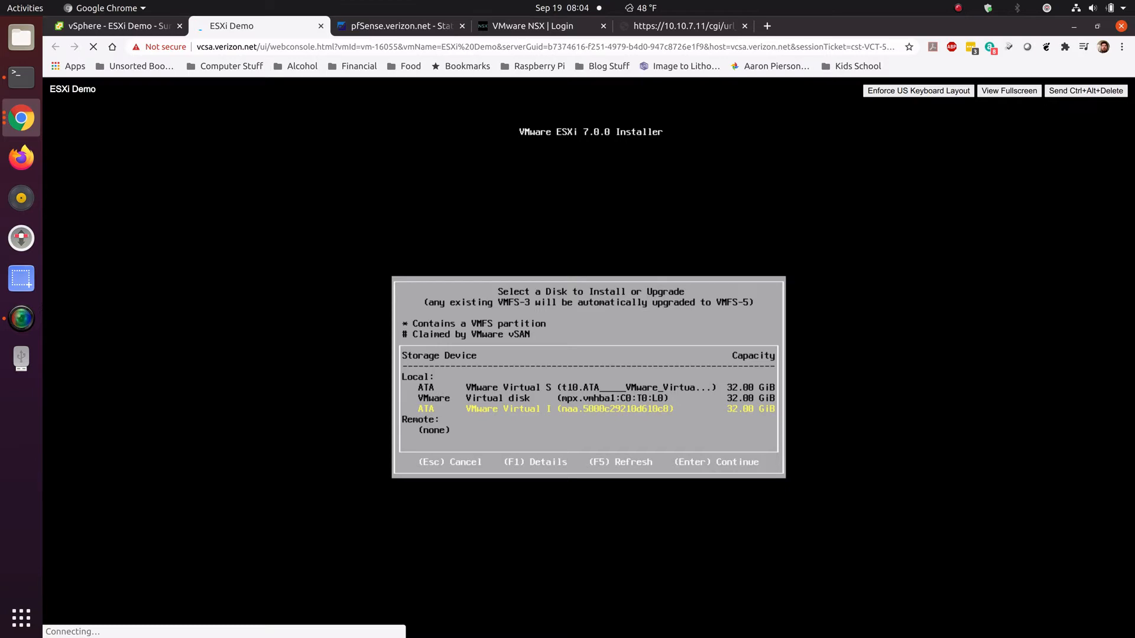
key("Up")
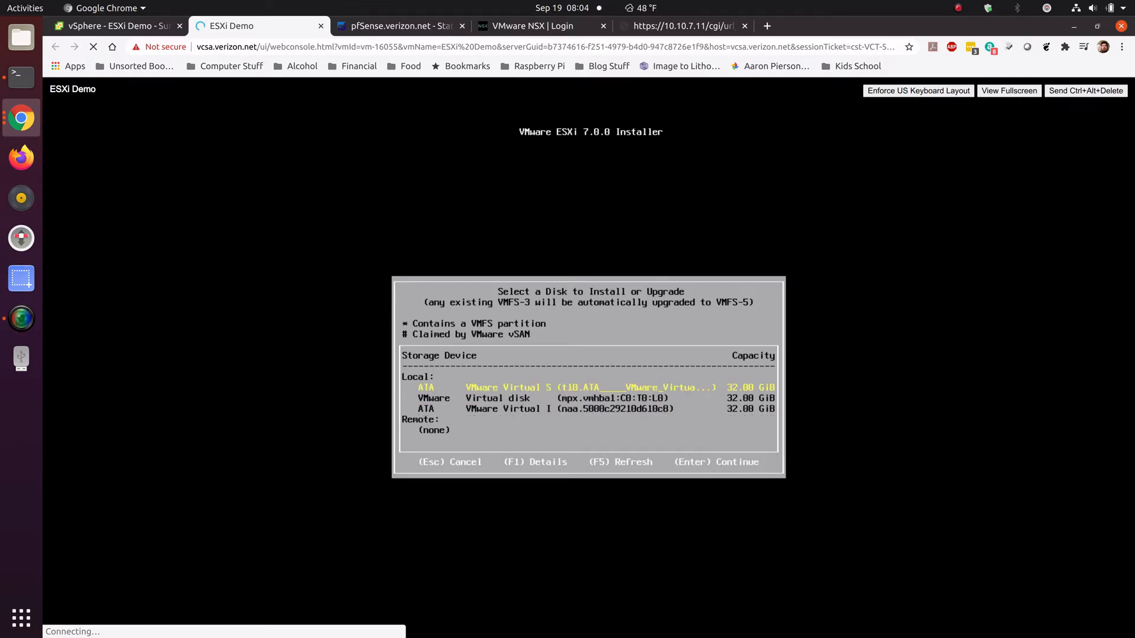
key("Down")
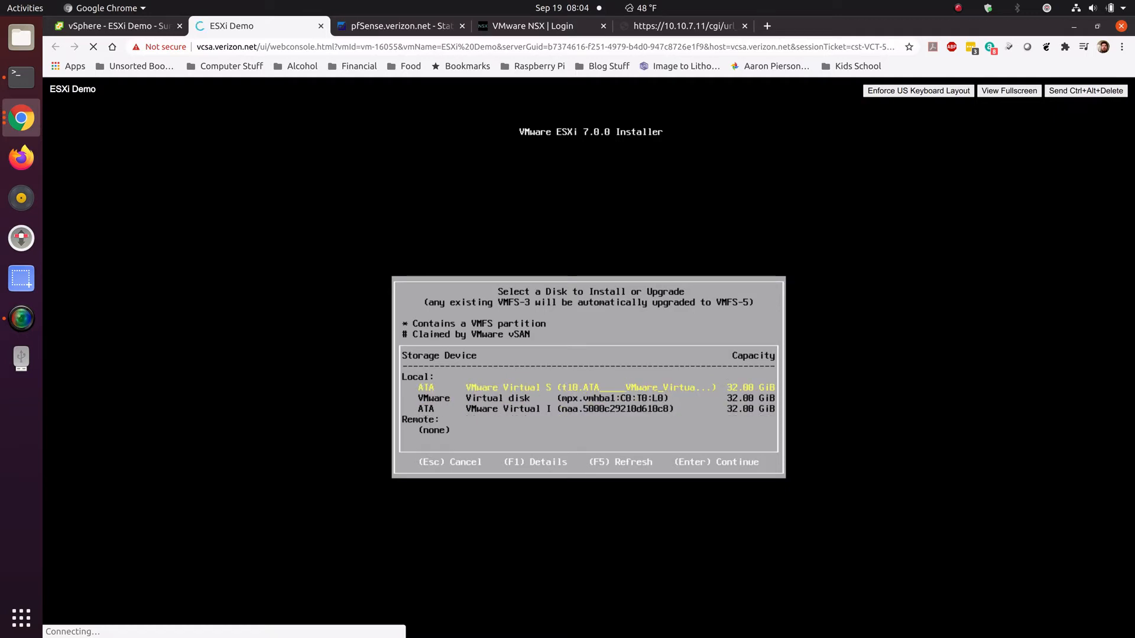
key("Return")
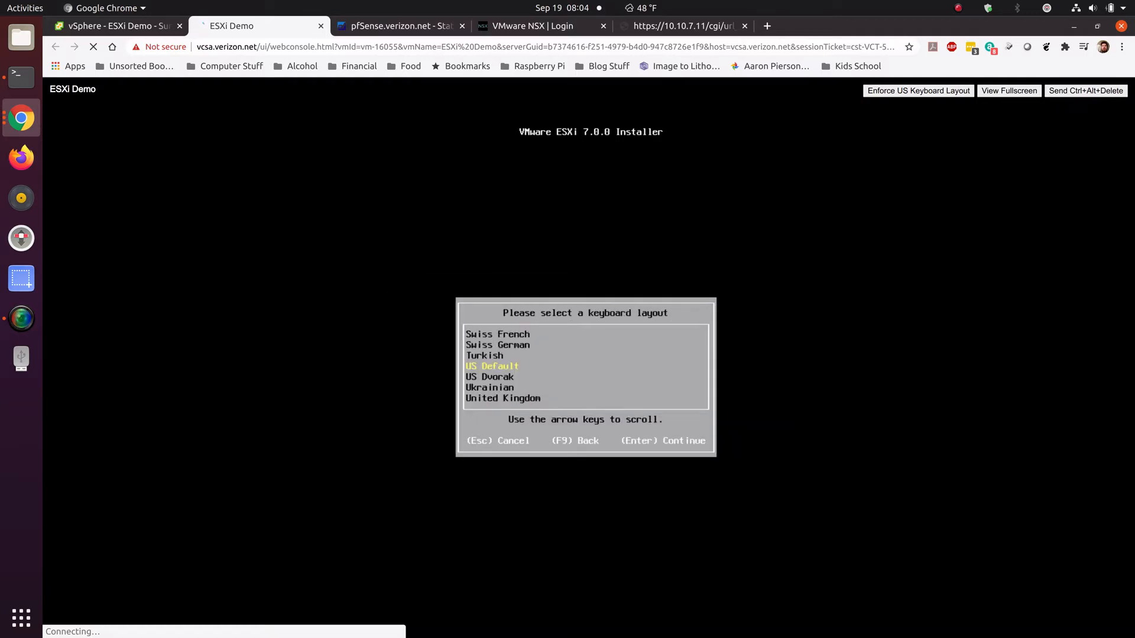
key("Return")
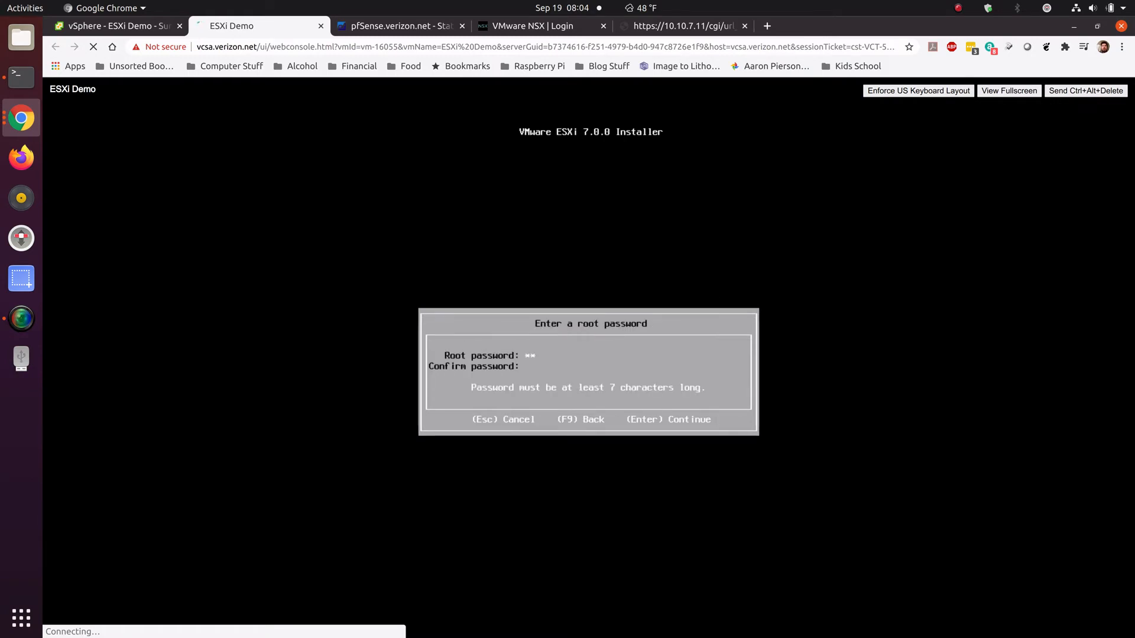
type("password")
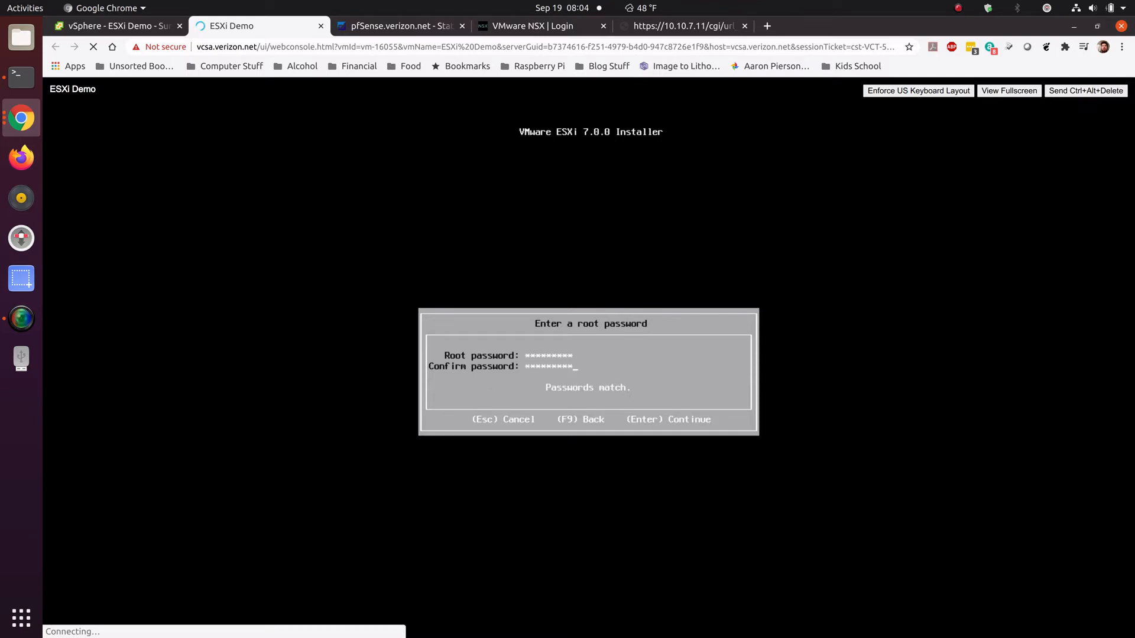
key("Return")
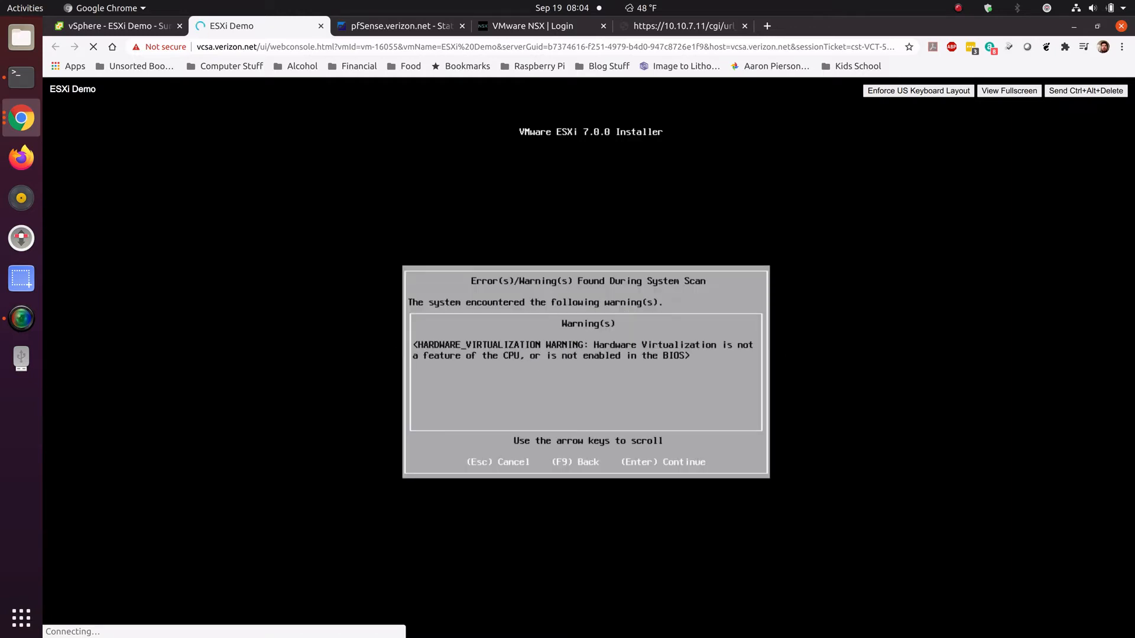
key("Return")
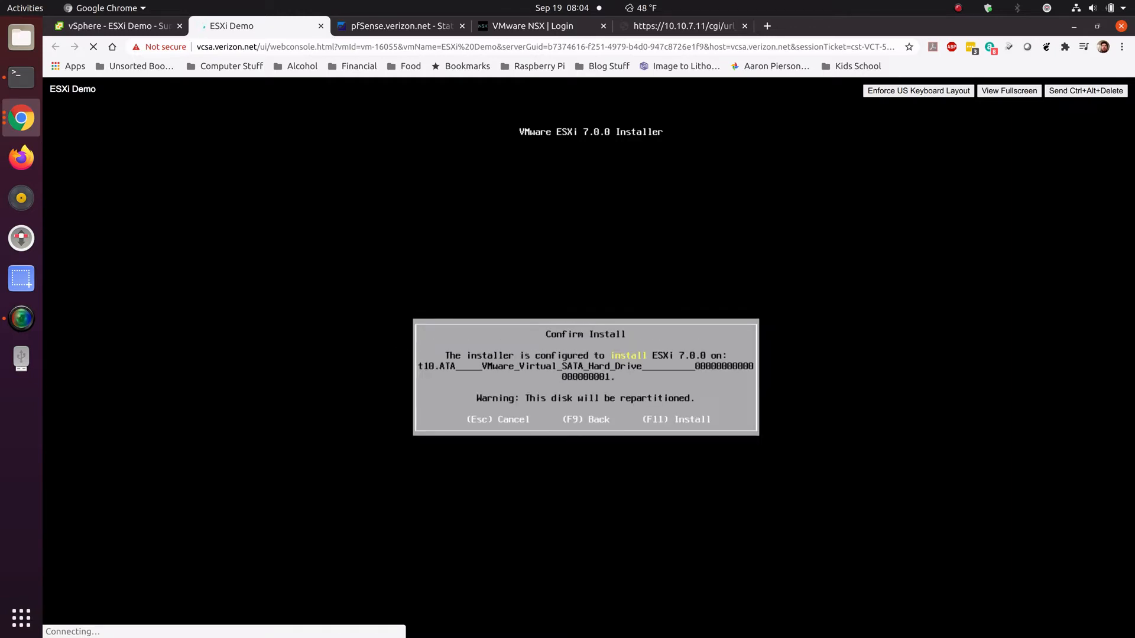
key("F11")
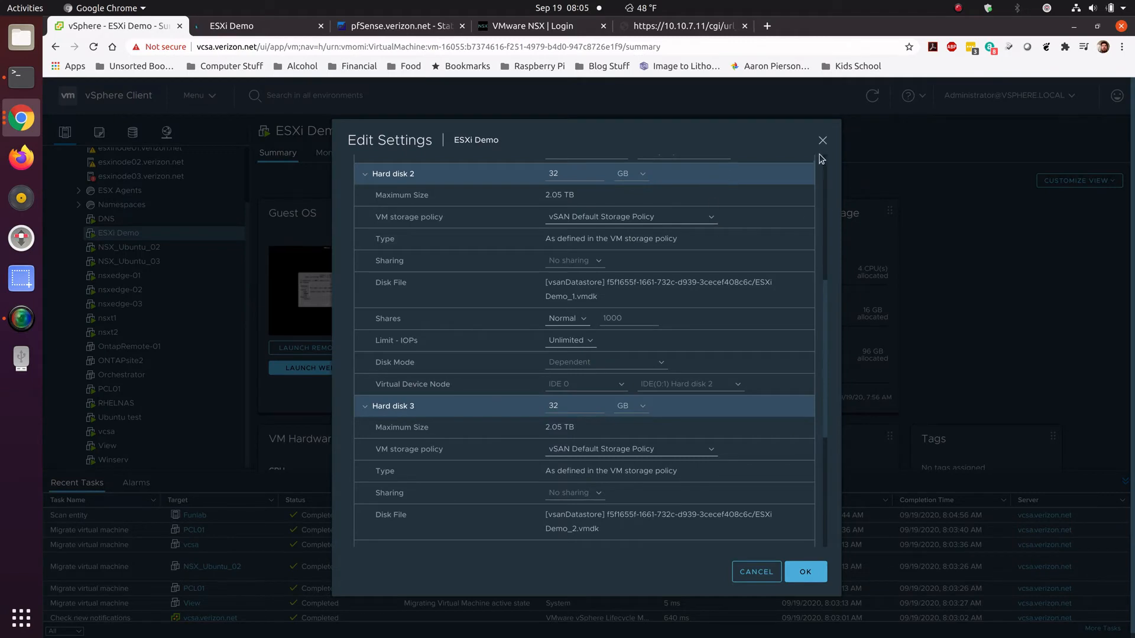
Step: Collapse the Hard disk details in Edit Settings to see the full Virtual Hardware summary
scroll("down", 3)
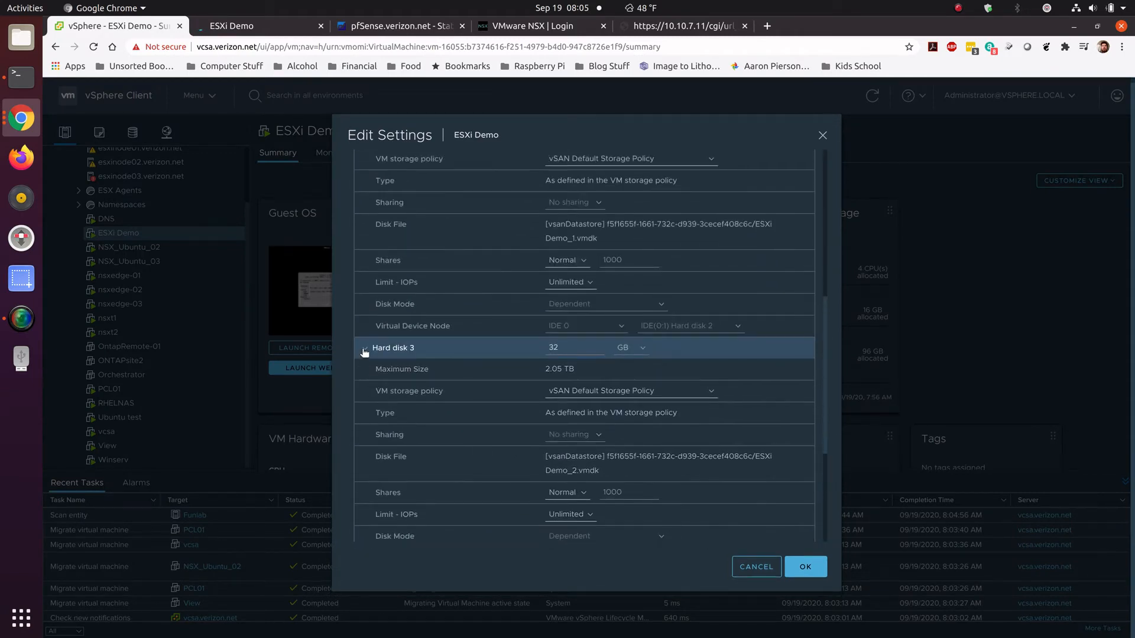
left_click(365, 211)
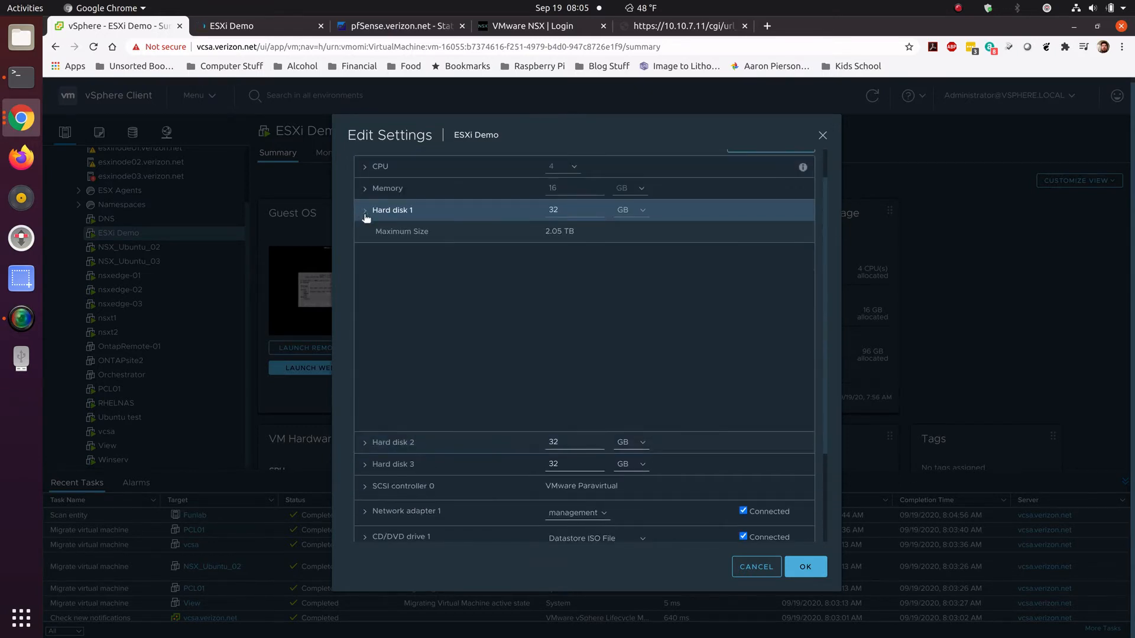
left_click(366, 210)
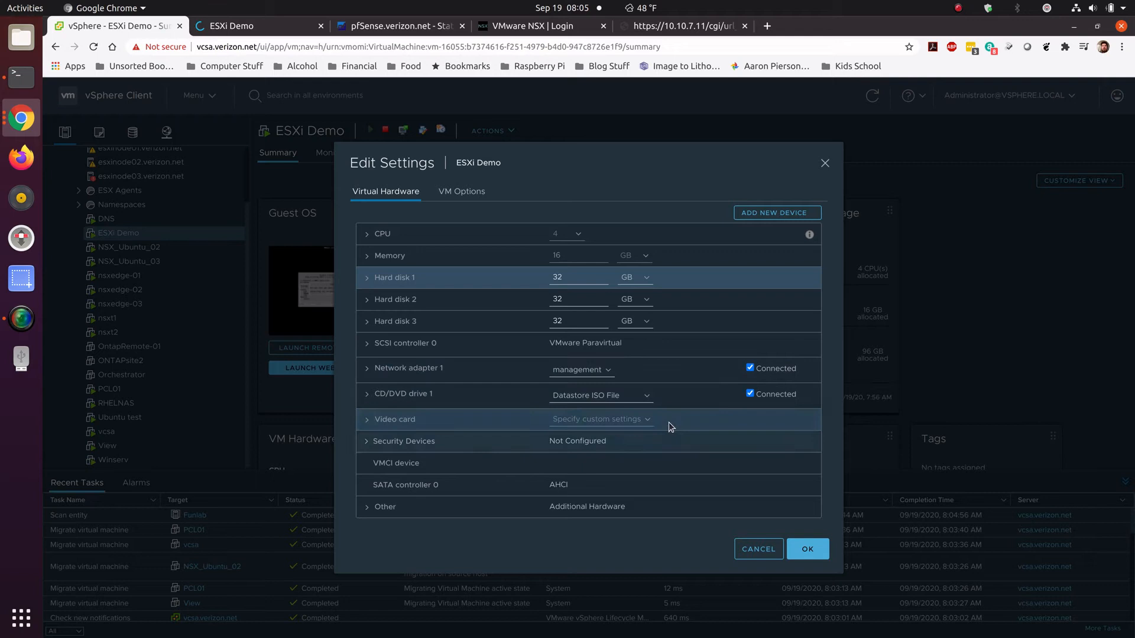
mouse_move(468, 375)
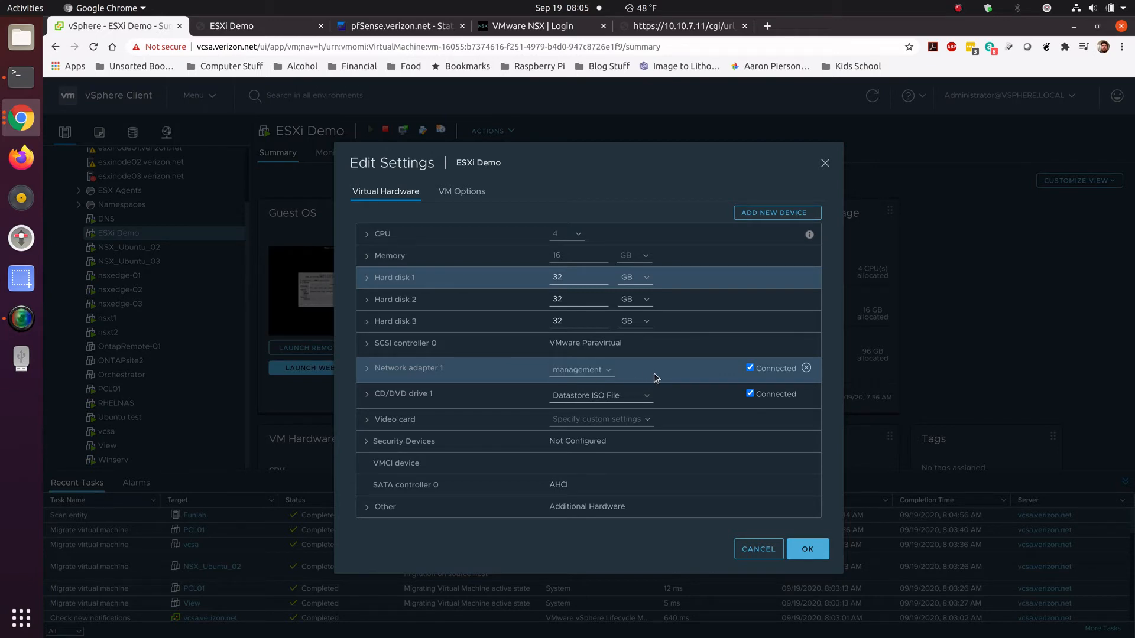
mouse_move(665, 375)
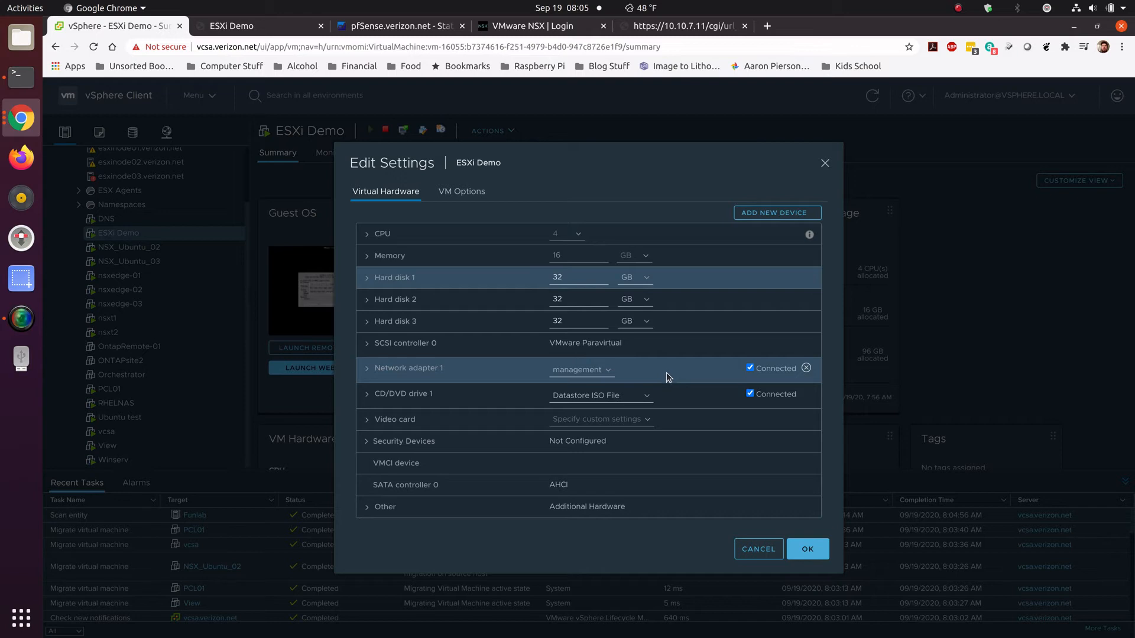
mouse_move(679, 376)
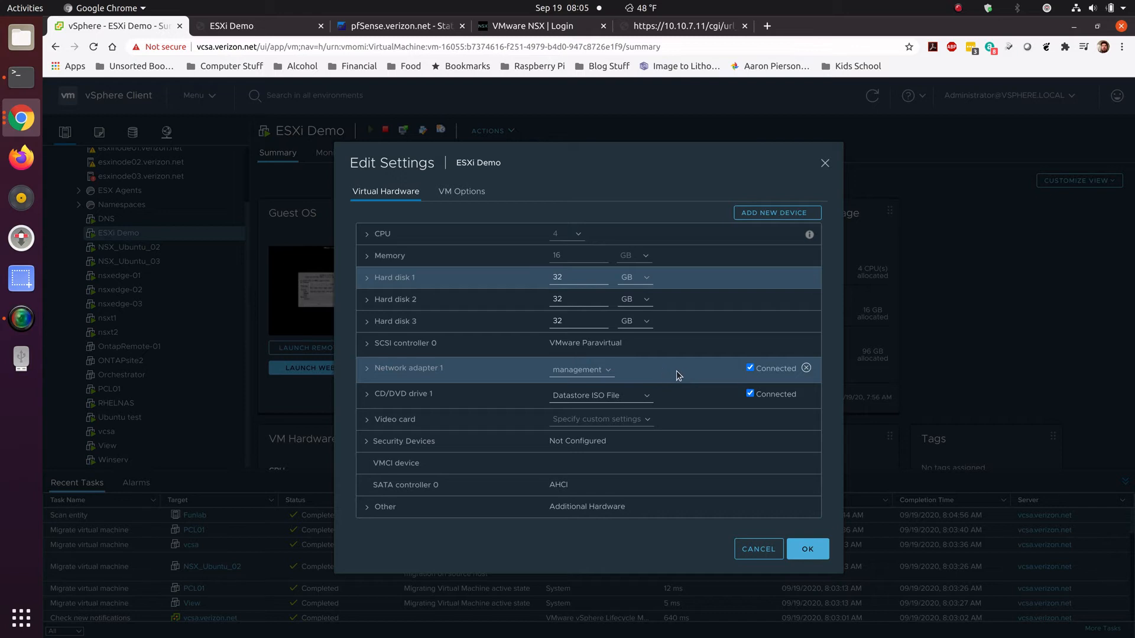
mouse_move(658, 378)
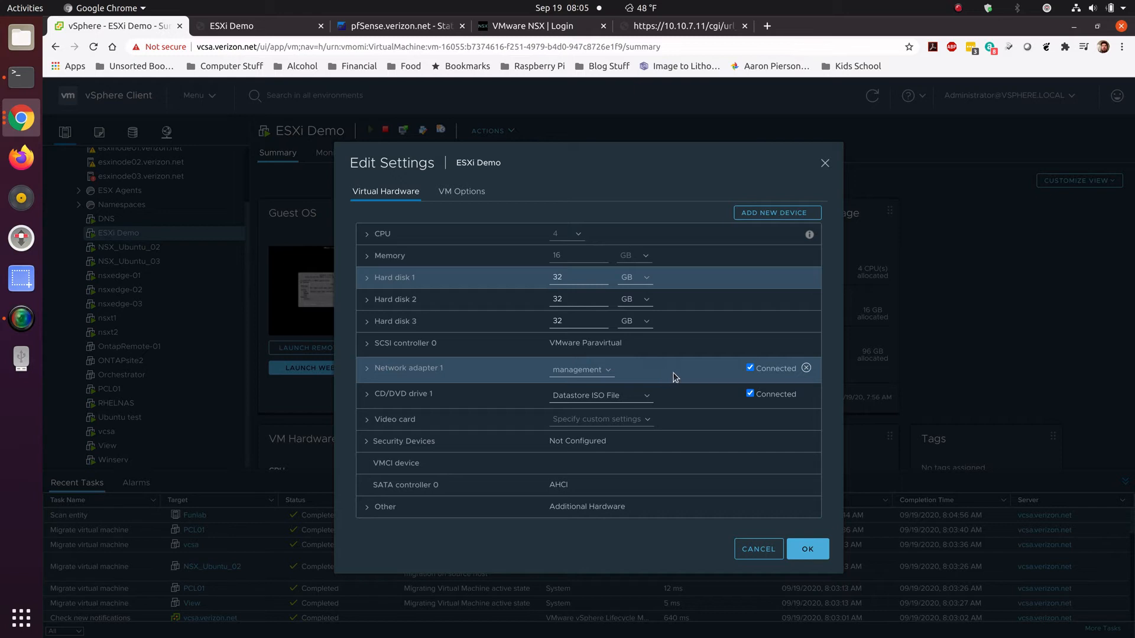
mouse_move(665, 376)
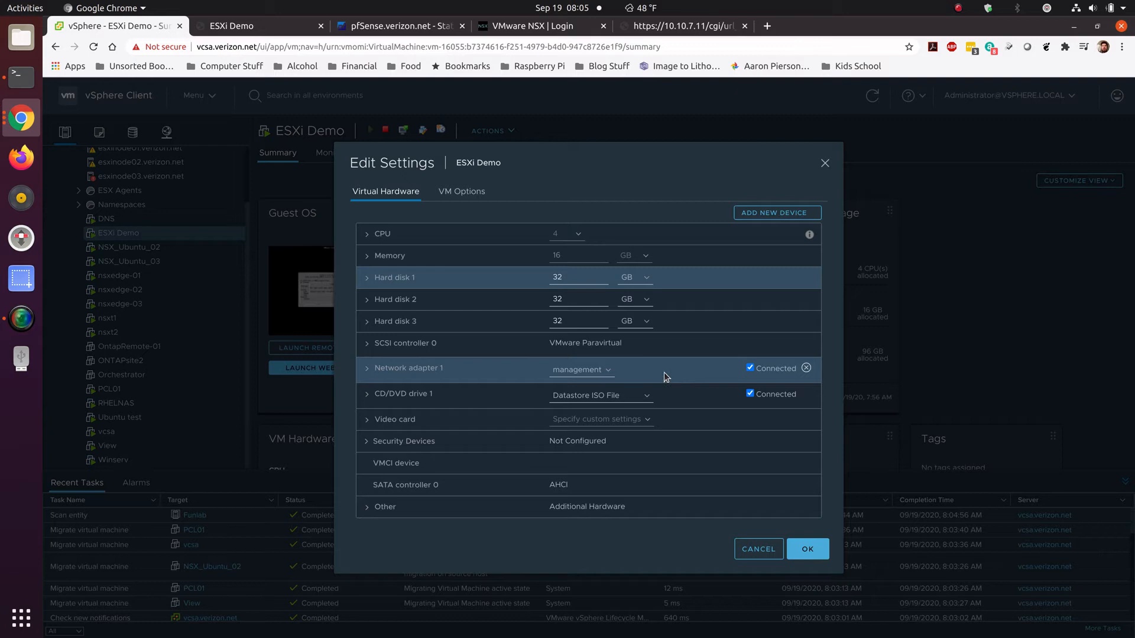
mouse_move(495, 372)
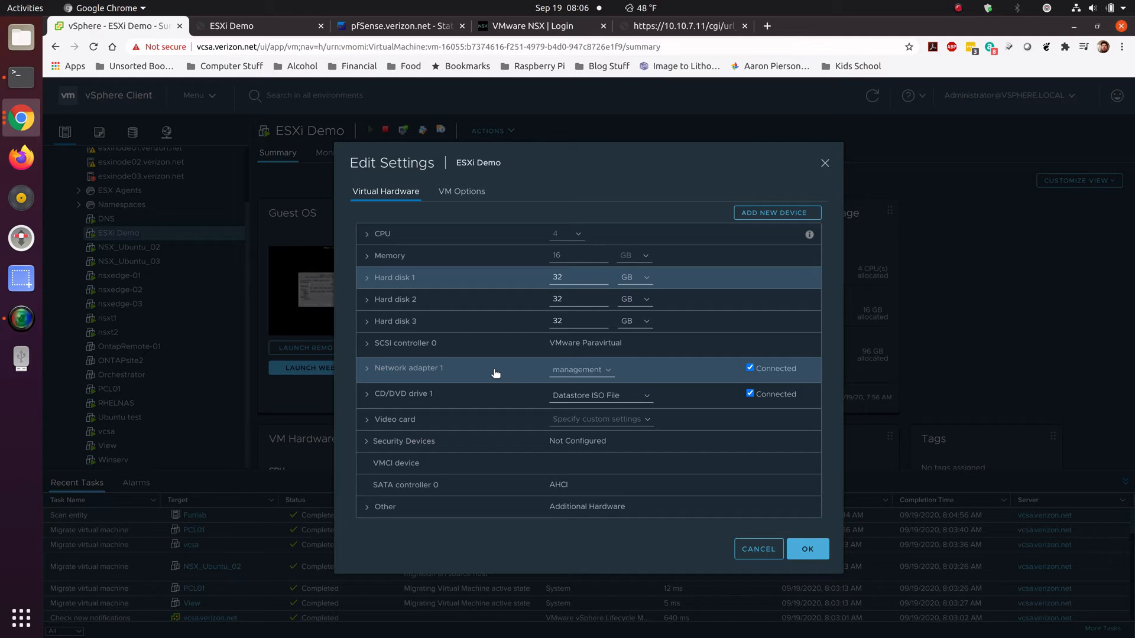
mouse_move(511, 375)
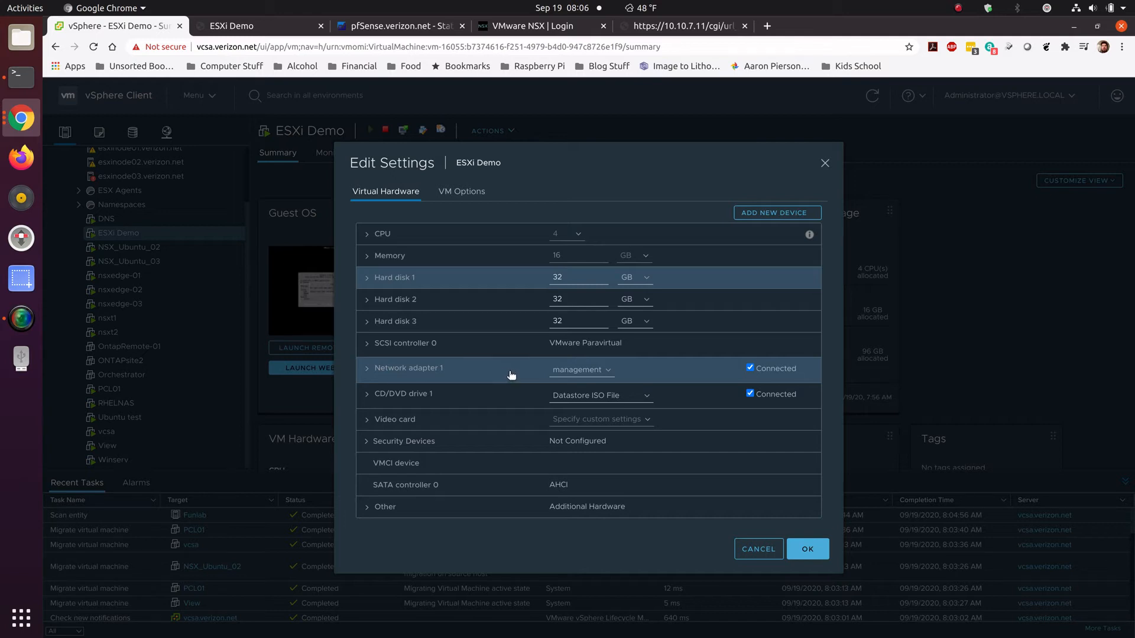
mouse_move(496, 375)
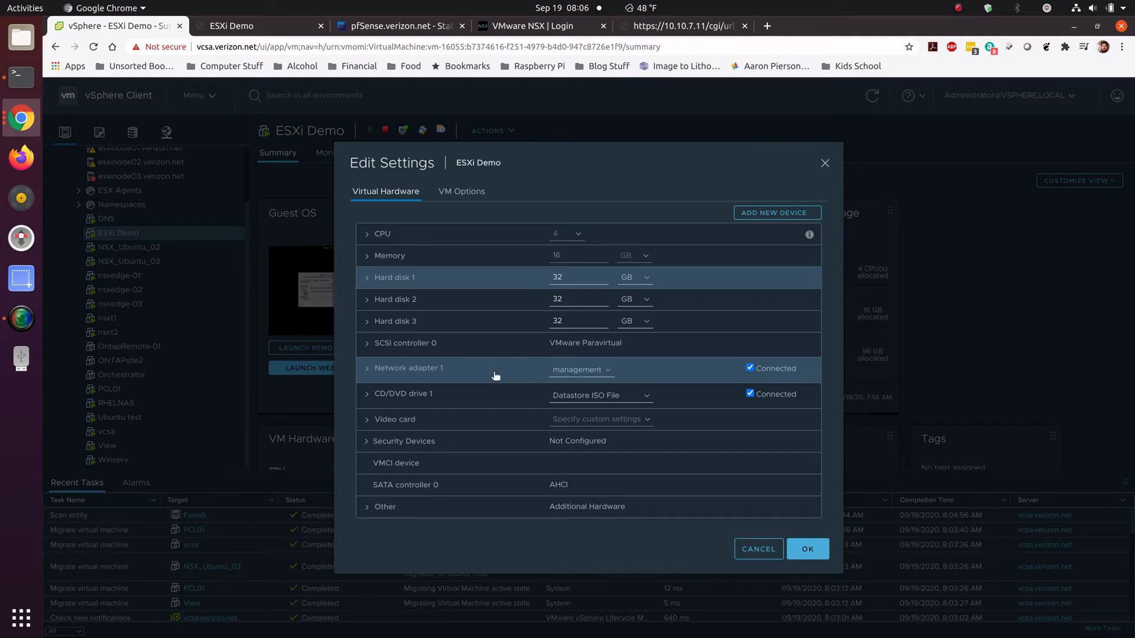
mouse_move(495, 342)
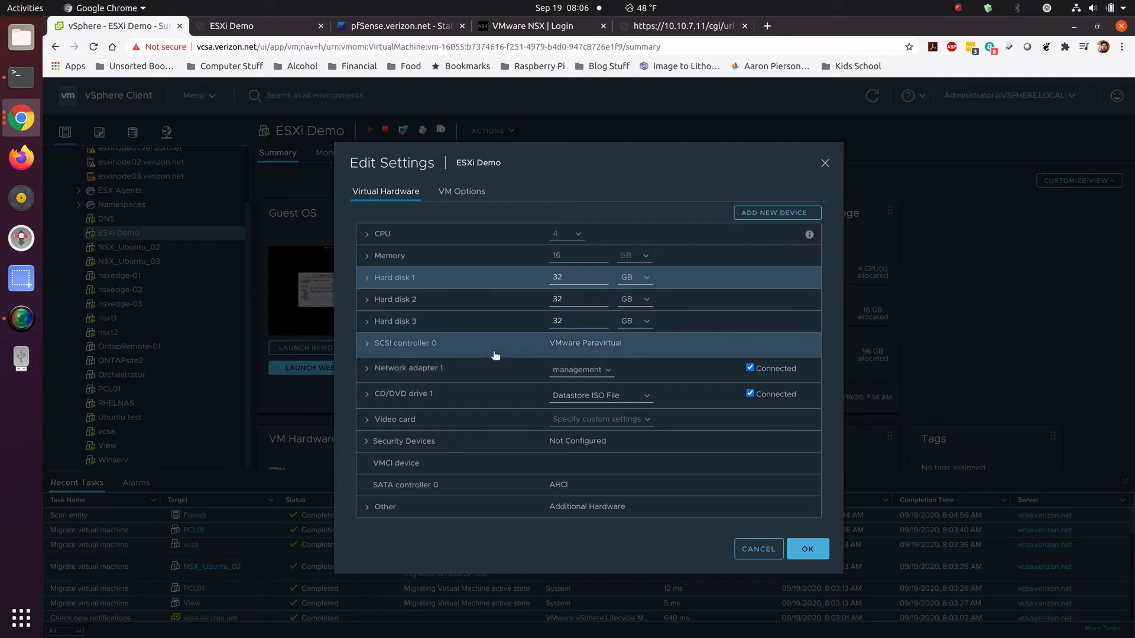
mouse_move(494, 375)
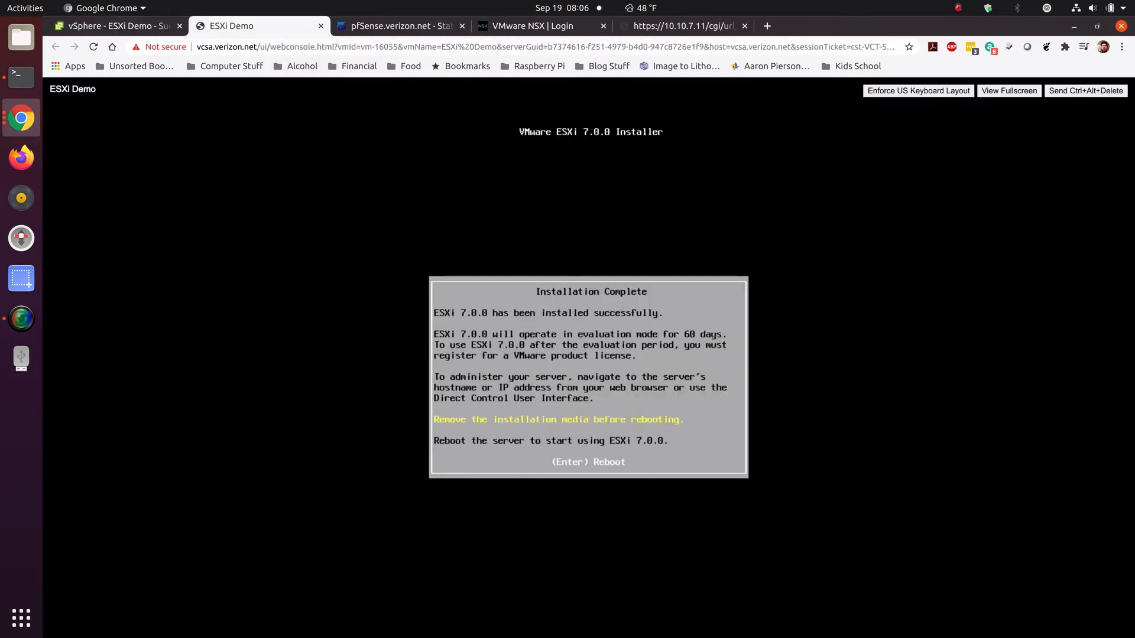
Step: Reboot the installed ESXi server and return to the VM's hardware settings
key("Return")
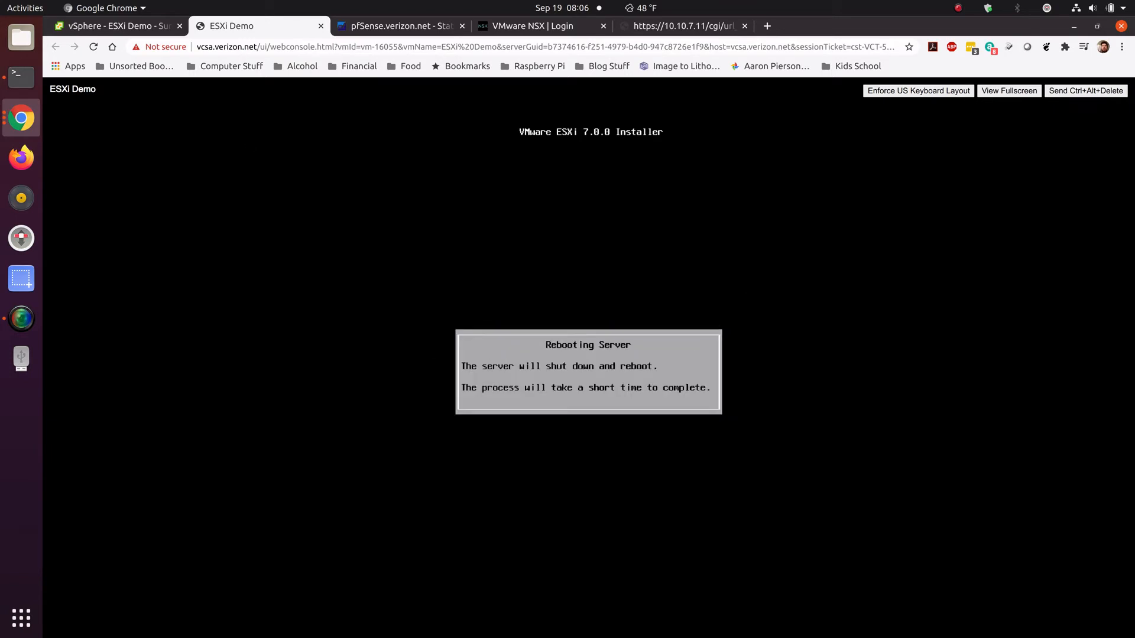
left_click(116, 24)
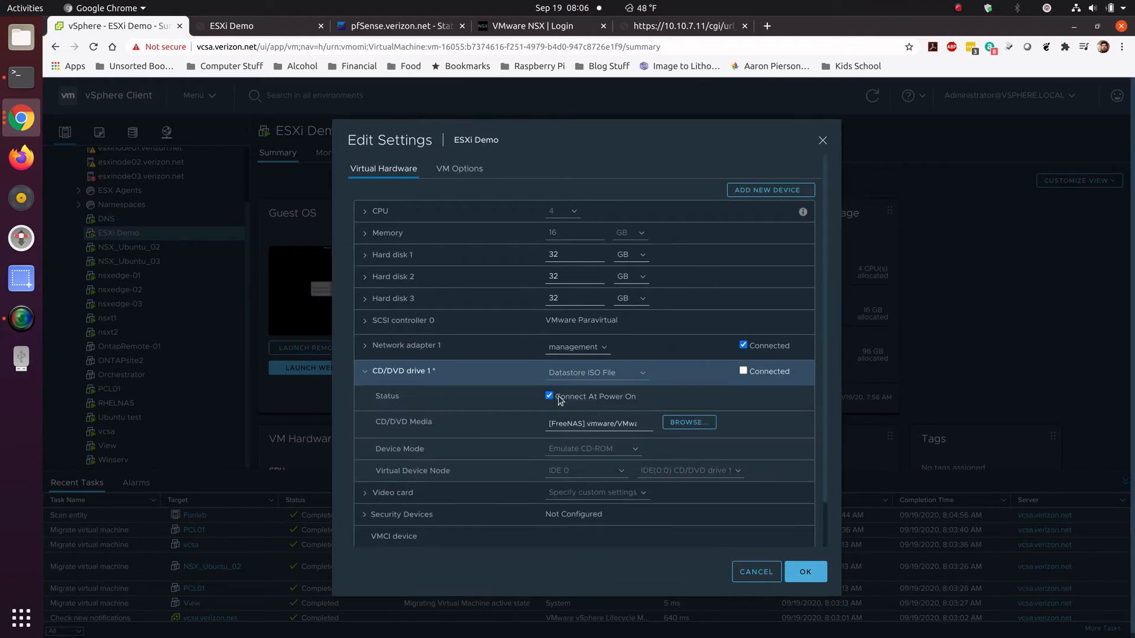
Step: Uncheck Connect At Power On for CD/DVD drive 1 and save with OK
left_click(549, 396)
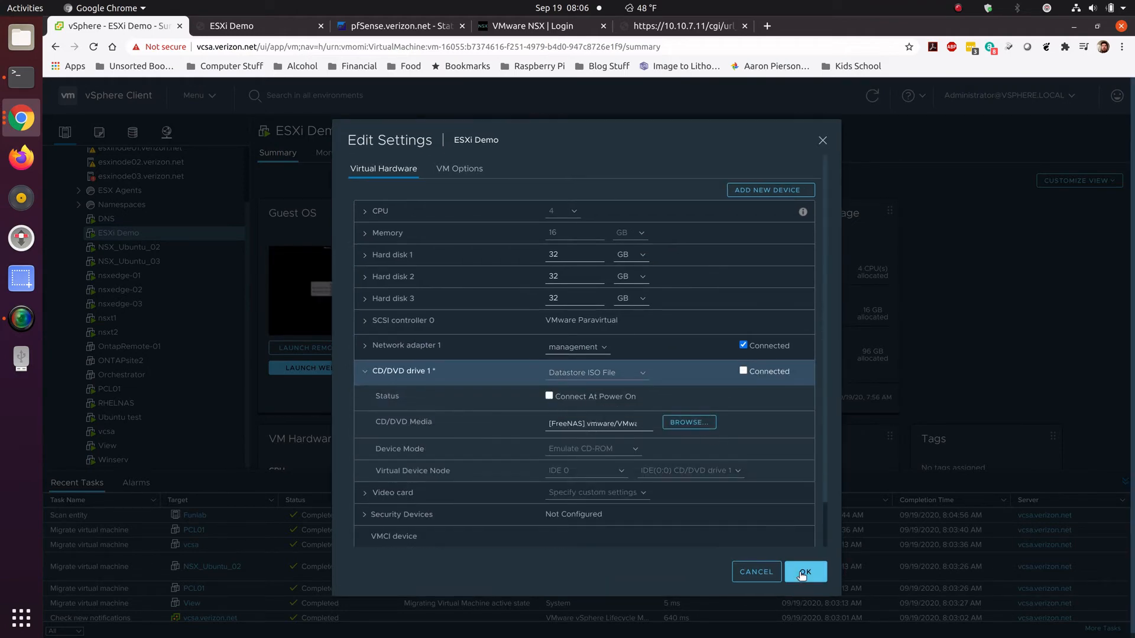
left_click(804, 572)
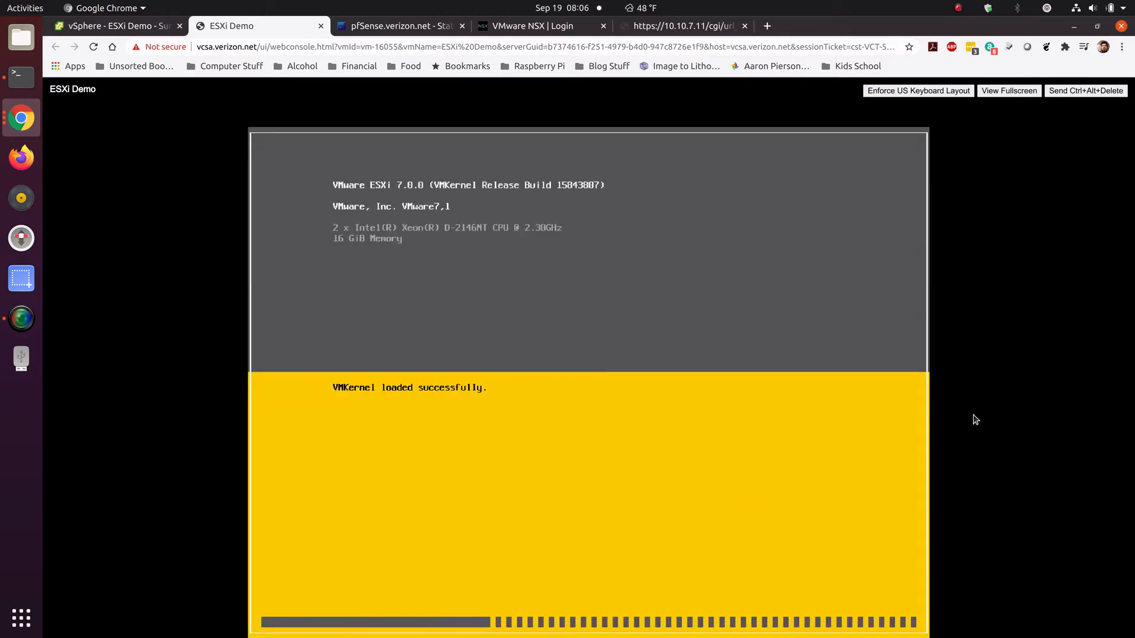
mouse_move(971, 400)
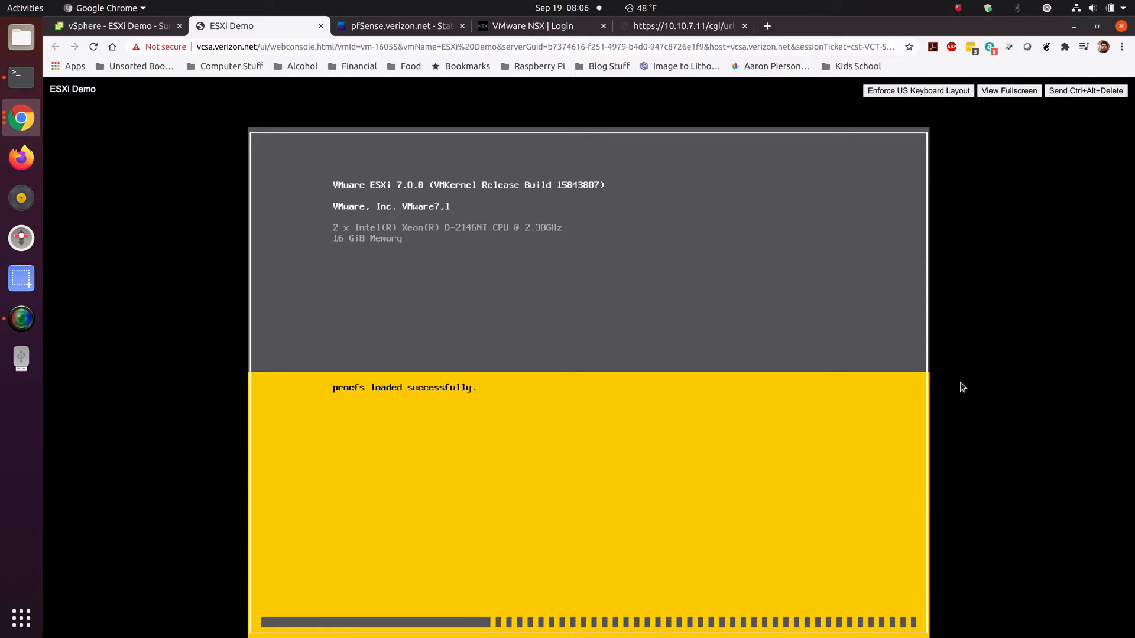
mouse_move(948, 389)
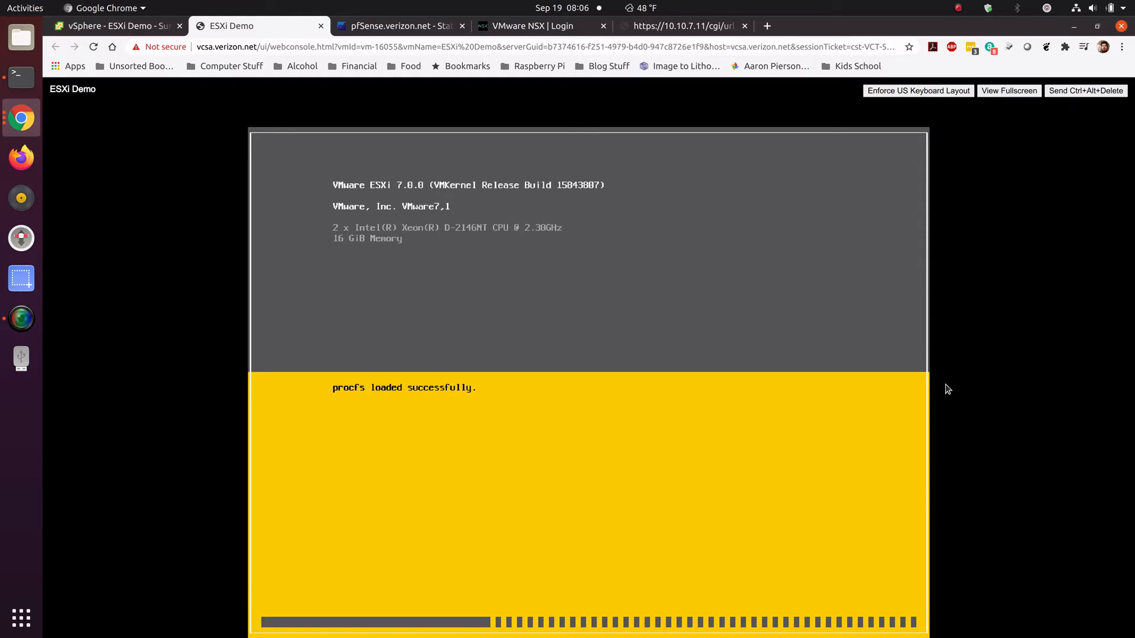
mouse_move(973, 395)
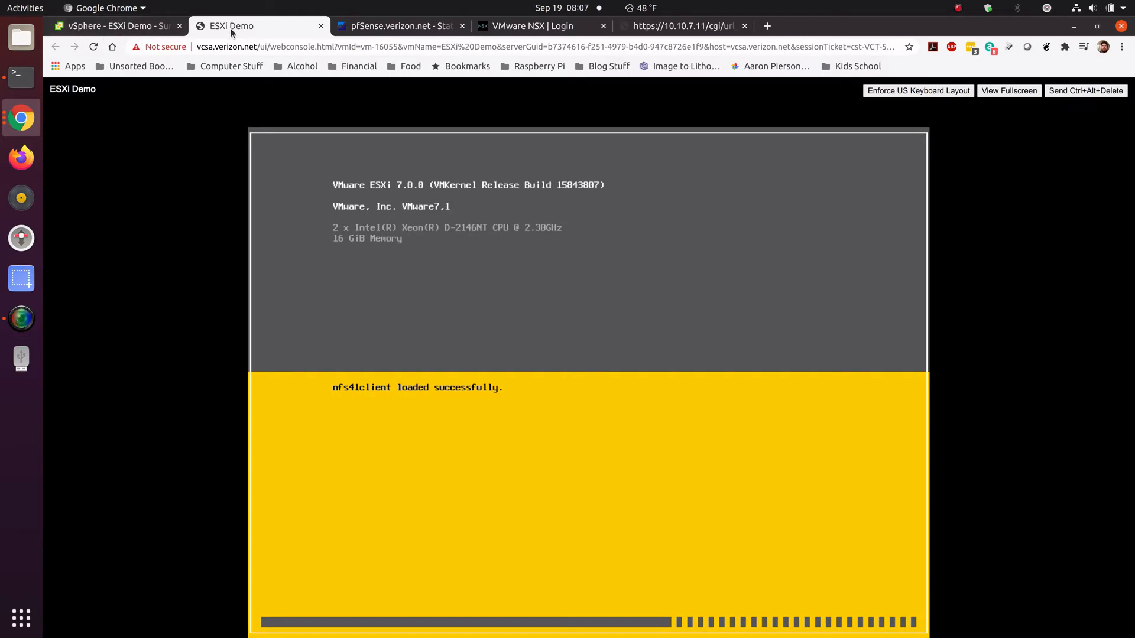
Step: After watching the nested VMkernel boot, return to the ESXi Demo summary in vSphere Client
left_click(115, 25)
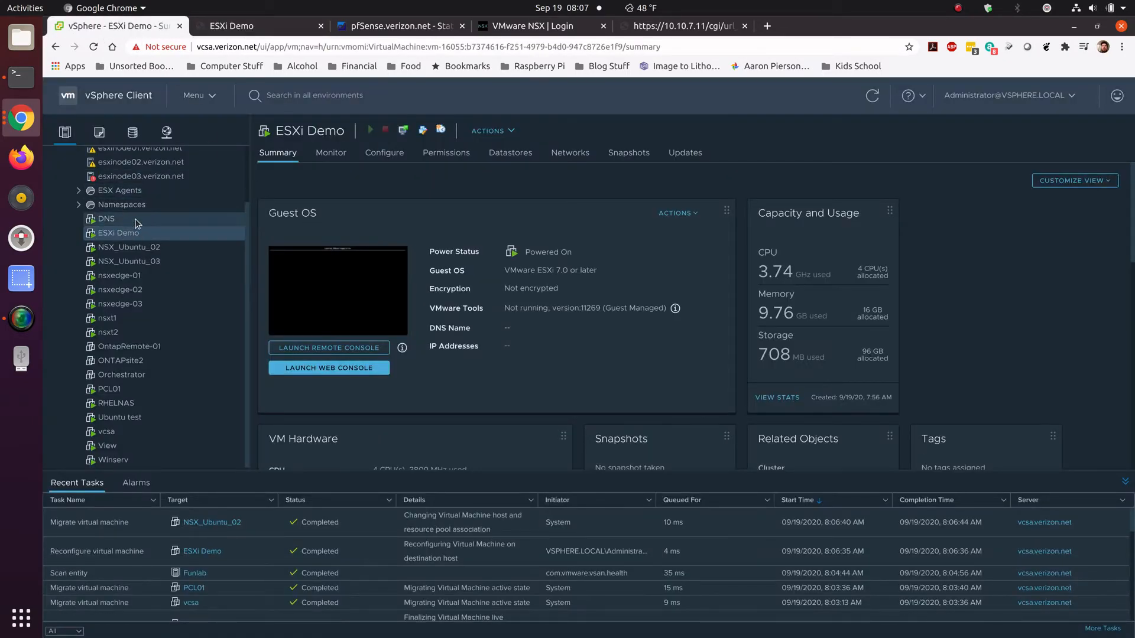
mouse_move(173, 170)
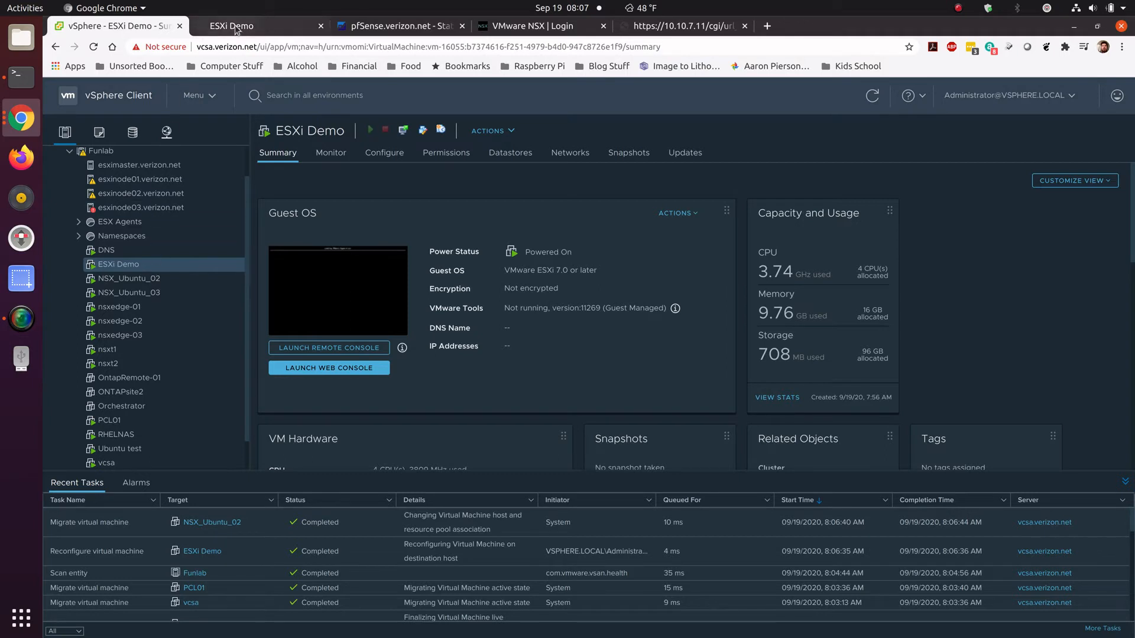
Step: Switch to the ESXi Demo console showing the booted ESXi 7.0.0 host with its DHCP lookup warning
left_click(329, 367)
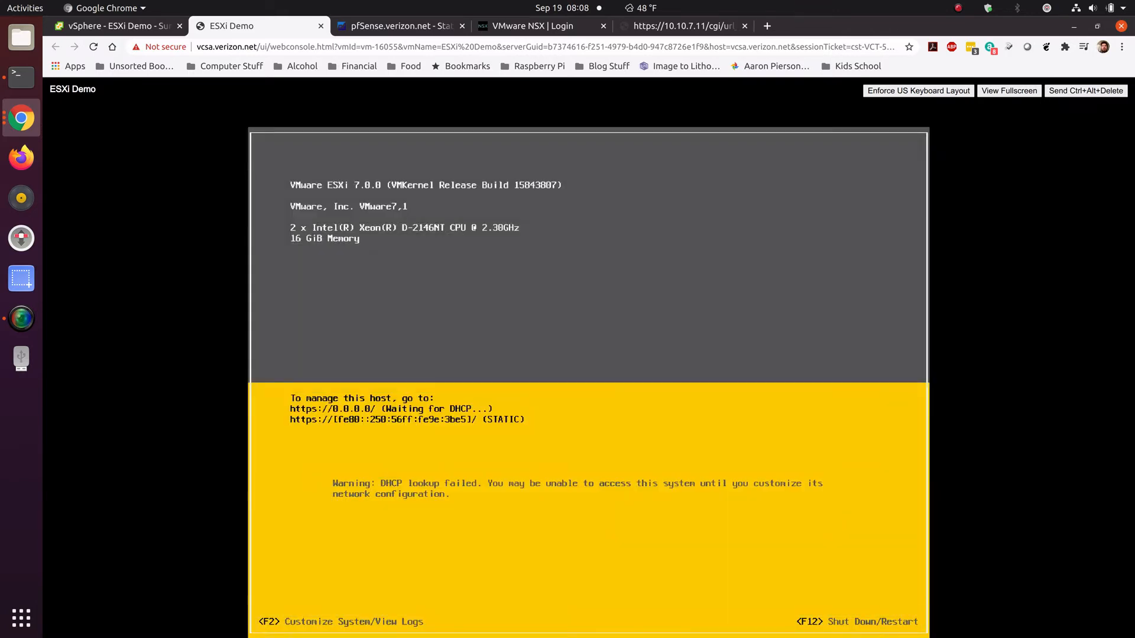
Step: Log in to the DCUI as root and open Configure Management Network, showing vmnic0
key("F2")
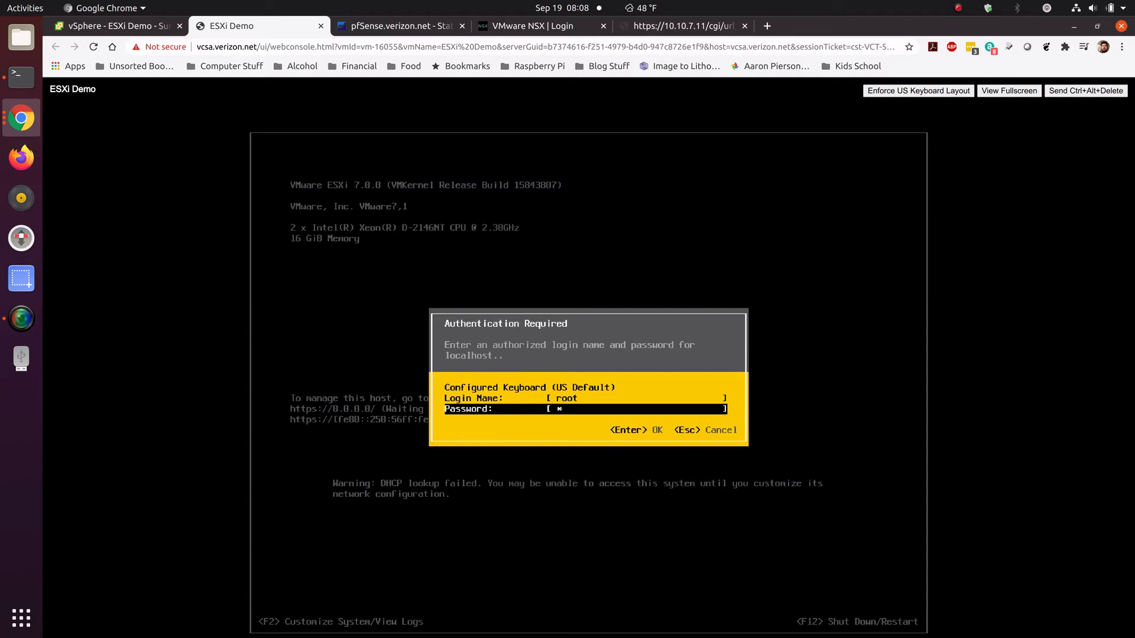
type("password")
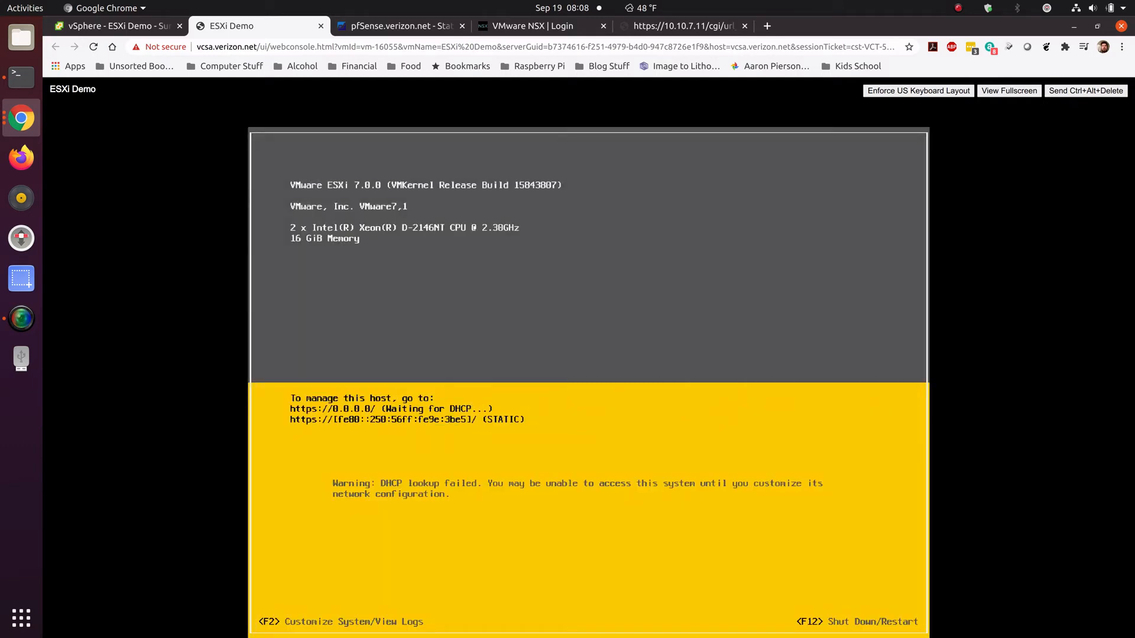
key("F2")
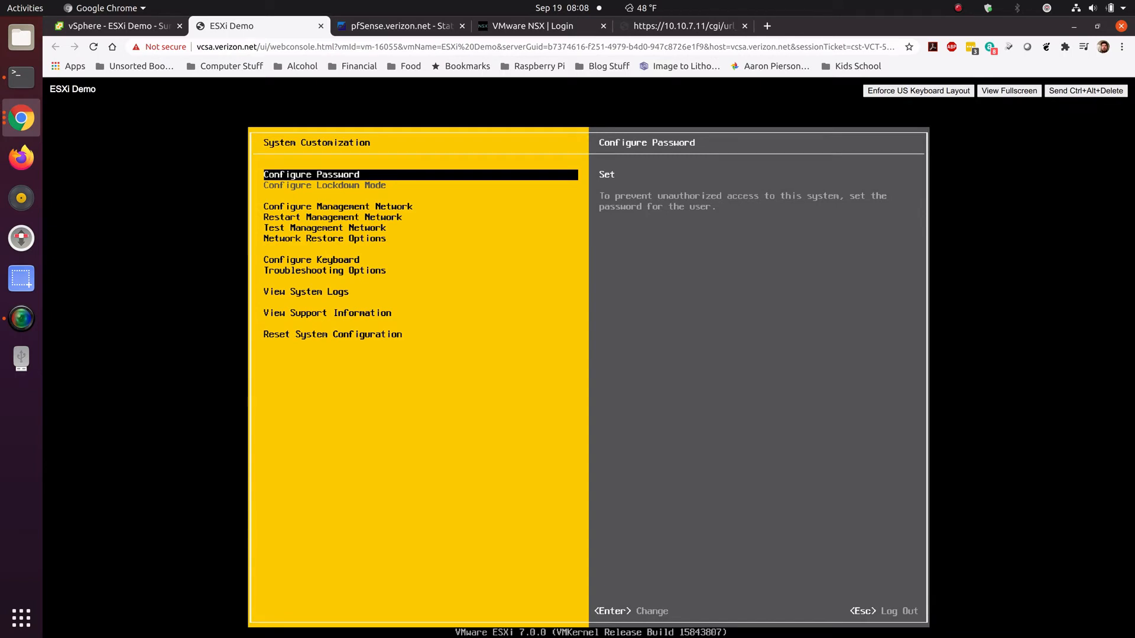
key("Down")
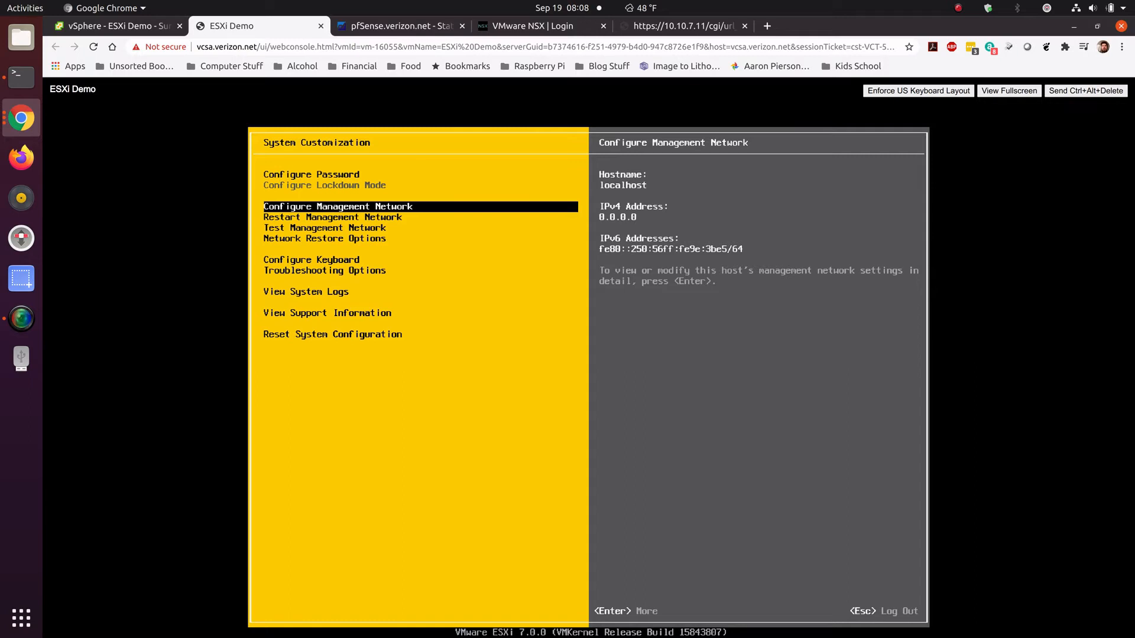
key("Return")
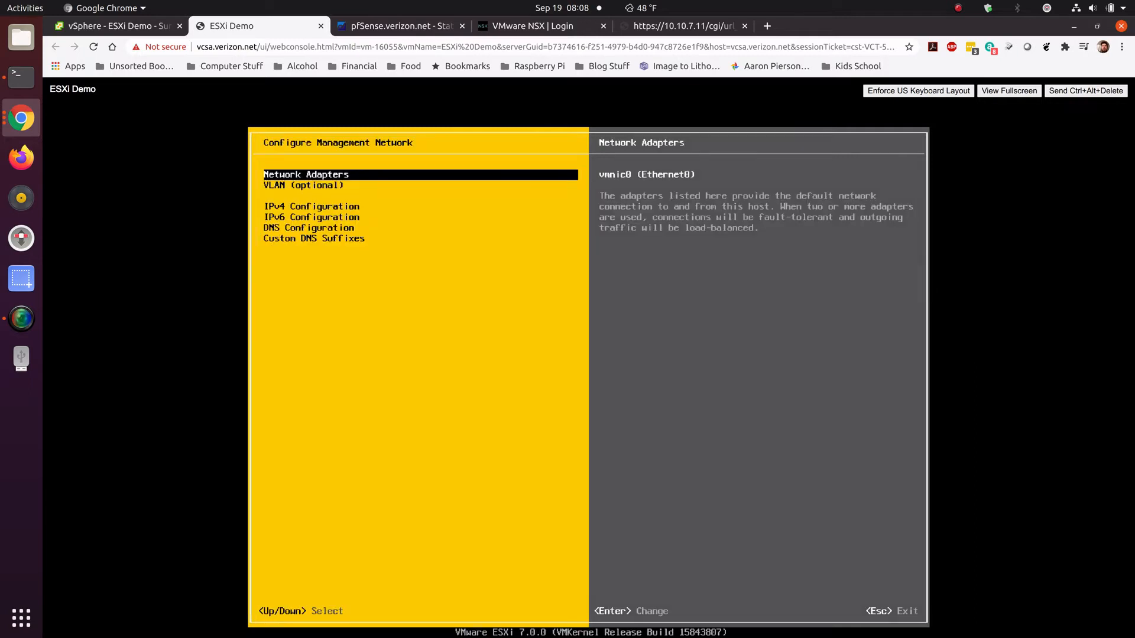
Step: Review Network Adapters, VLAN, IPv4 (automatic, unset), IPv6, DNS and custom DNS suffixes, then return to System Customization
key("Return")
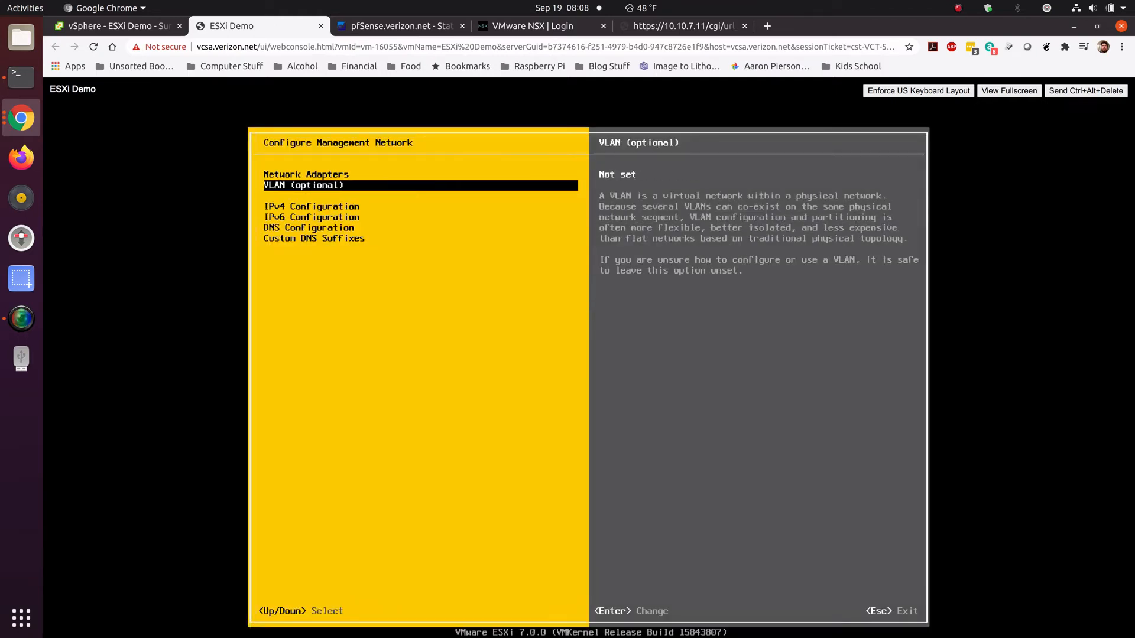
key("Return")
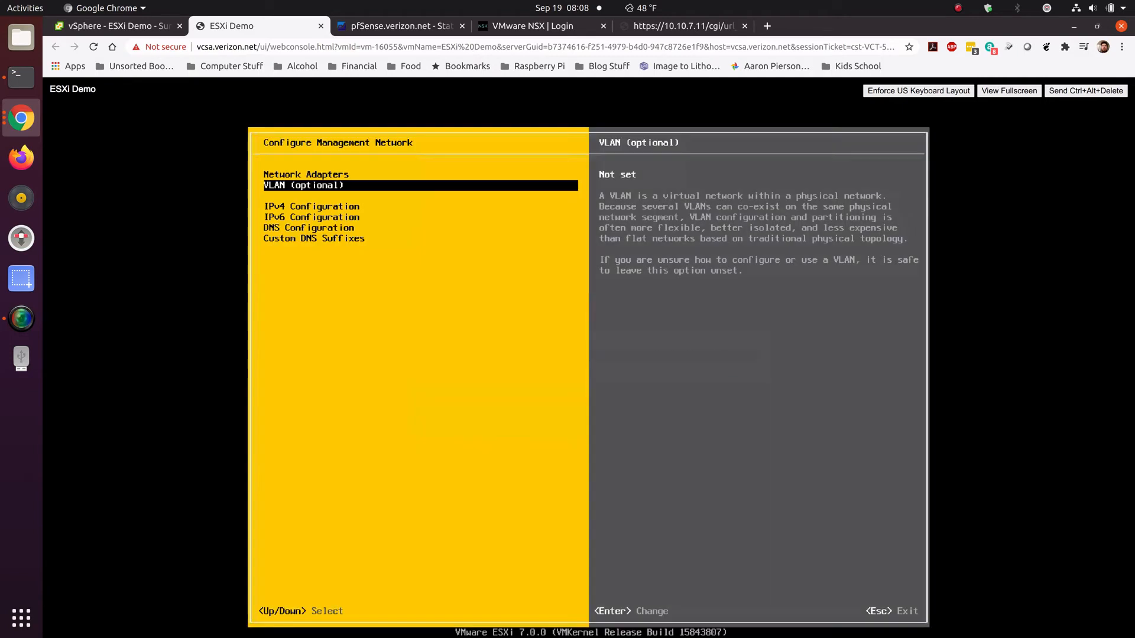
key("Down")
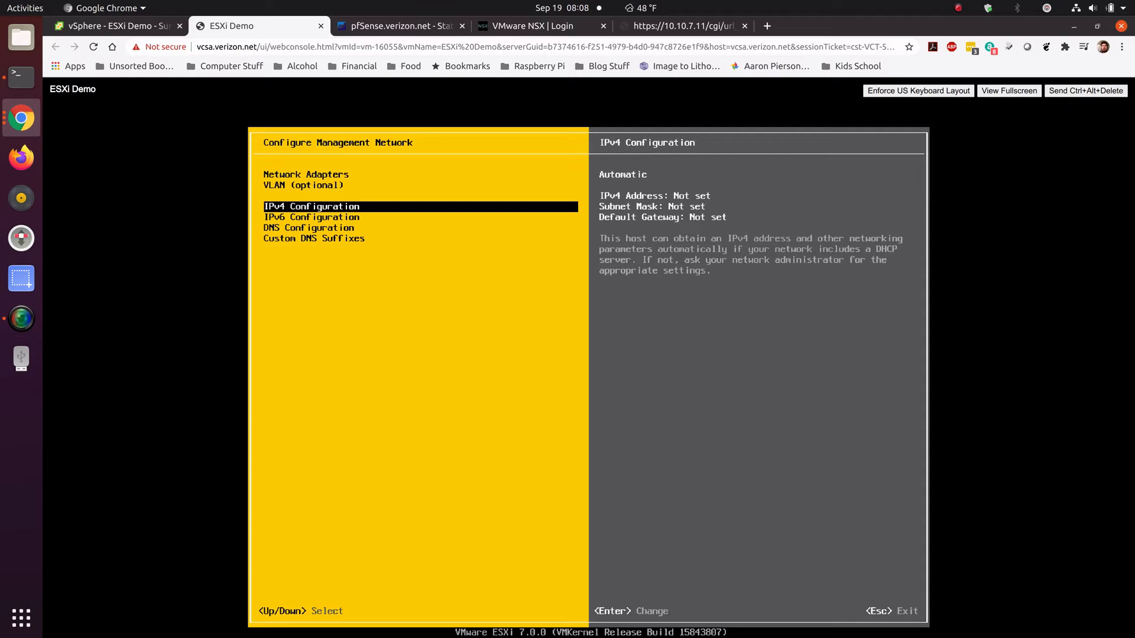
key("Down")
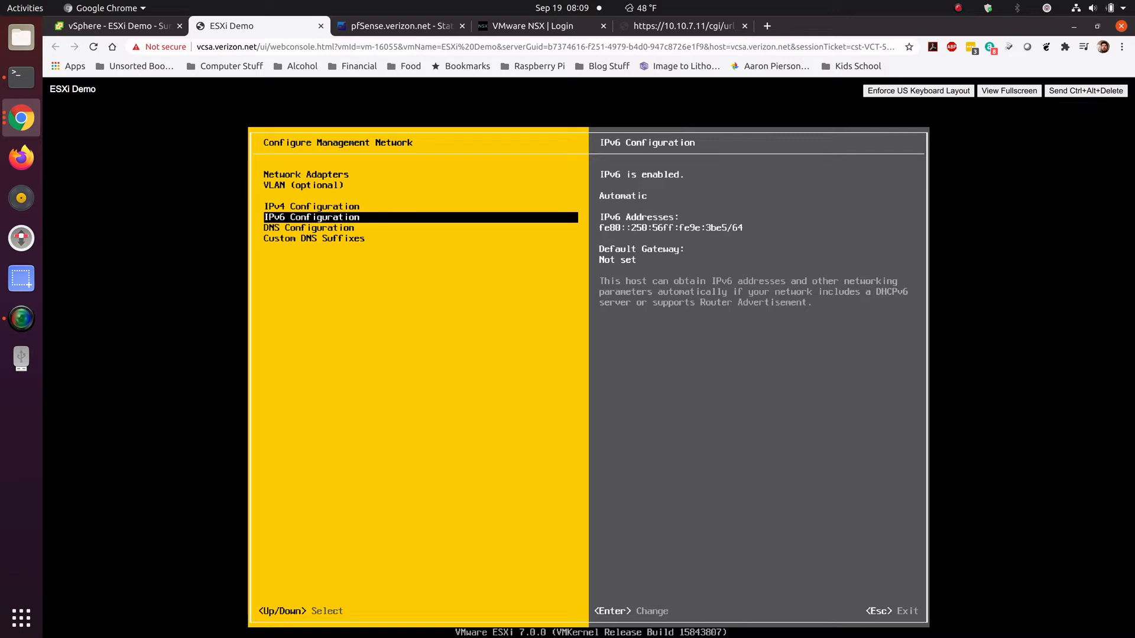
key("Down")
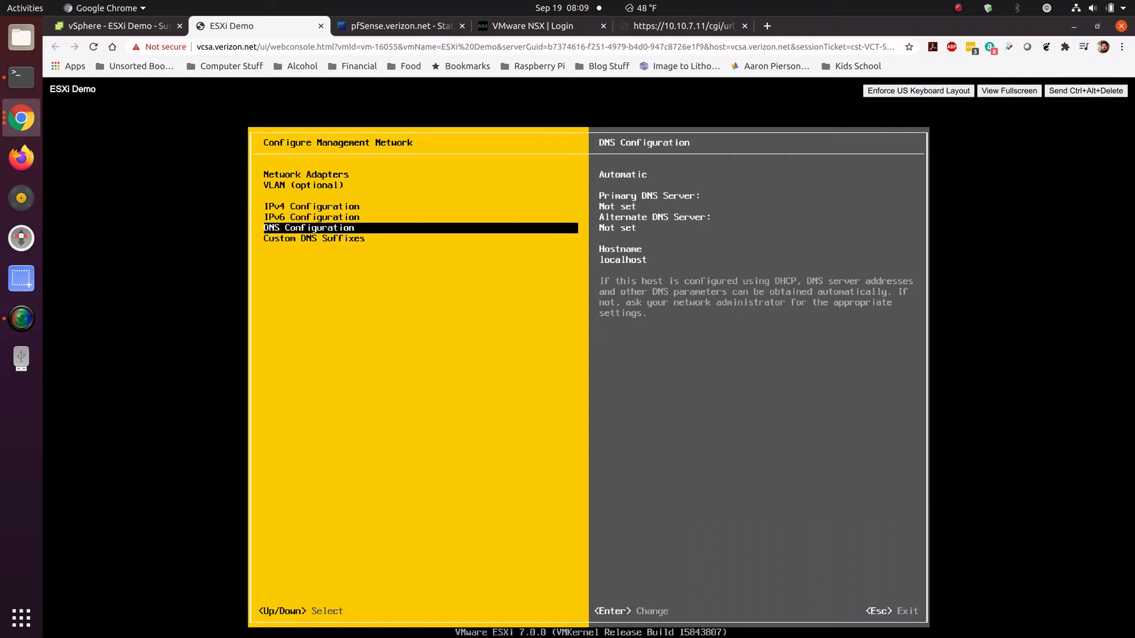
key("Down")
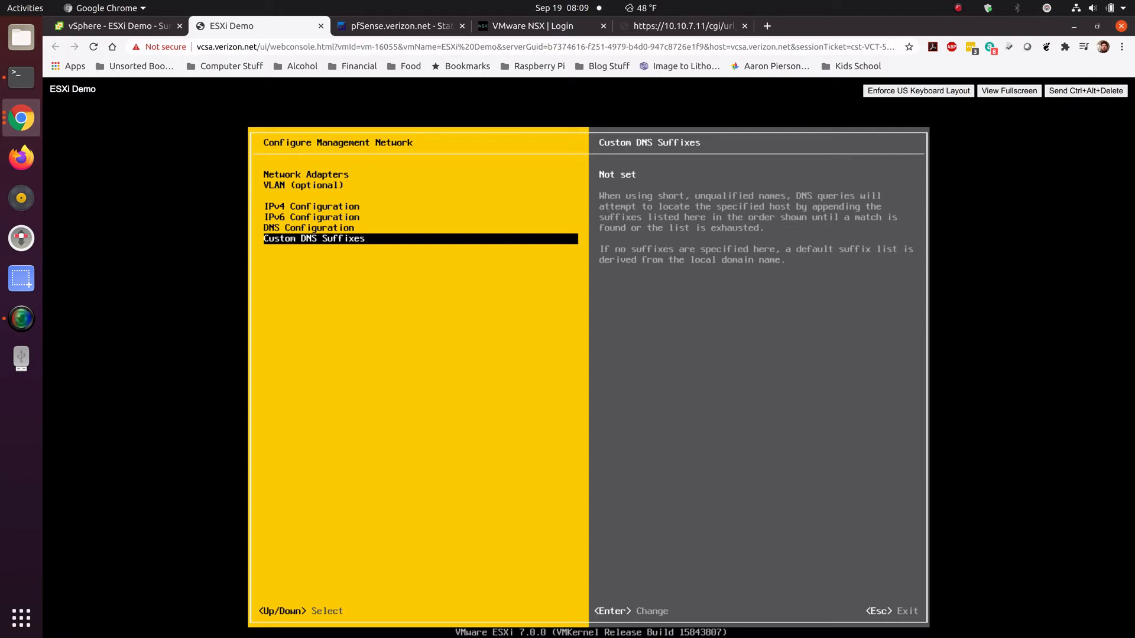
key("Escape")
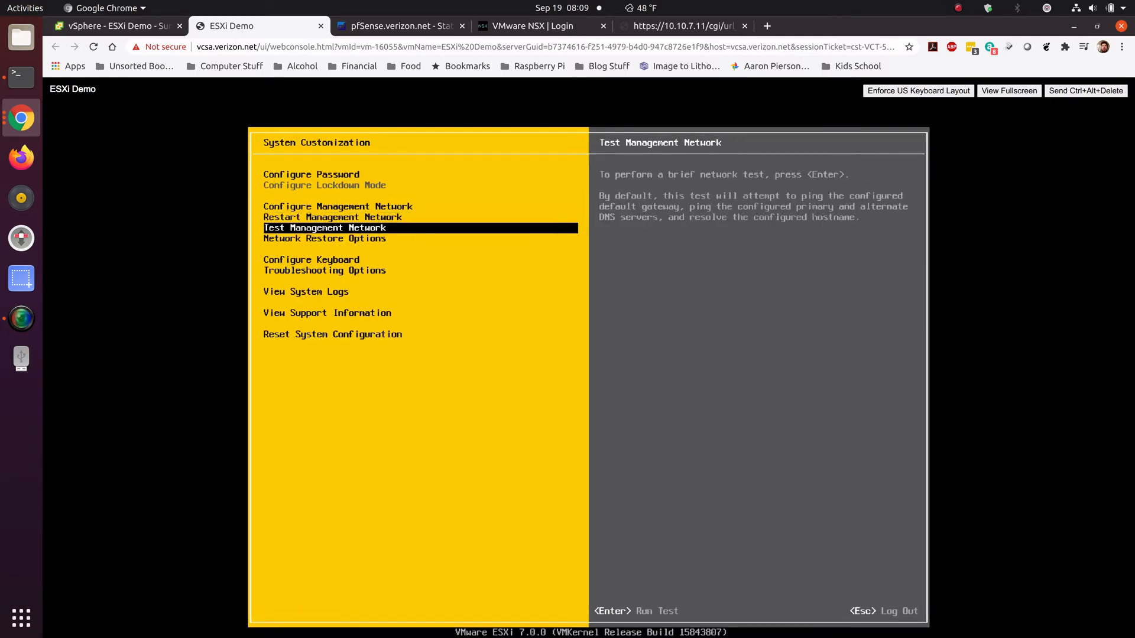
key("Return")
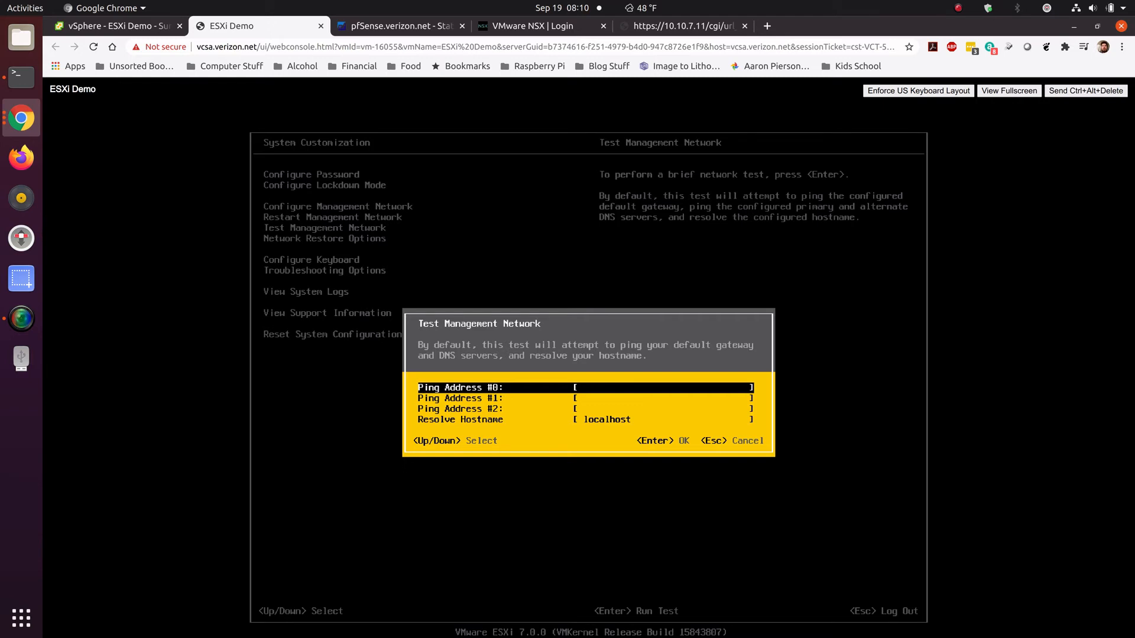
key("Escape")
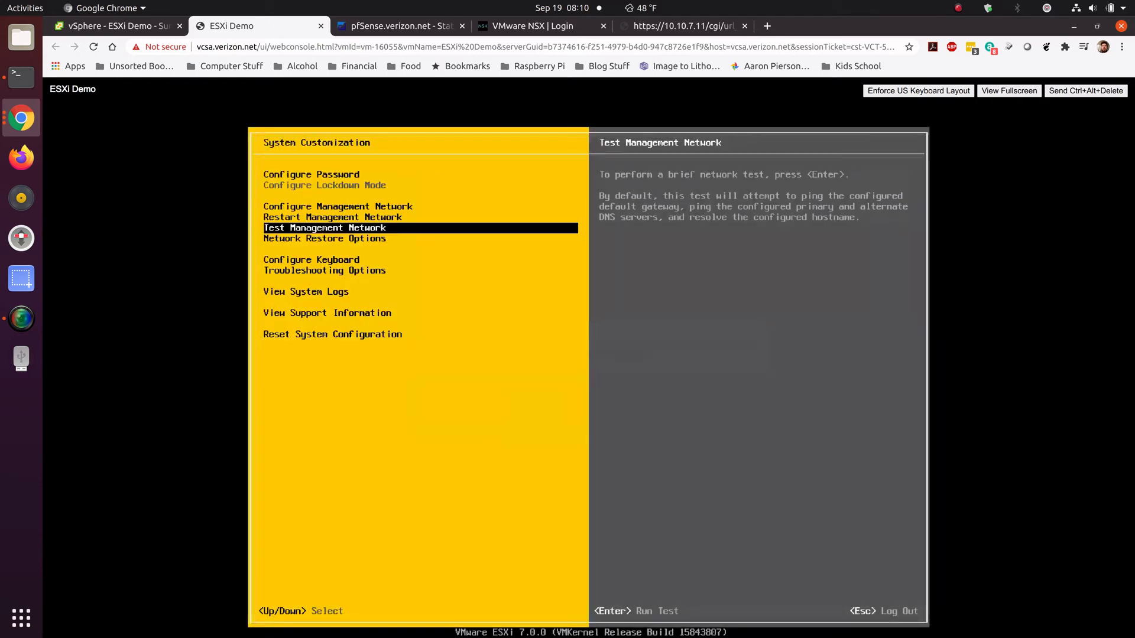
key("Down")
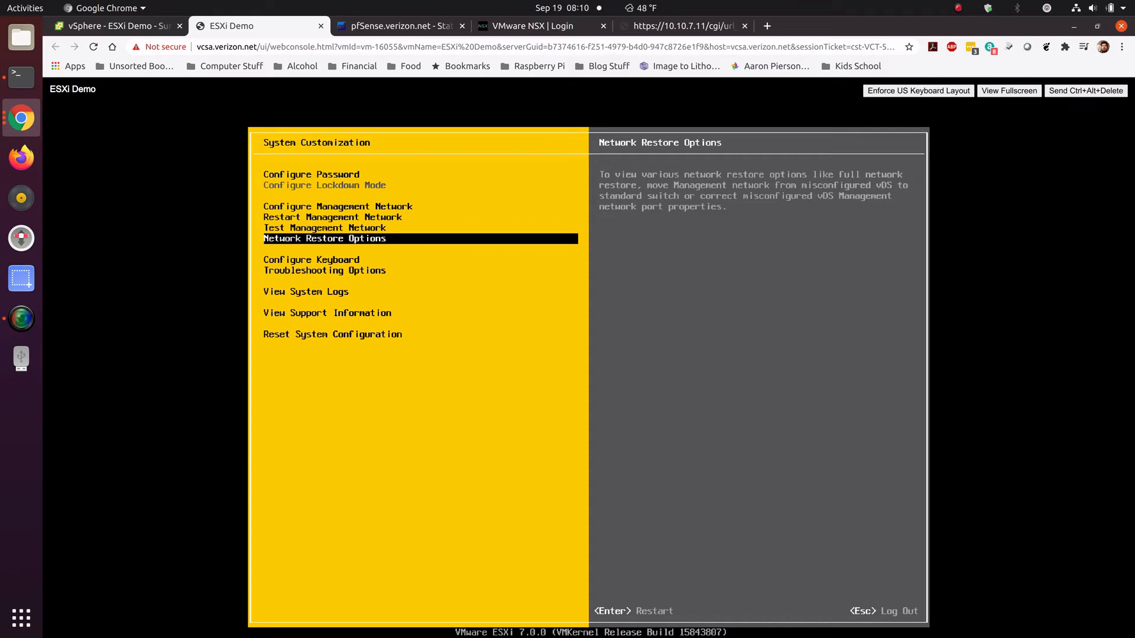
key("Down")
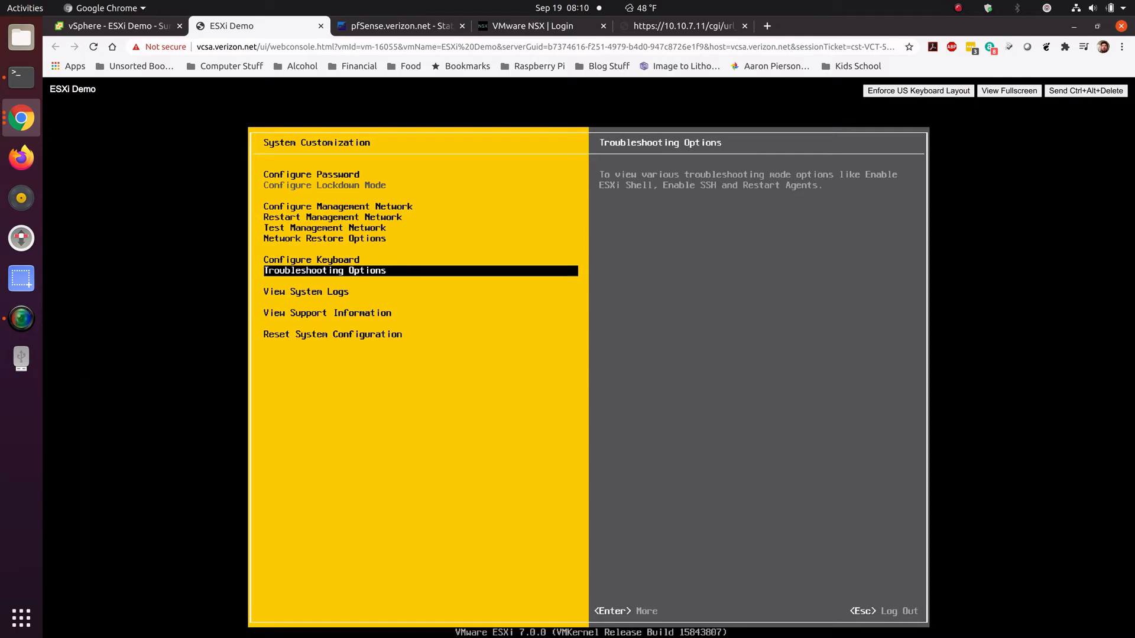
key("Up")
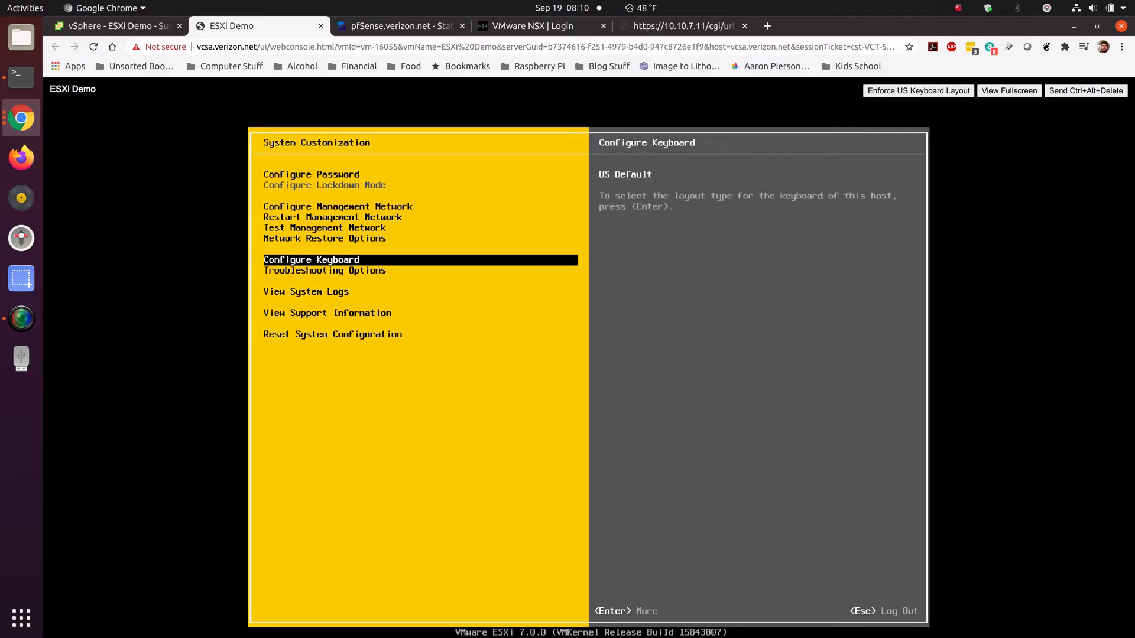
key("Down")
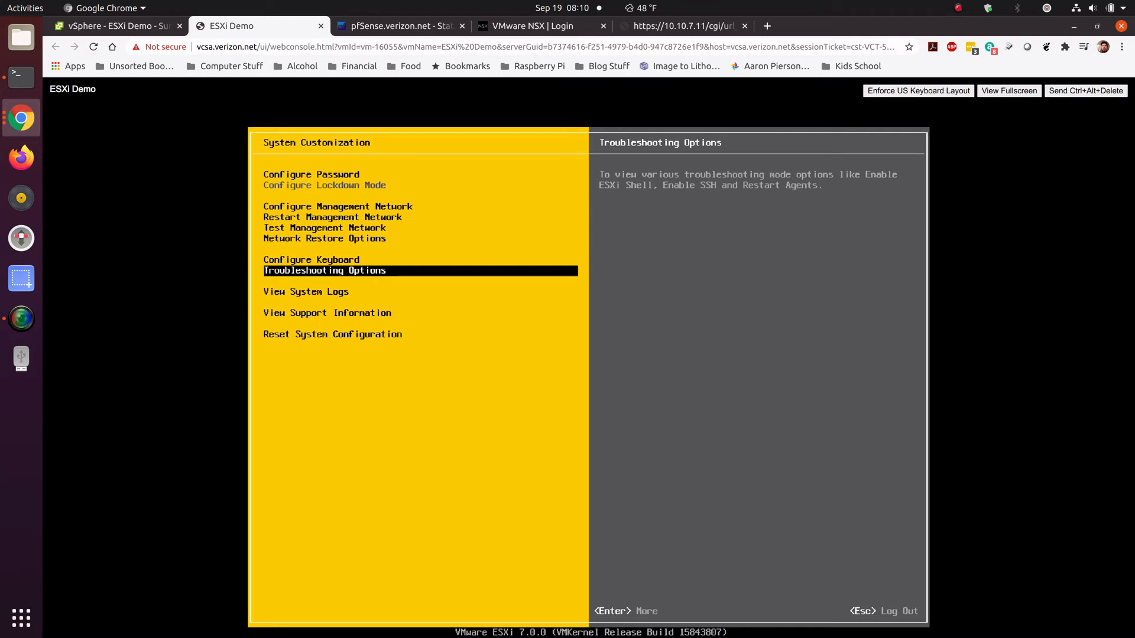
key("Return")
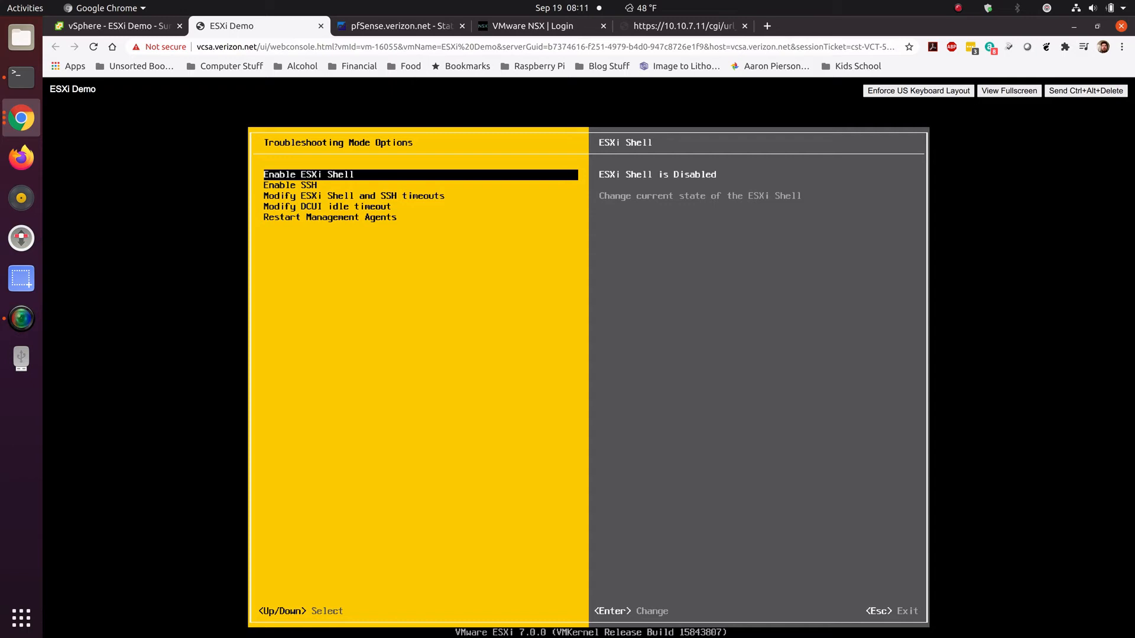
Step: Step through SSH support and DCUI idle timeout options without enabling anything, then log out to the main DCUI screen
key("Down")
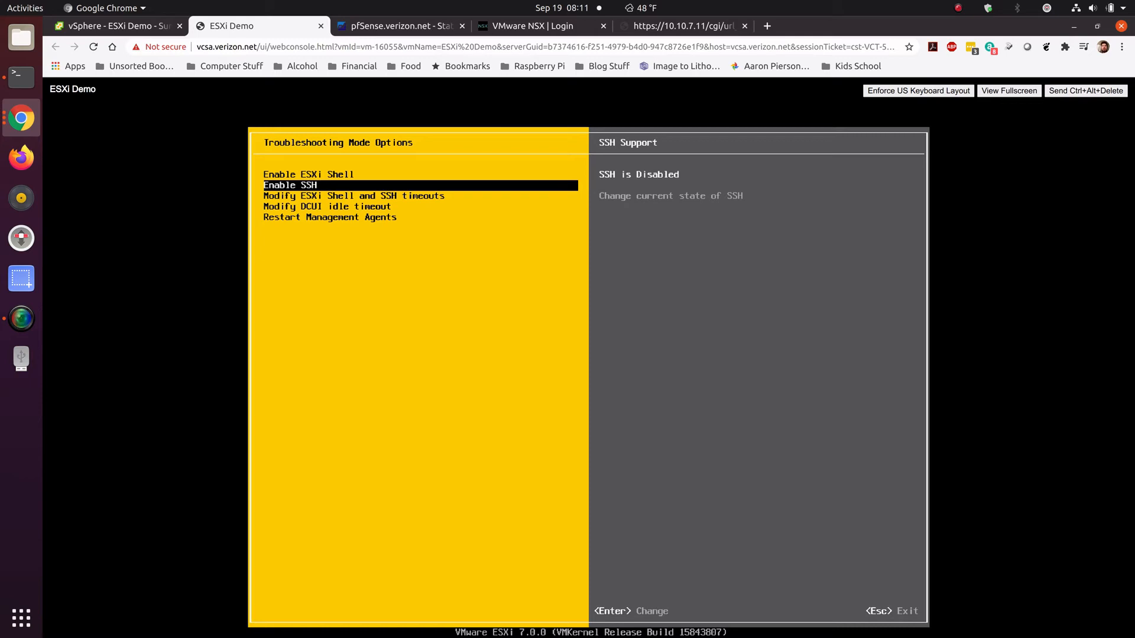
key("Down")
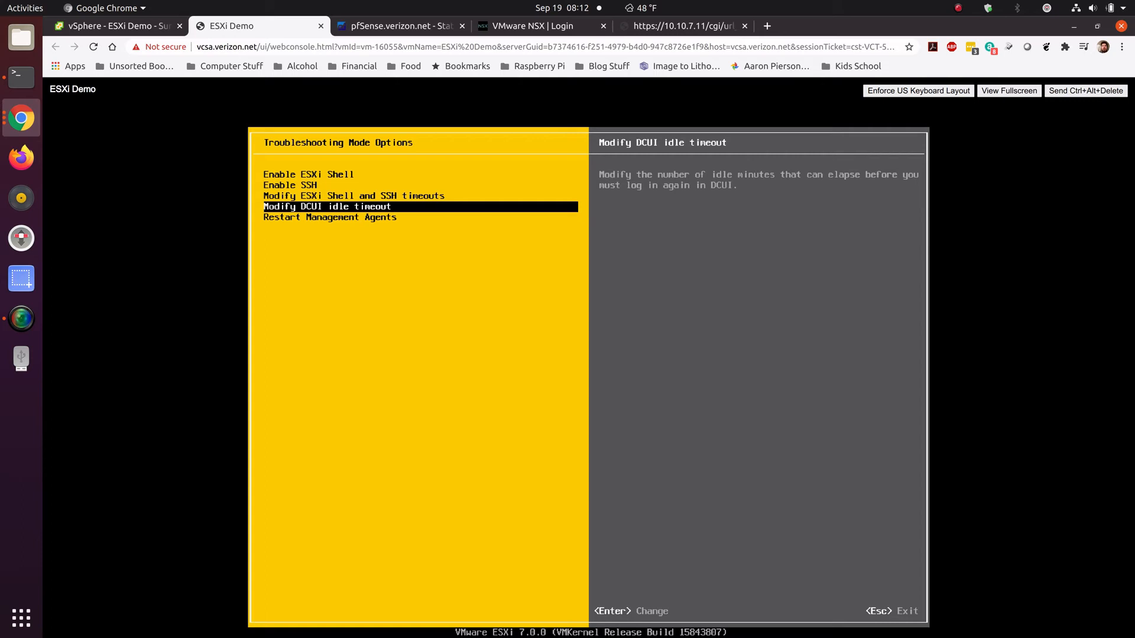
key("Escape")
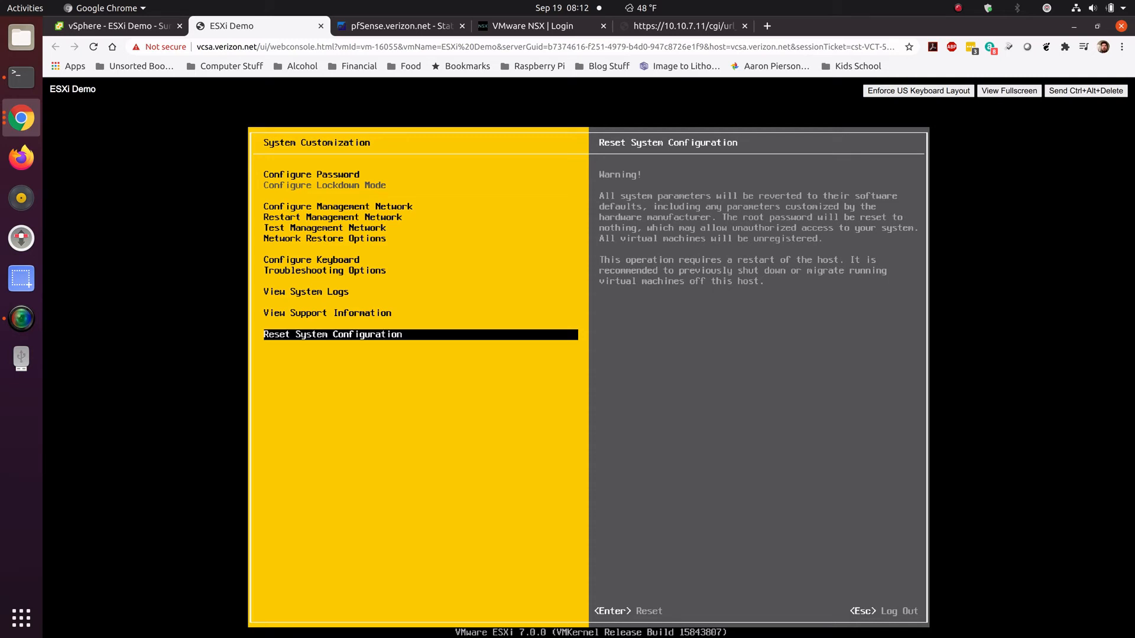
key("Escape")
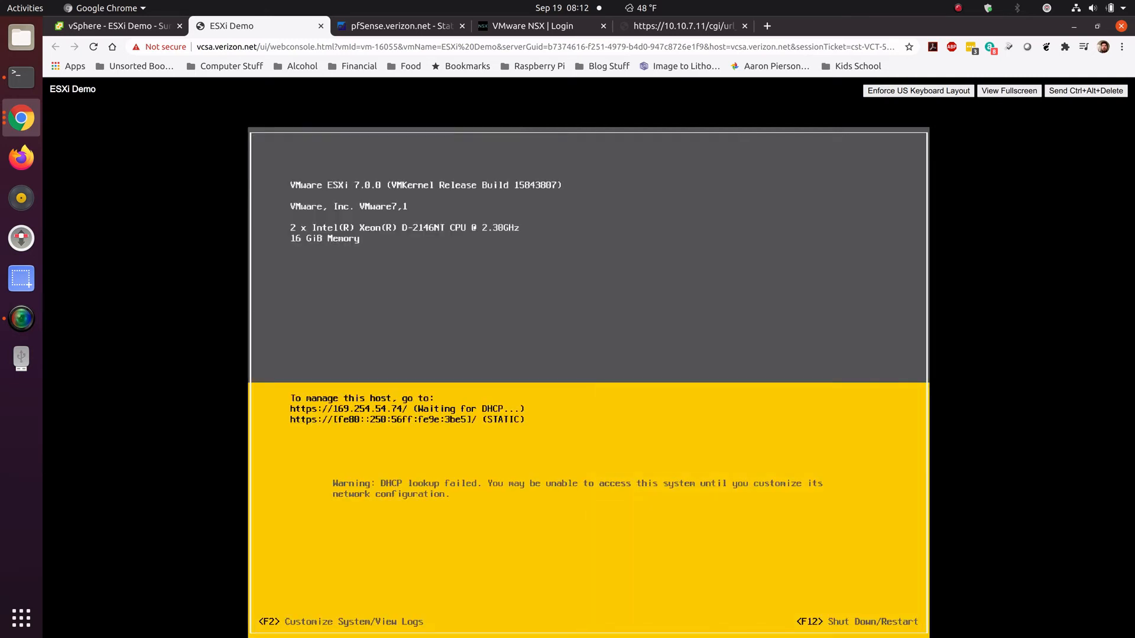
mouse_move(469, 4)
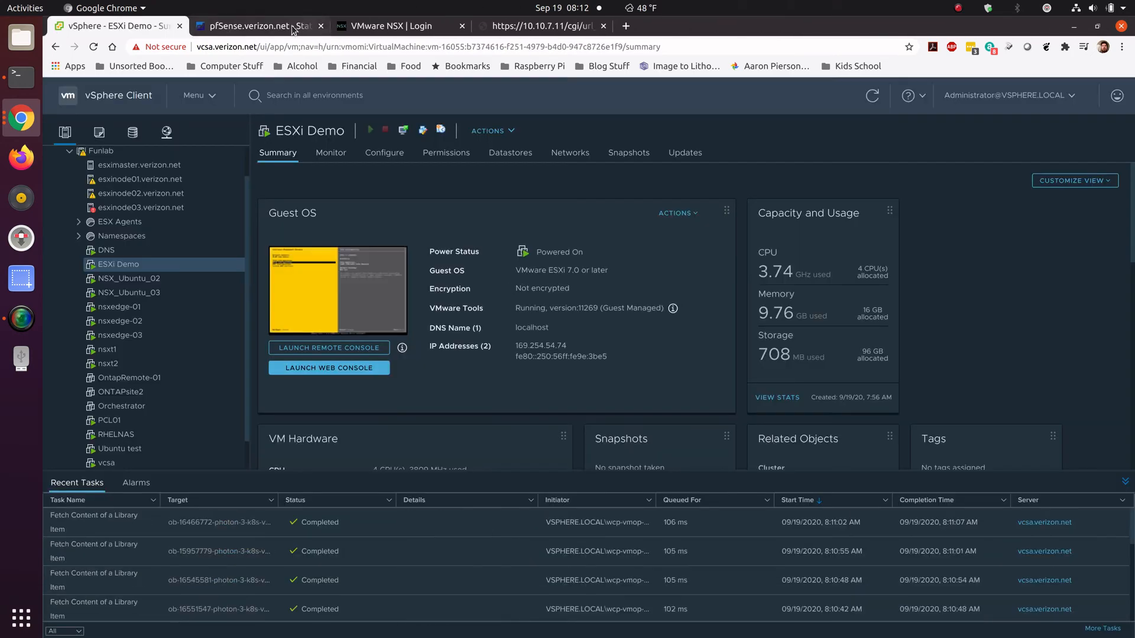
mouse_move(137, 269)
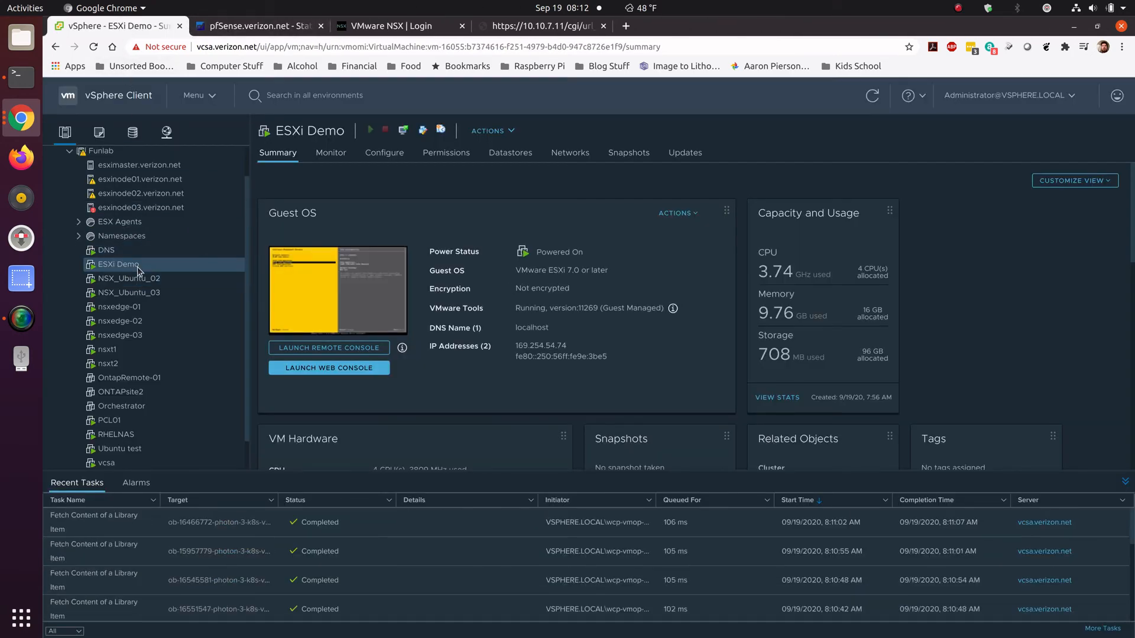
Step: Power off the ESXi Demo VM via its inventory context menu, Power > Power Off
right_click(117, 264)
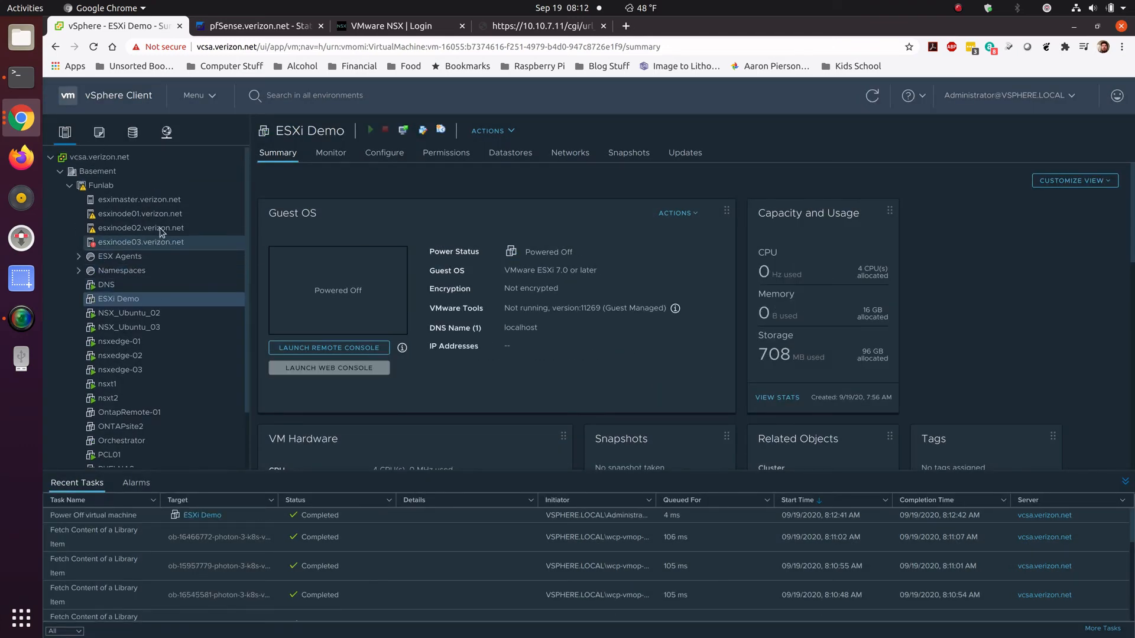
Step: Select the eximaster.verizon.net host and review its Summary page
left_click(140, 198)
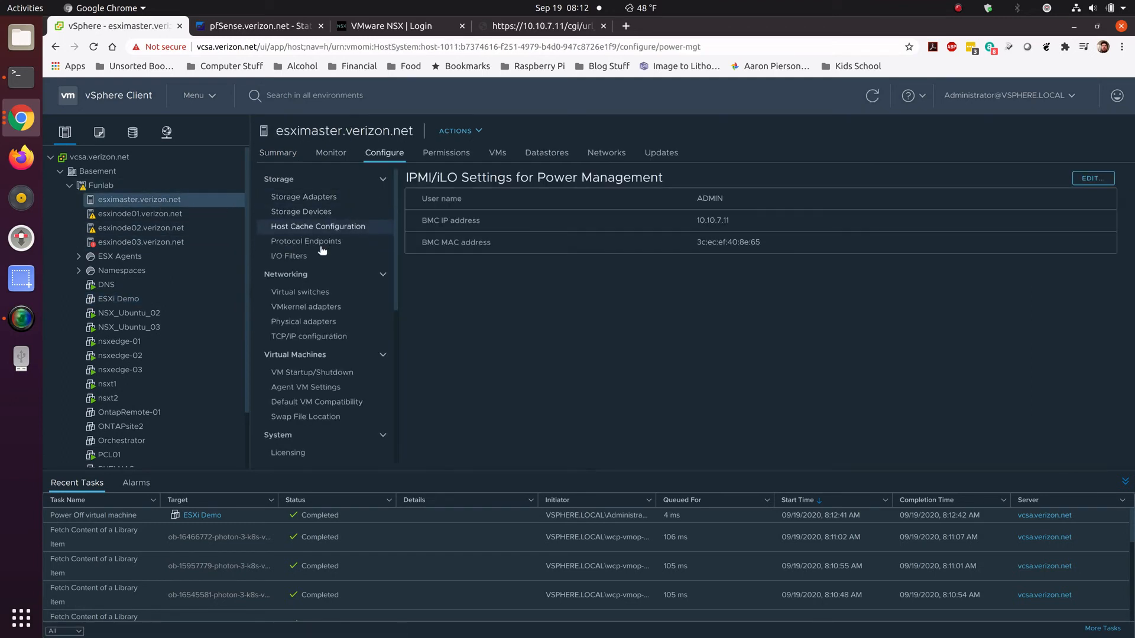
mouse_move(306, 241)
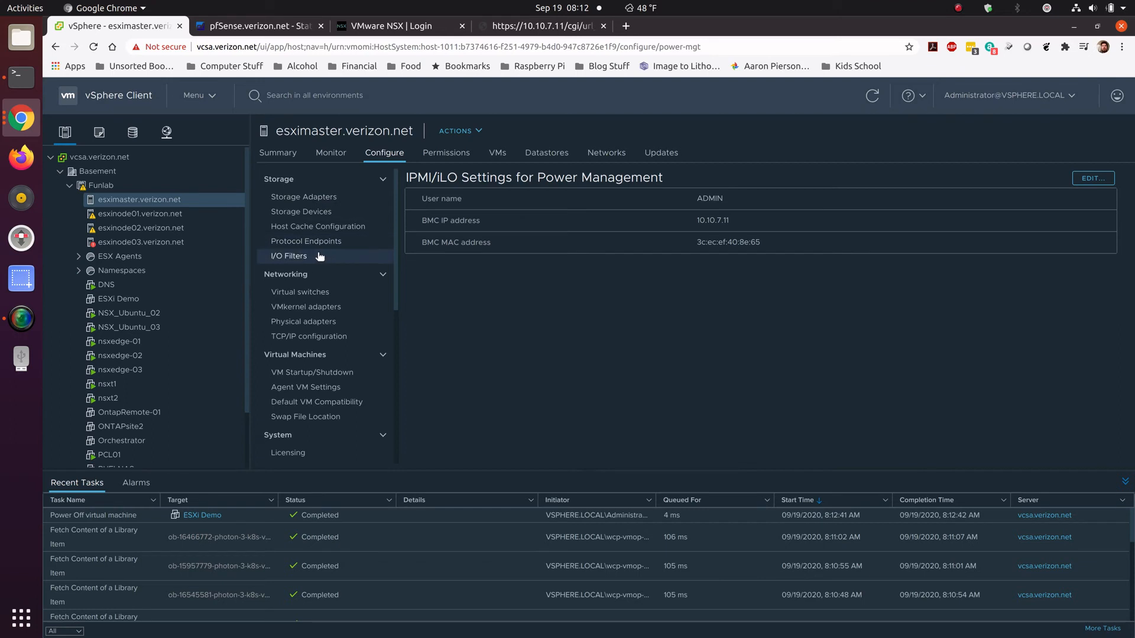
mouse_move(159, 293)
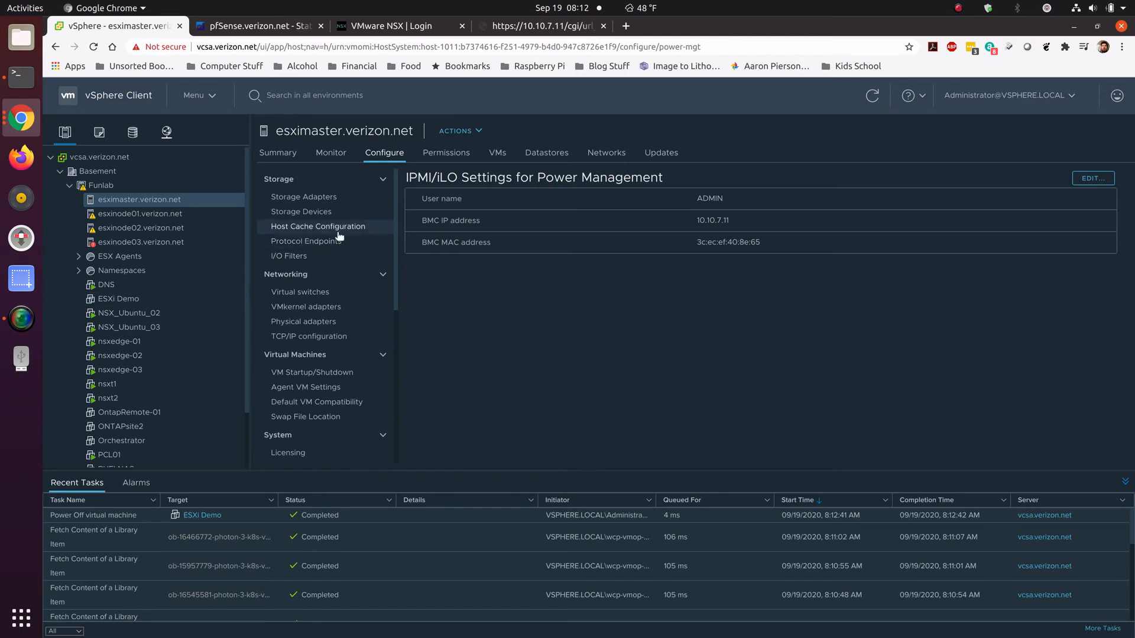
mouse_move(304, 196)
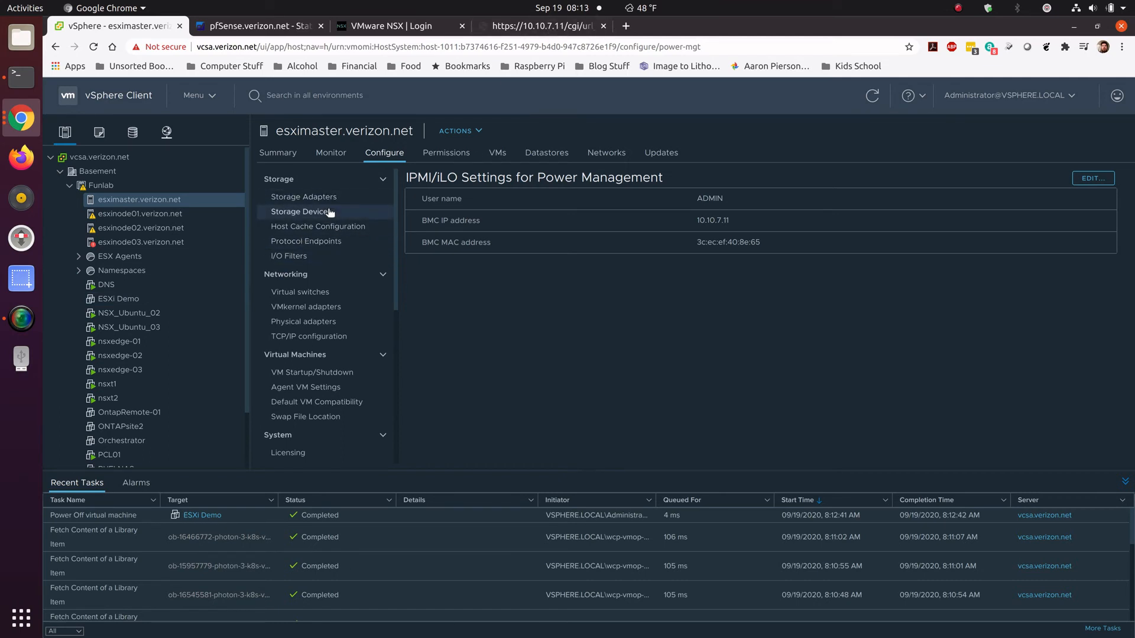
scroll("down", 3)
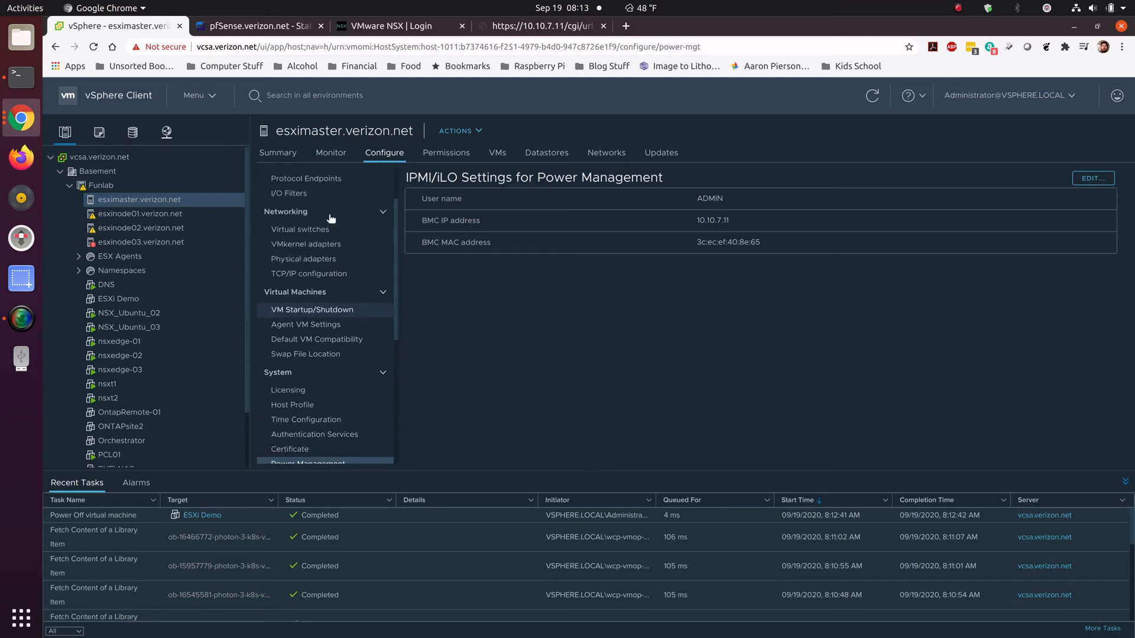
scroll("up", 3)
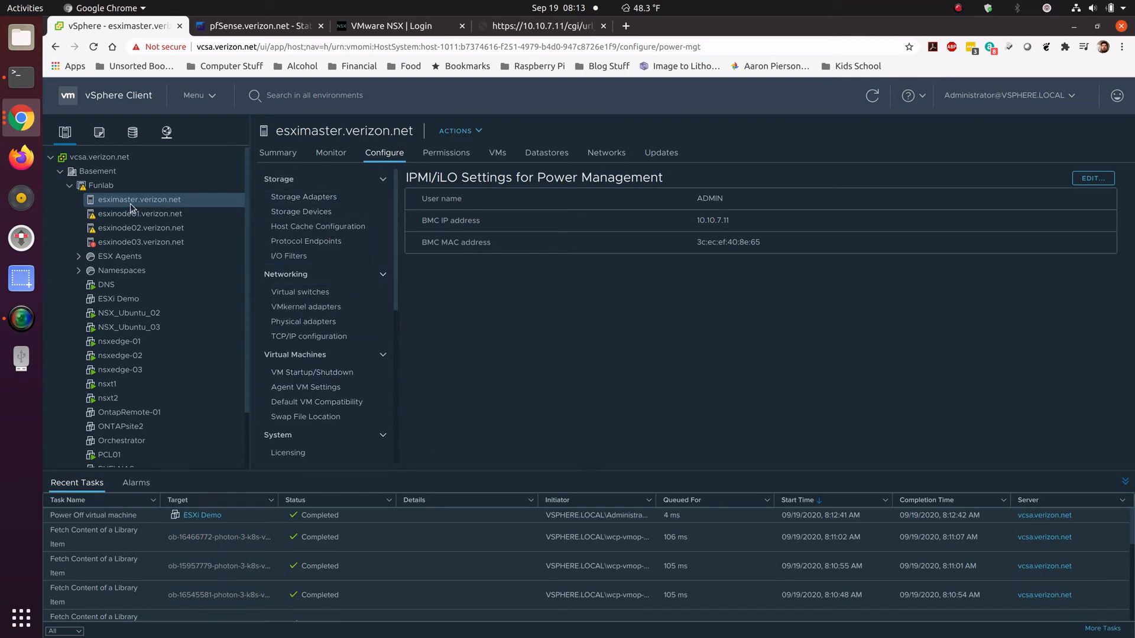
mouse_move(248, 208)
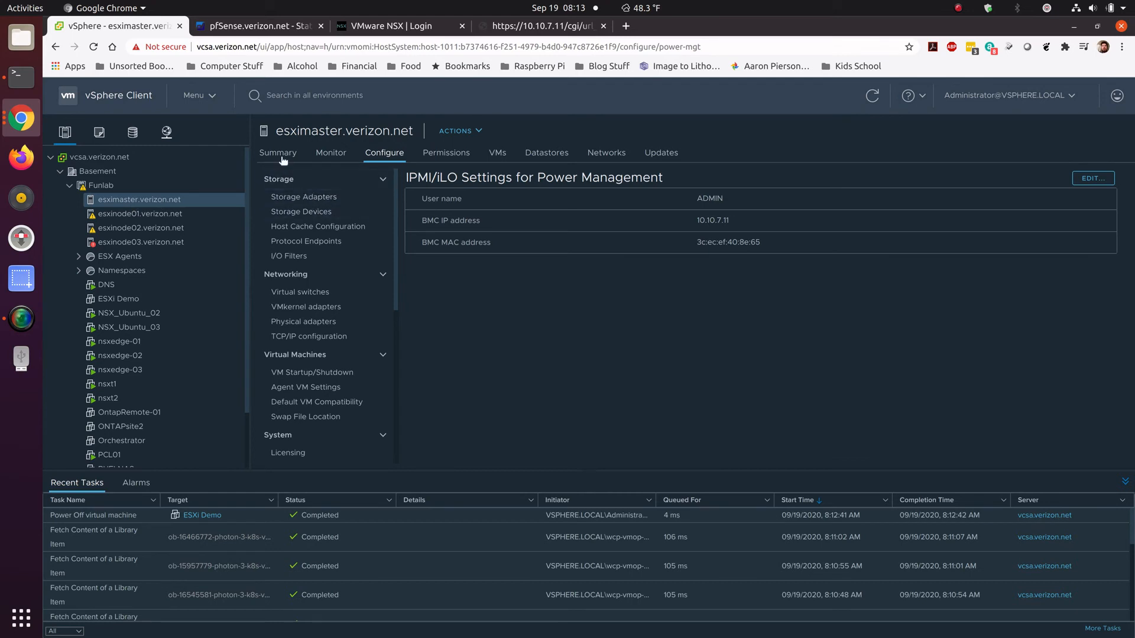
left_click(277, 153)
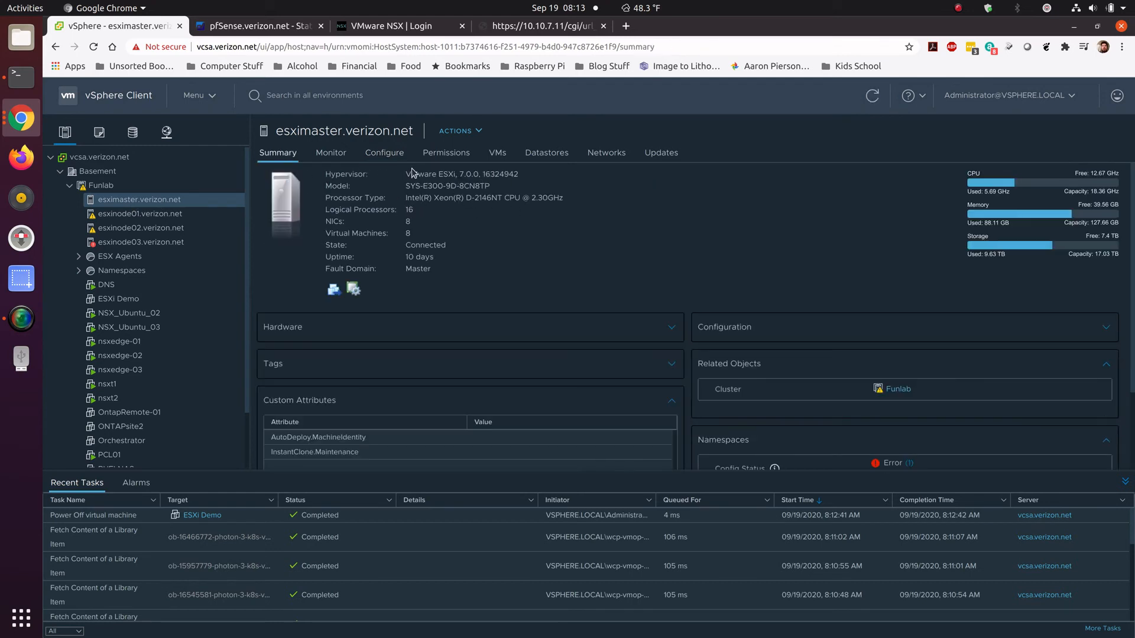
Step: Review the host's storage adapters and its VMkernel network adapters list
left_click(384, 152)
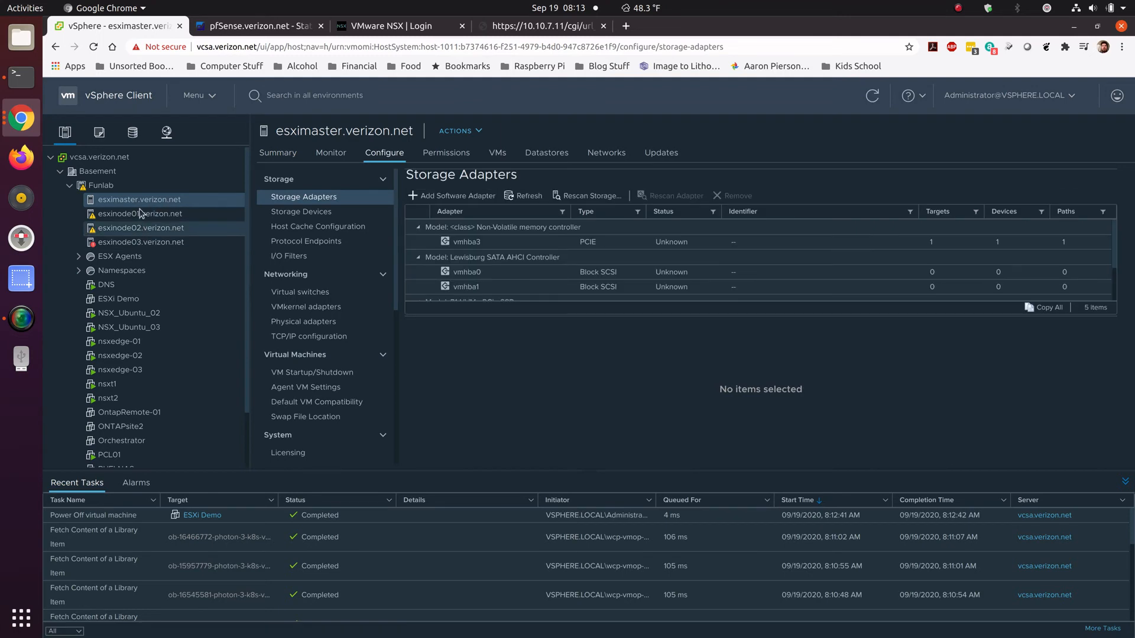
mouse_move(312, 337)
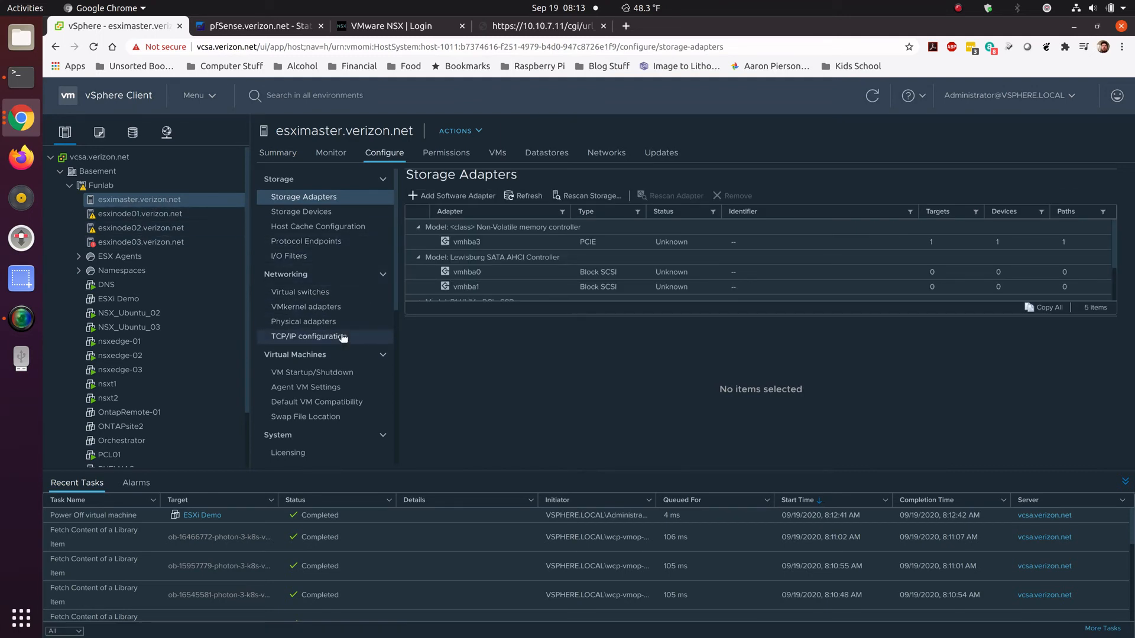
left_click(300, 307)
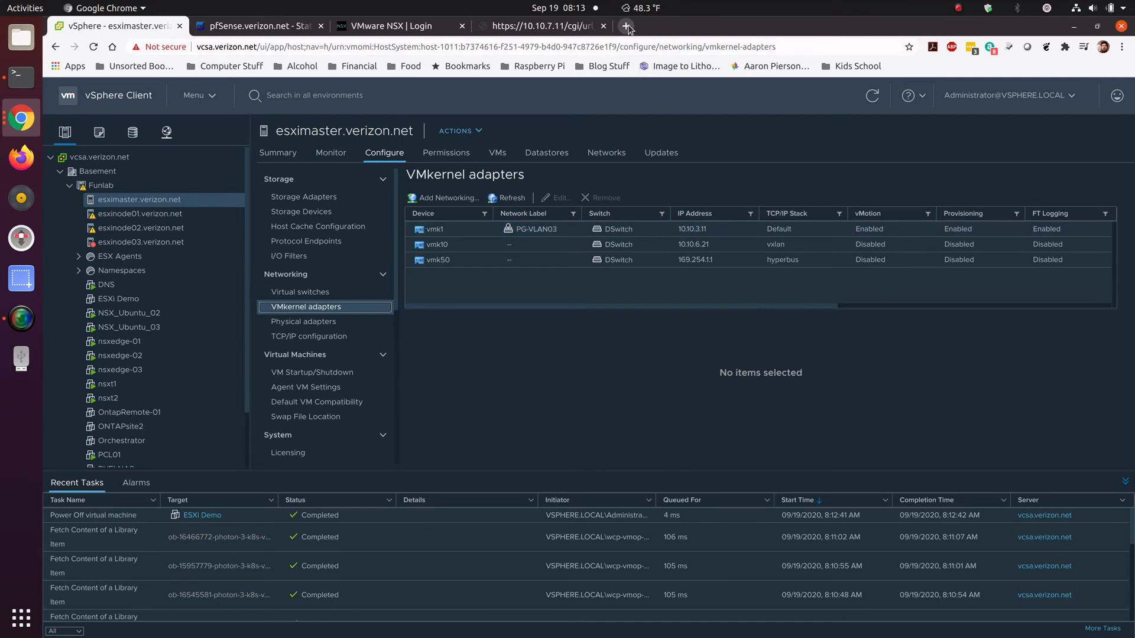
left_click(626, 28)
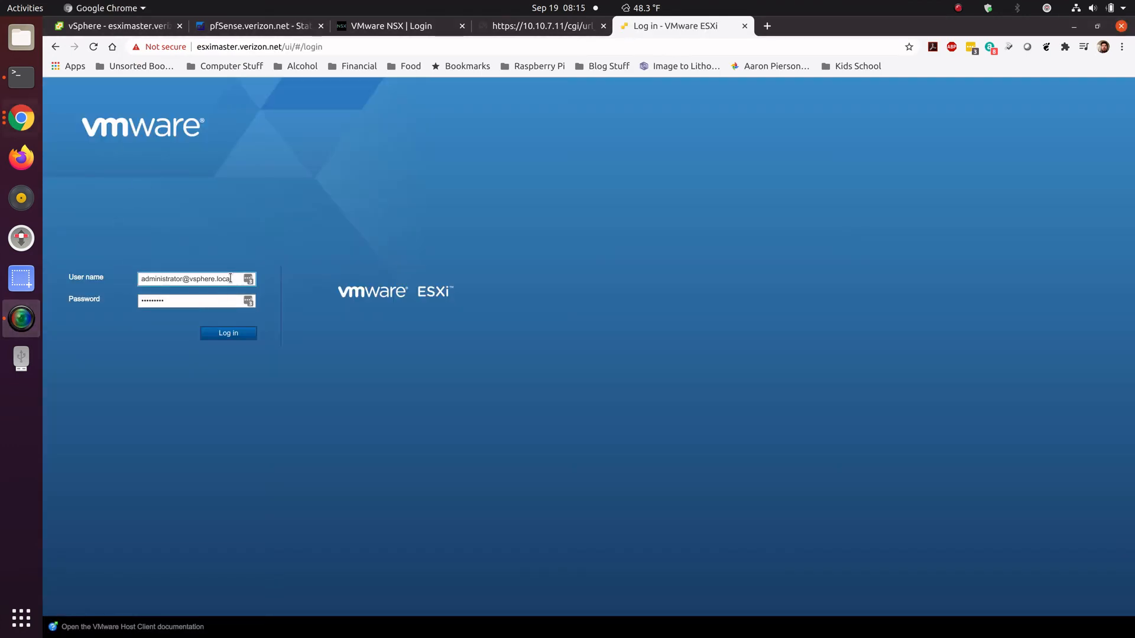
Step: Sign in to the ESXiMaster.verizon.net Host Client as root, reaching the ESXi 7.0.0 host summary
triple_click(195, 279)
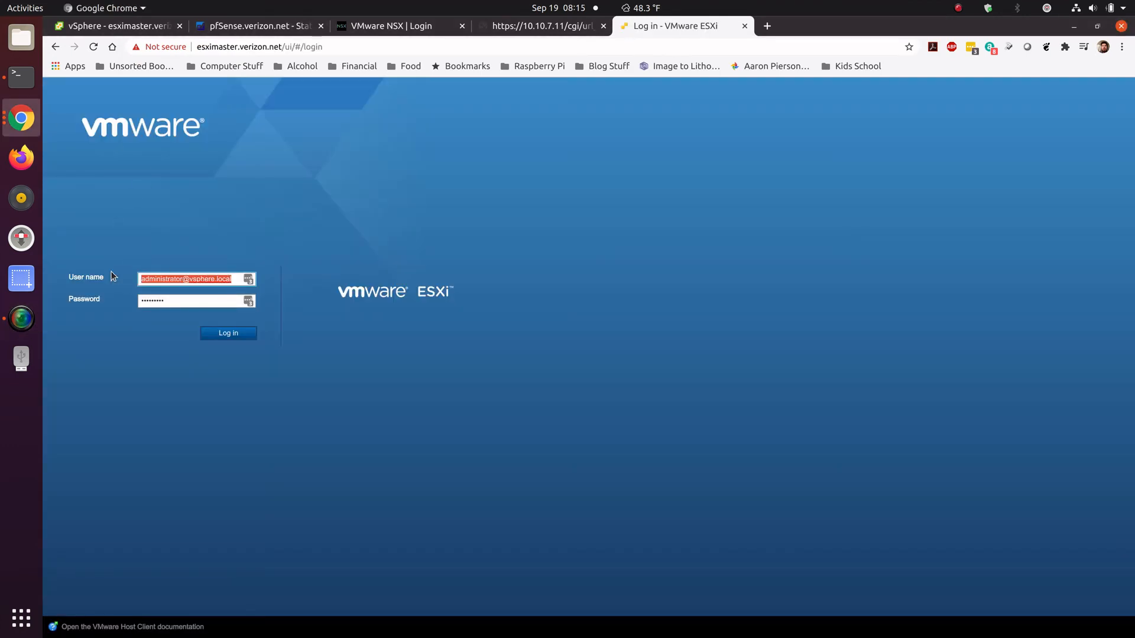
type("root")
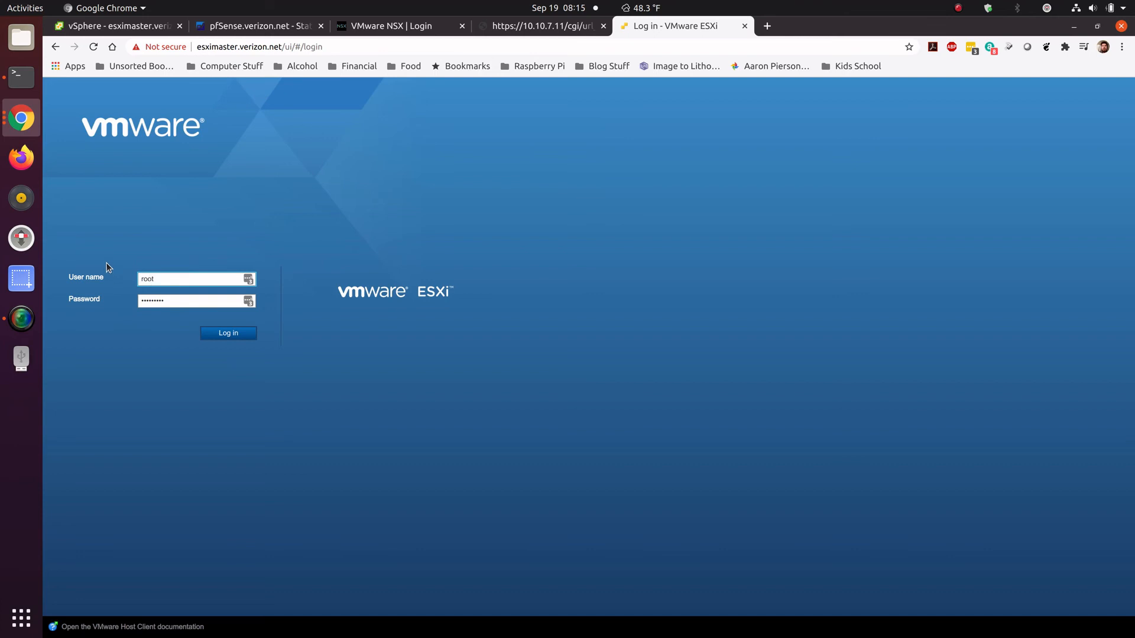
left_click(228, 334)
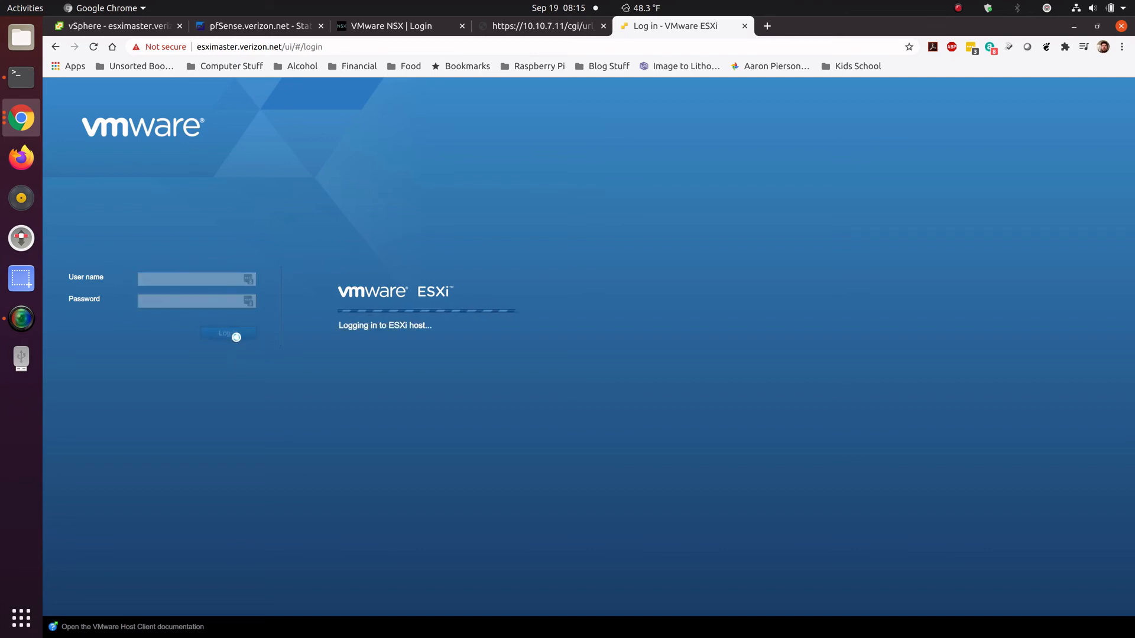
left_click(228, 334)
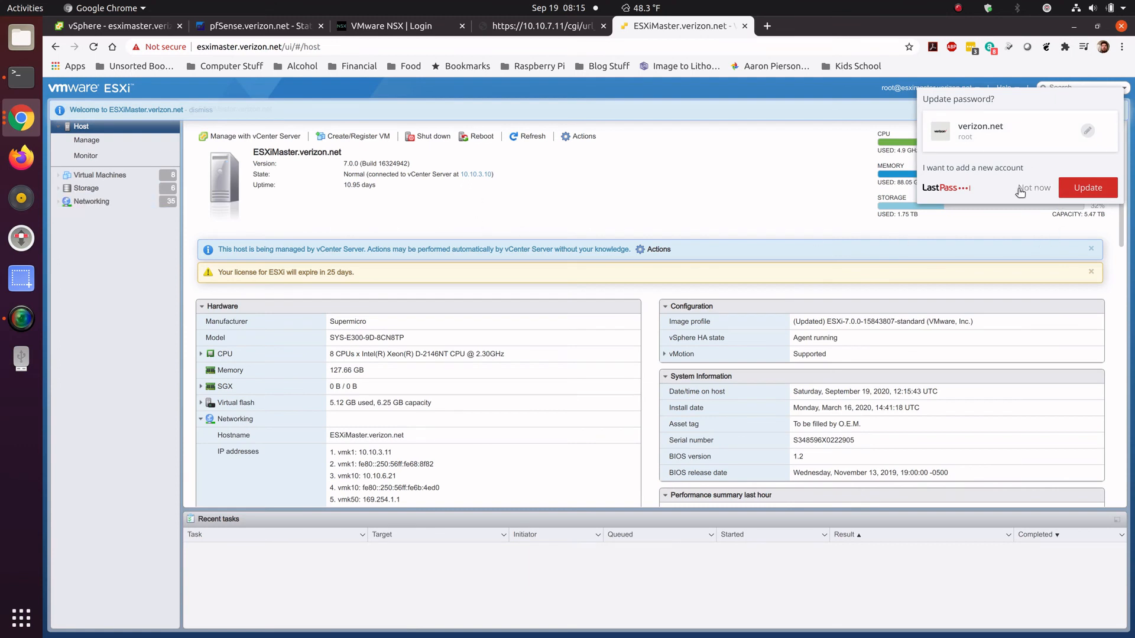
Step: Decline saving the password, view the host summary, then show the Networking port groups list
left_click(1033, 187)
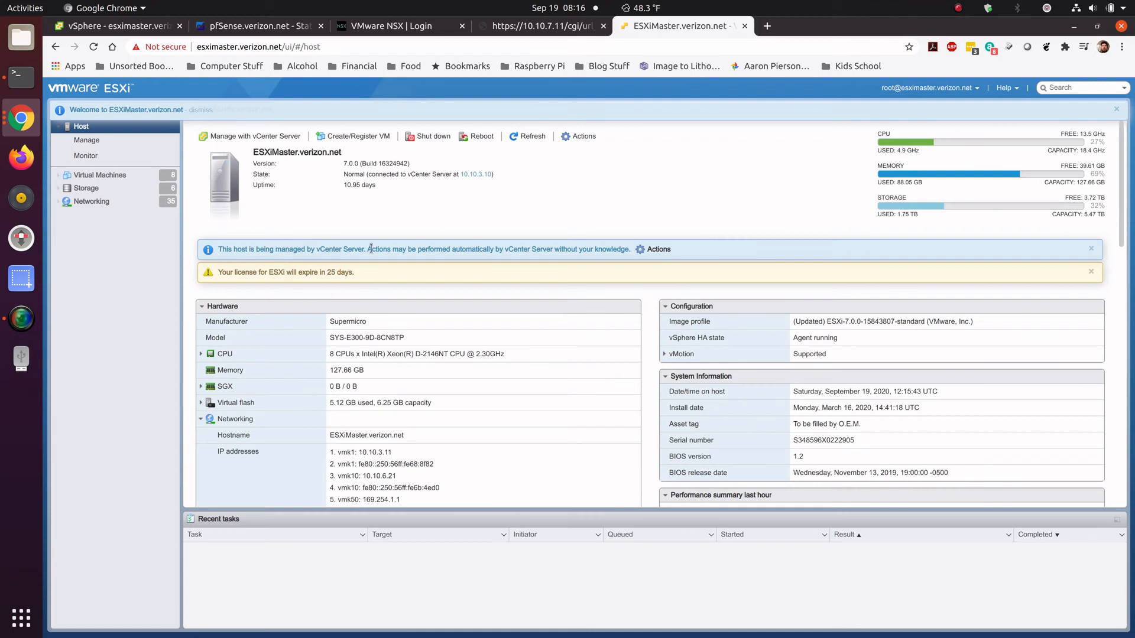
left_click(201, 110)
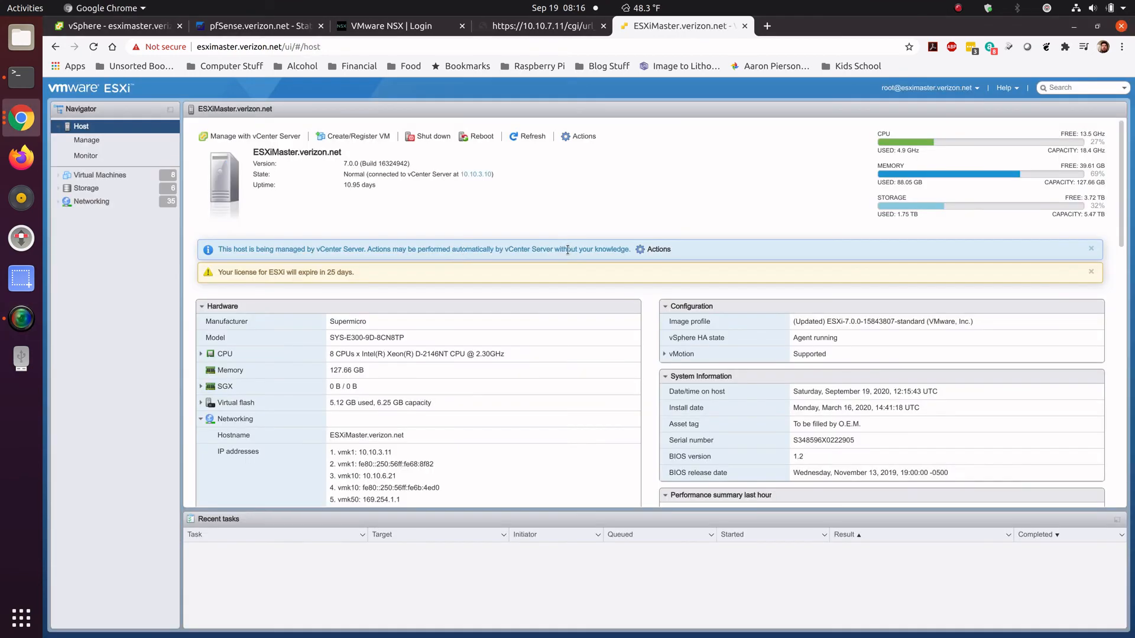
mouse_move(104, 230)
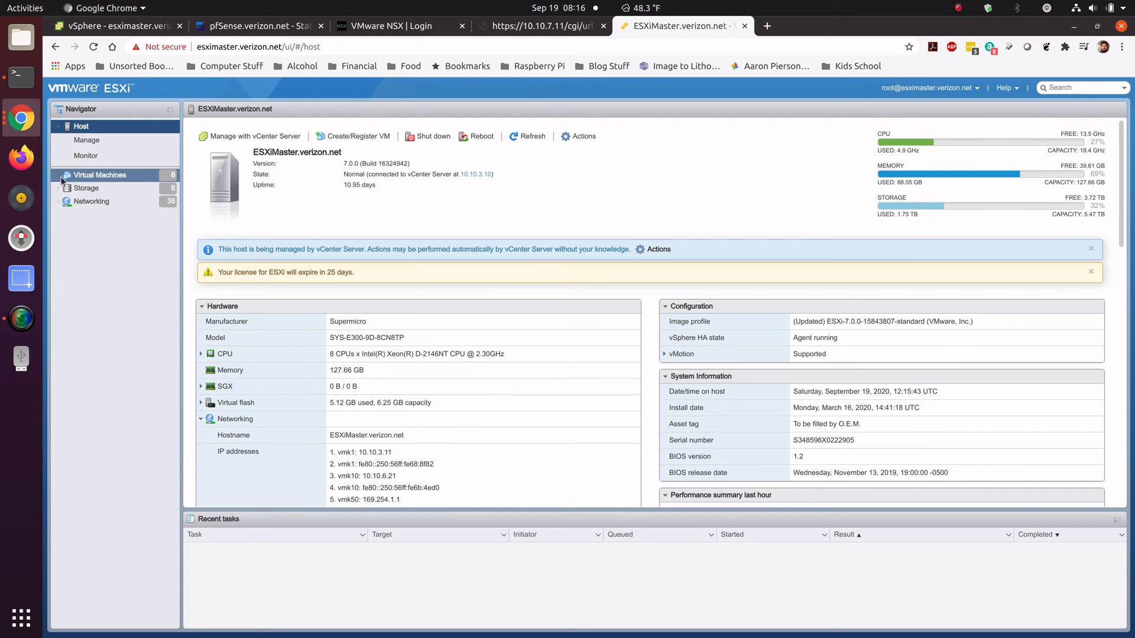
mouse_move(85, 188)
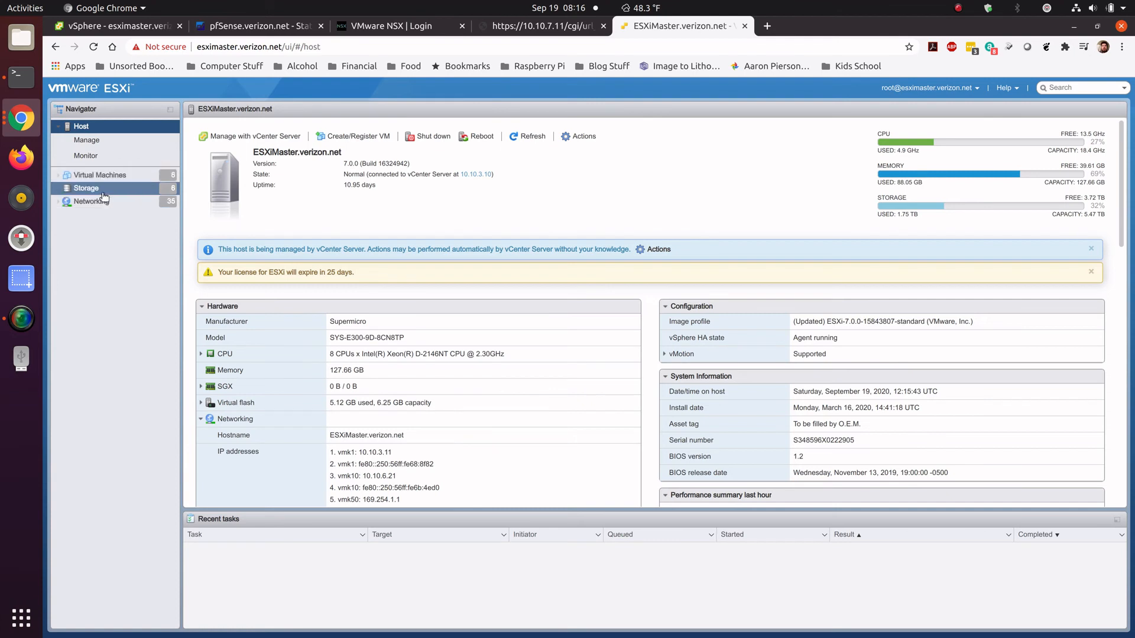
left_click(99, 174)
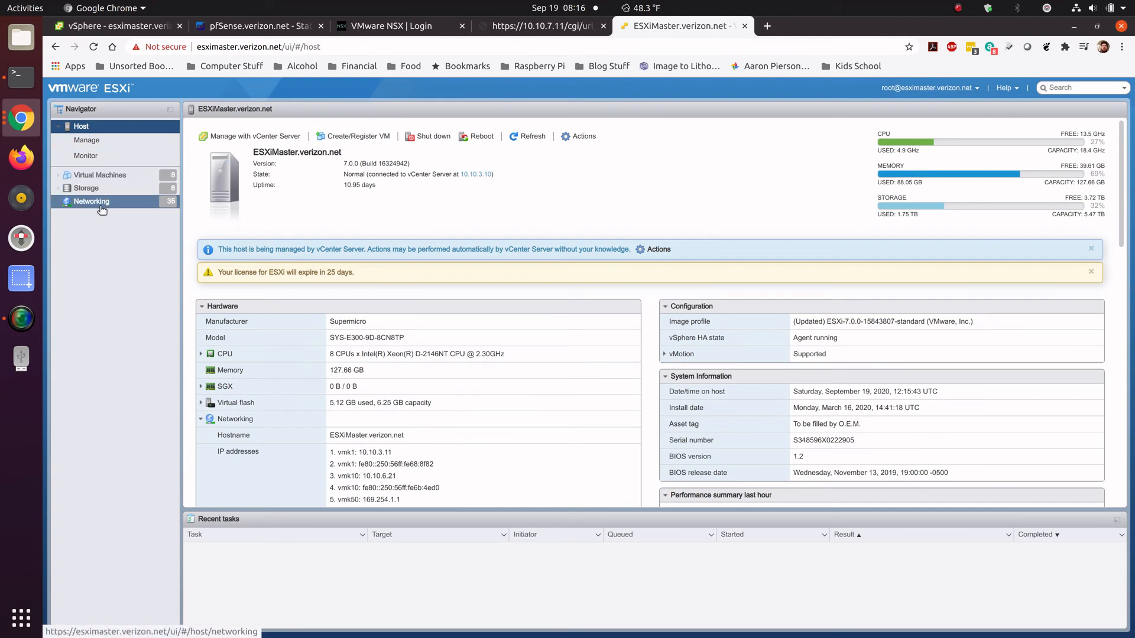
mouse_move(260, 222)
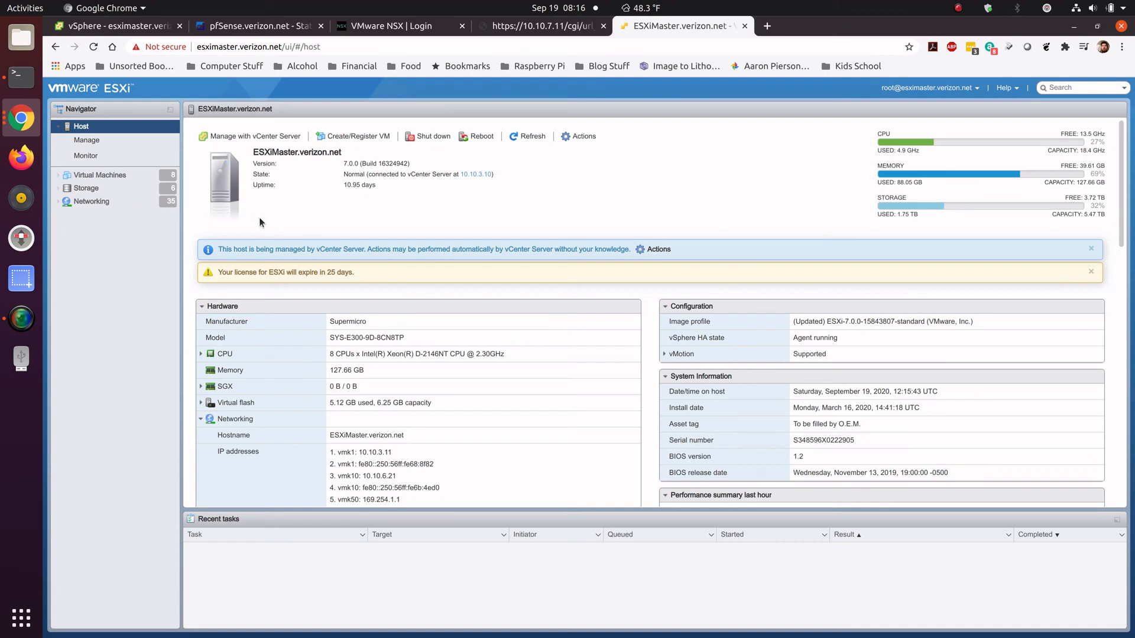
mouse_move(187, 227)
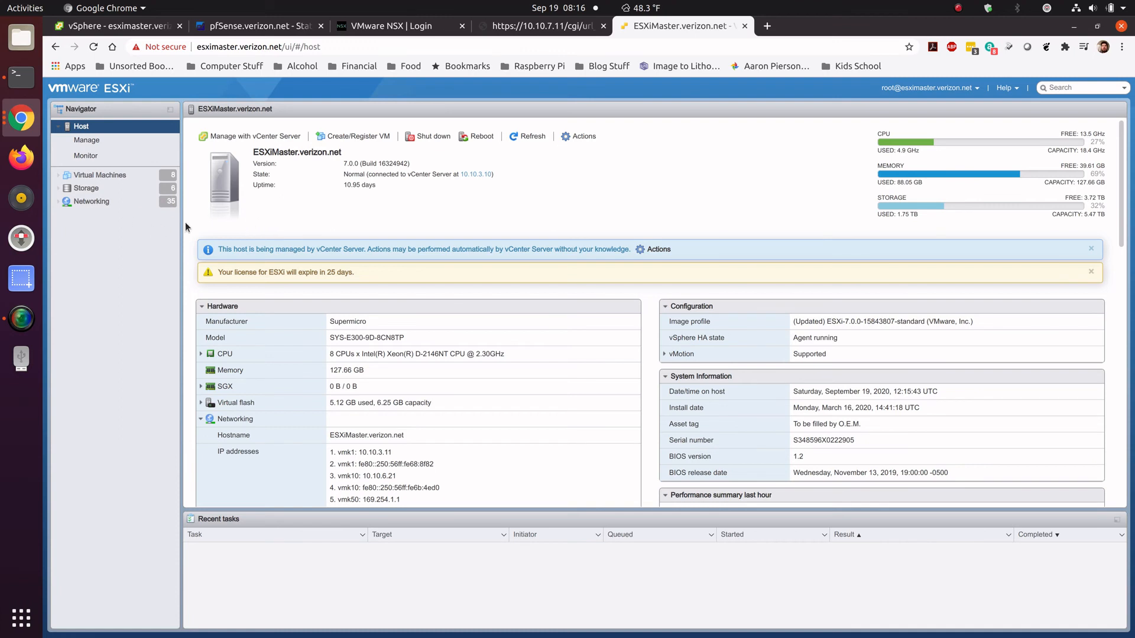
mouse_move(222, 225)
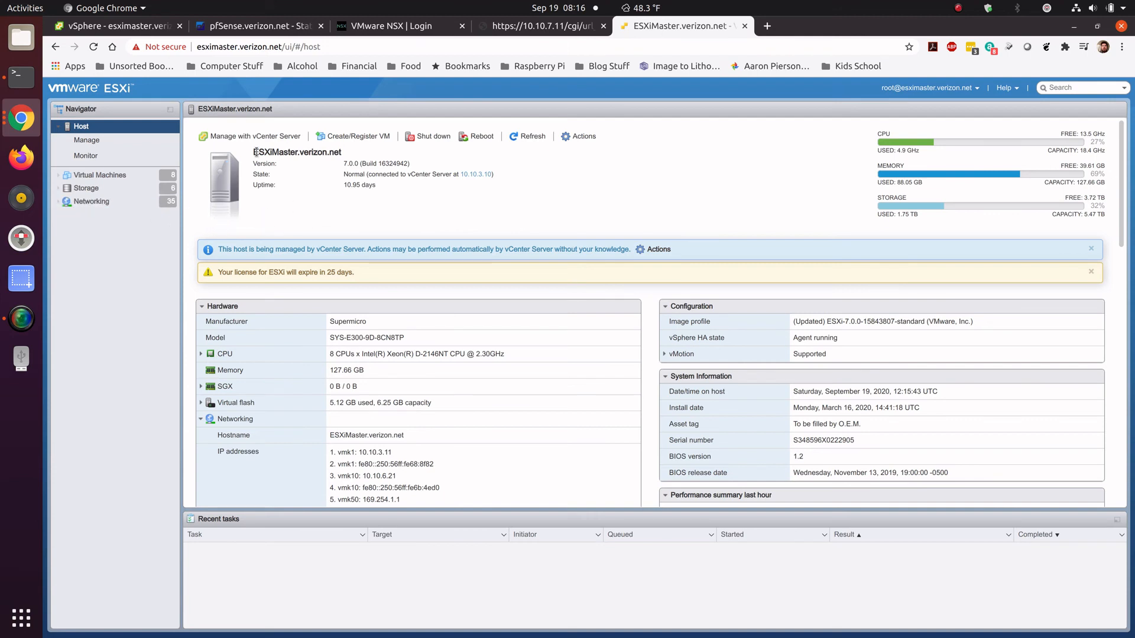
mouse_move(158, 269)
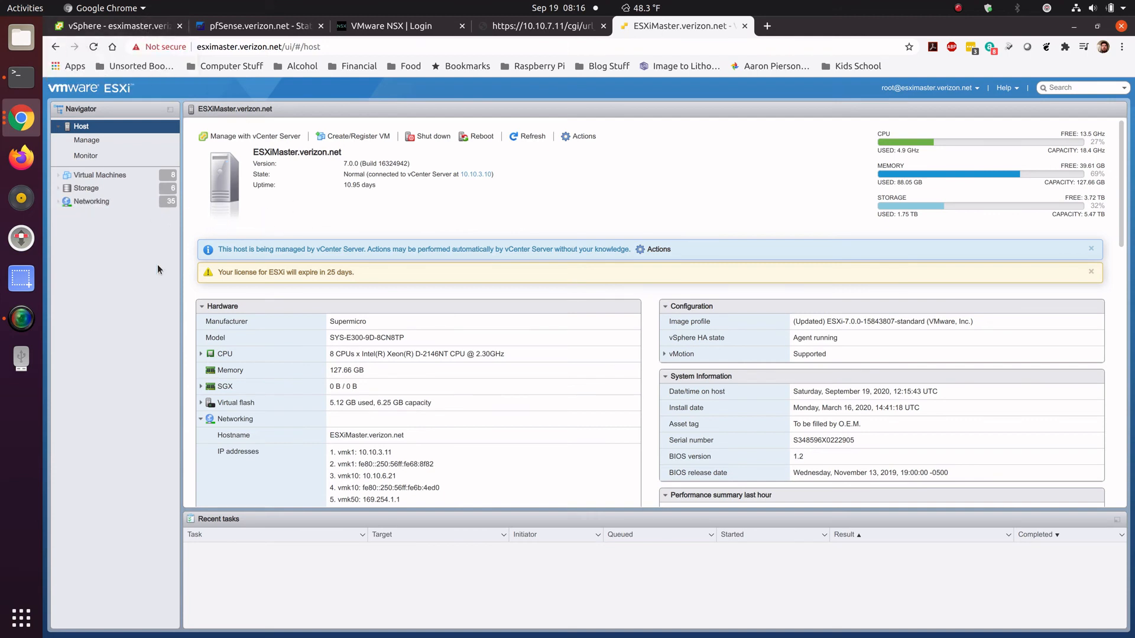
left_click(91, 201)
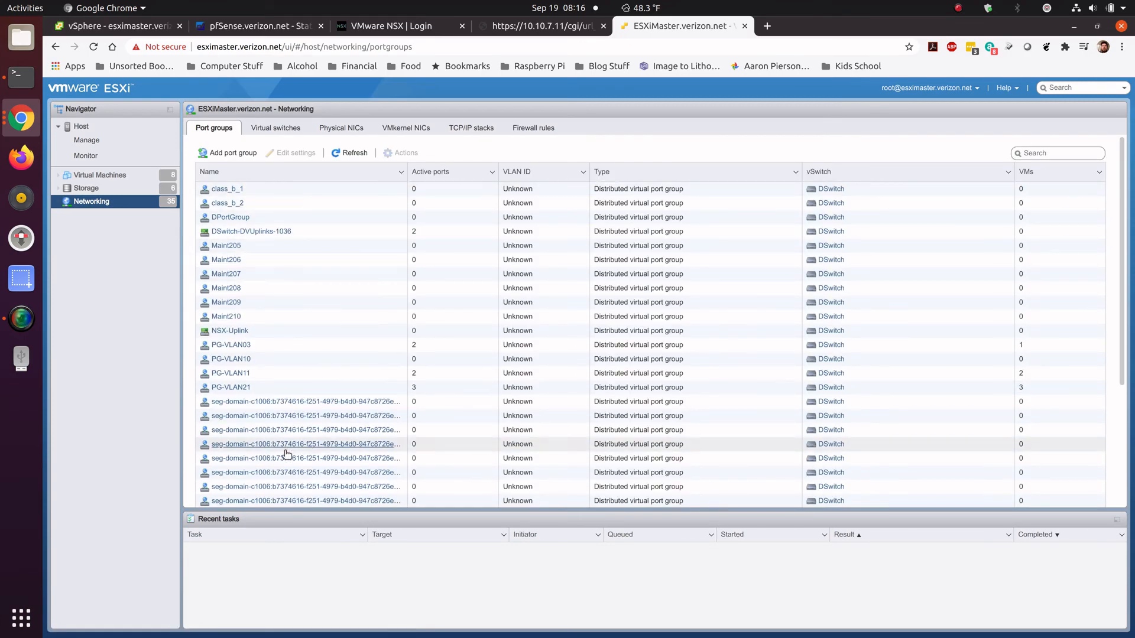
Step: Scroll through the DSwitch port groups, then show the virtual switches: vSwitch0 with 2 port groups, DSwitch with 32
scroll("down", 3)
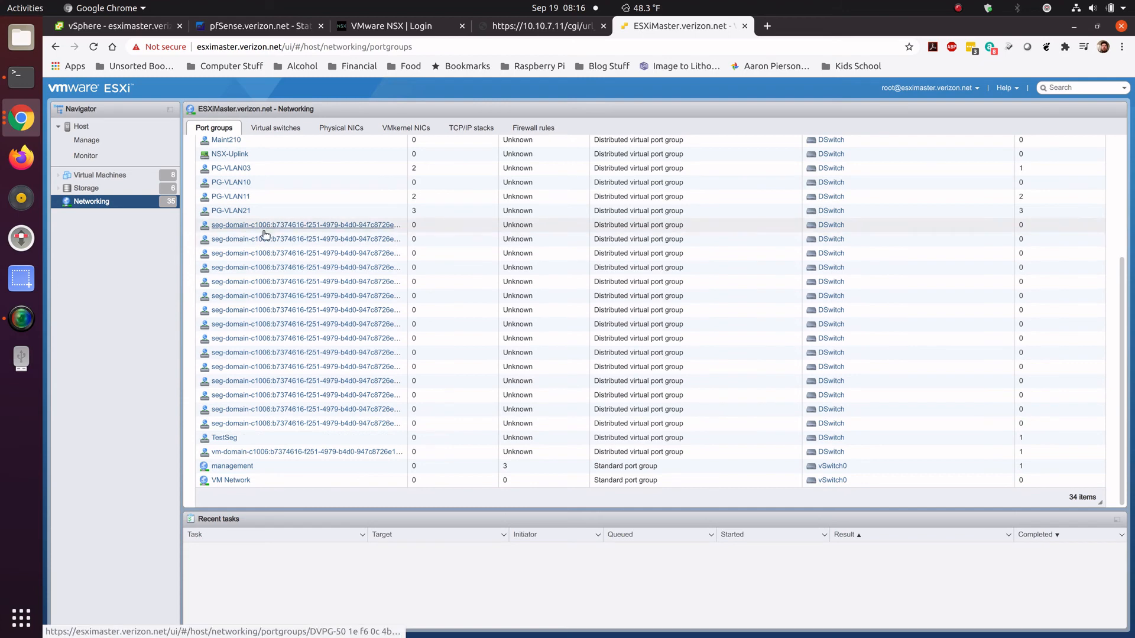
mouse_move(283, 382)
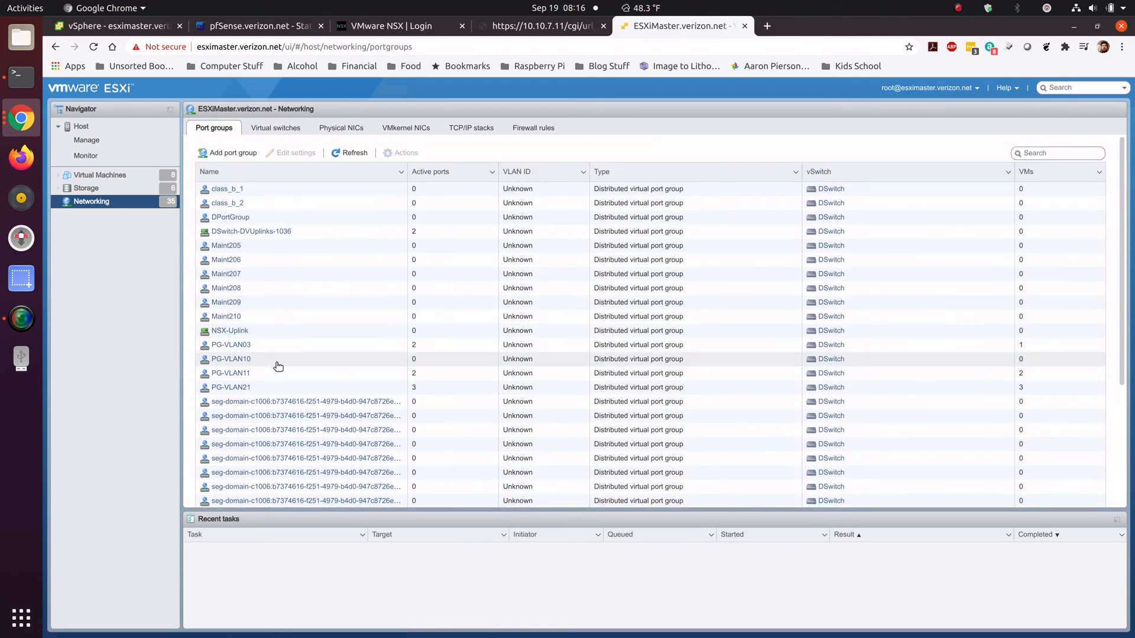
mouse_move(299, 329)
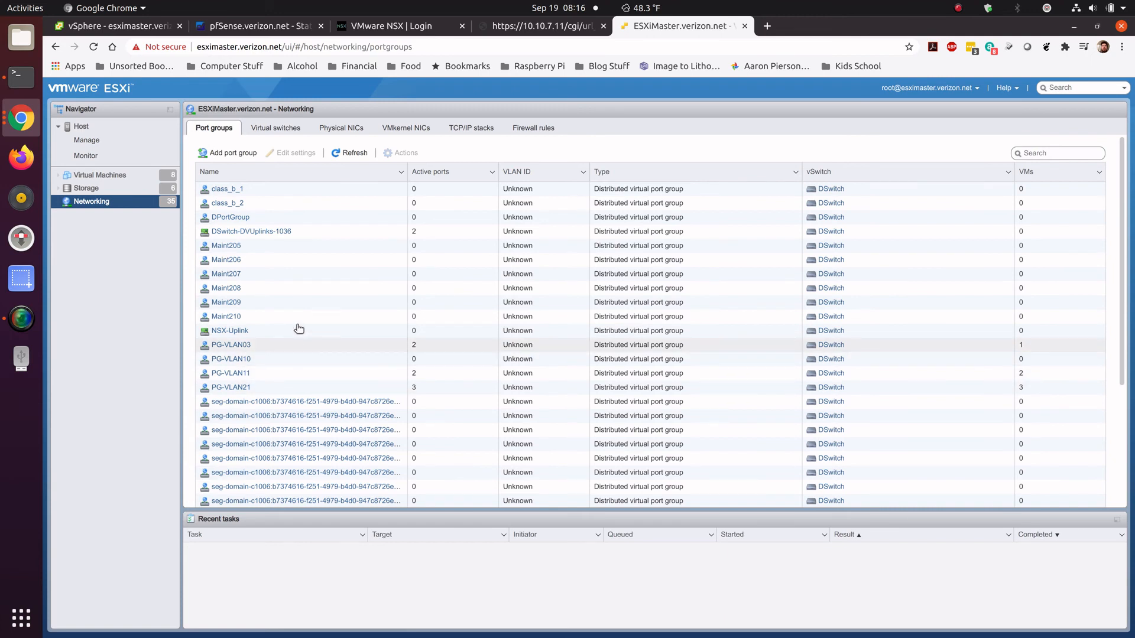
mouse_move(321, 253)
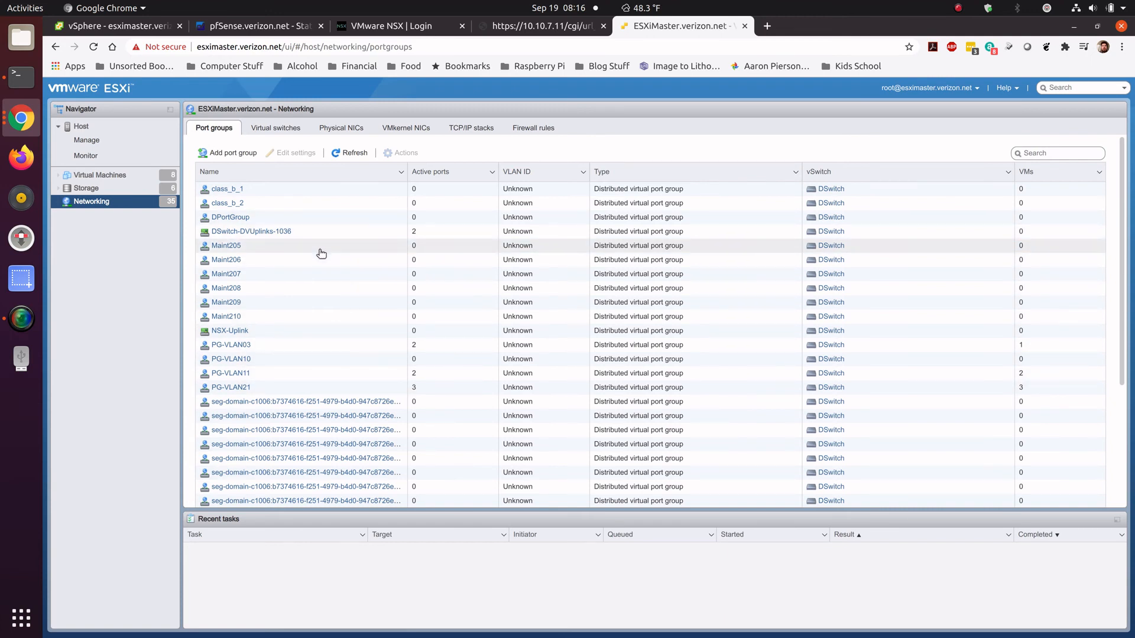
scroll("down", 3)
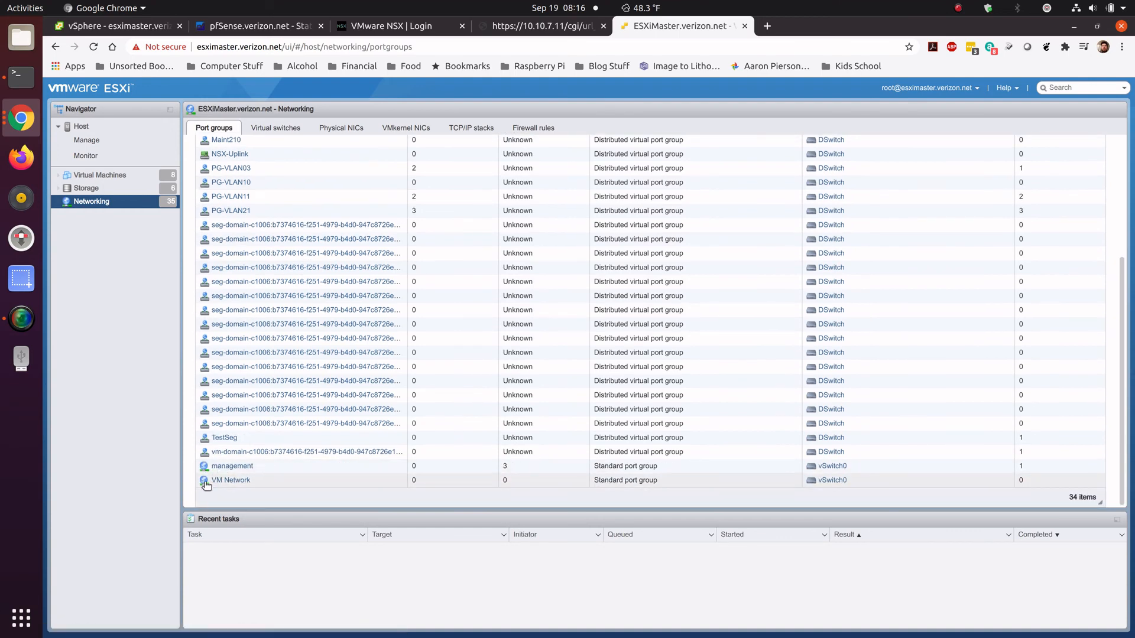
scroll("up", 3)
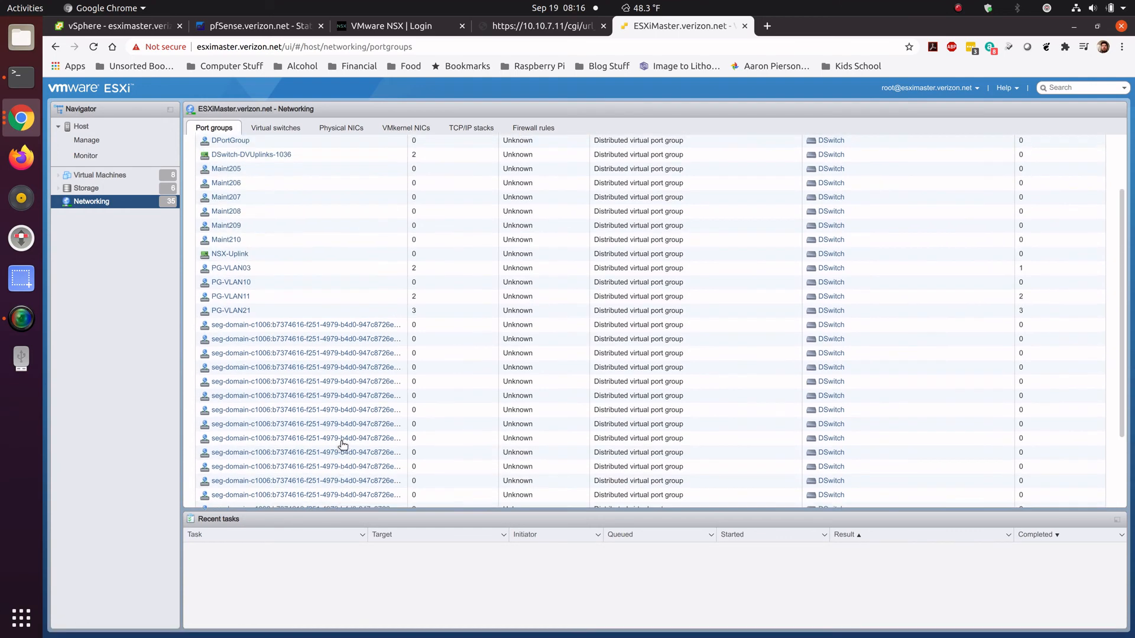
left_click(275, 128)
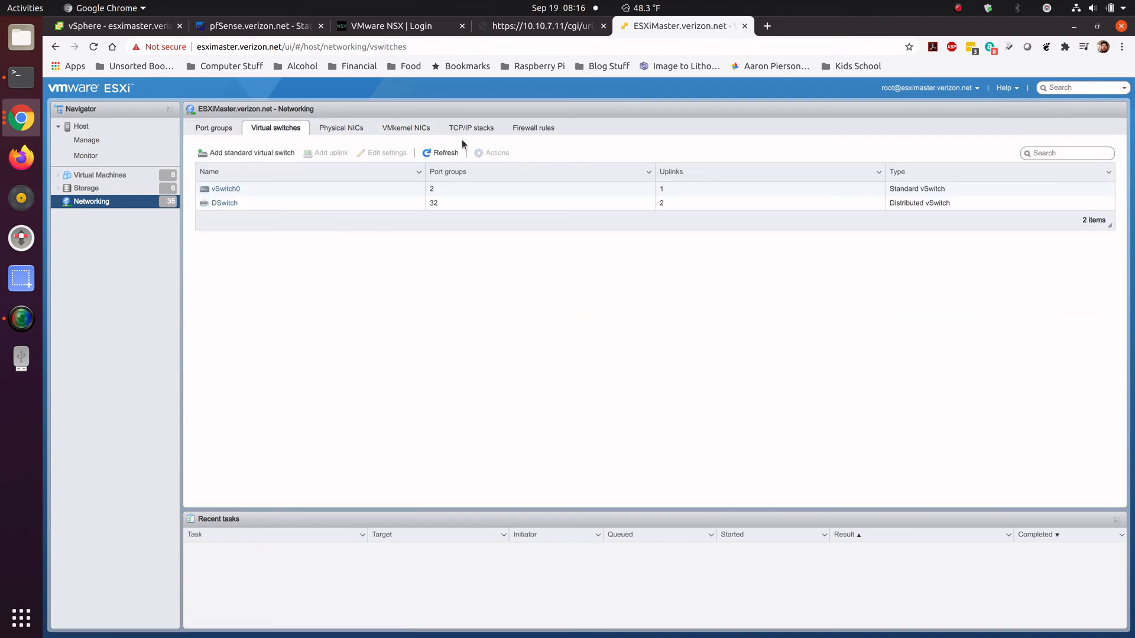
Step: Review the TCP/IP stacks and scroll through the 64 firewall rules, then return to Port groups
left_click(470, 128)
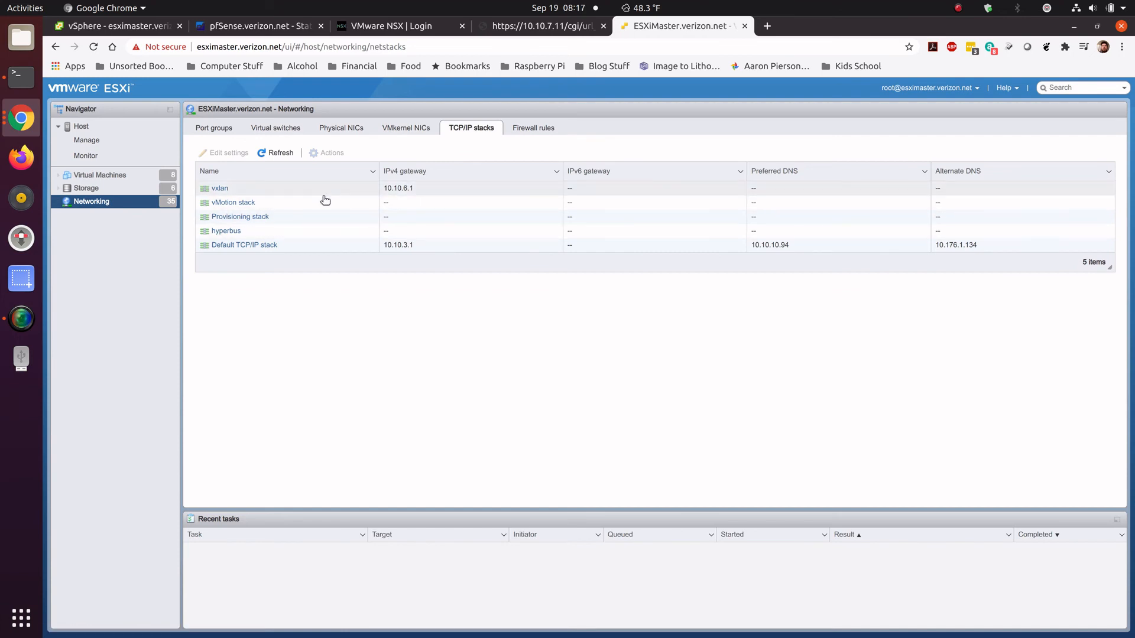
mouse_move(978, 250)
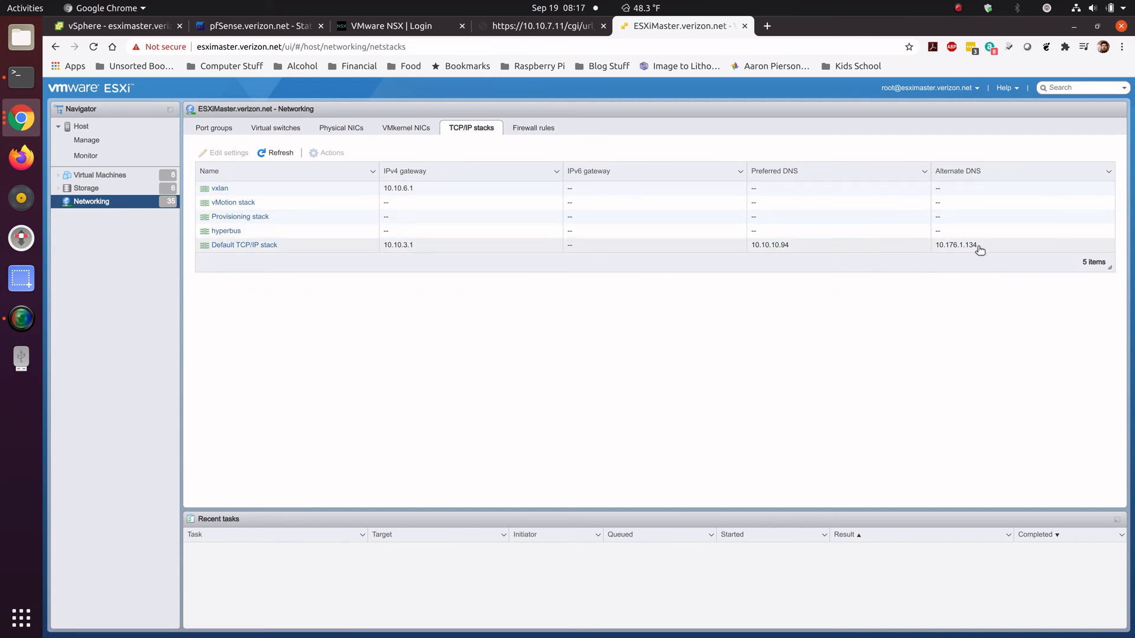
mouse_move(530, 340)
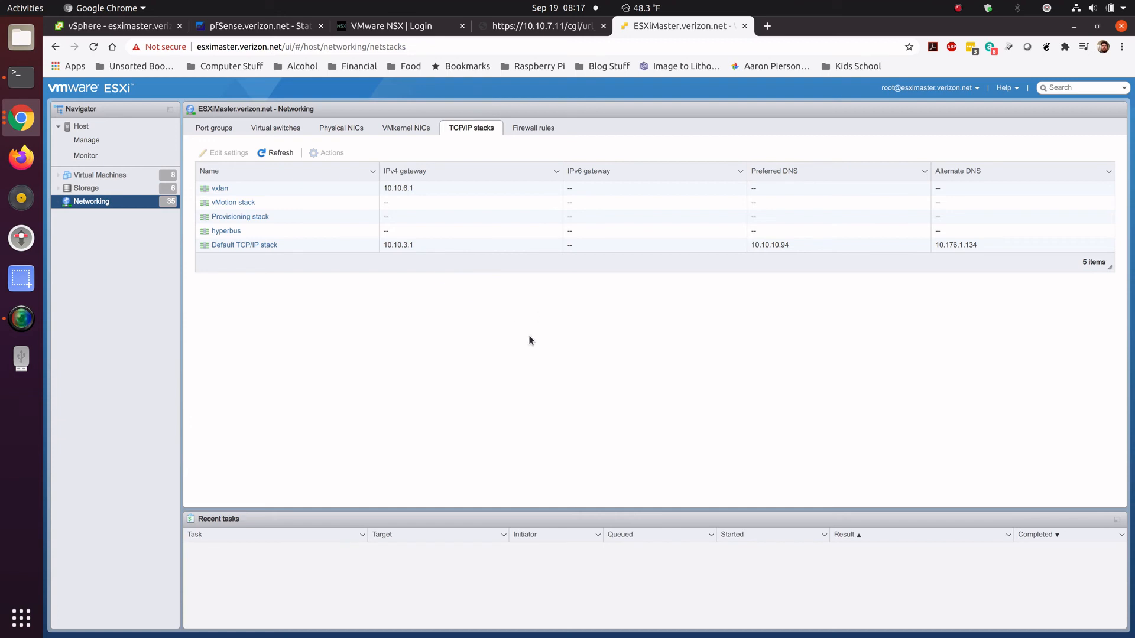
mouse_move(465, 295)
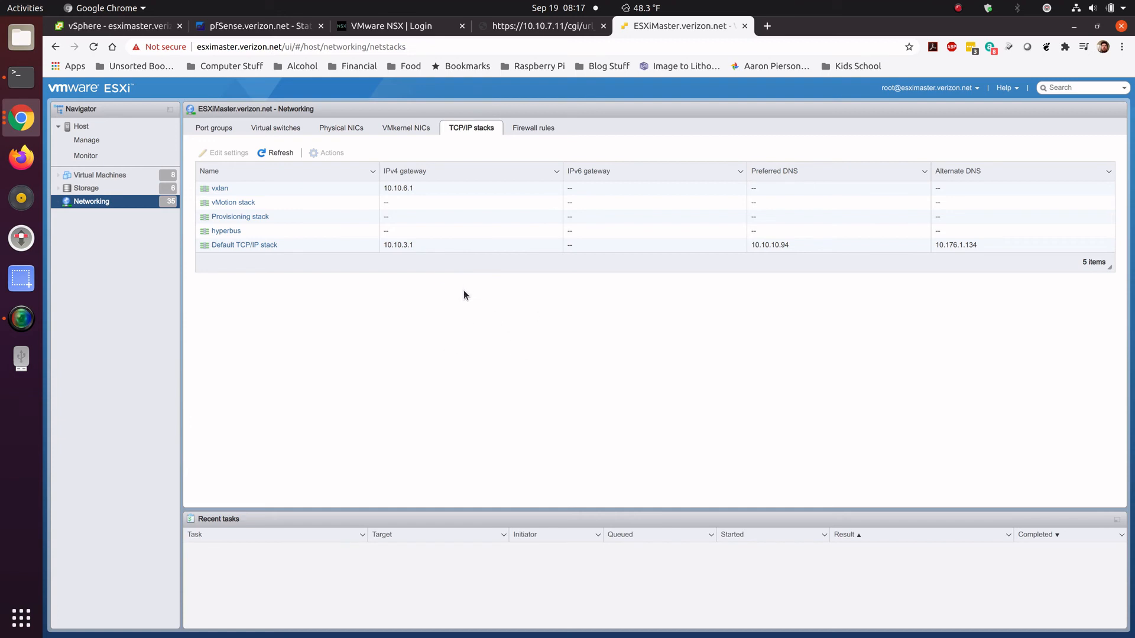
mouse_move(800, 264)
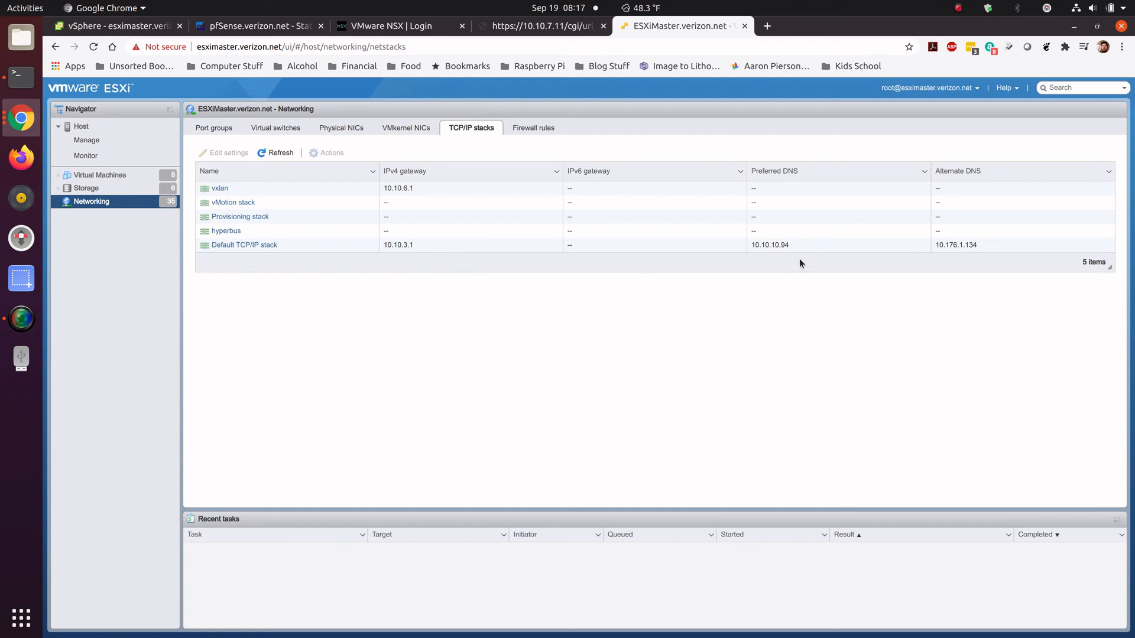
mouse_move(533, 128)
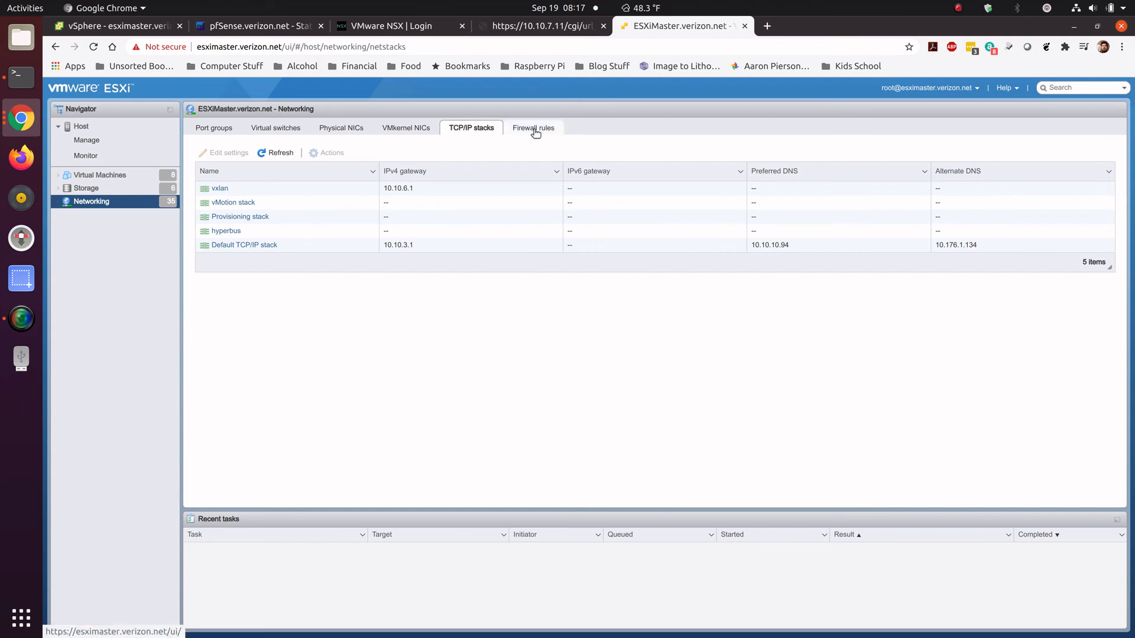
left_click(533, 127)
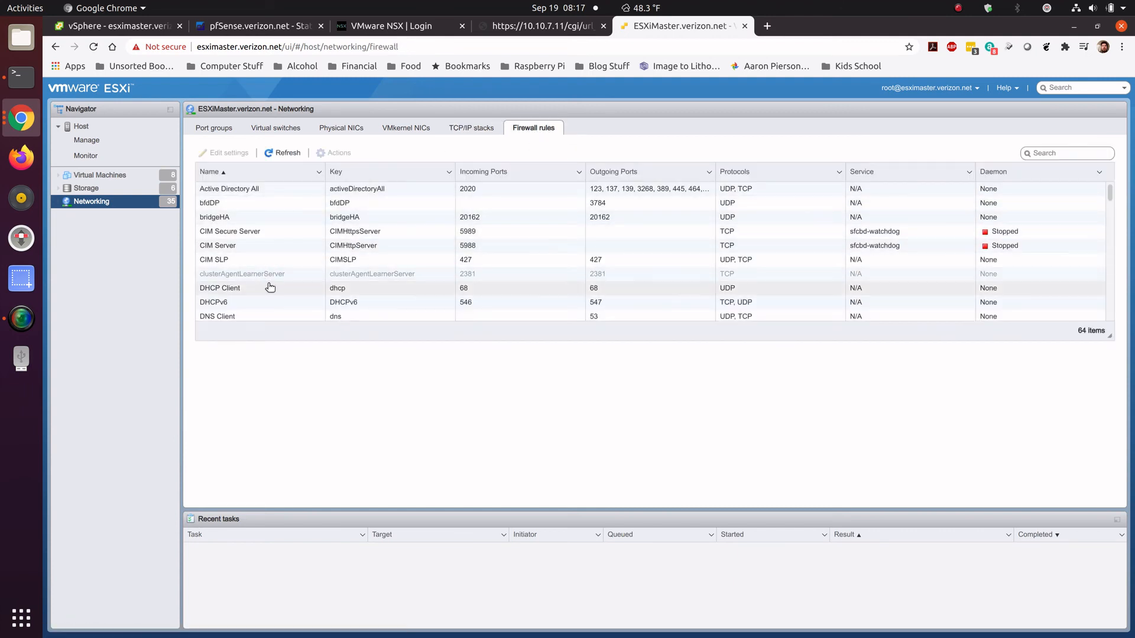
scroll("down", 3)
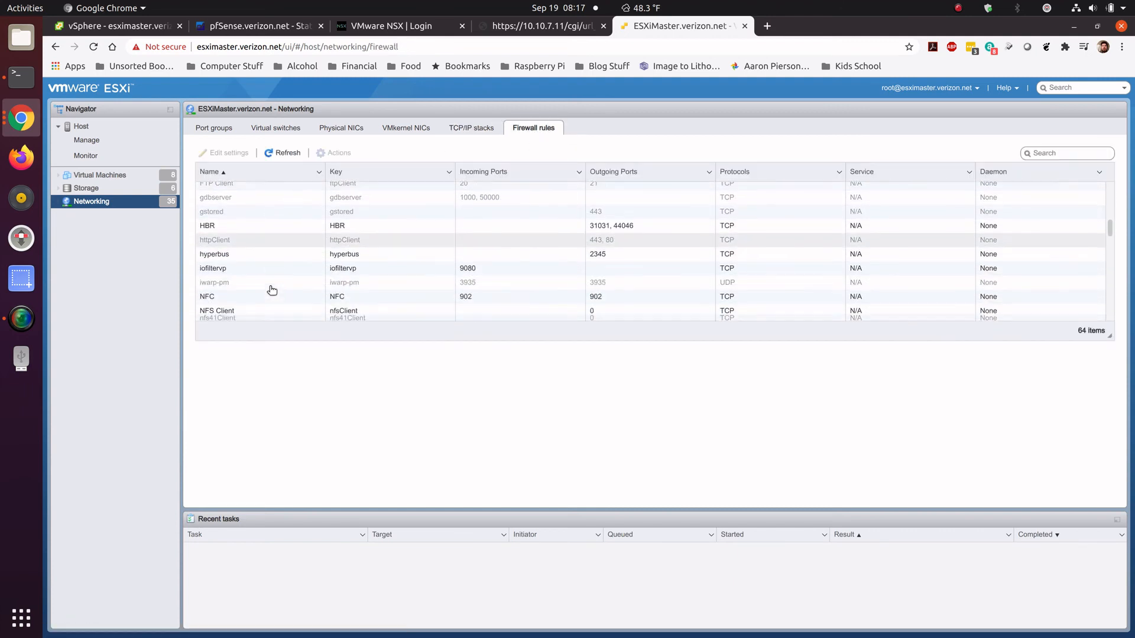
scroll("down", 3)
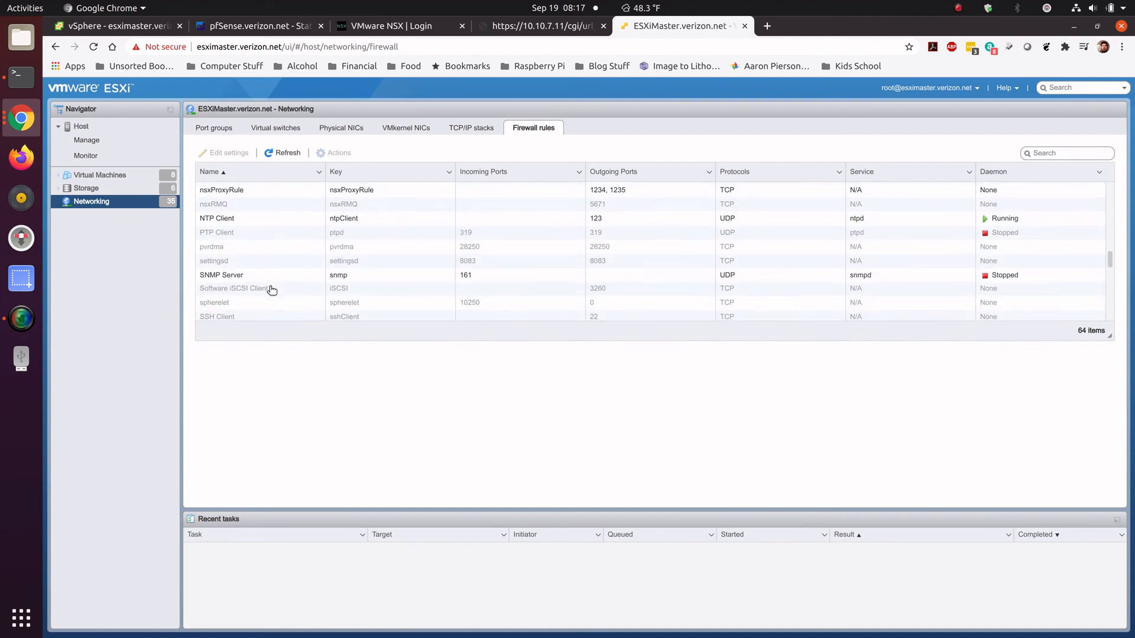
scroll("down", 3)
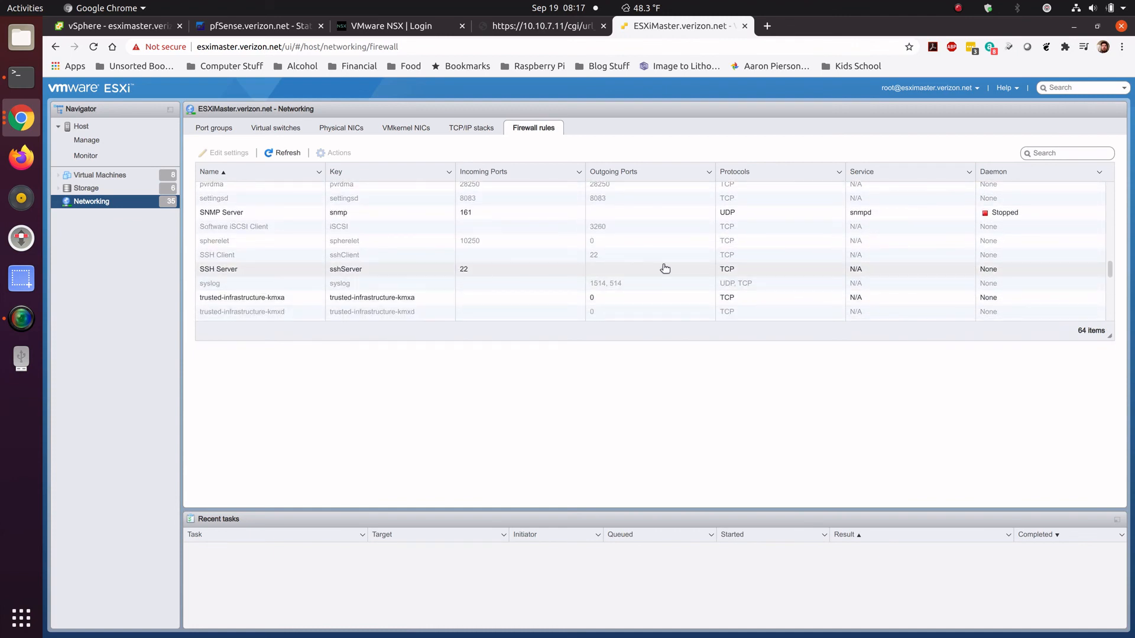
mouse_move(874, 272)
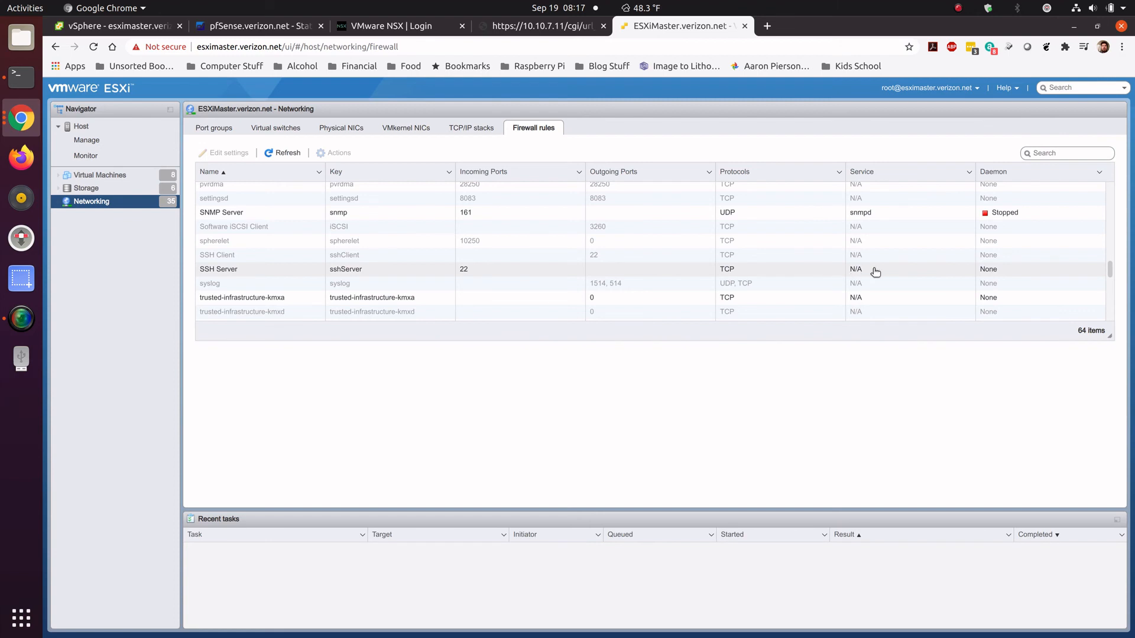
mouse_move(333, 341)
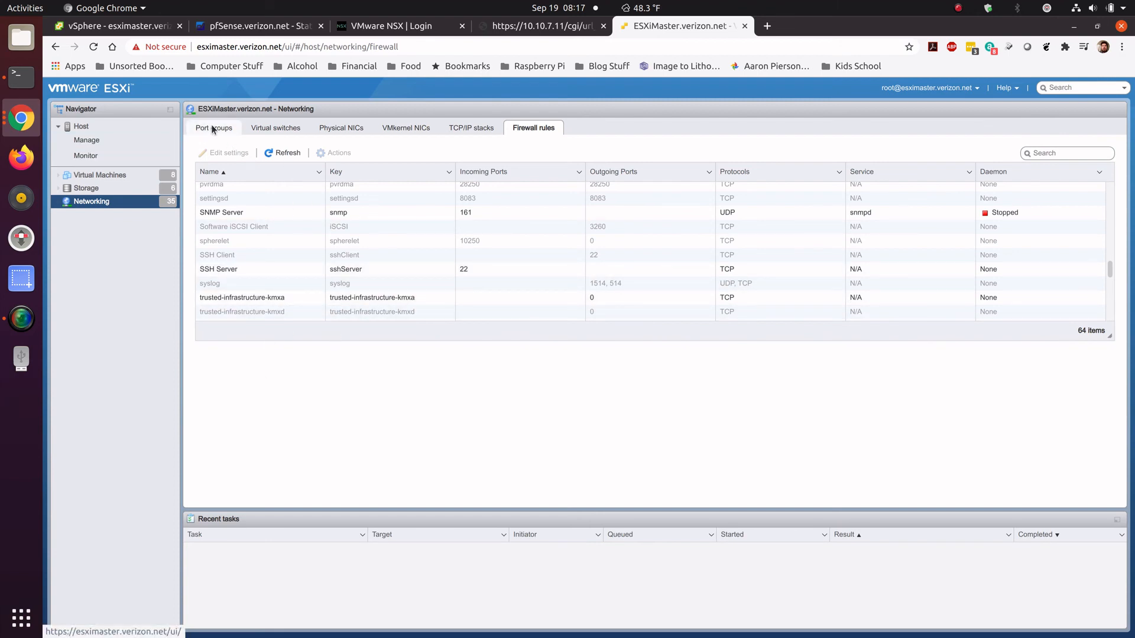
left_click(214, 127)
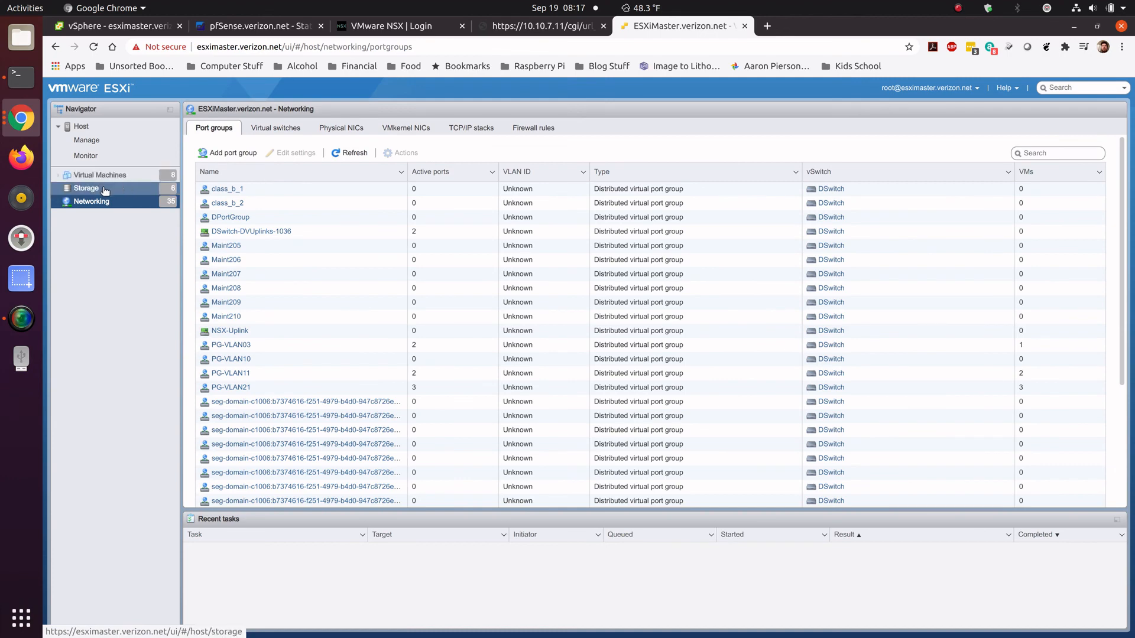
Step: View the host's 6 datastores and 8 VMs, then return to esximaster in vSphere Client
left_click(85, 188)
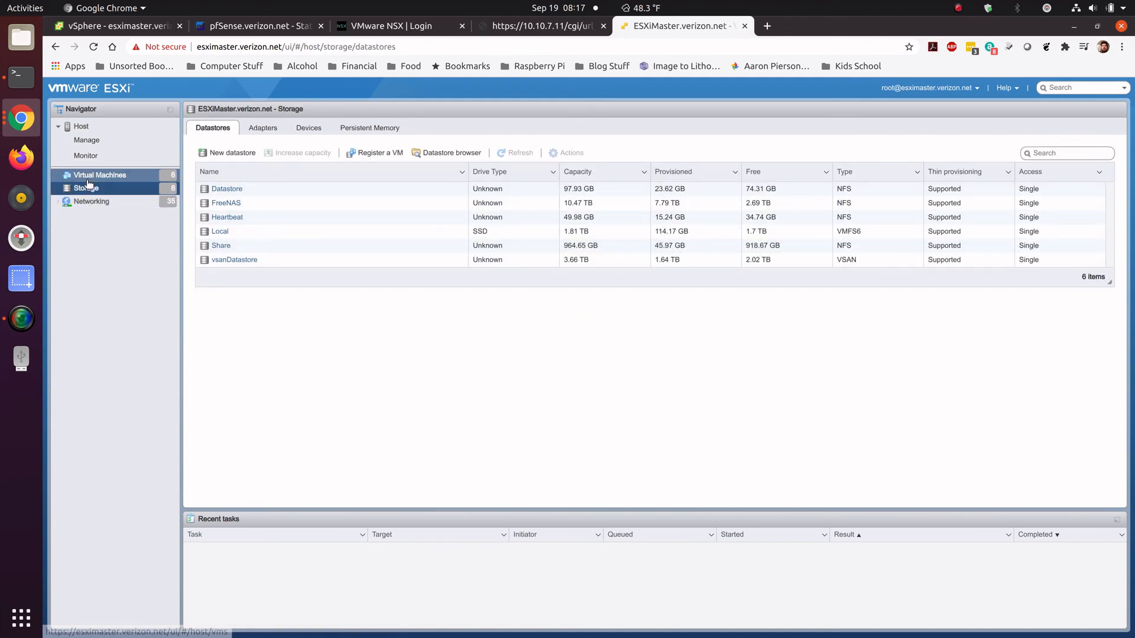
left_click(100, 175)
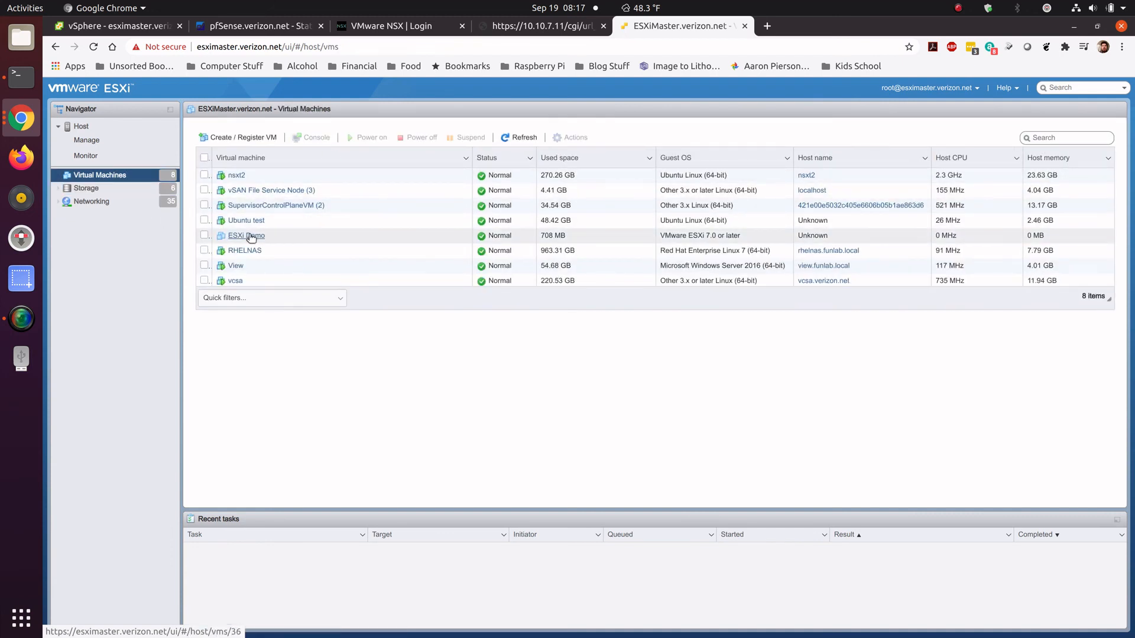
mouse_move(298, 263)
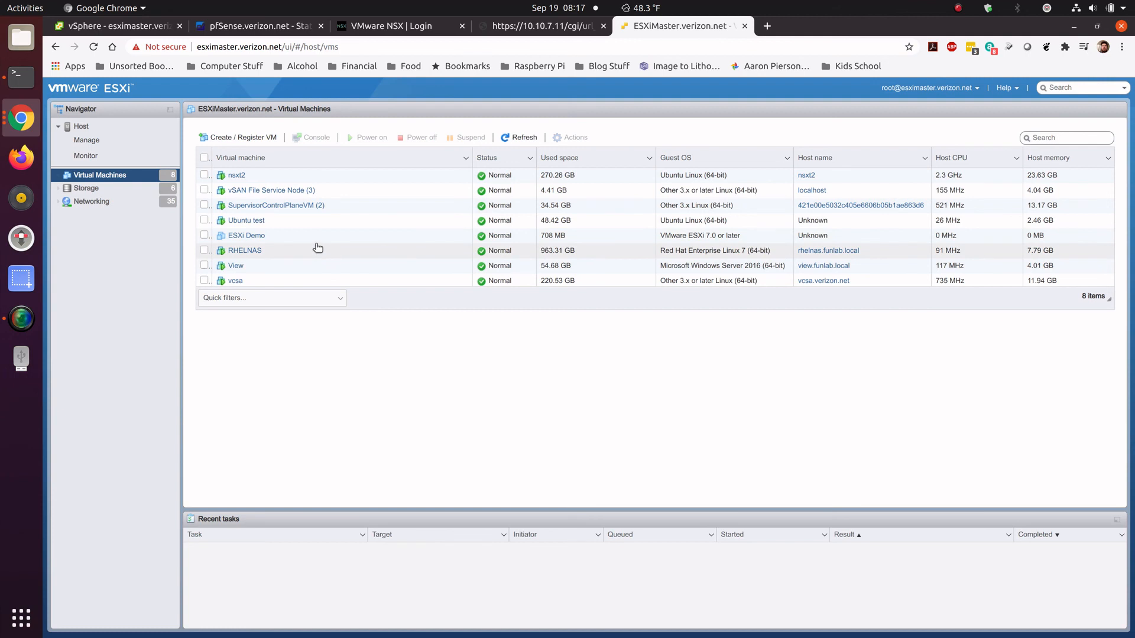
mouse_move(157, 265)
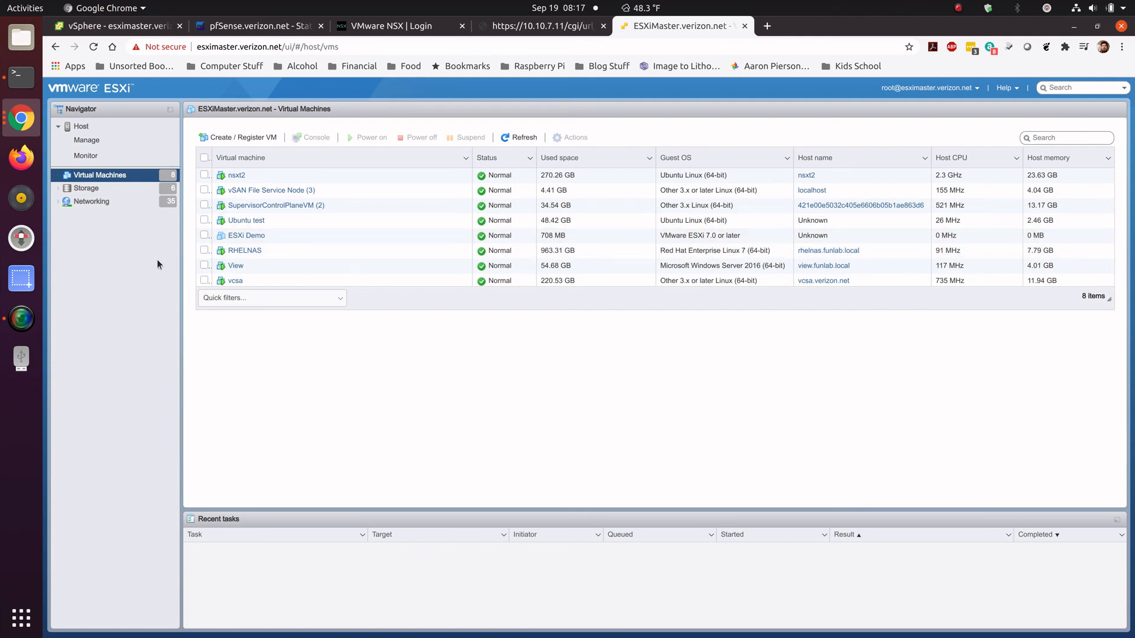
mouse_move(146, 270)
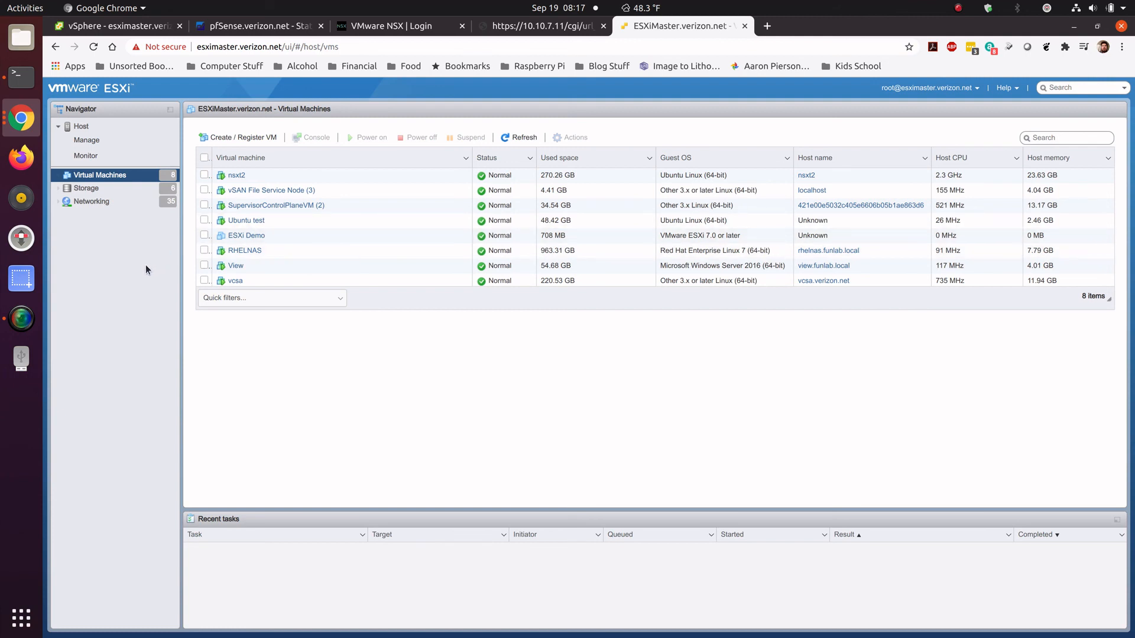
mouse_move(136, 269)
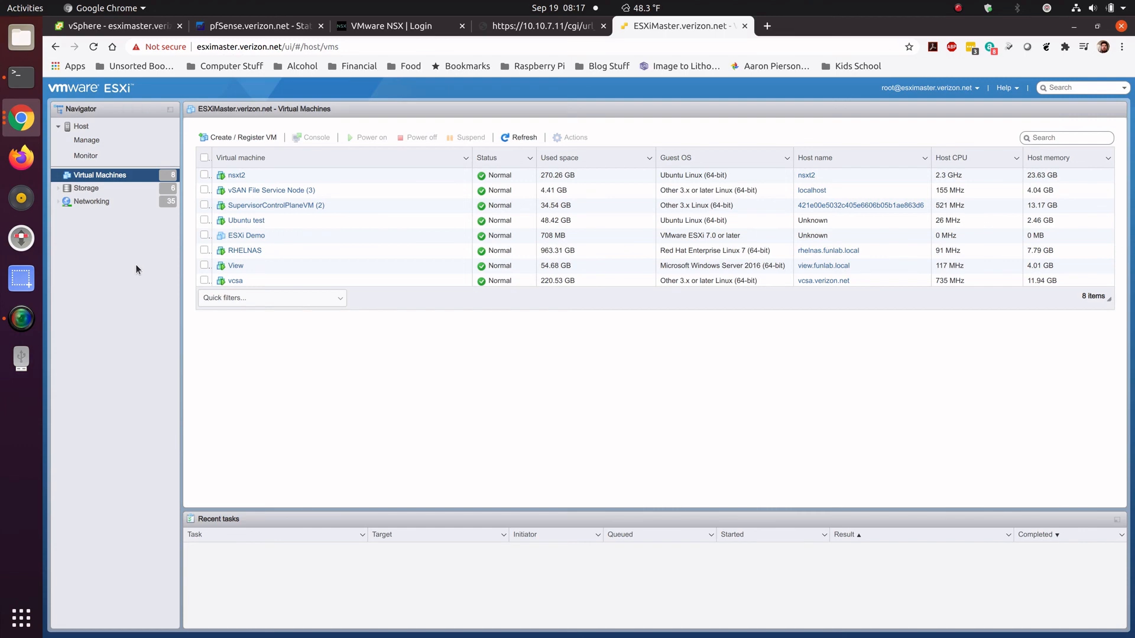
mouse_move(159, 176)
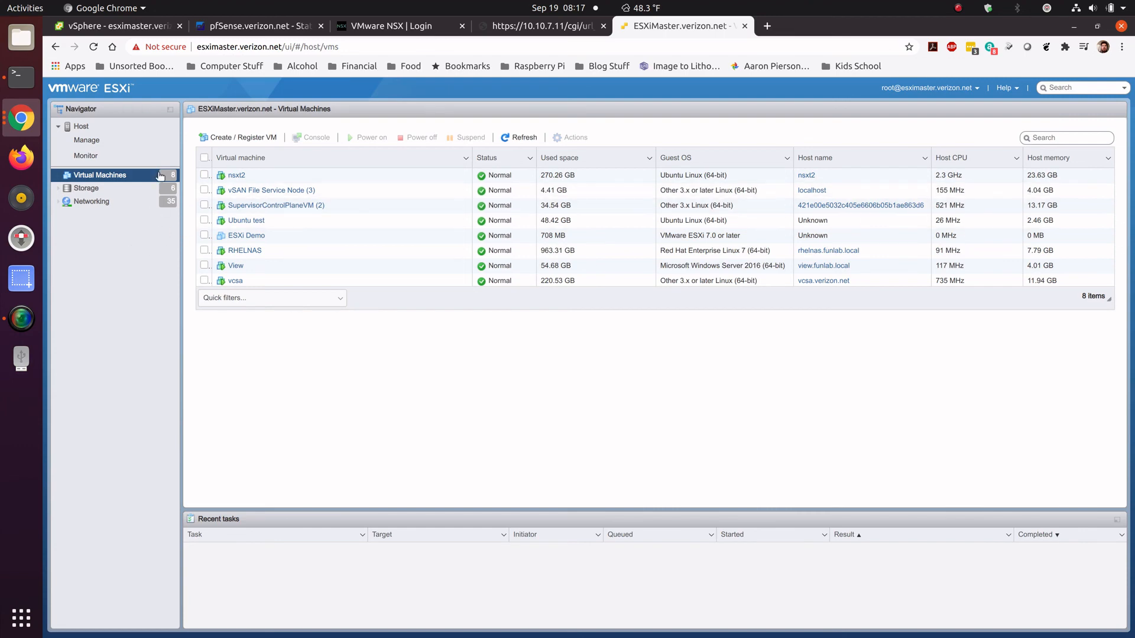
left_click(115, 25)
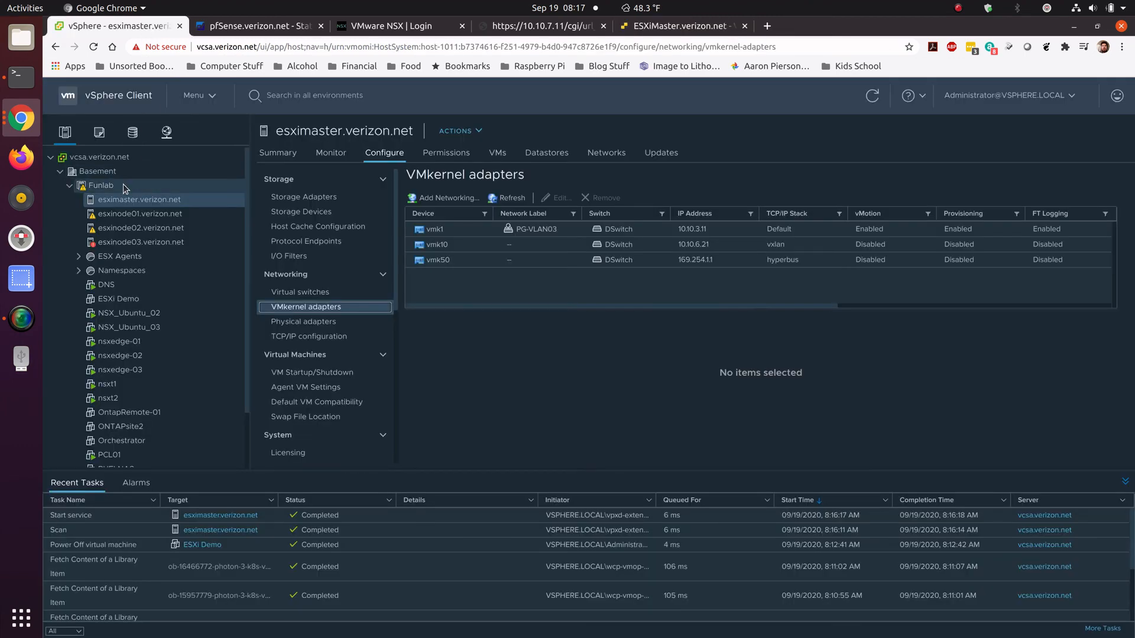
Step: Show the Funlab cluster's vSAN file share page and its right-click actions menu
left_click(101, 186)
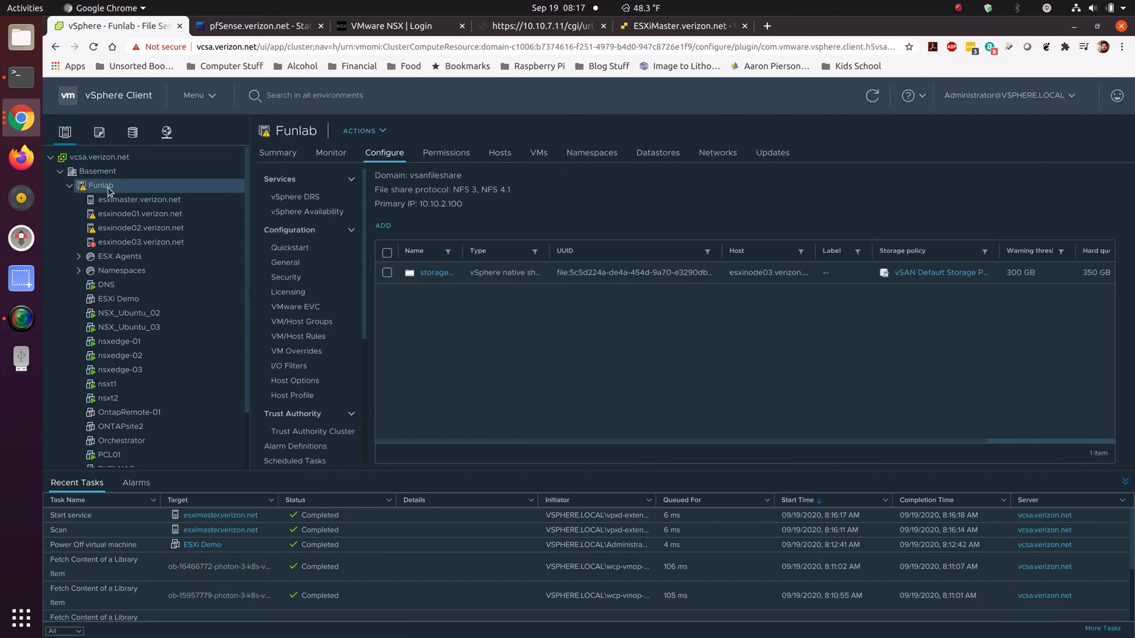
right_click(99, 157)
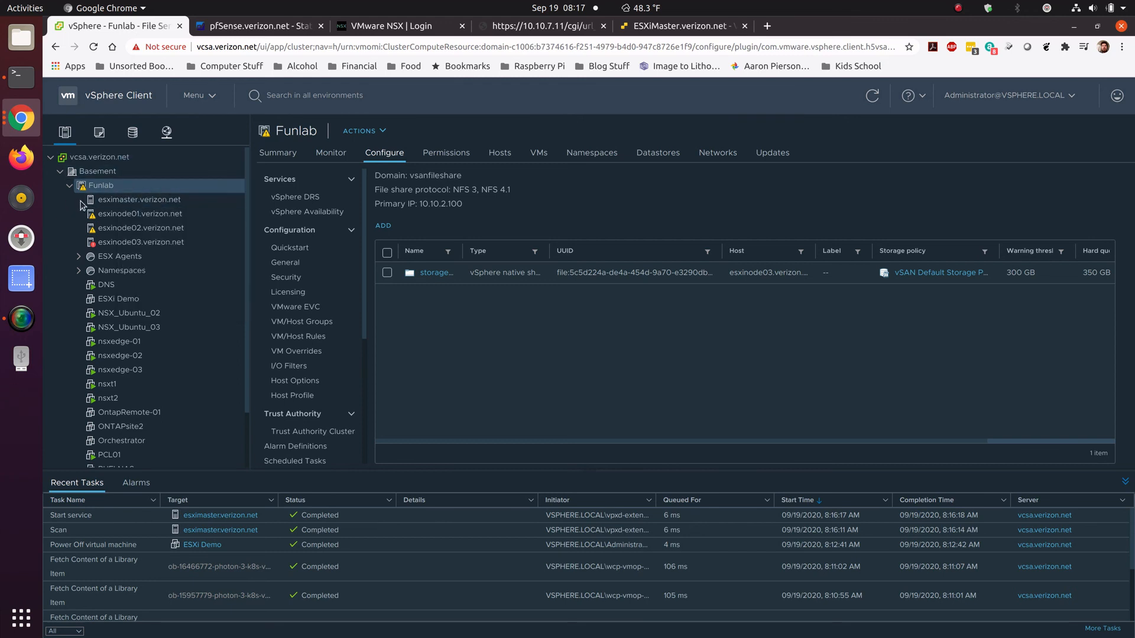
mouse_move(143, 191)
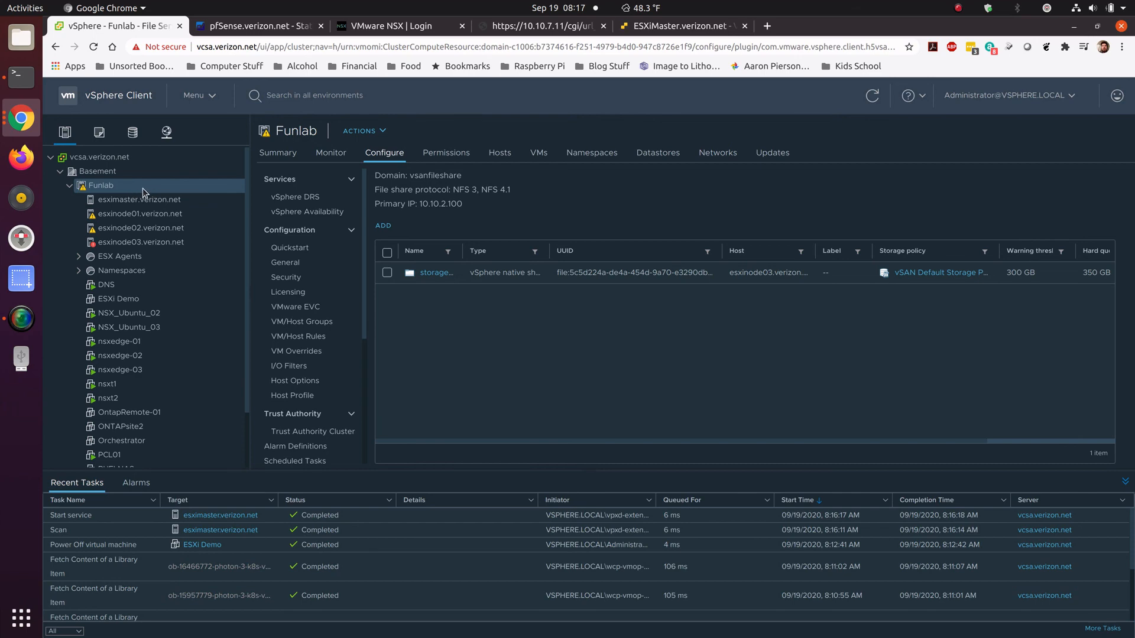
right_click(102, 185)
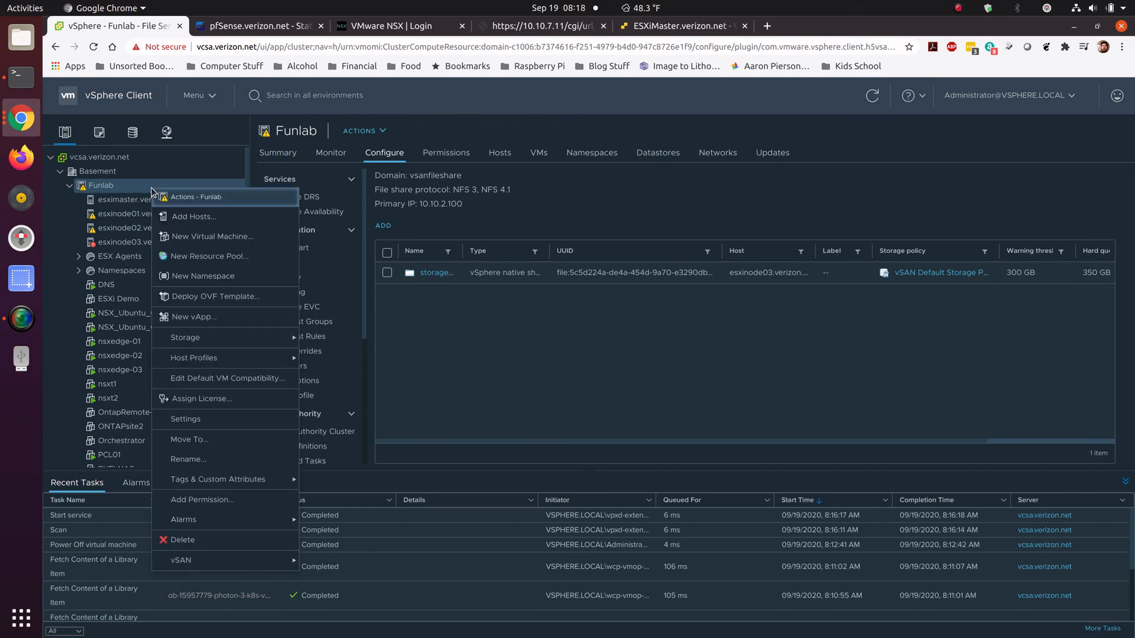
Step: Start and cancel the Add Hosts wizard for Funlab, then return to esximaster's VMkernel adapters
left_click(193, 216)
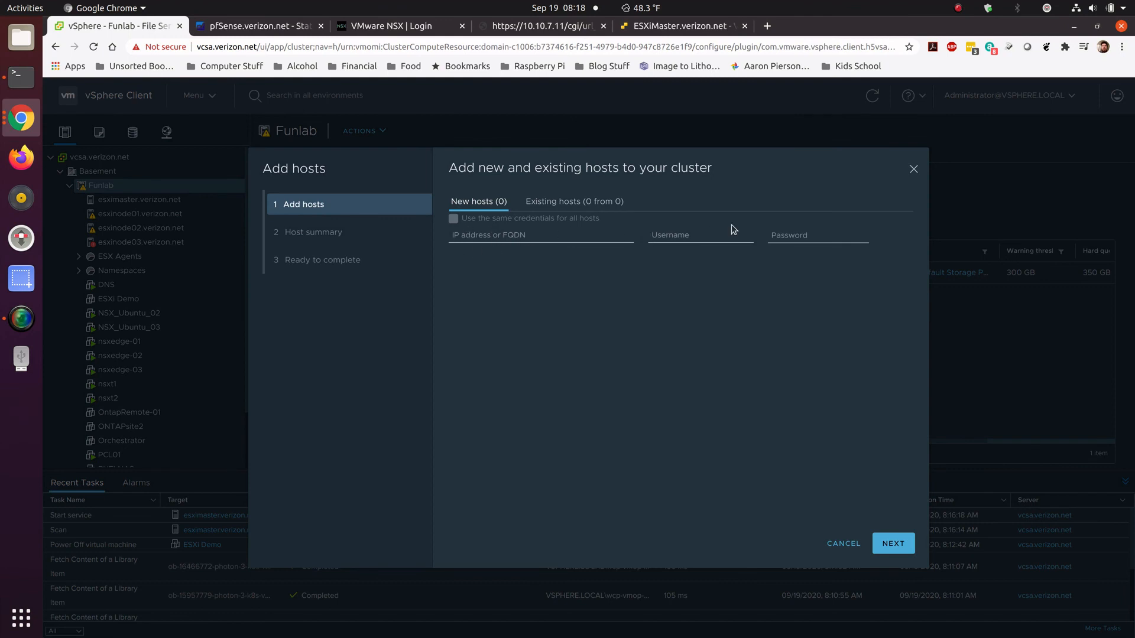
mouse_move(675, 266)
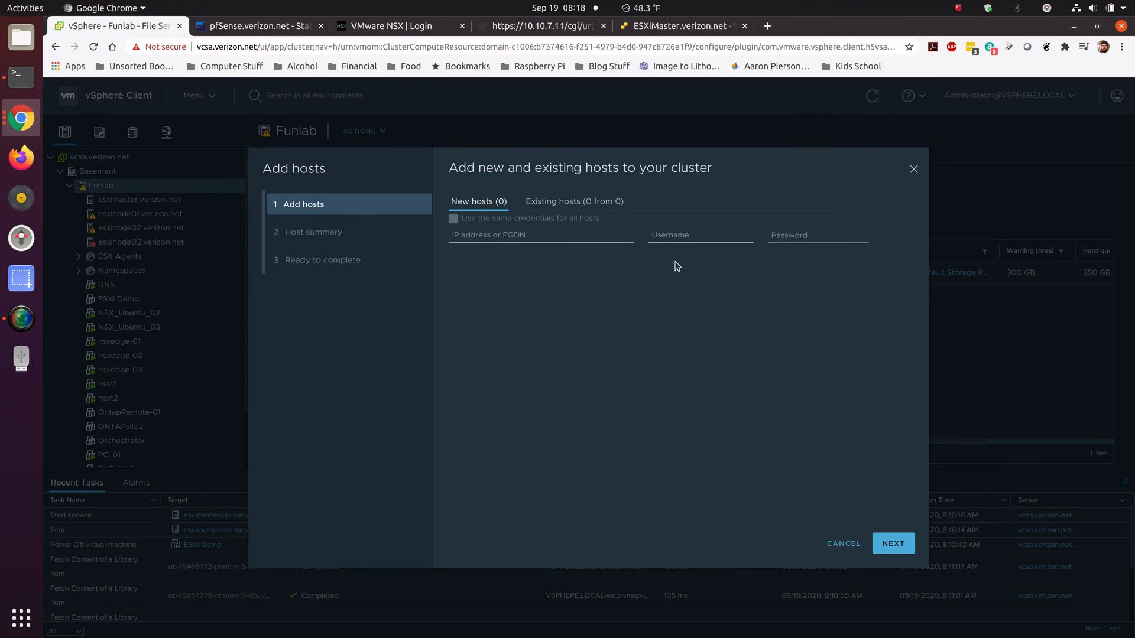
mouse_move(629, 381)
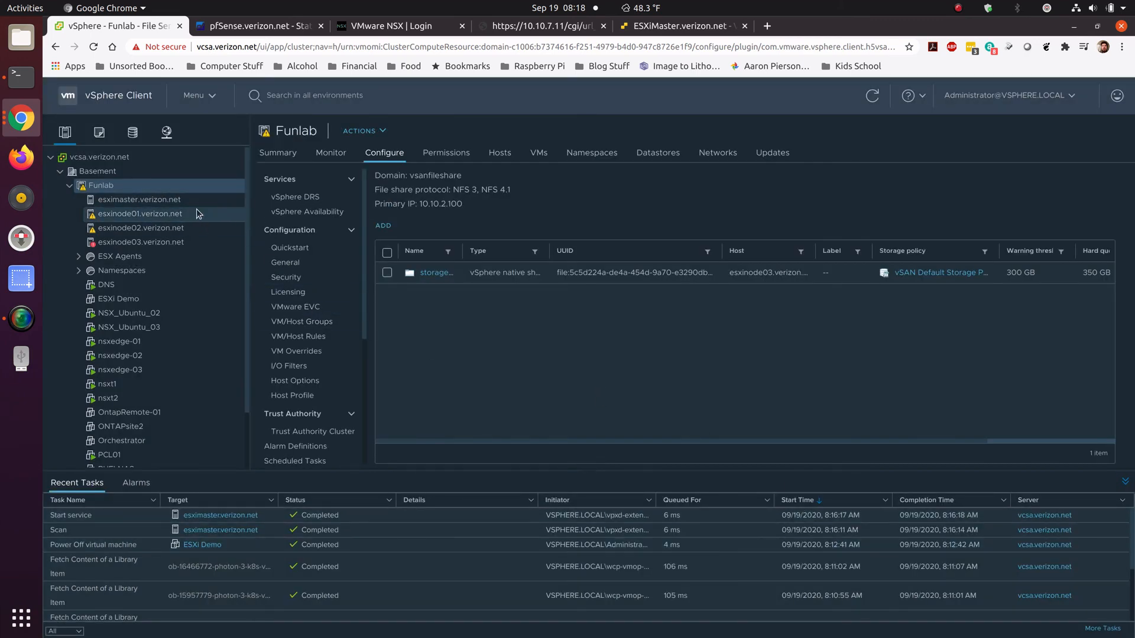
mouse_move(140, 227)
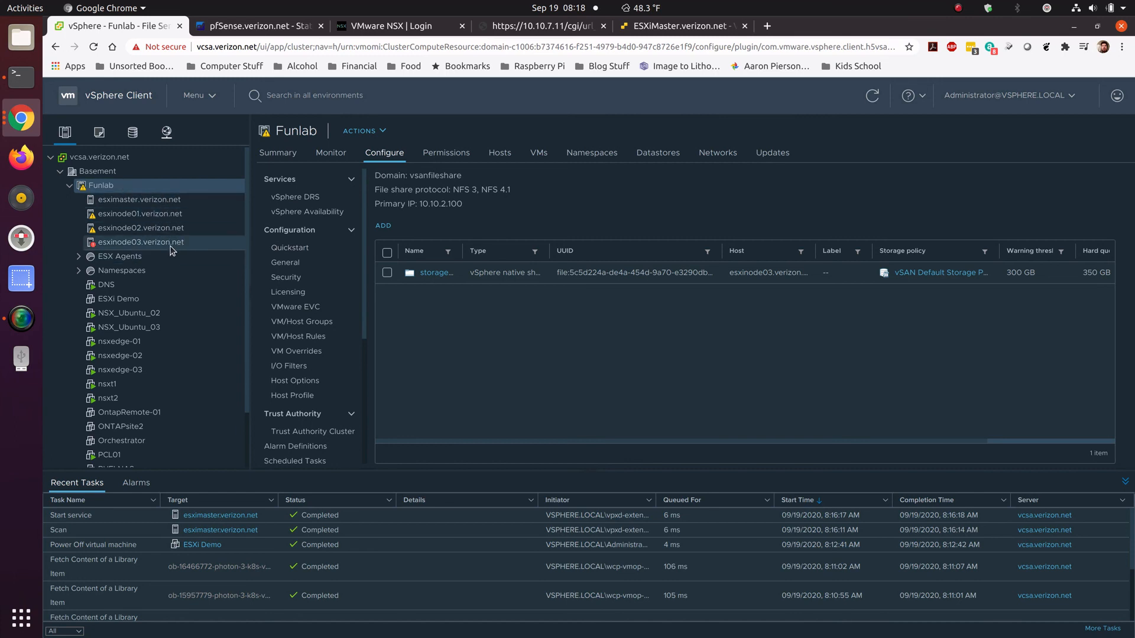
mouse_move(188, 246)
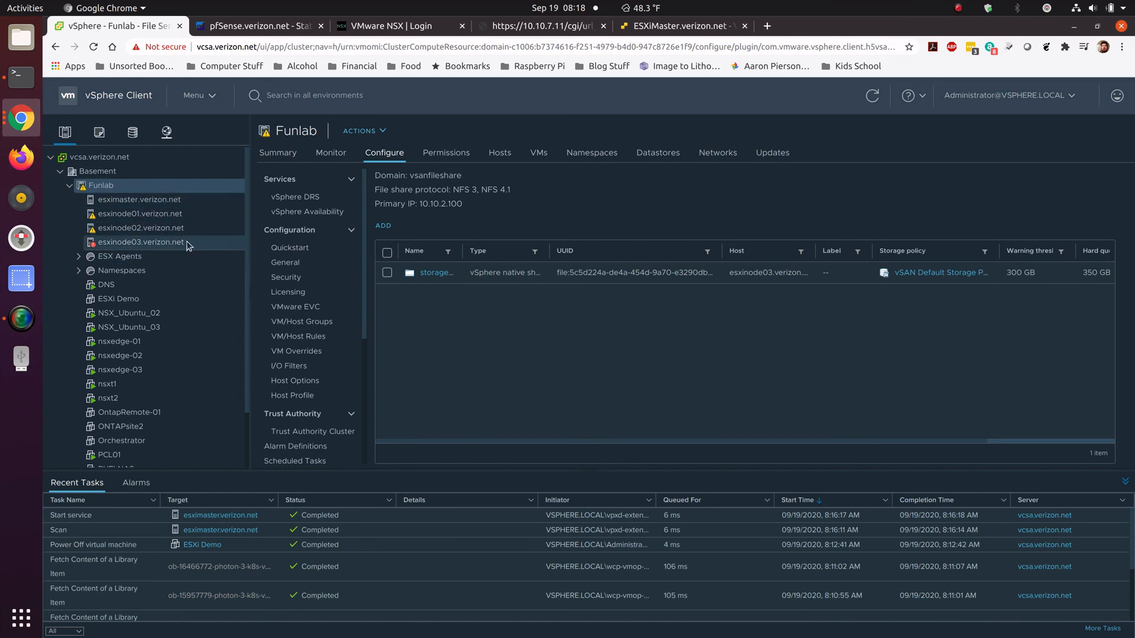
mouse_move(174, 228)
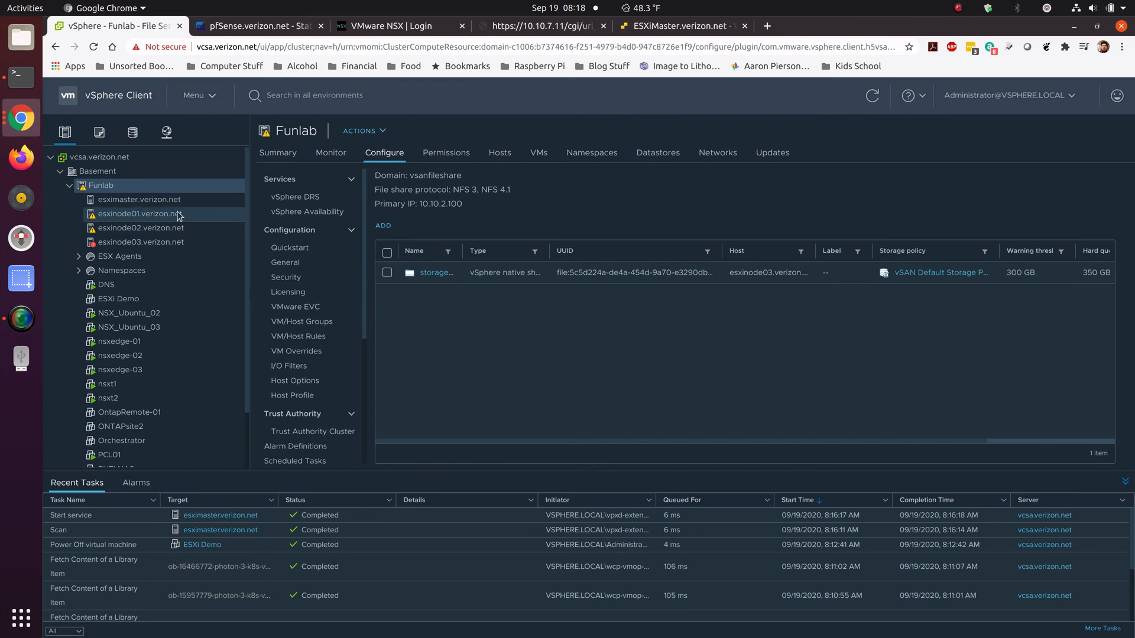
mouse_move(191, 209)
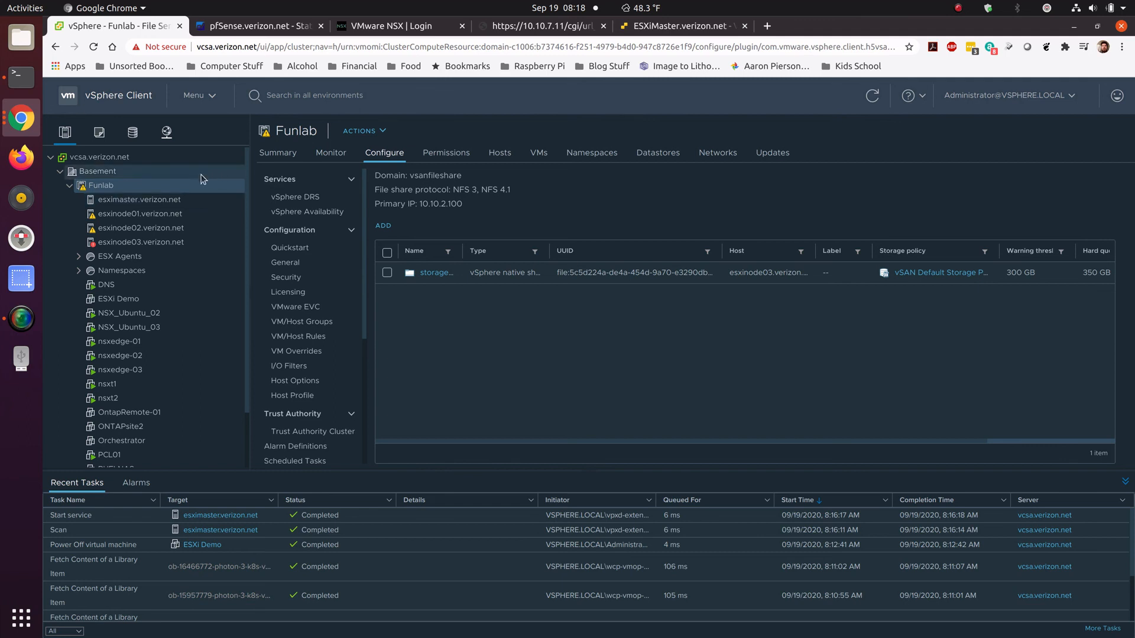
left_click(140, 198)
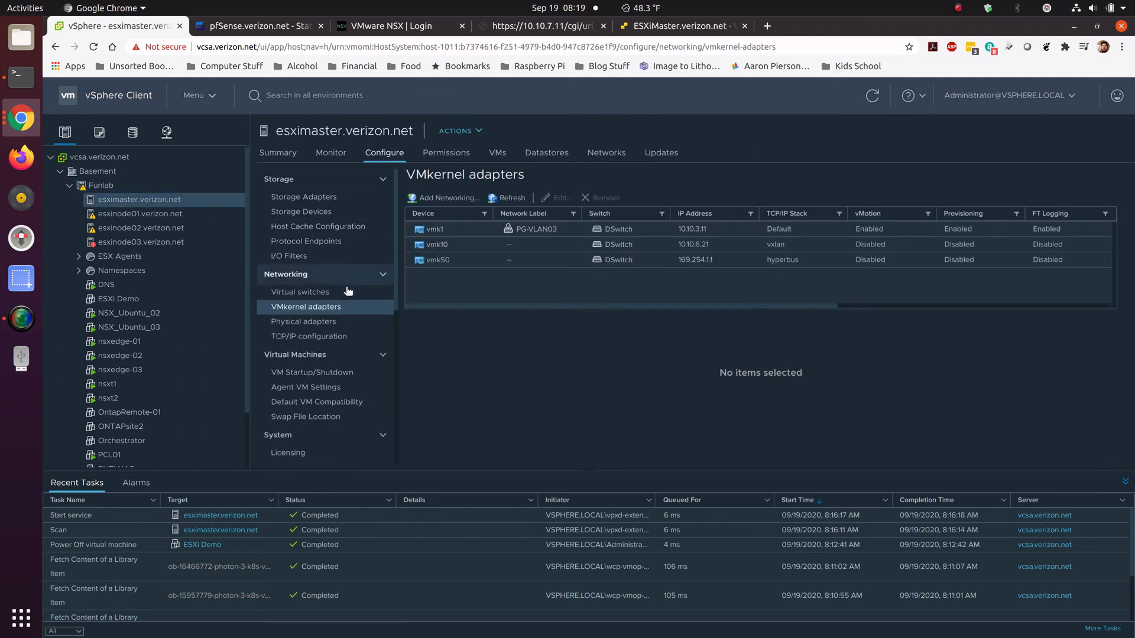
Step: List esximaster's physical adapters vmnic0 to vmnic7 with their speeds and switches
left_click(303, 322)
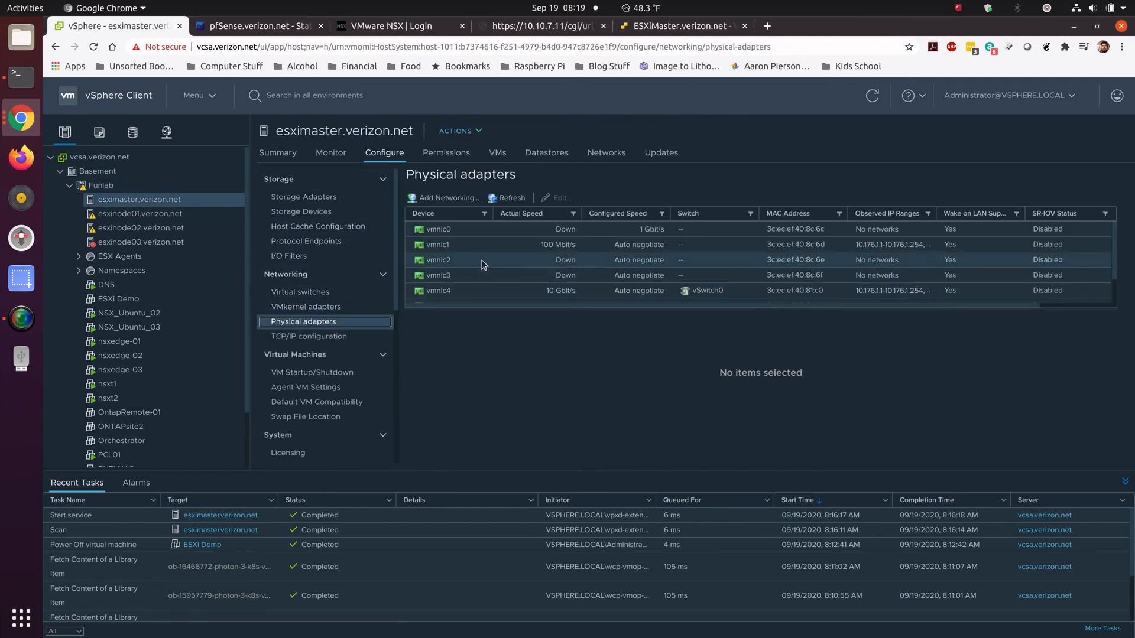
scroll("down", 3)
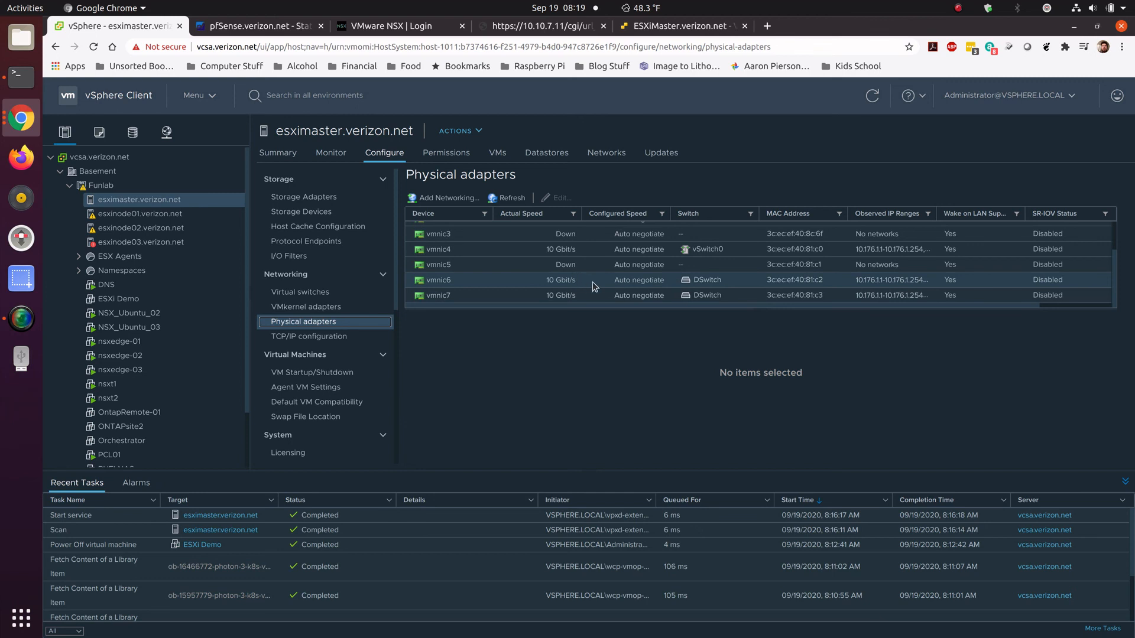
mouse_move(494, 283)
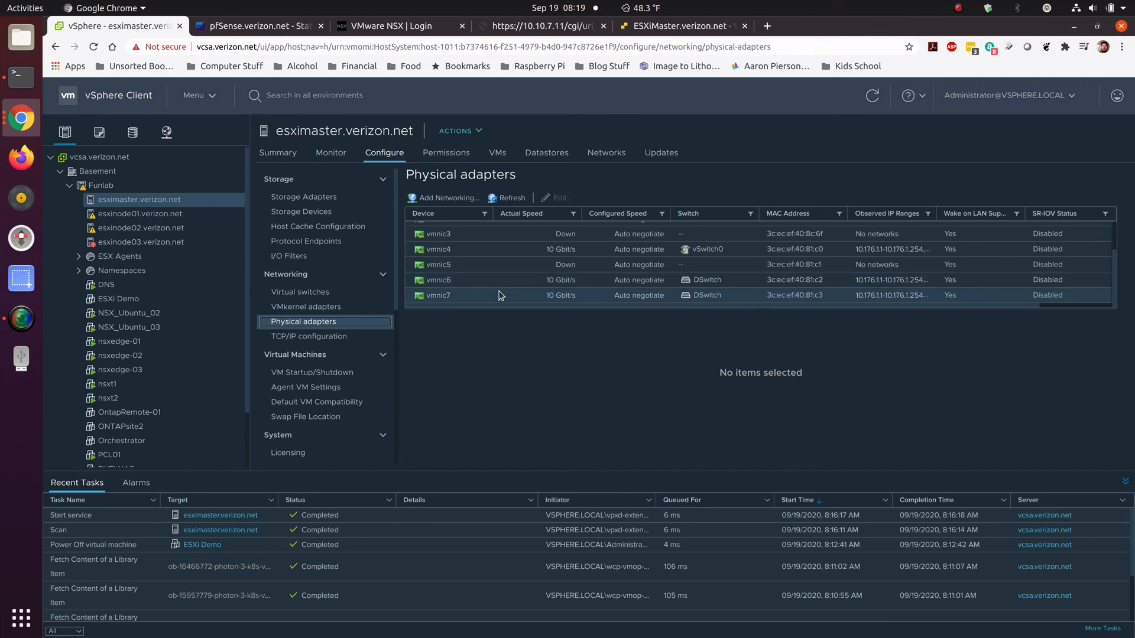
mouse_move(523, 352)
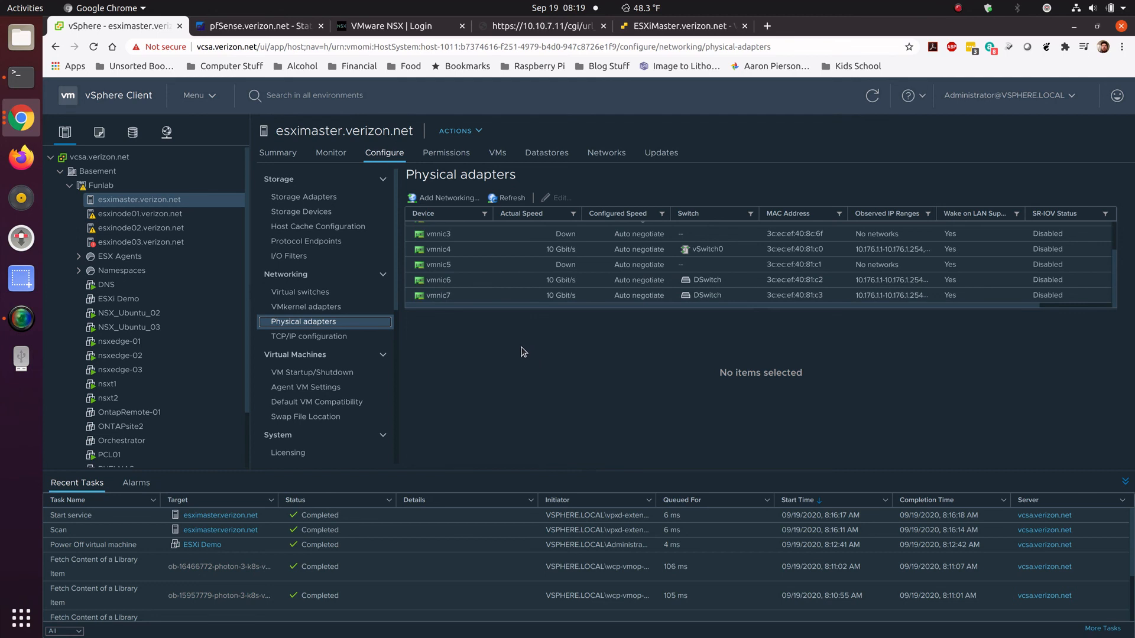
mouse_move(488, 350)
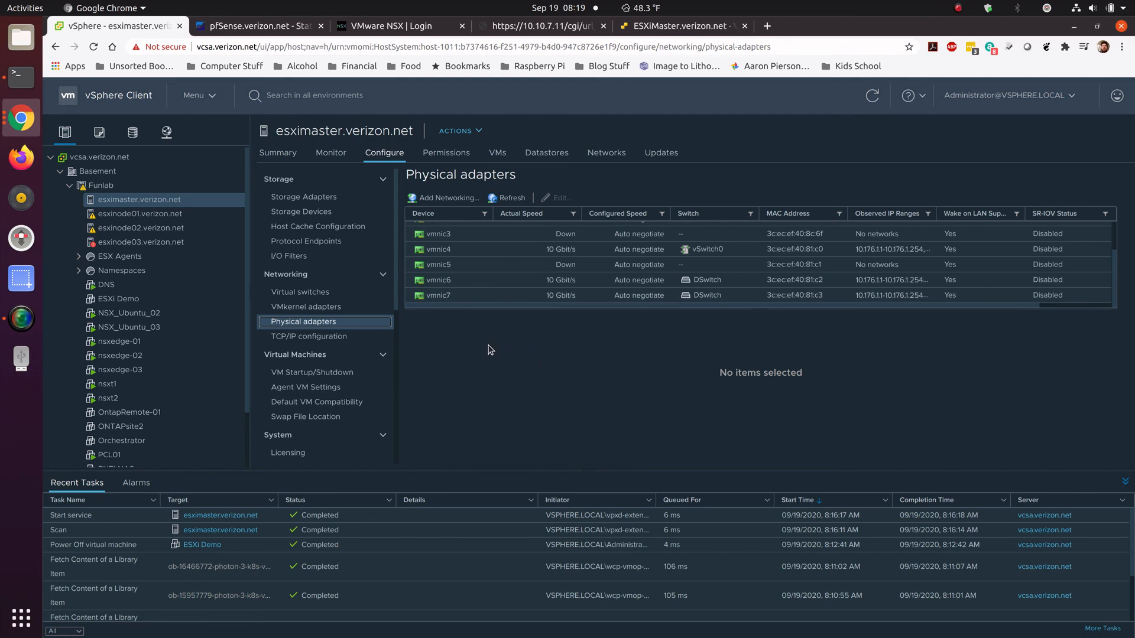
mouse_move(512, 295)
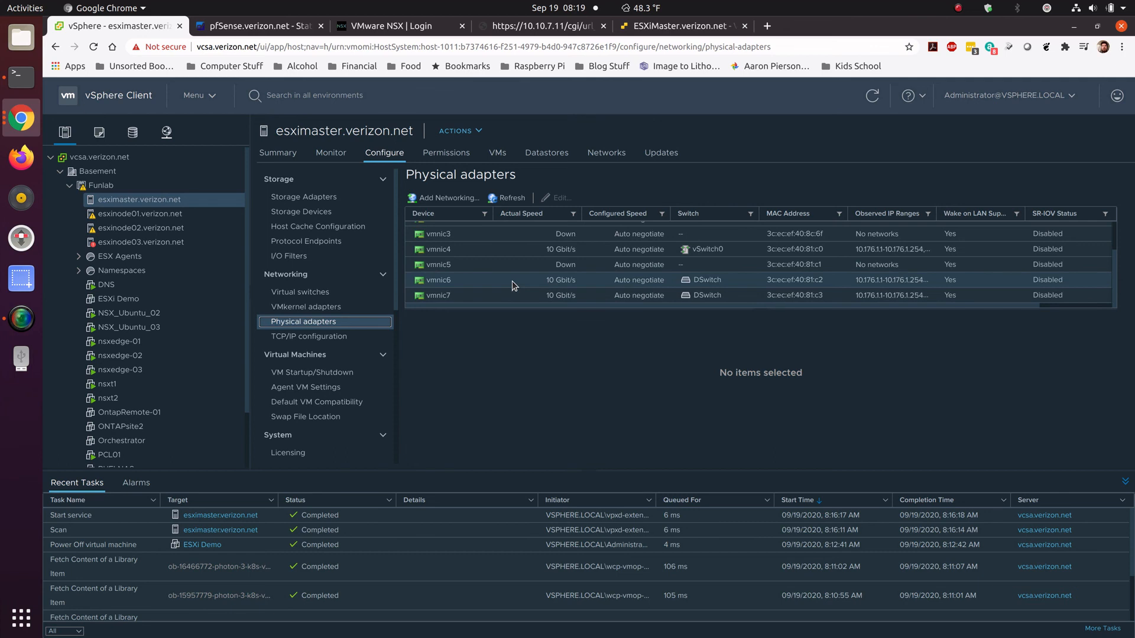
mouse_move(508, 296)
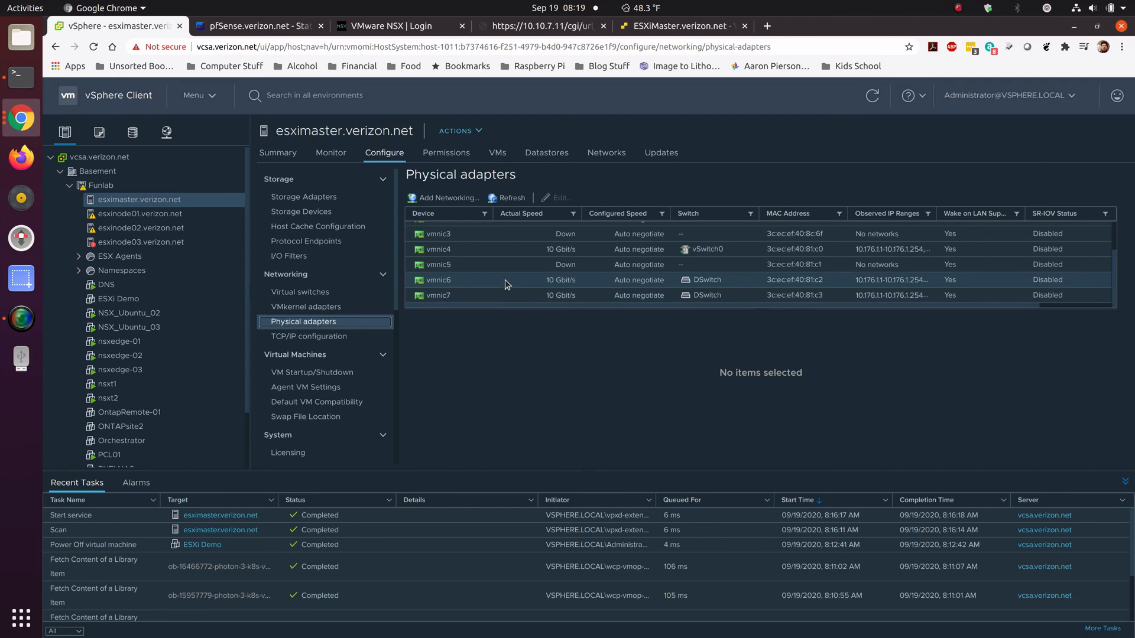
mouse_move(499, 294)
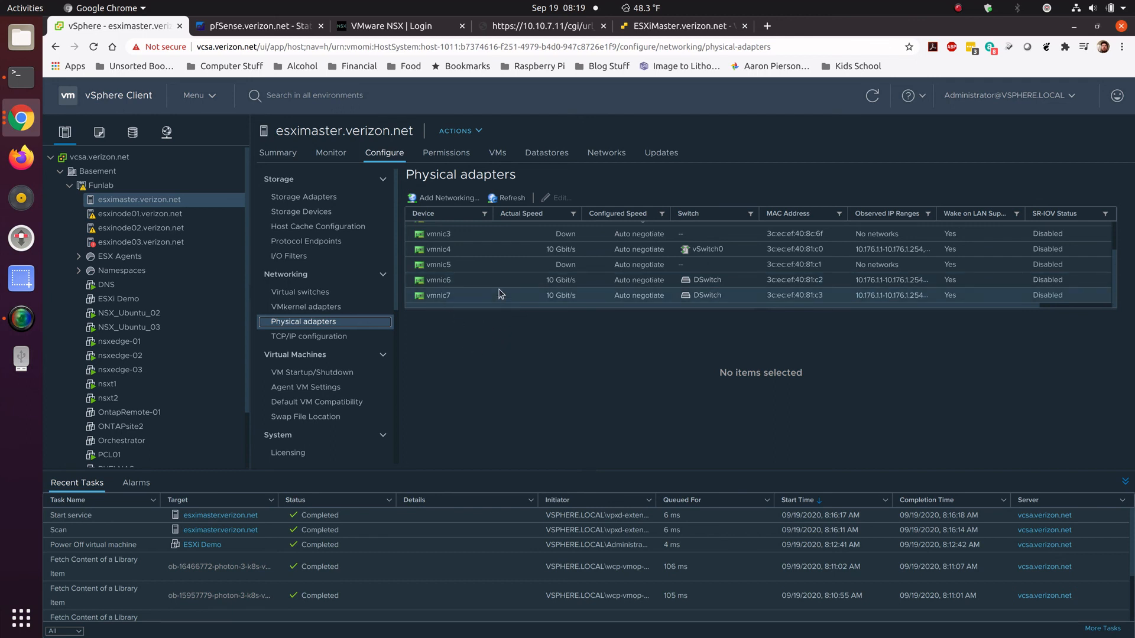
mouse_move(506, 348)
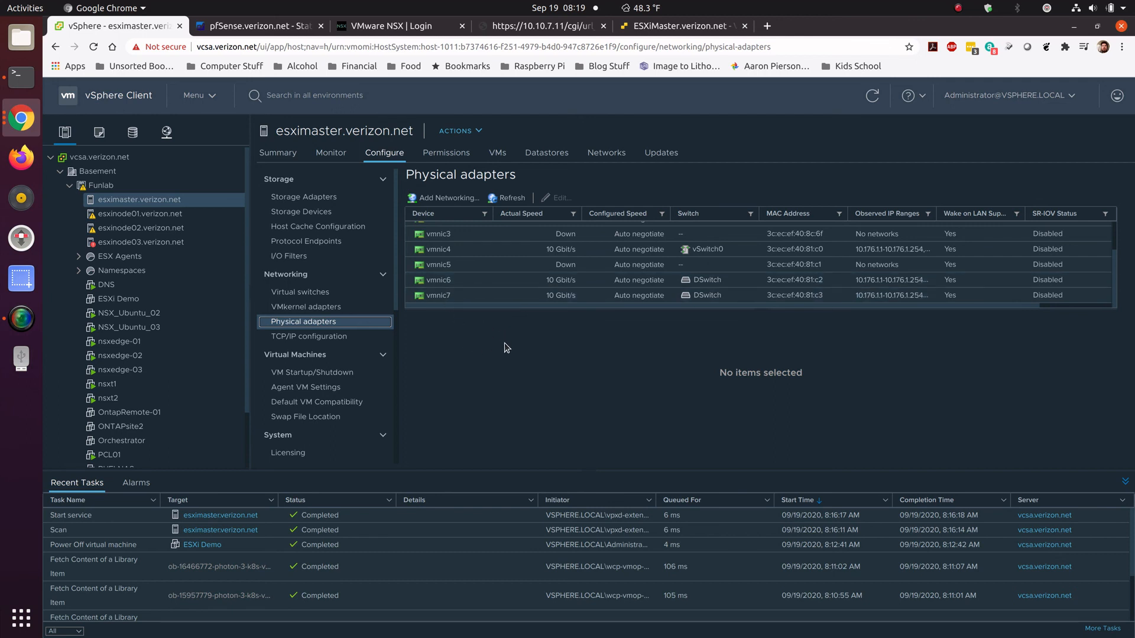
mouse_move(525, 367)
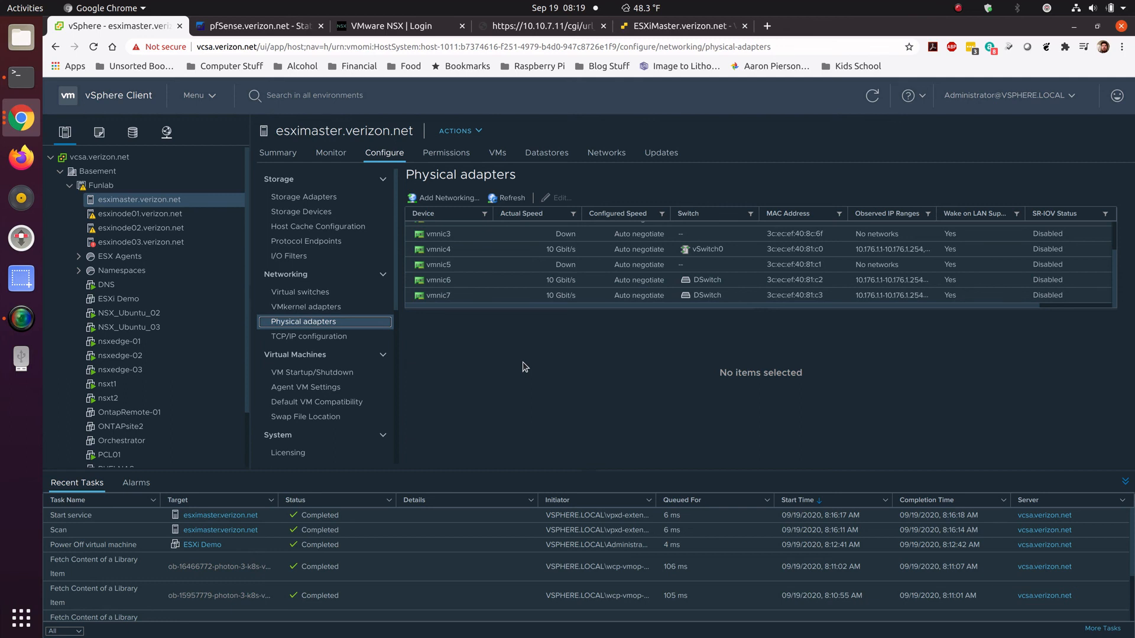
mouse_move(503, 341)
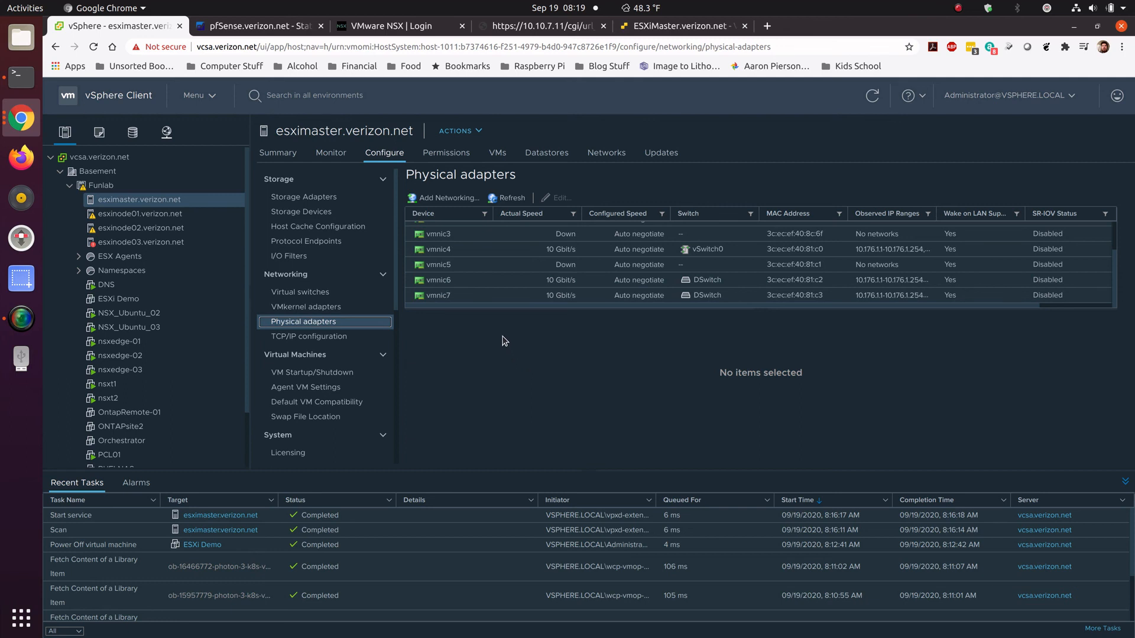
mouse_move(518, 337)
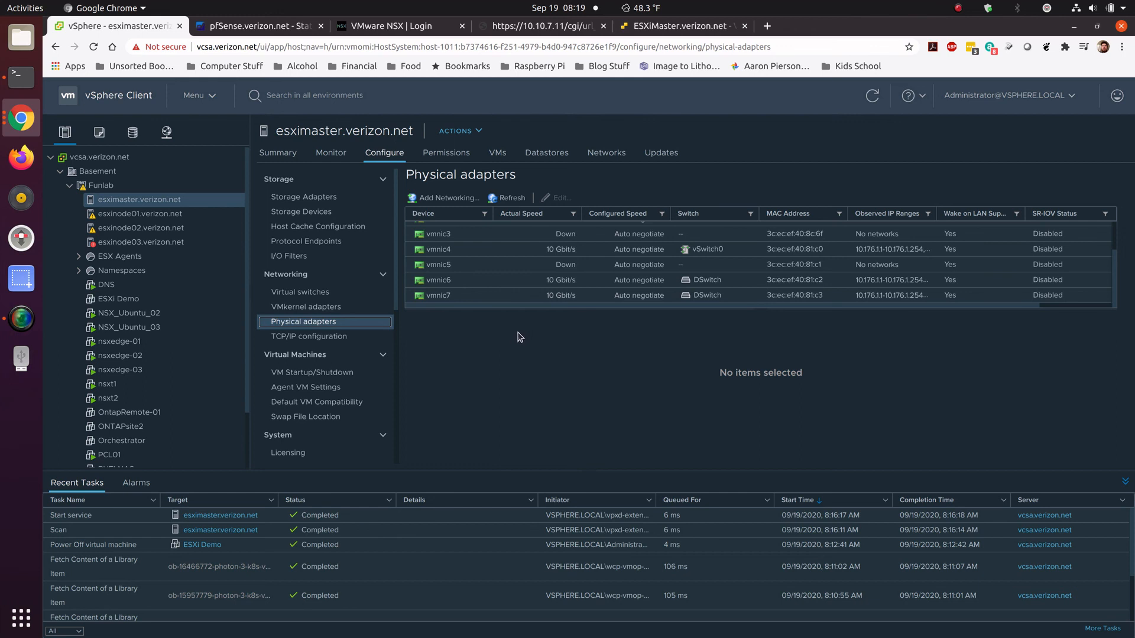